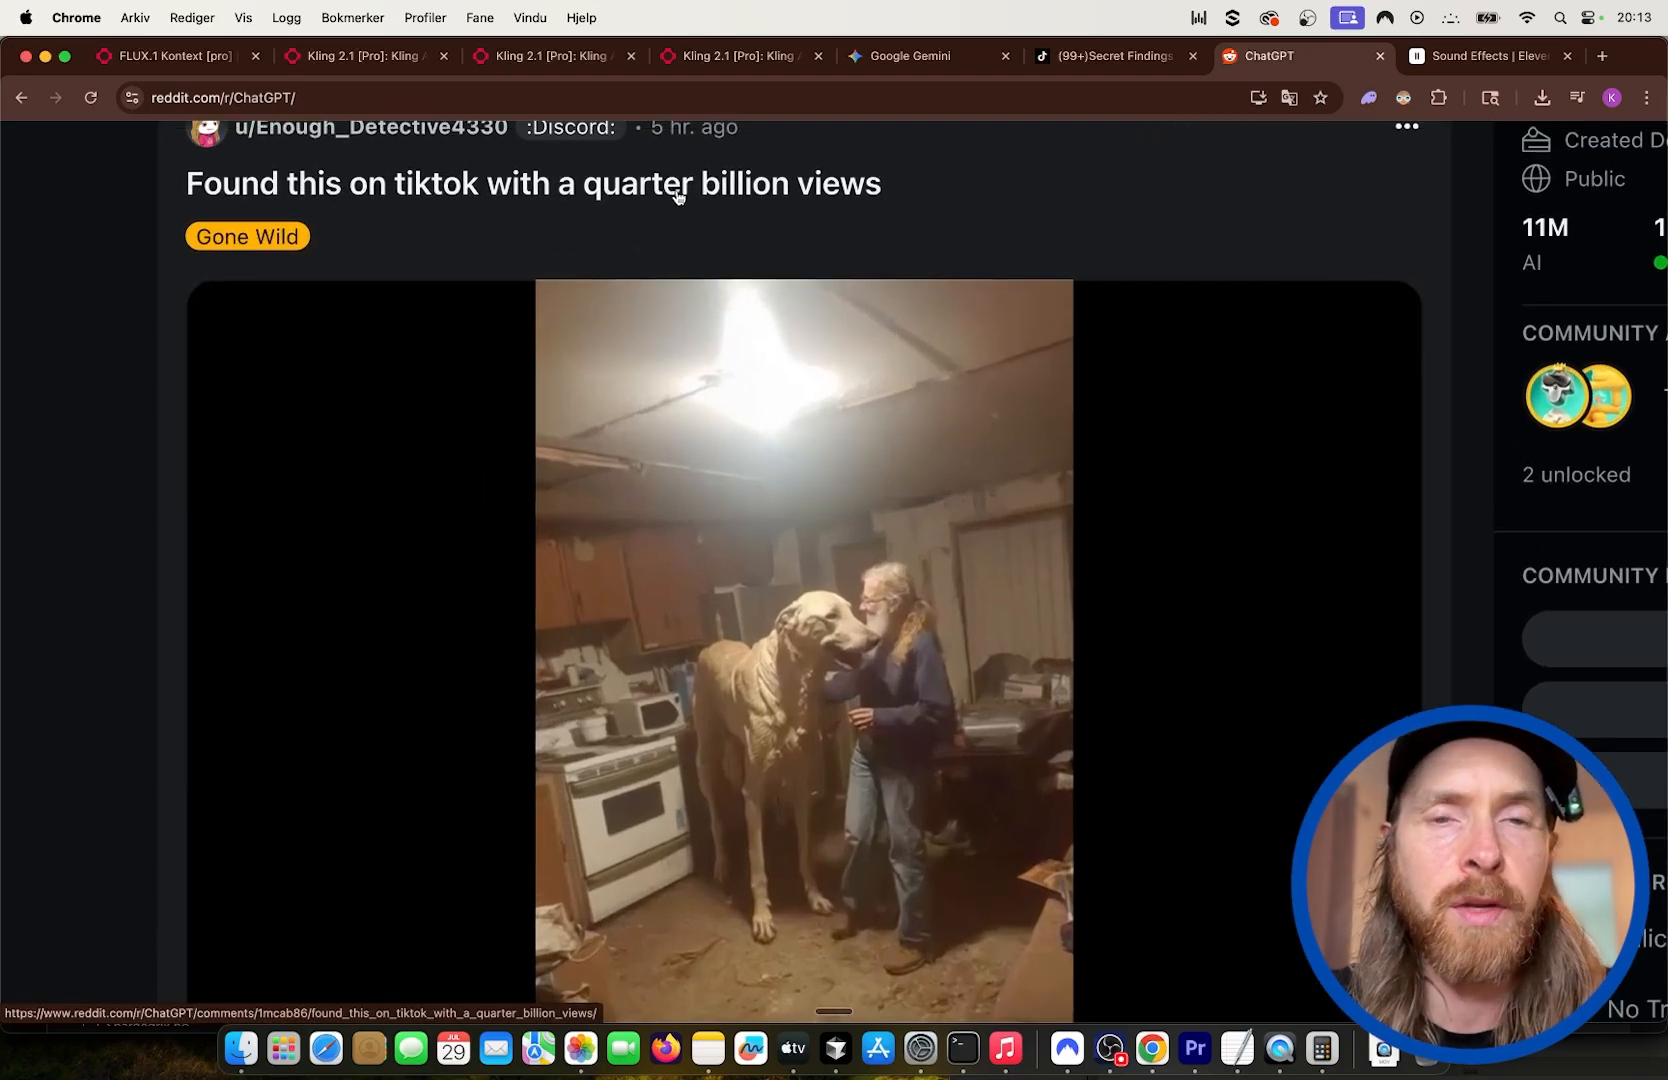
Scroll through the current page and switch to the Gemini conversation with the giant-dog image.
{"action": "scroll", "scroll_direction": "down", "scroll_amount": 3}
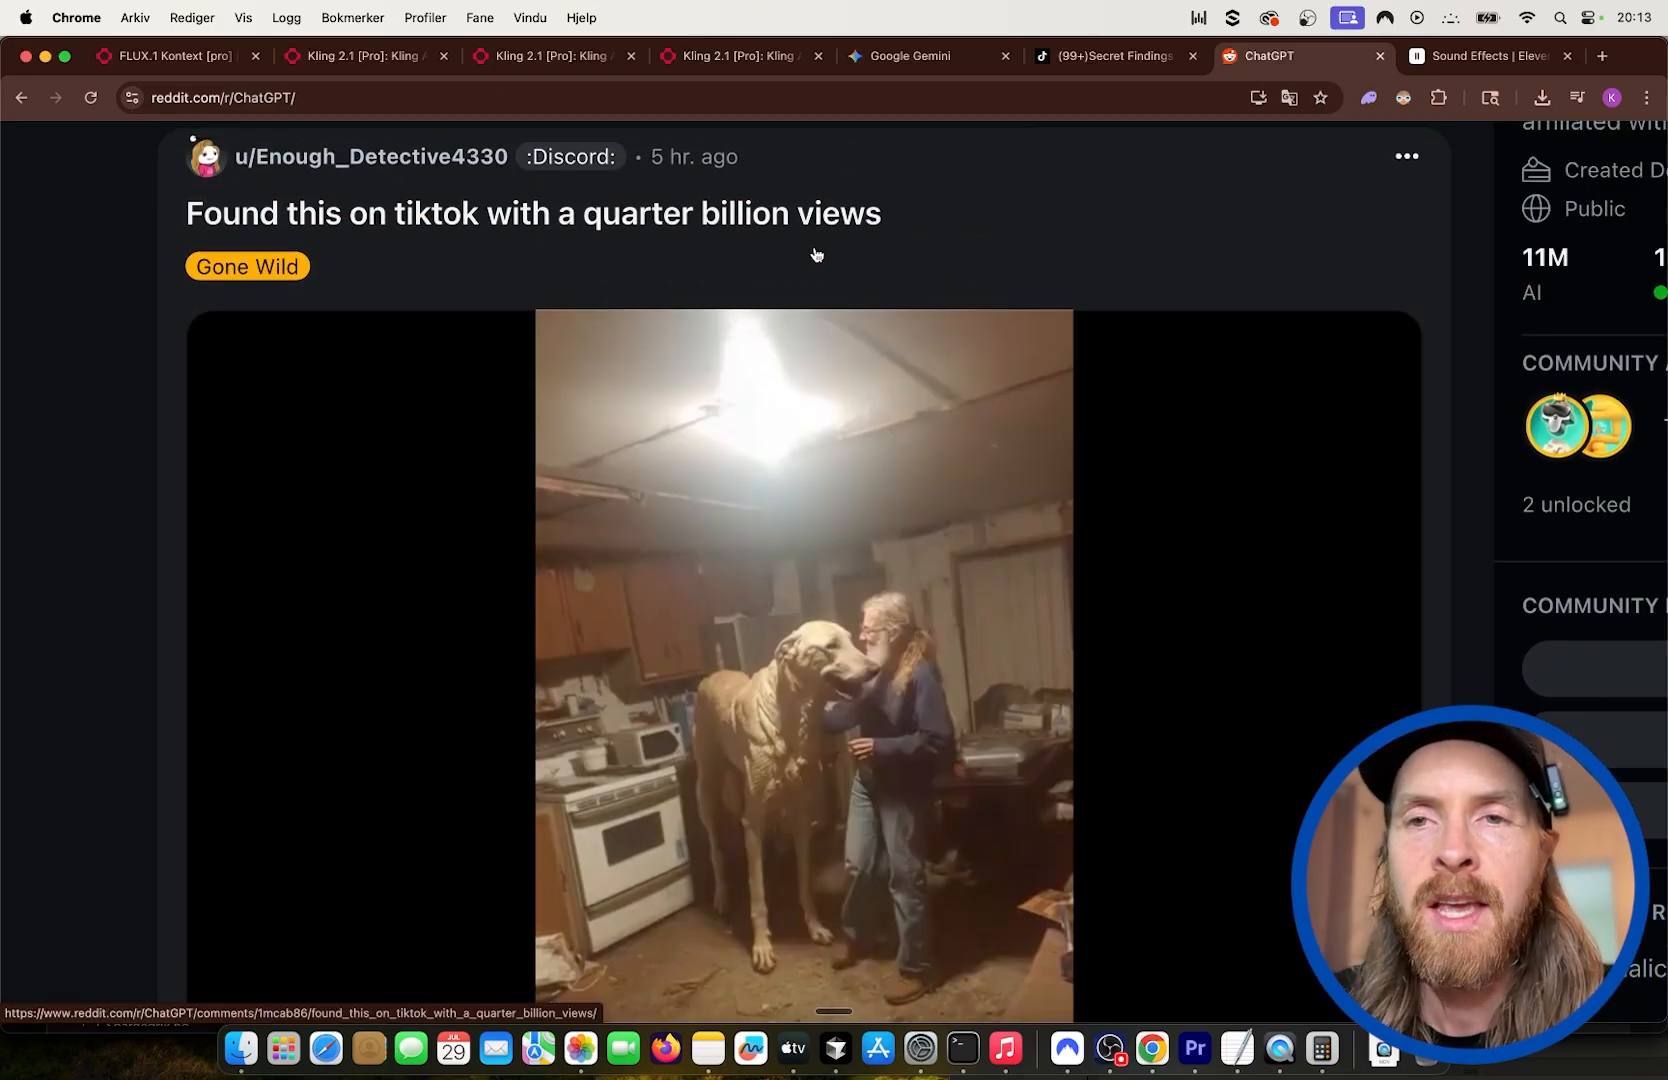
{"action": "scroll", "scroll_direction": "down", "scroll_amount": 3}
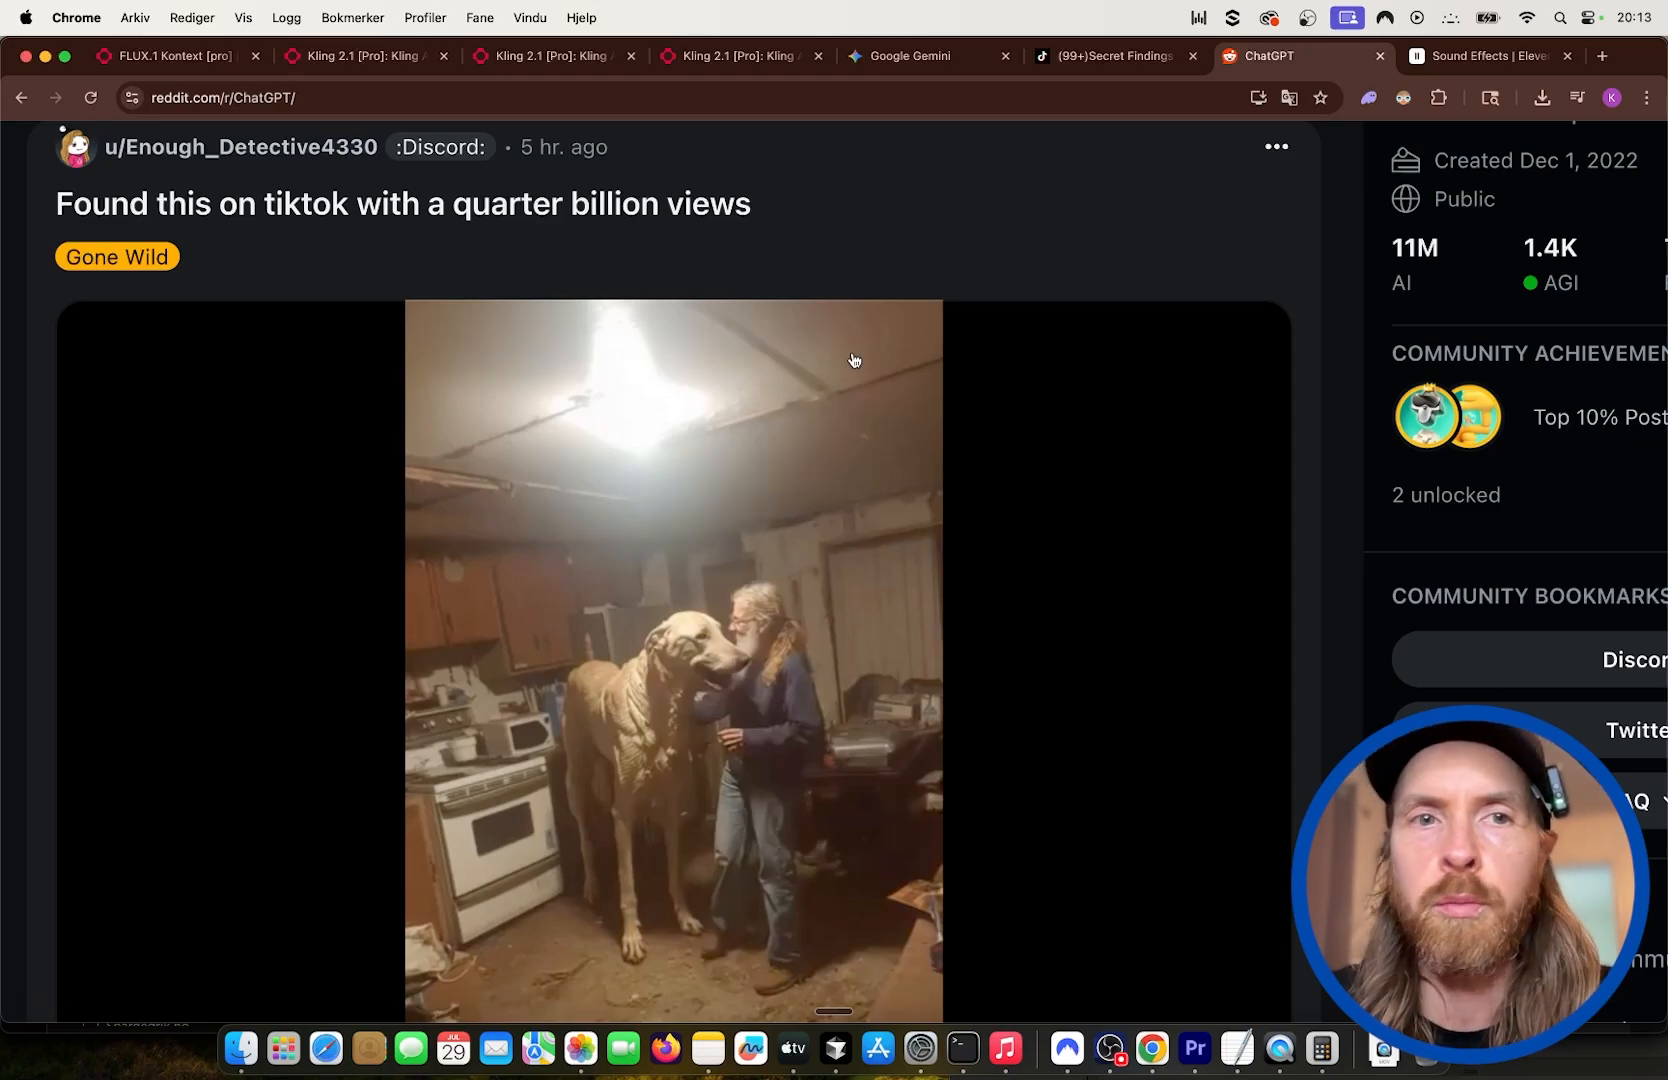
{"action": "scroll", "scroll_direction": "down", "scroll_amount": 3}
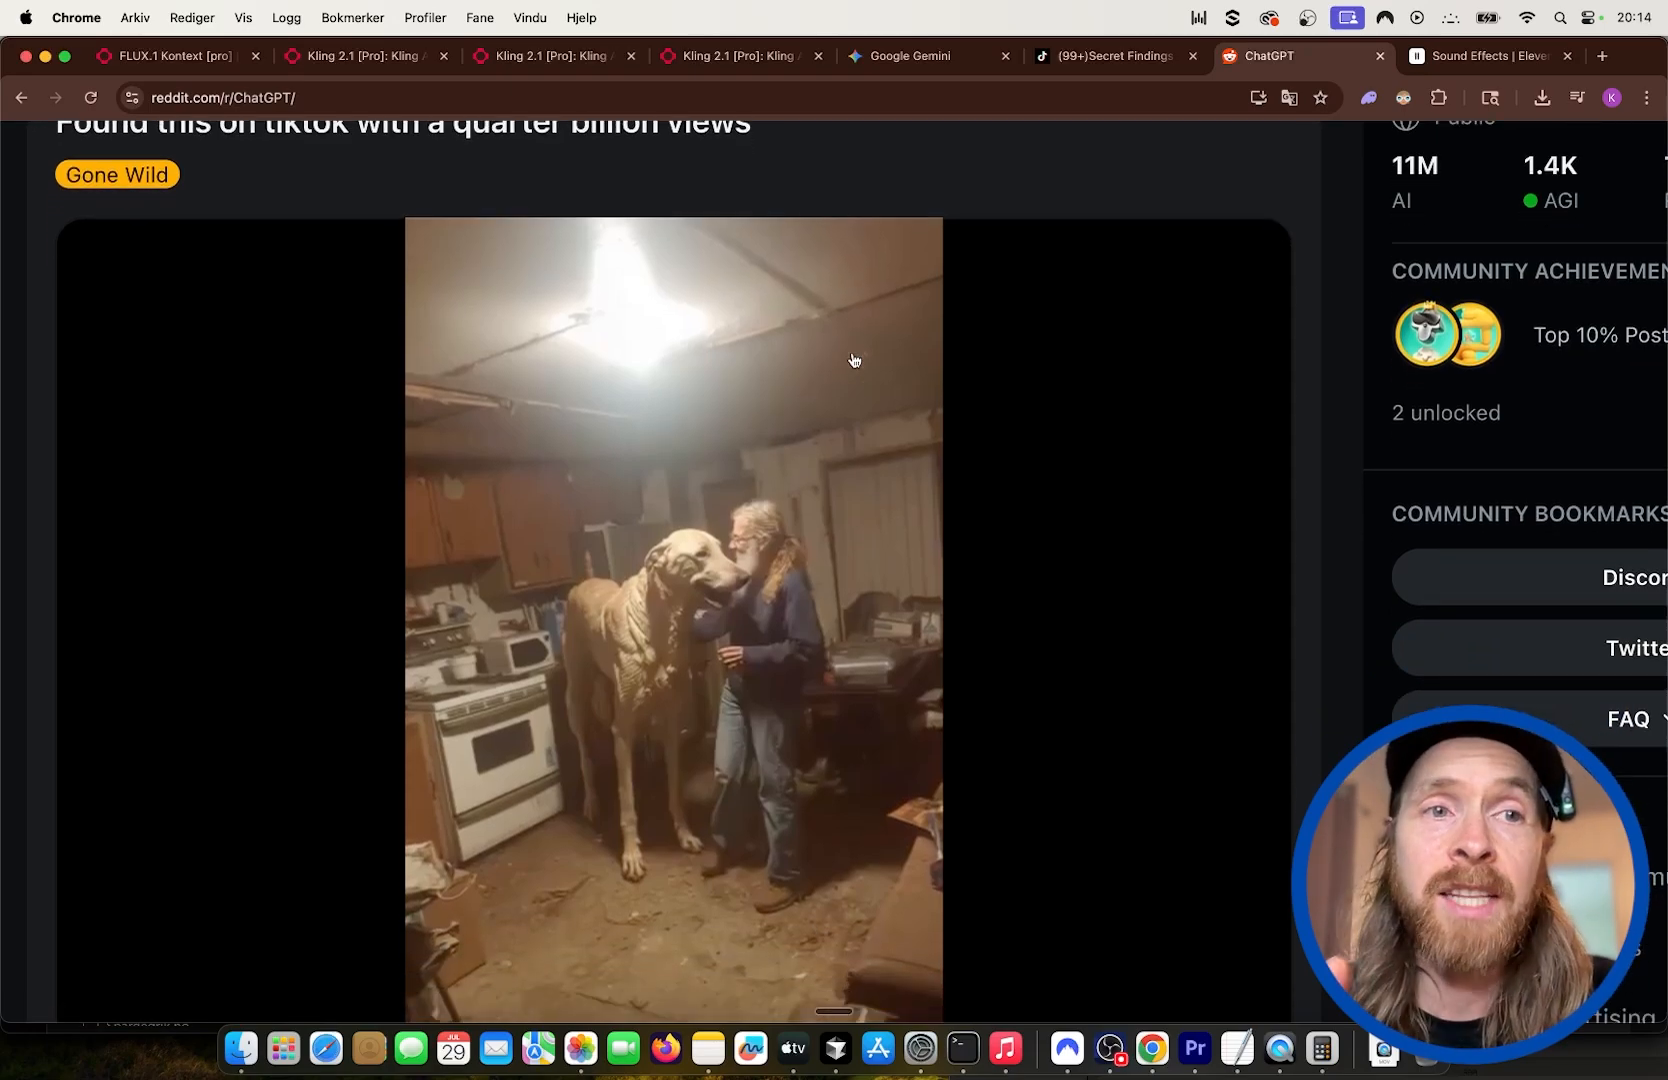
{"action": "left_click", "coordinate": [854, 360]}
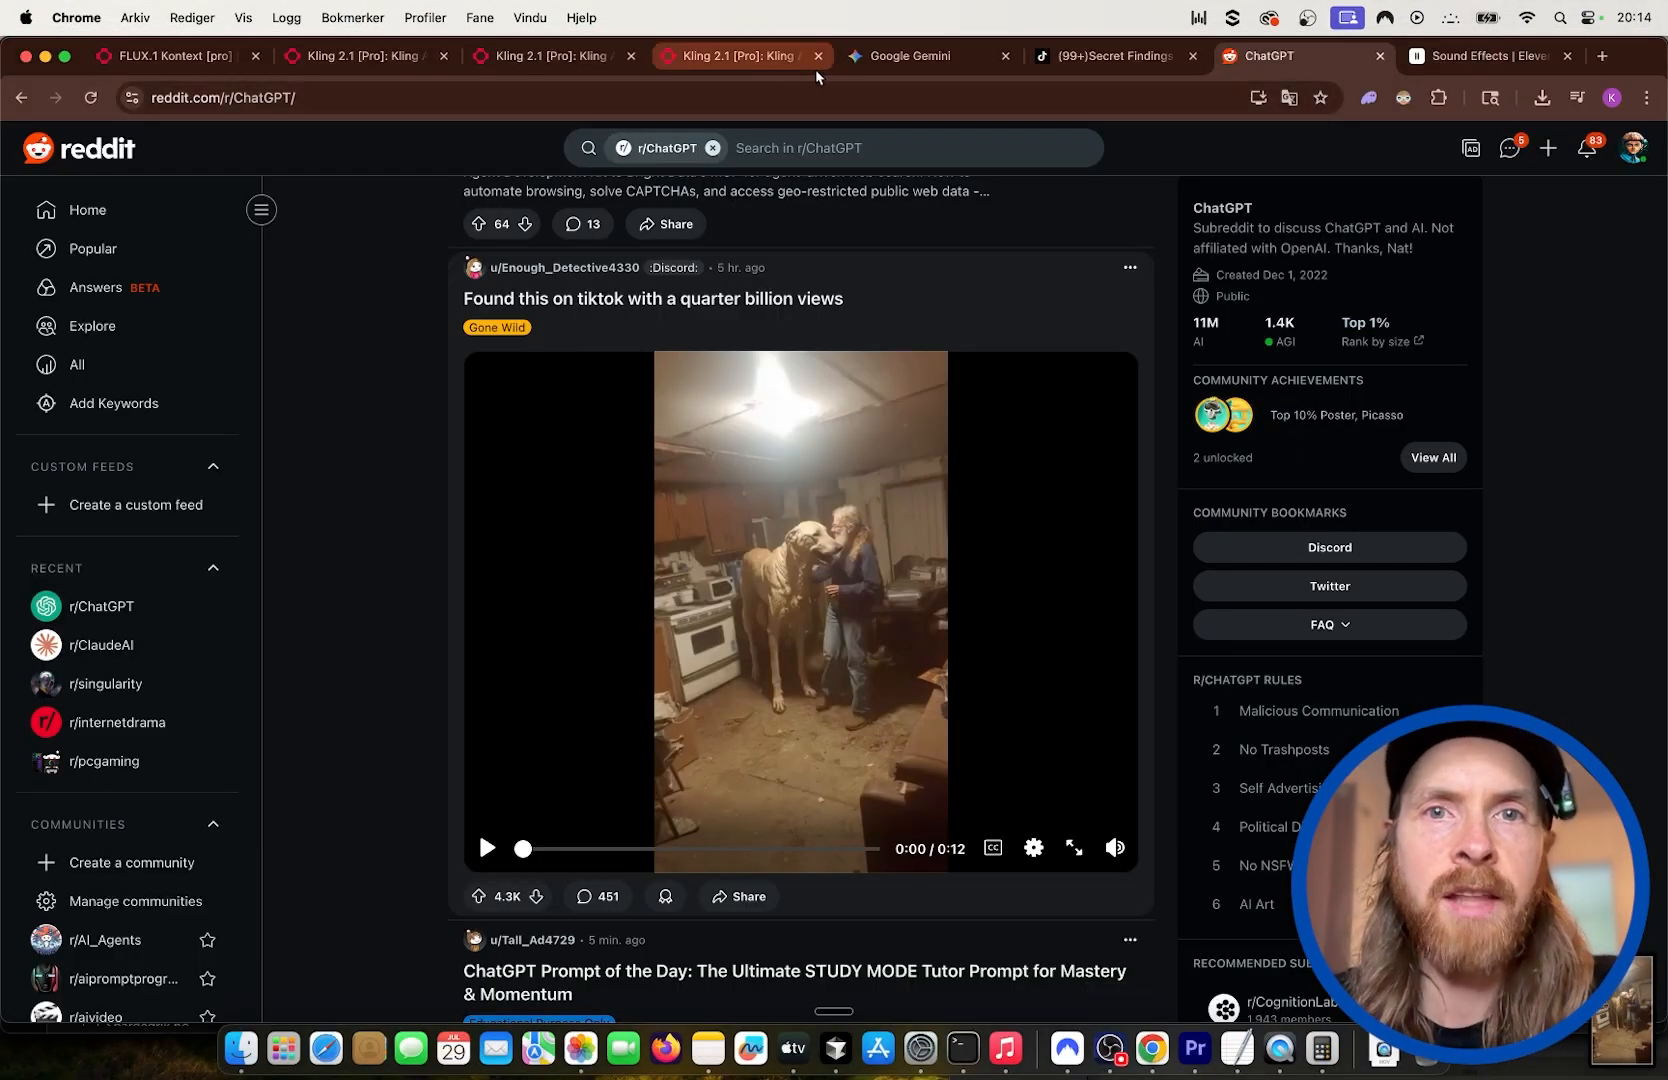
{"action": "left_click", "coordinate": [926, 56]}
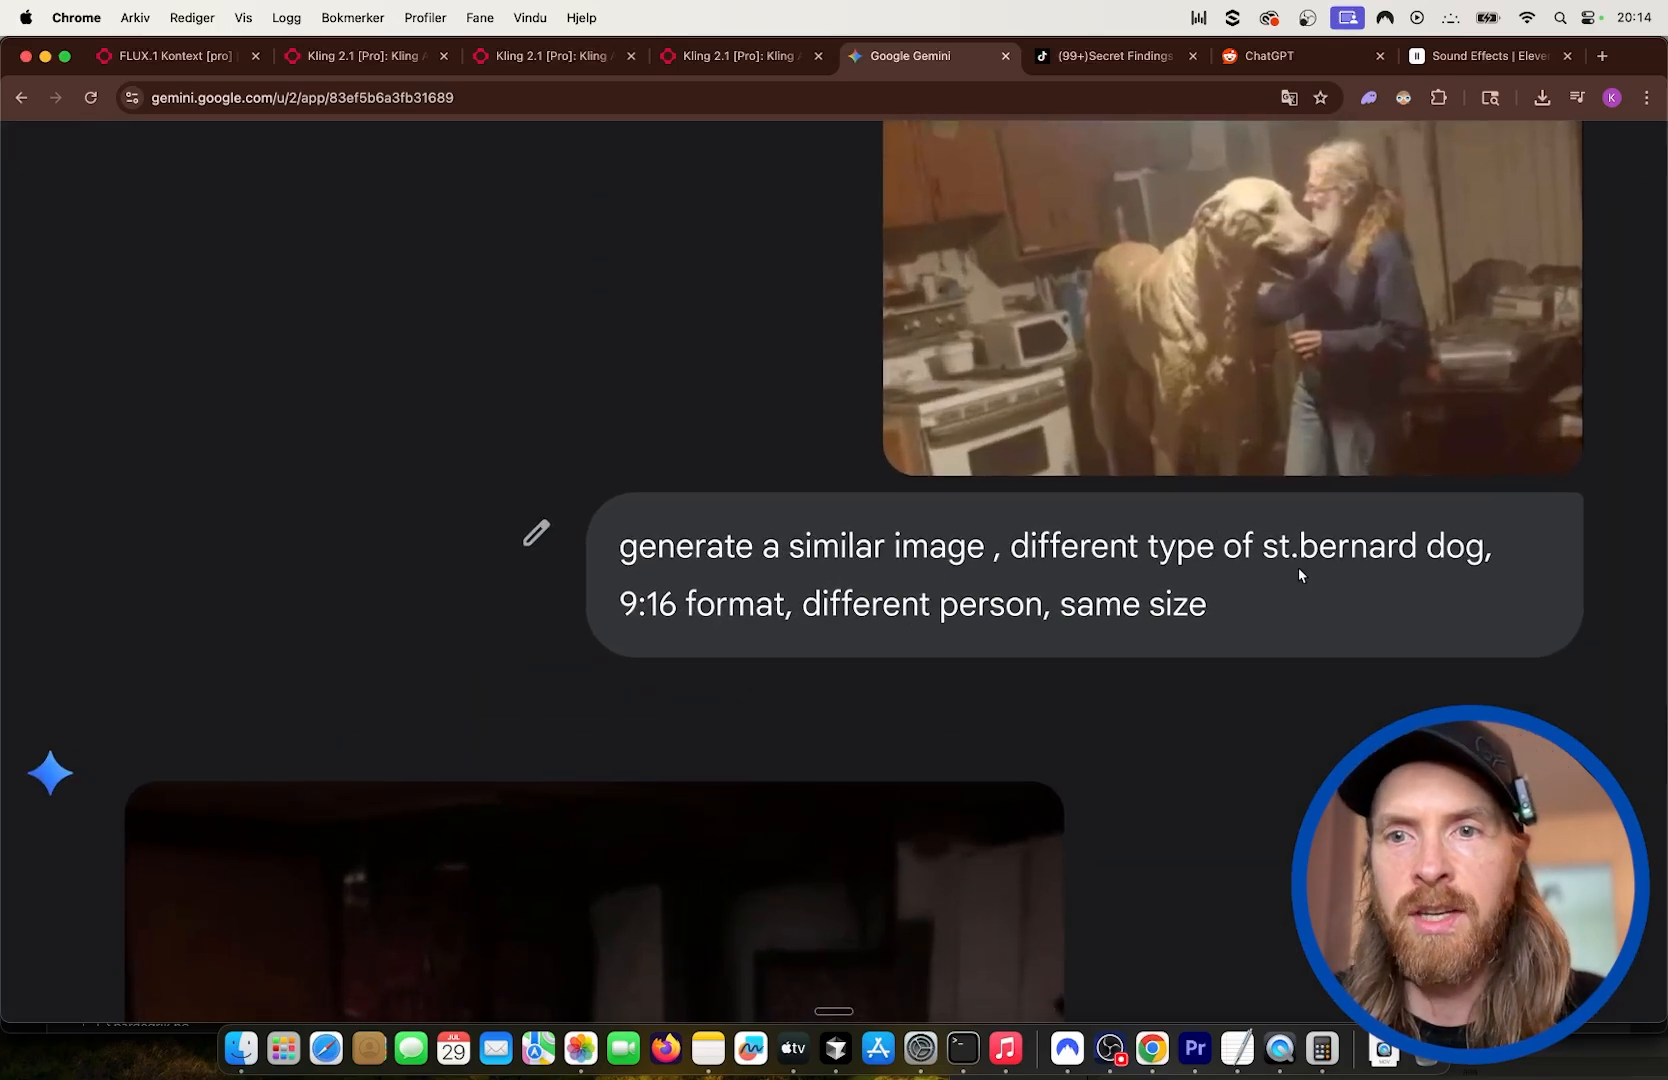
{"action": "mouse_move", "coordinate": [1262, 588]}
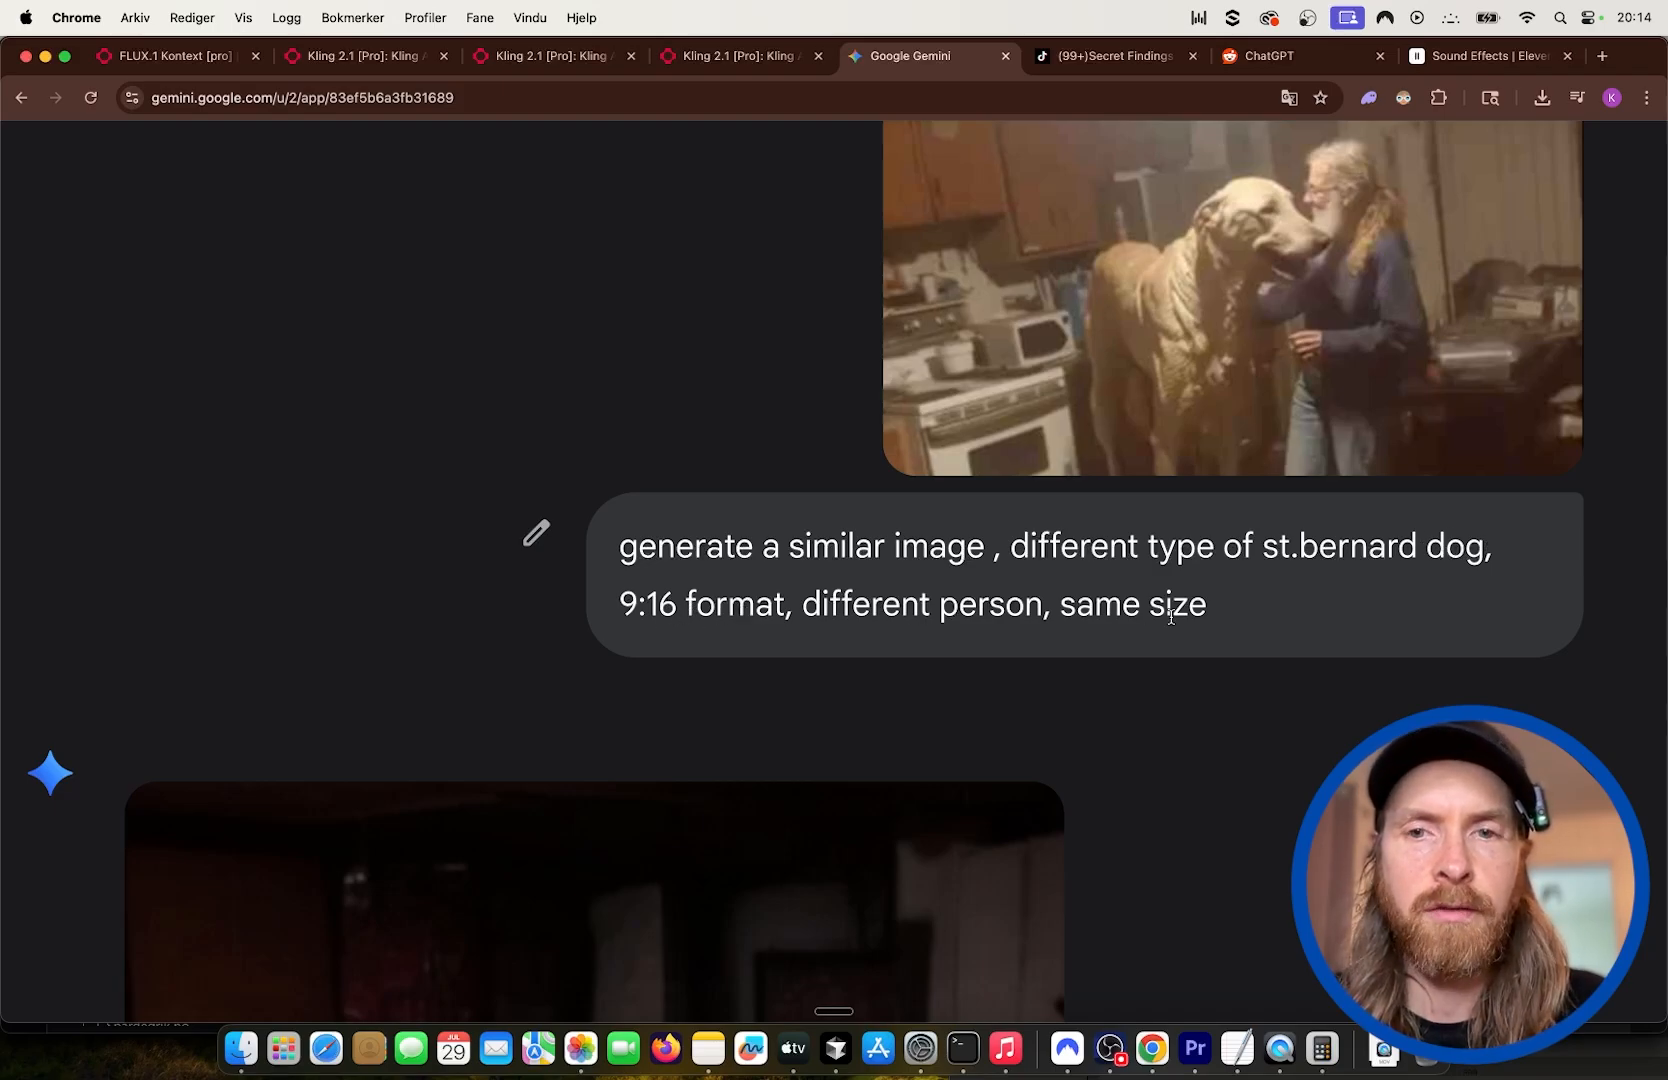
Scroll to the generated 9:16 giant-dog image and download it at full size.
{"action": "scroll", "scroll_direction": "down", "scroll_amount": 3}
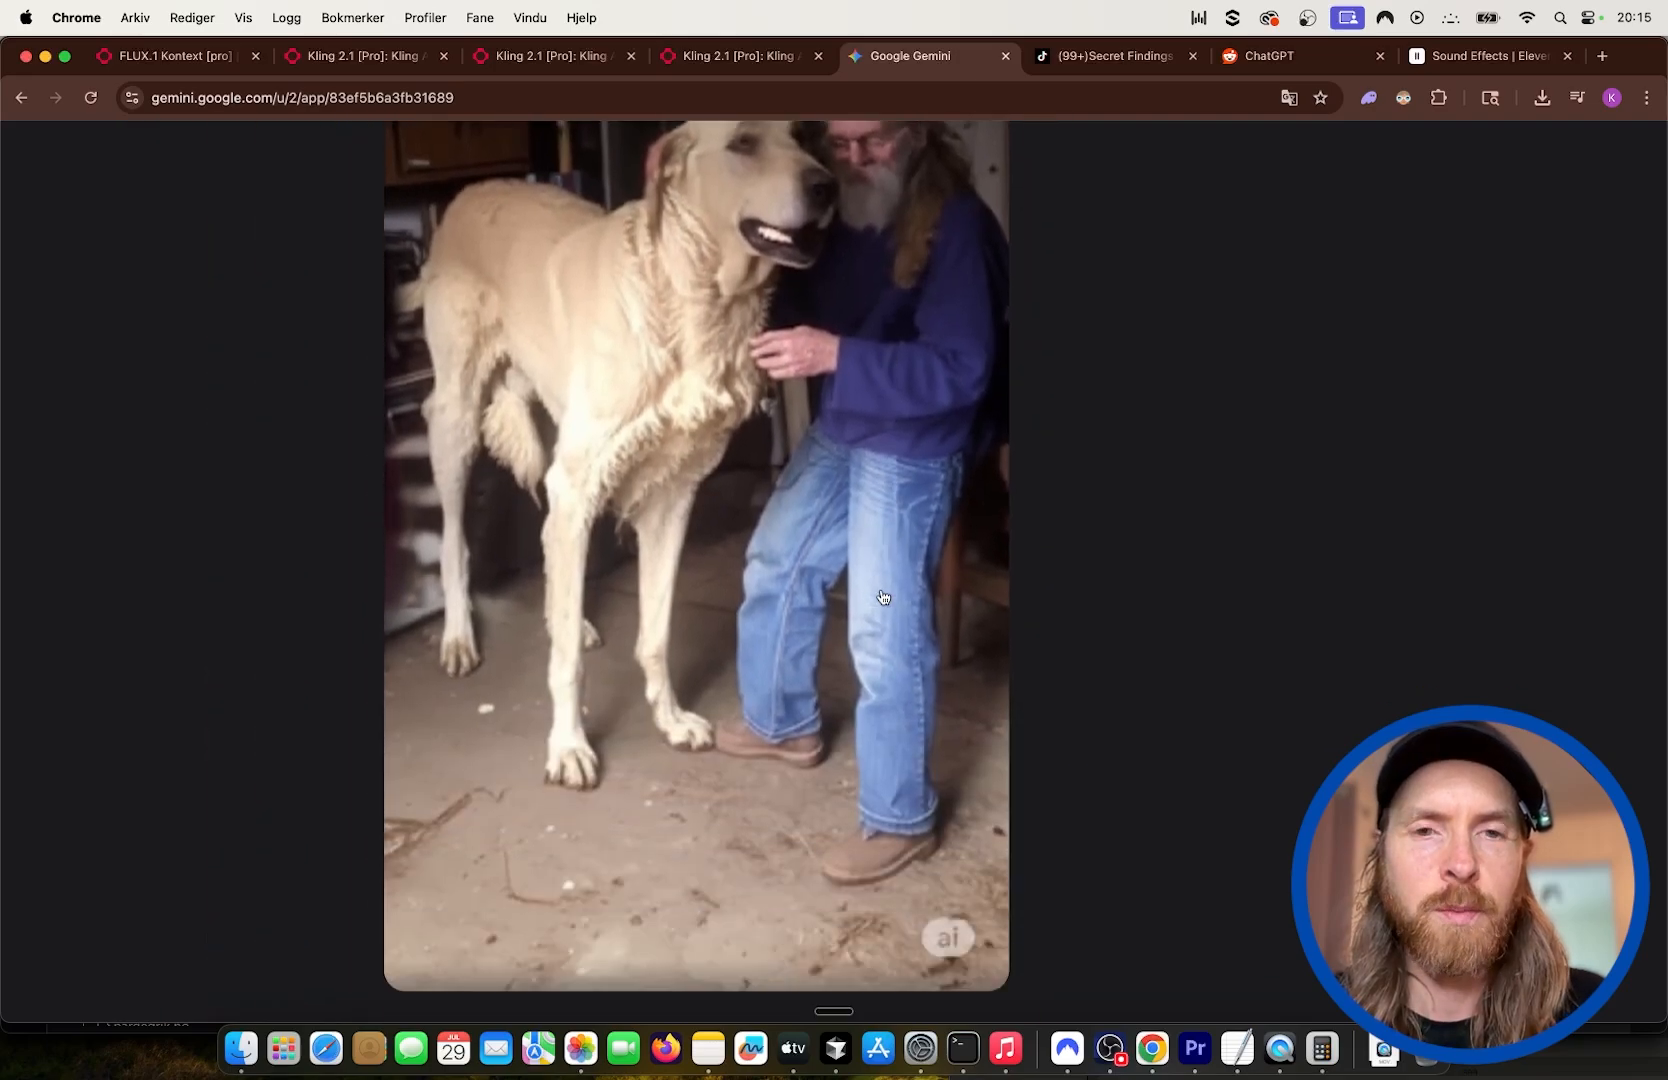
{"action": "scroll", "scroll_direction": "down", "scroll_amount": 3}
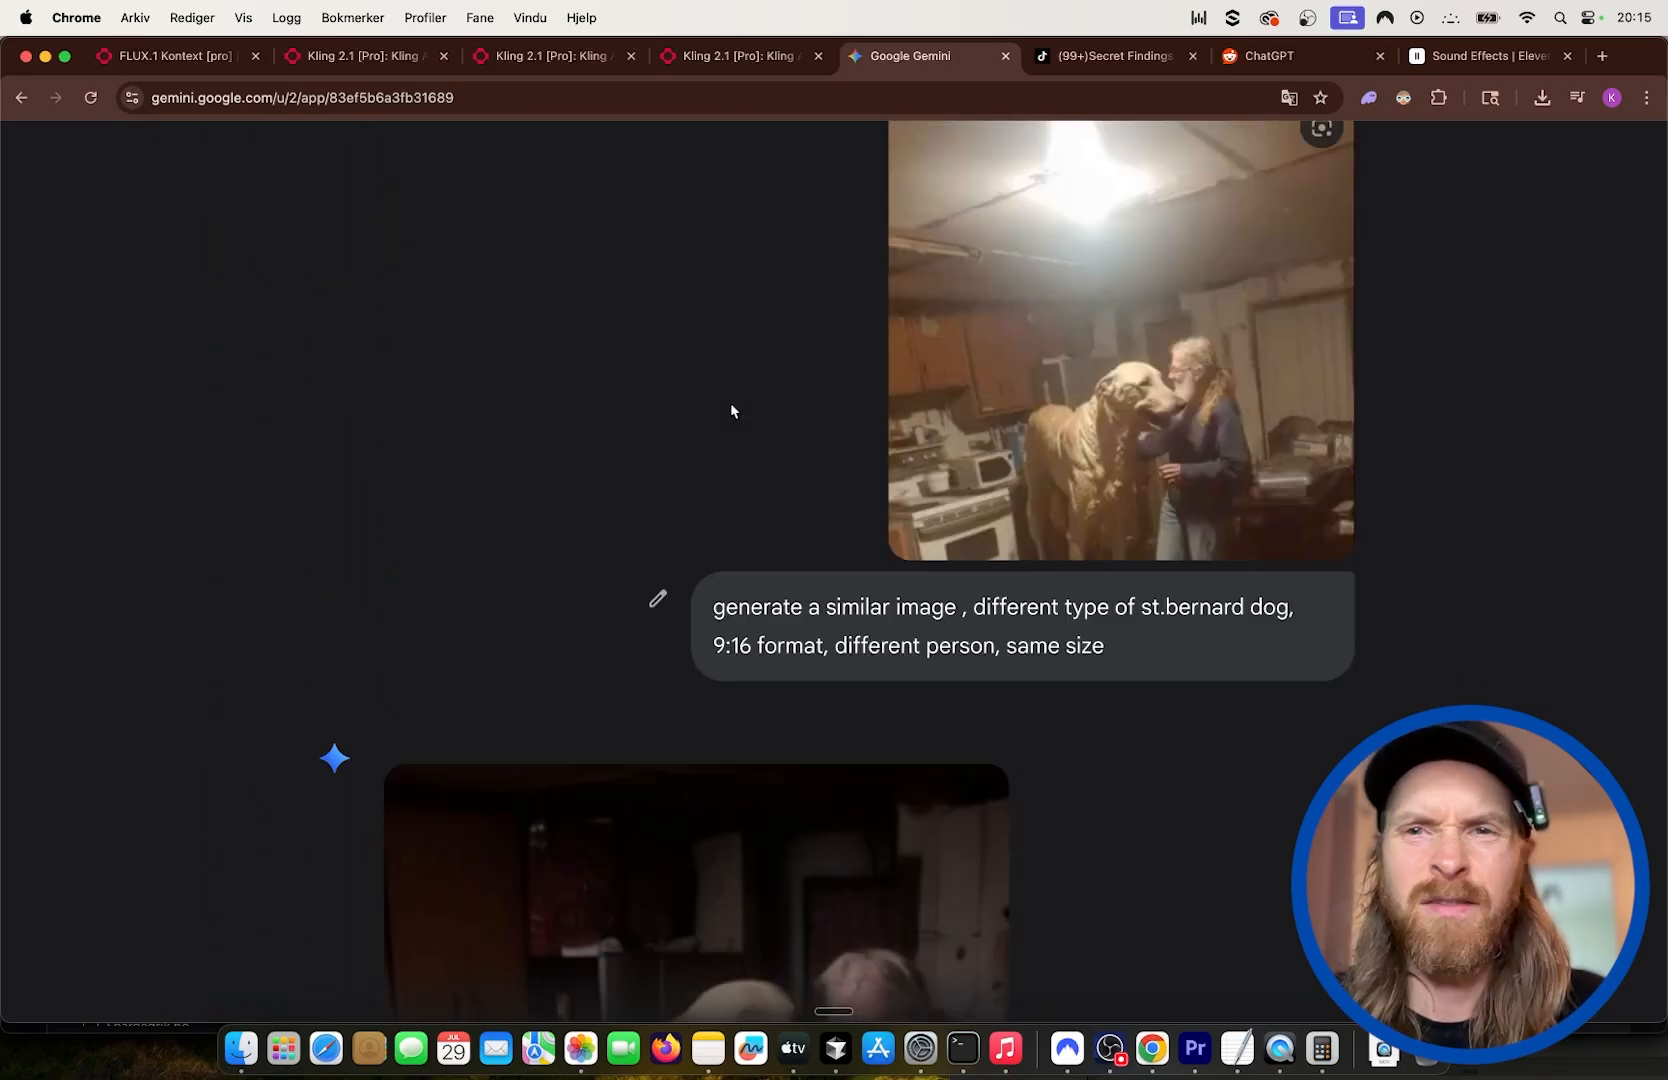
{"action": "scroll", "scroll_direction": "down", "scroll_amount": 3}
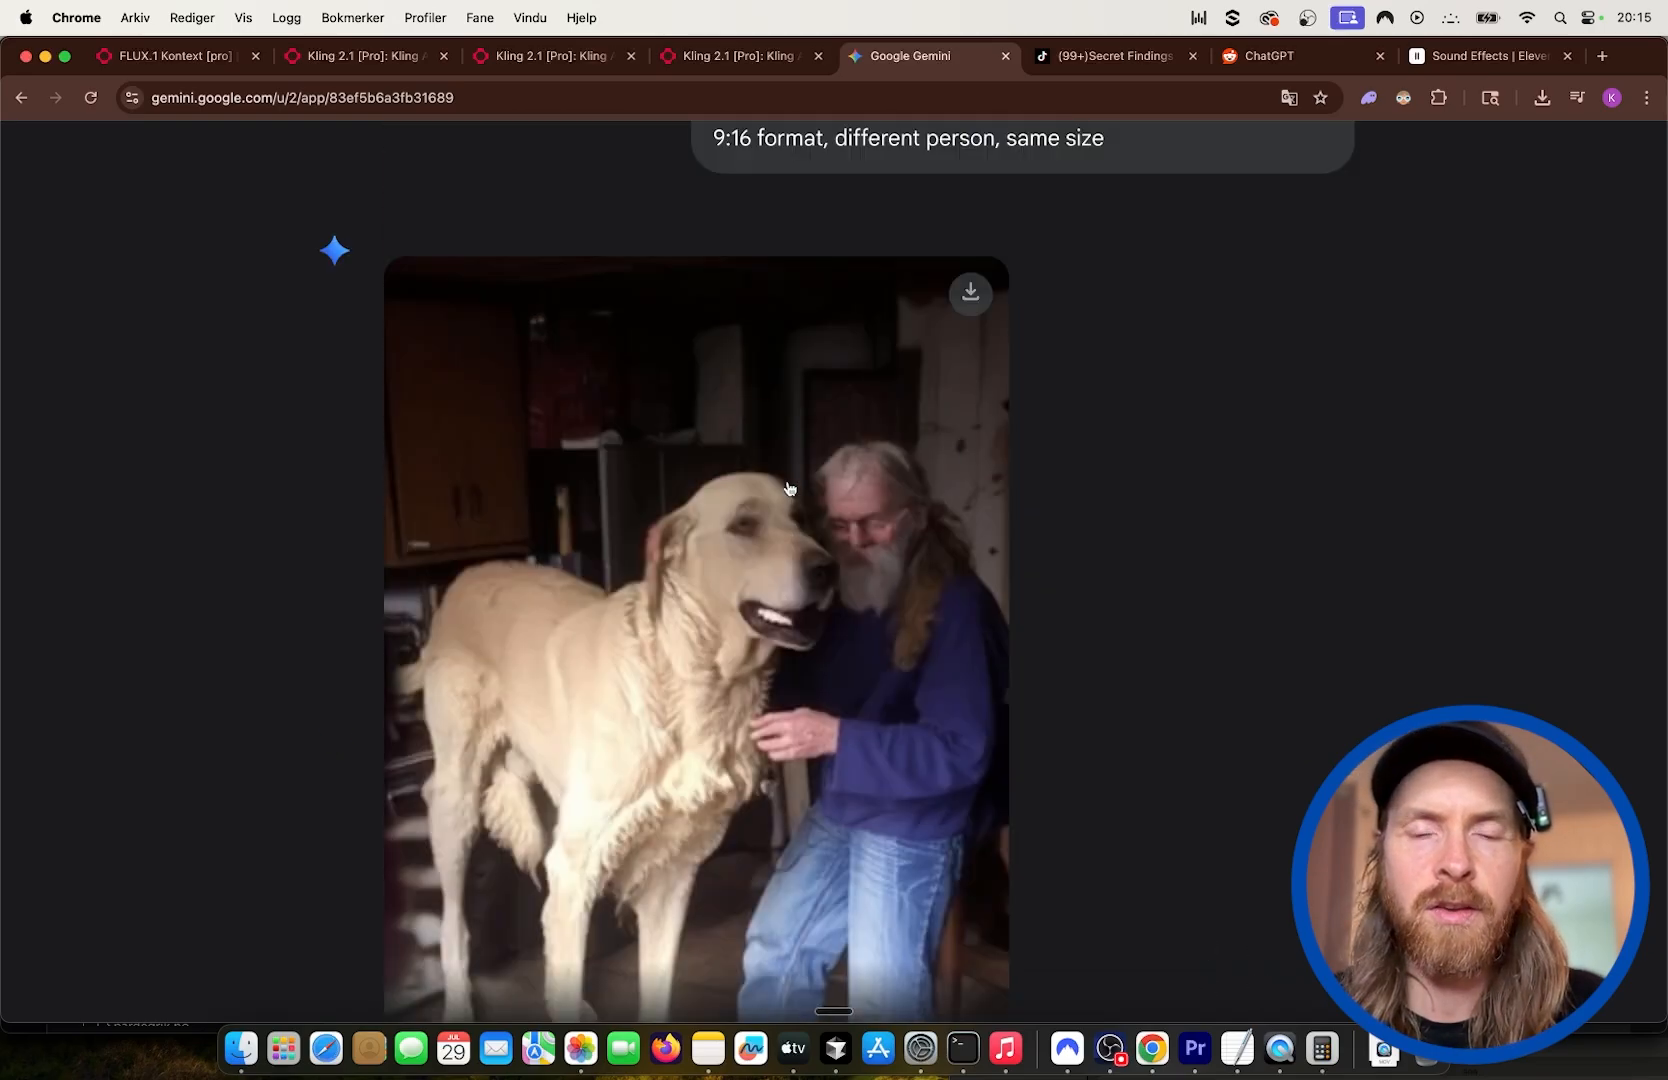
{"action": "mouse_move", "coordinate": [970, 294]}
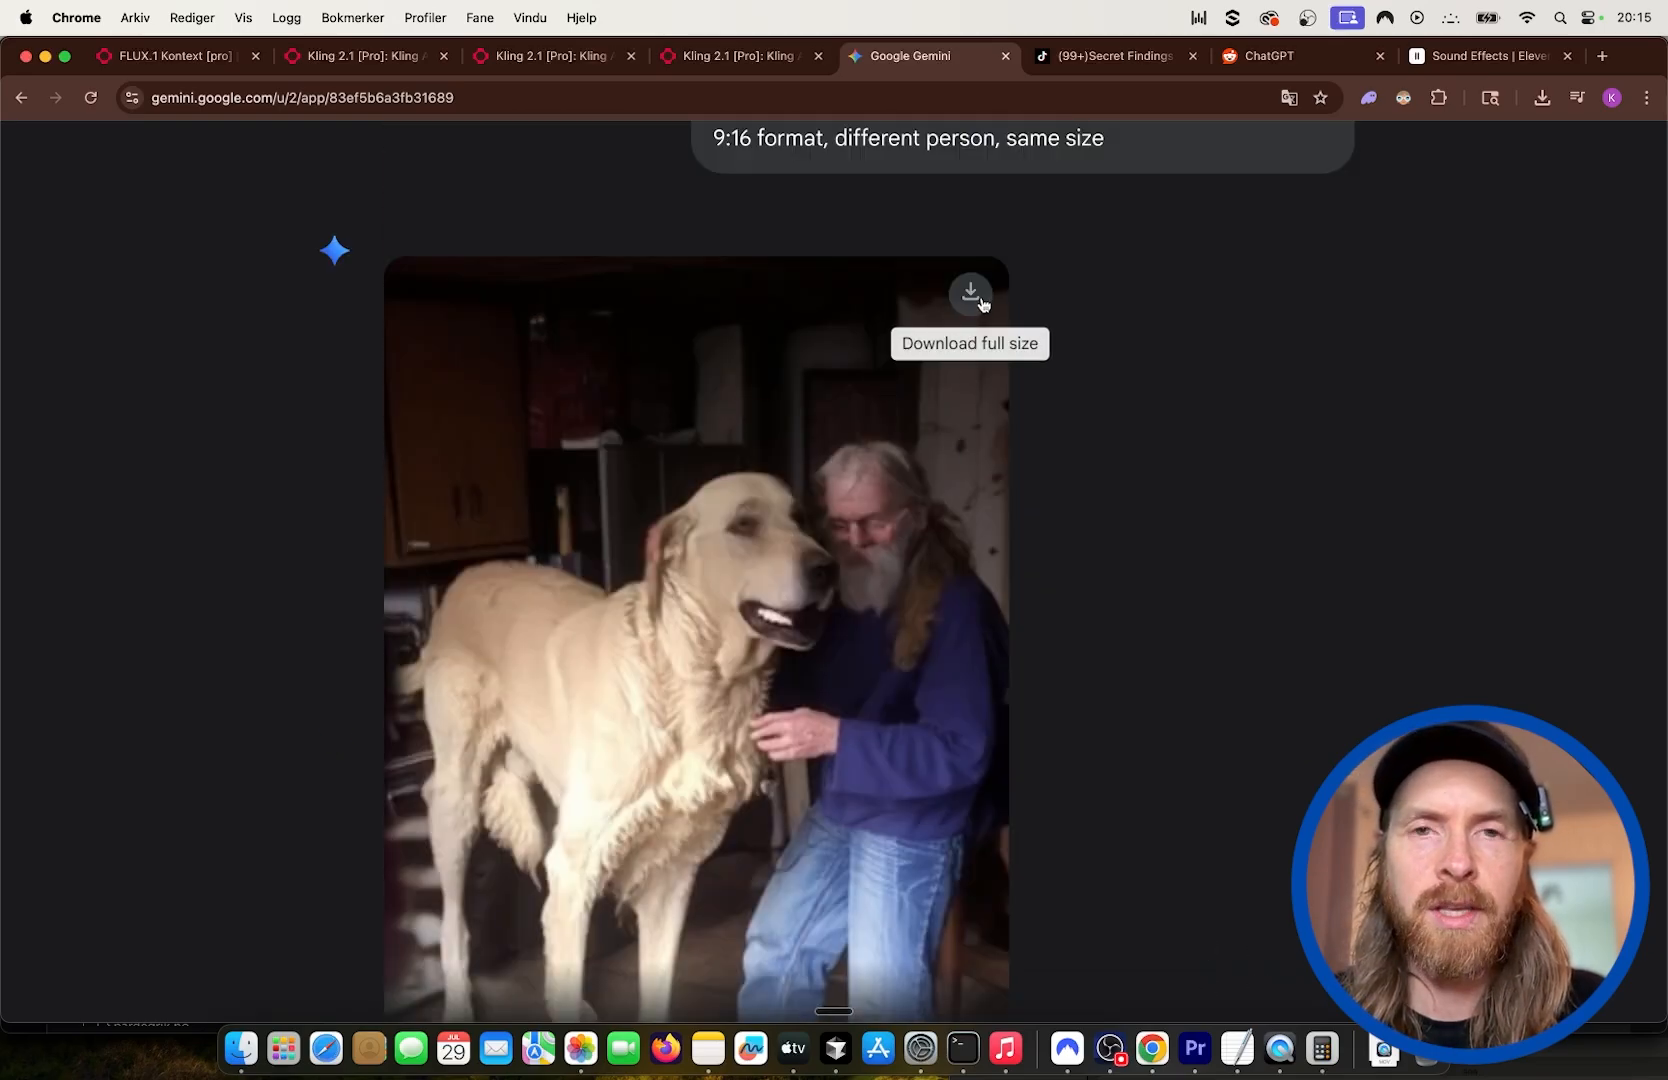
{"action": "left_click", "coordinate": [170, 56]}
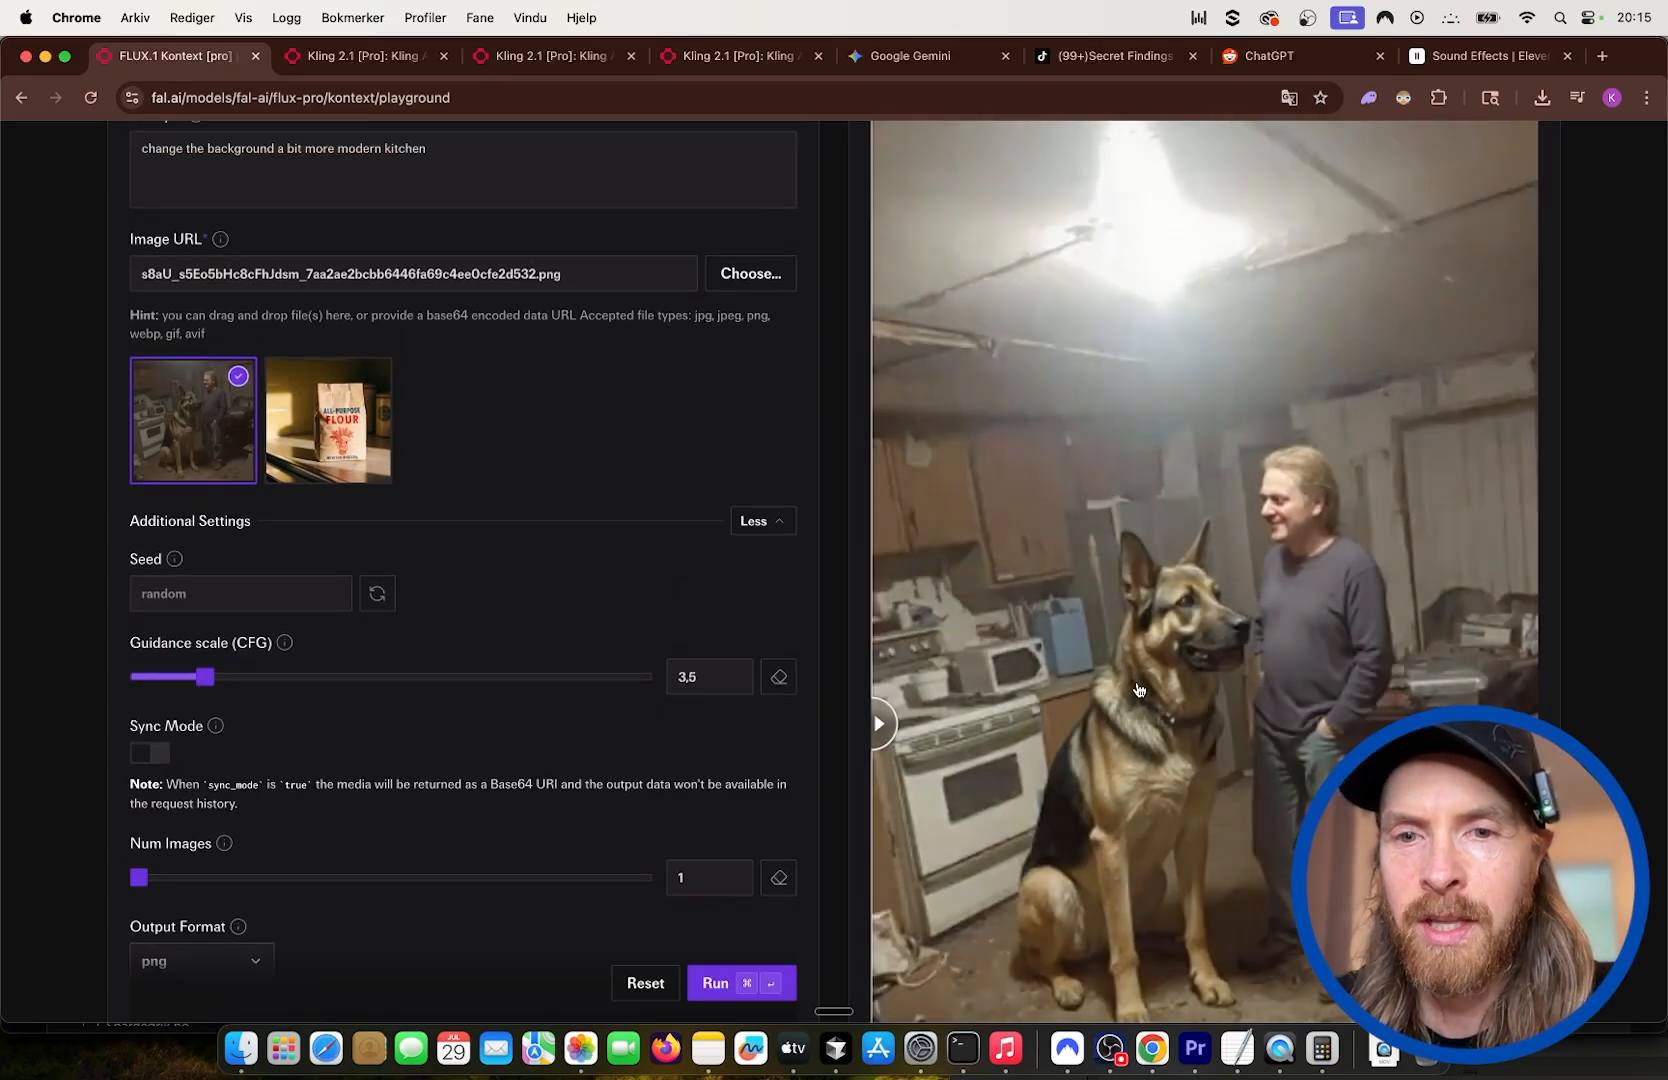
Review the FLUX Kontext playground, then view the Kling 2.1 image-to-video result of the giant dog and bearded man.
{"action": "scroll", "scroll_direction": "down", "scroll_amount": 3}
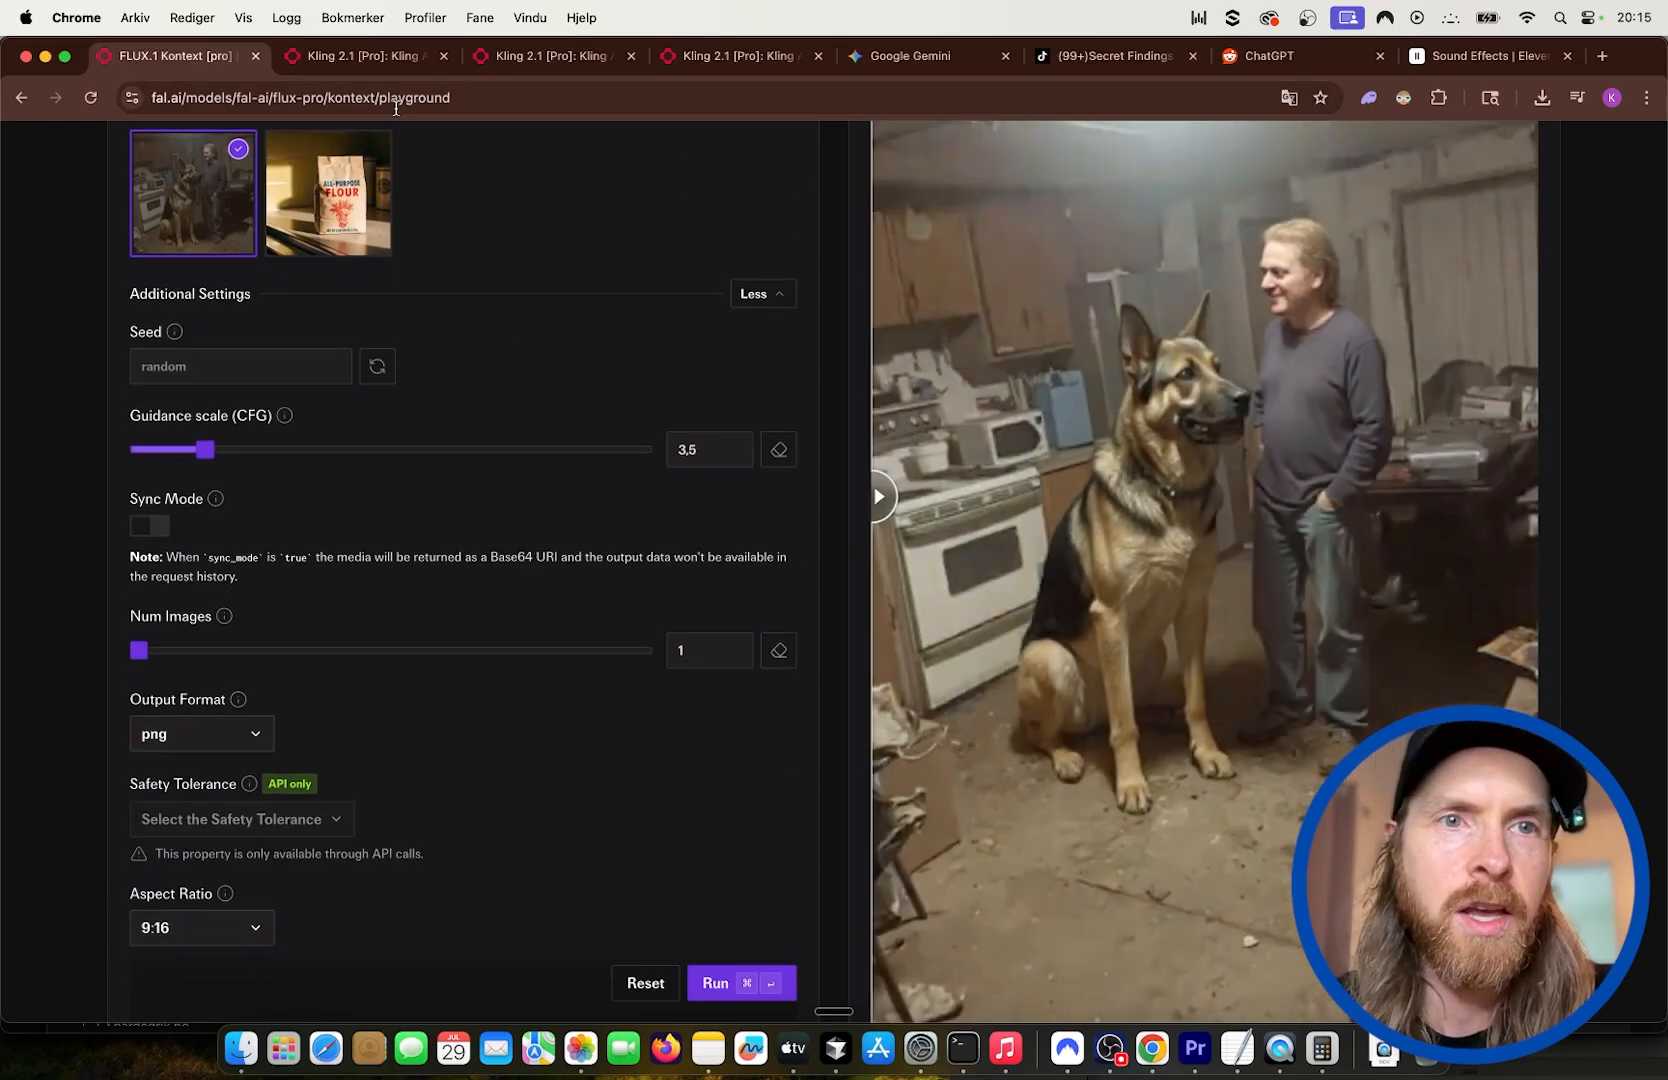
{"action": "left_click", "coordinate": [364, 56]}
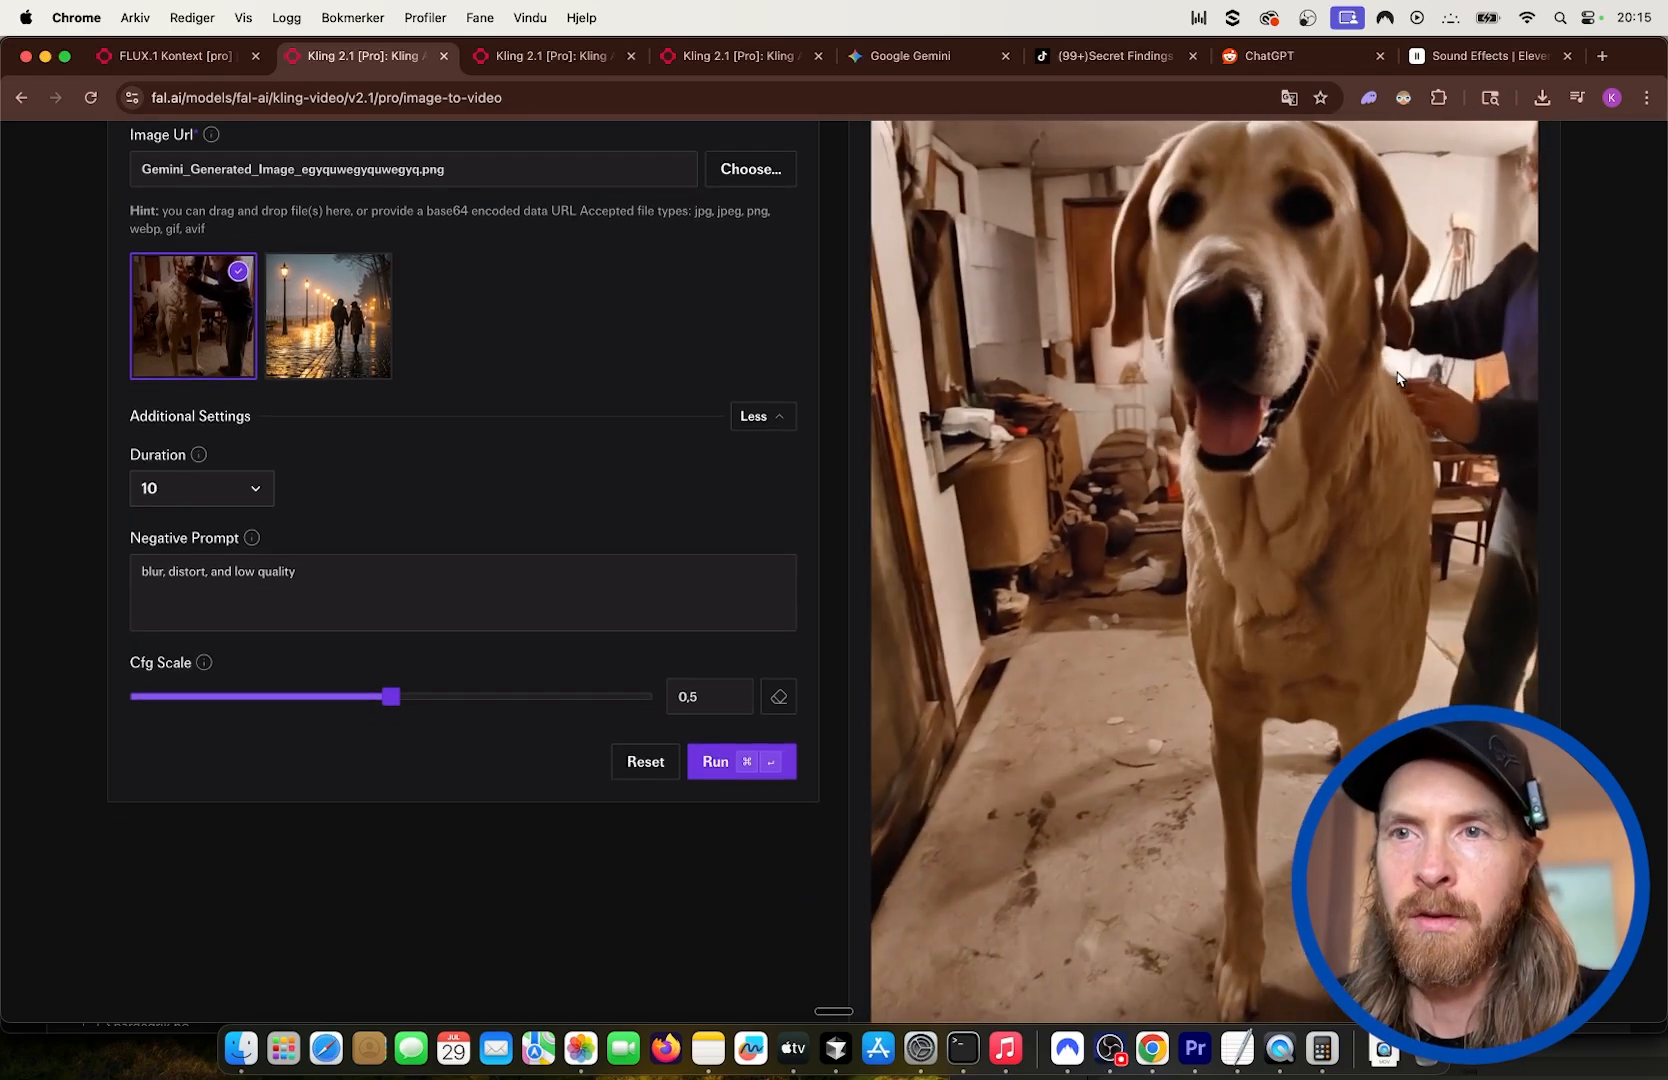
{"action": "scroll", "scroll_direction": "down", "scroll_amount": 3}
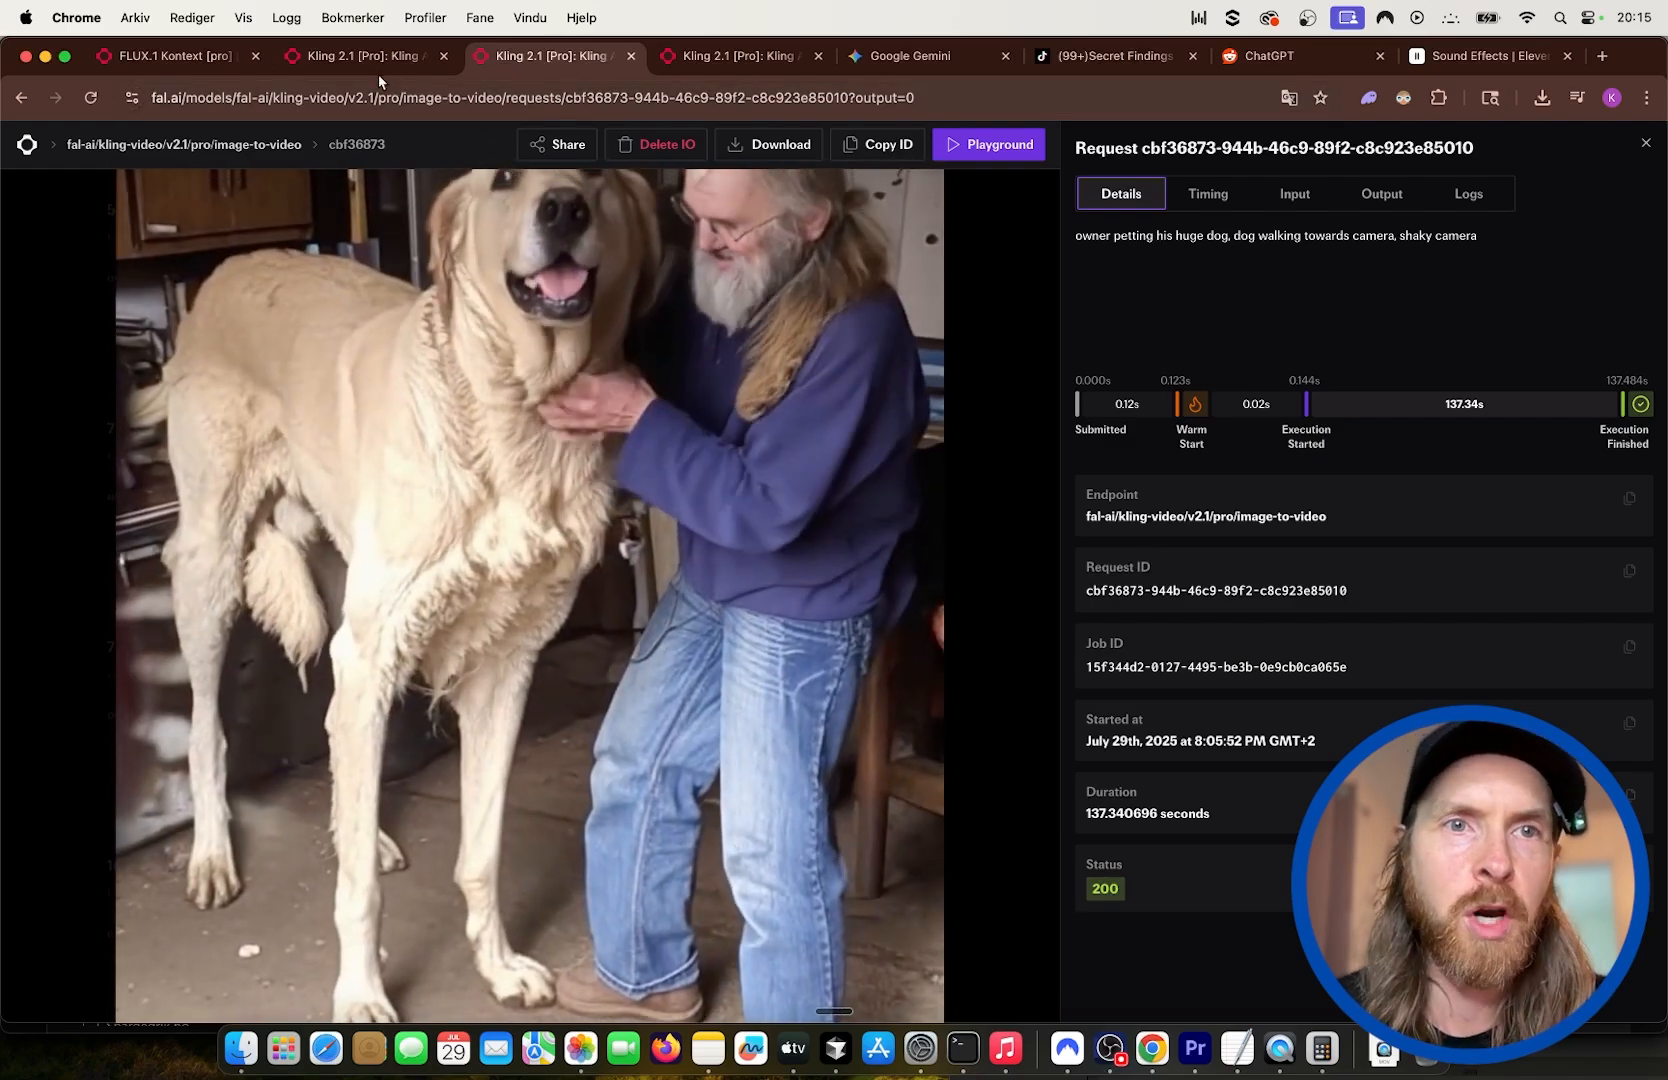
{"action": "left_click", "coordinate": [364, 56]}
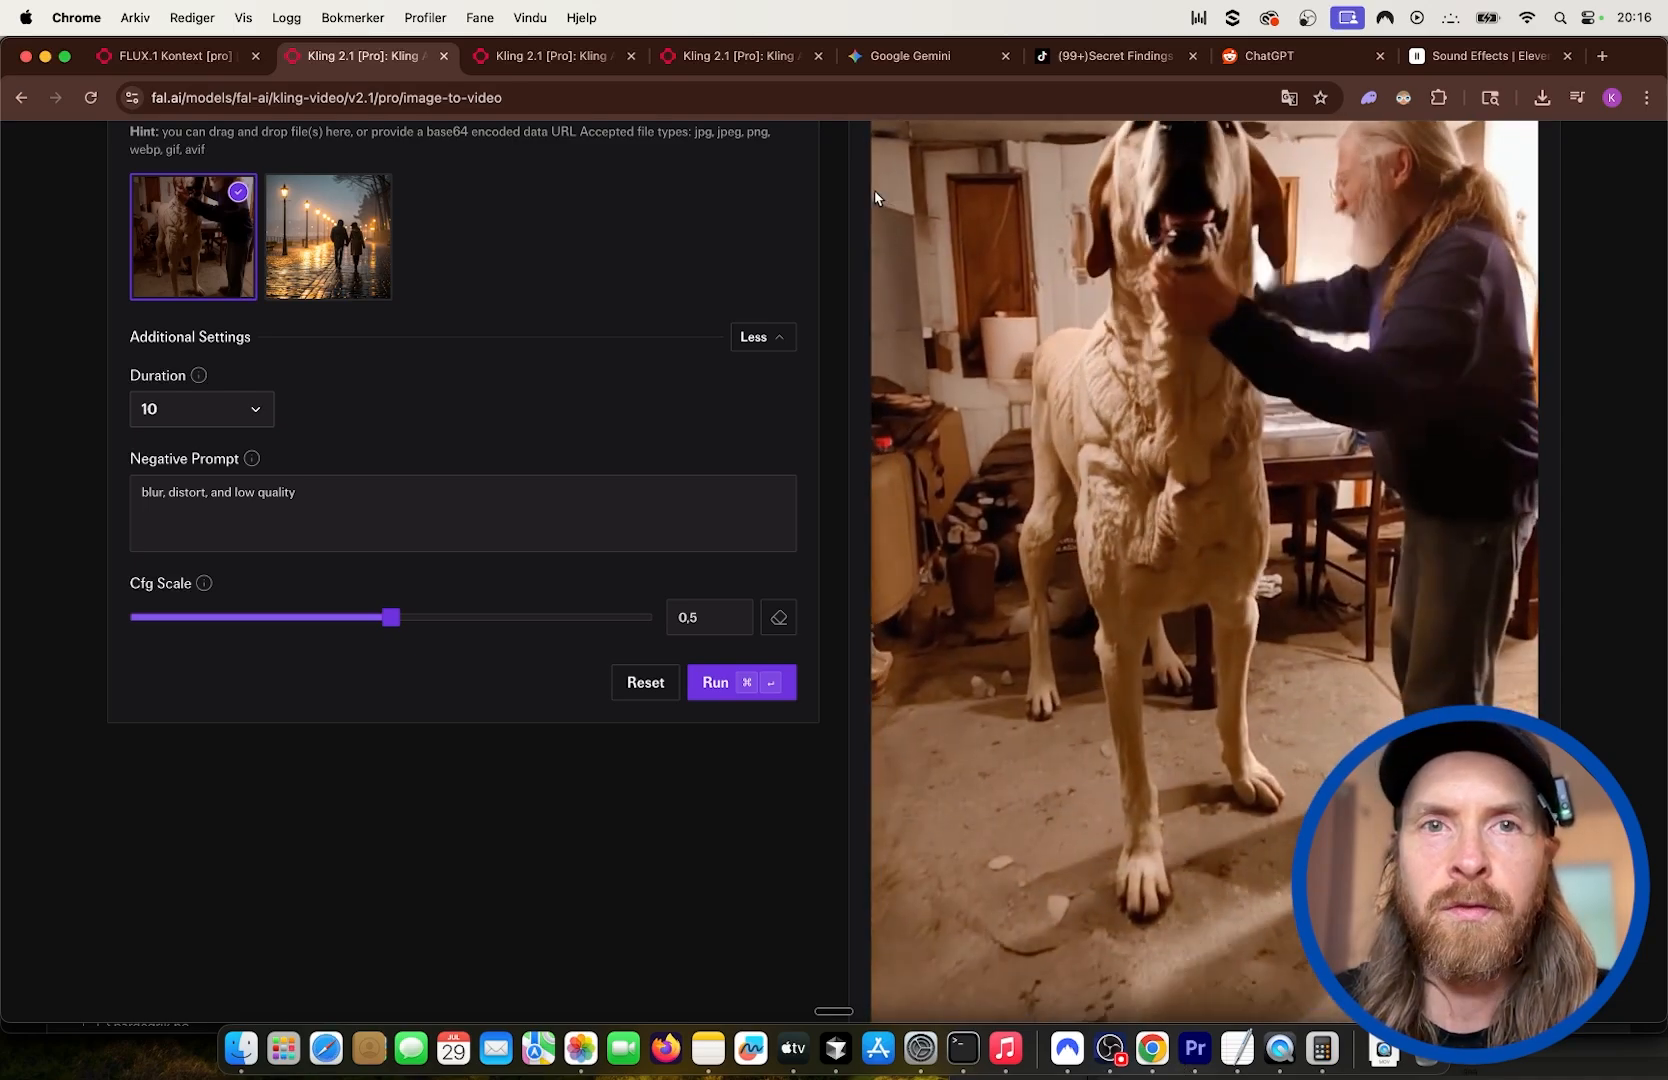
Check the viral Reddit post, then audition Sample 1 of 'Indoor background noise' in the ElevenLabs history.
{"action": "left_click", "coordinate": [1276, 56]}
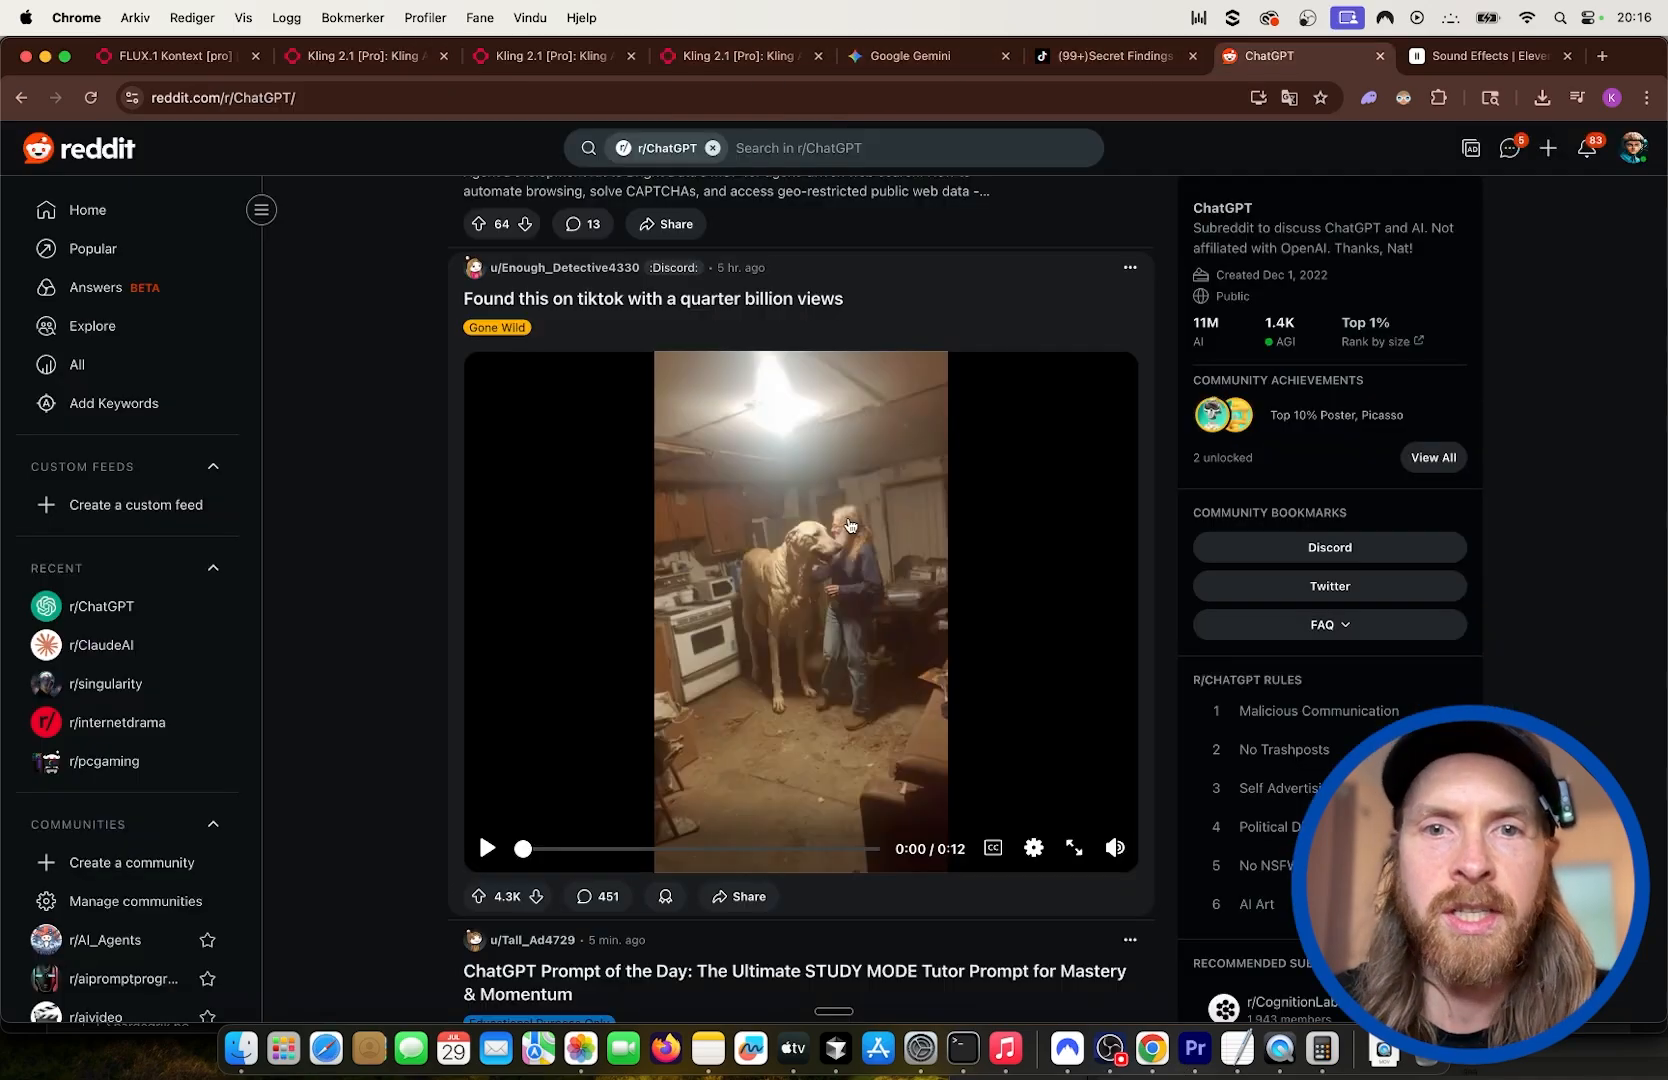
{"action": "mouse_move", "coordinate": [784, 562]}
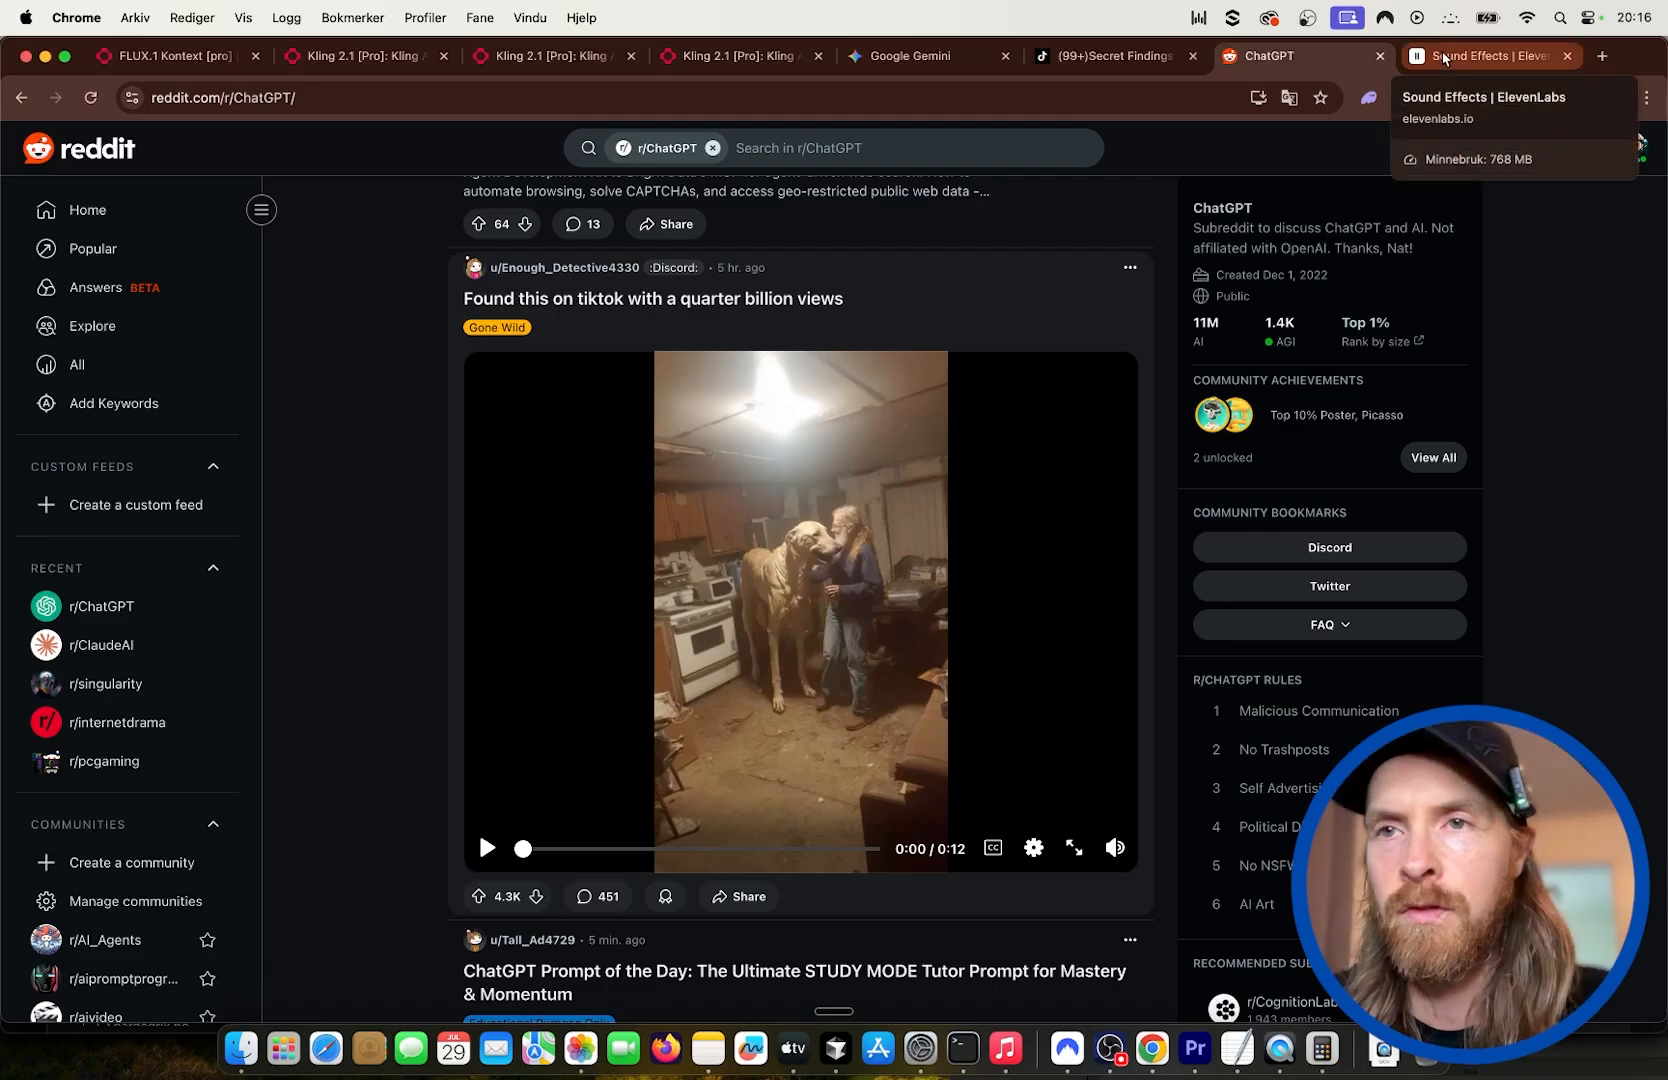
{"action": "left_click", "coordinate": [1488, 56]}
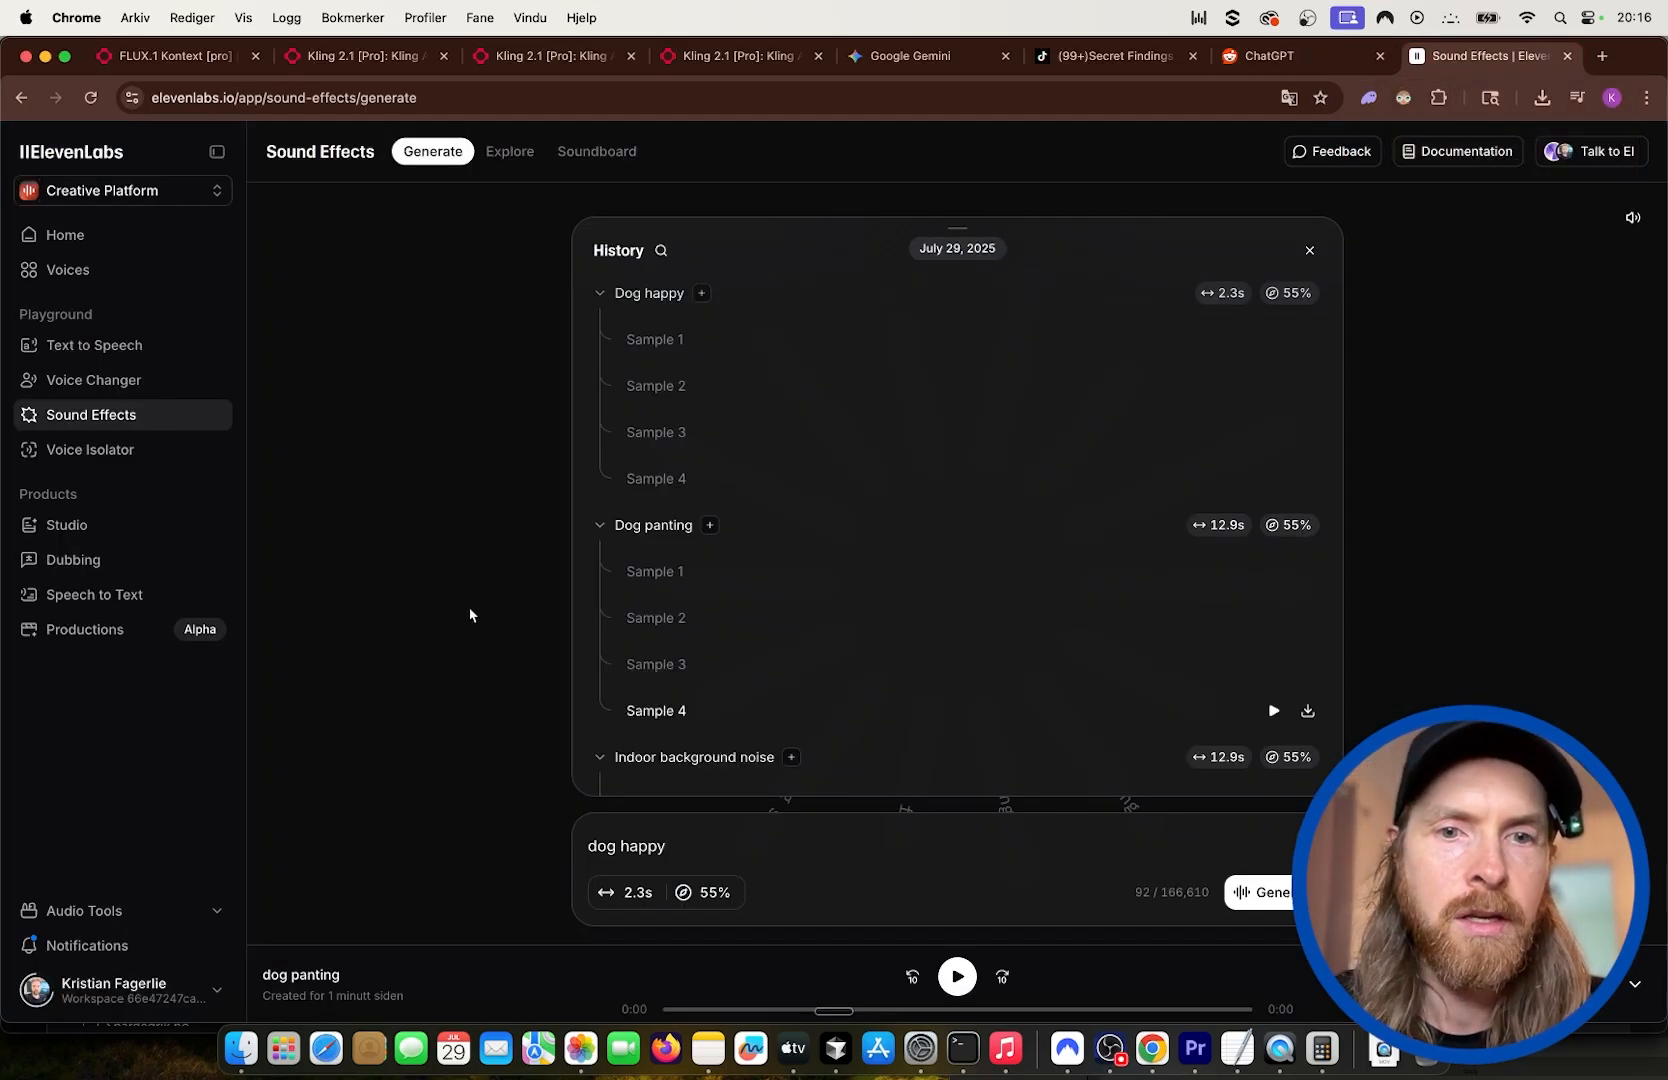
{"action": "scroll", "scroll_direction": "down", "scroll_amount": 3}
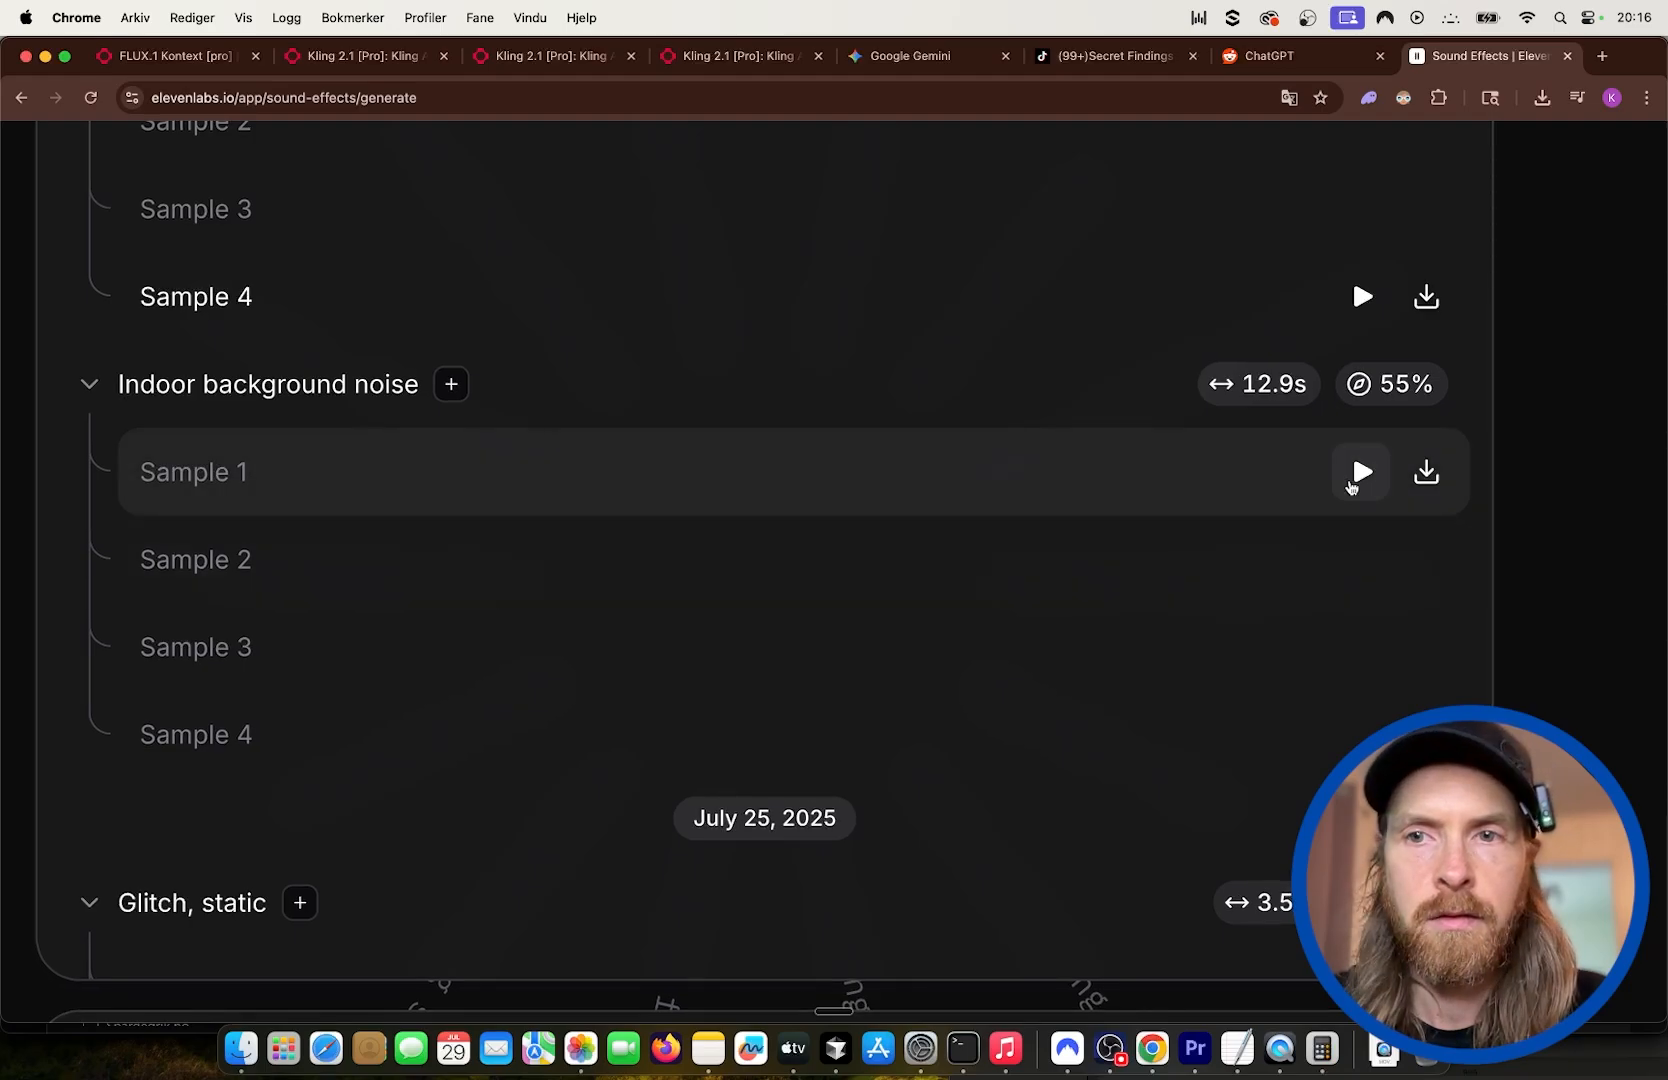
{"action": "left_click", "coordinate": [1360, 560]}
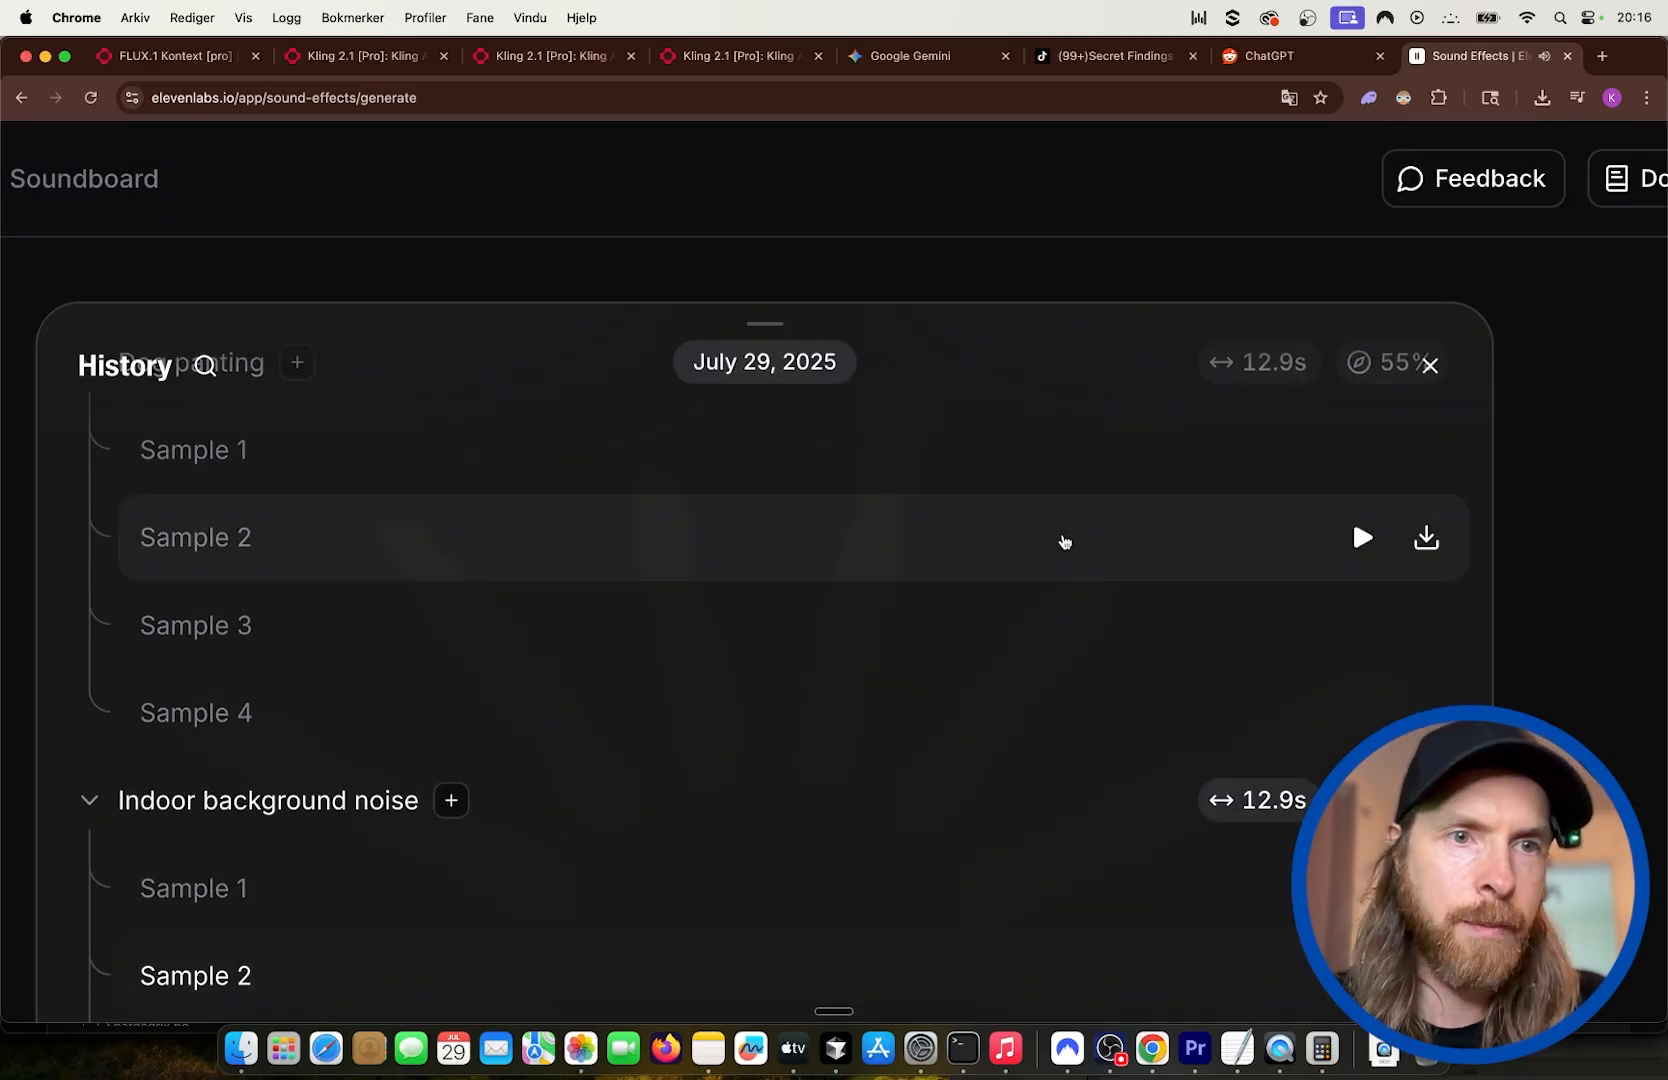
{"action": "mouse_move", "coordinate": [1020, 750]}
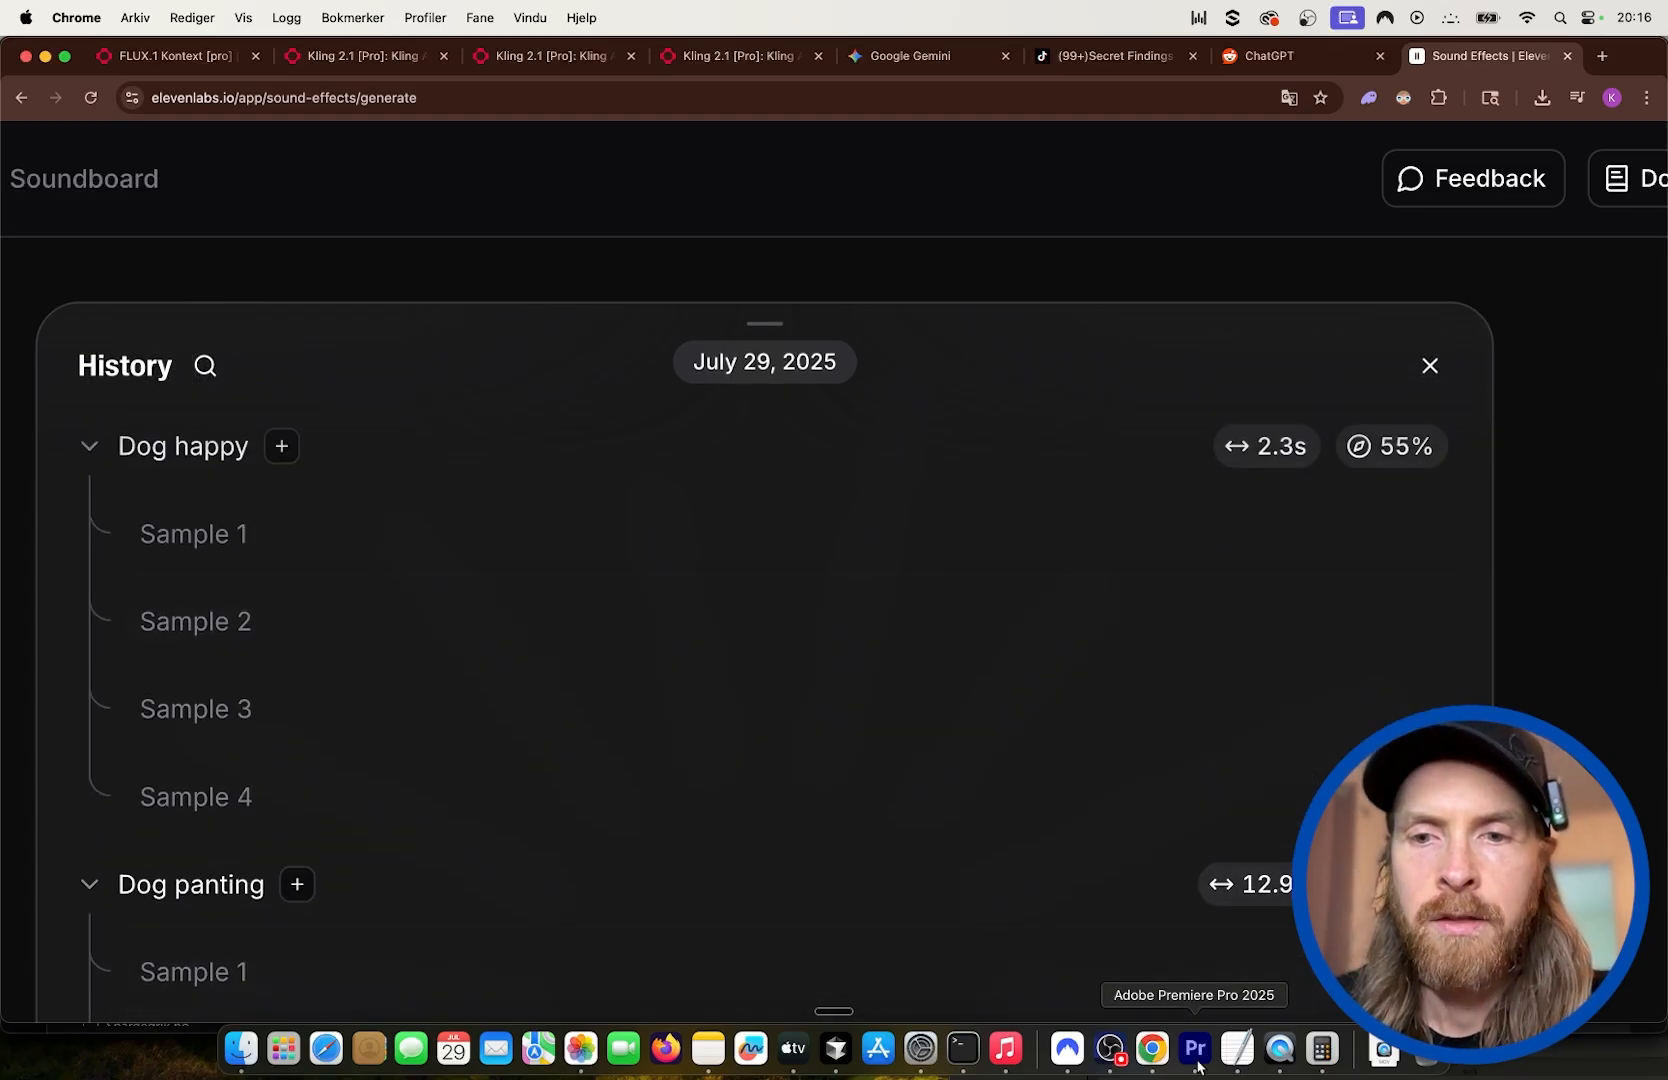
Play back the giant-dog sequence with the dog-panting audio in Premiere's program monitor, then pause it.
{"action": "left_click", "coordinate": [1194, 1050]}
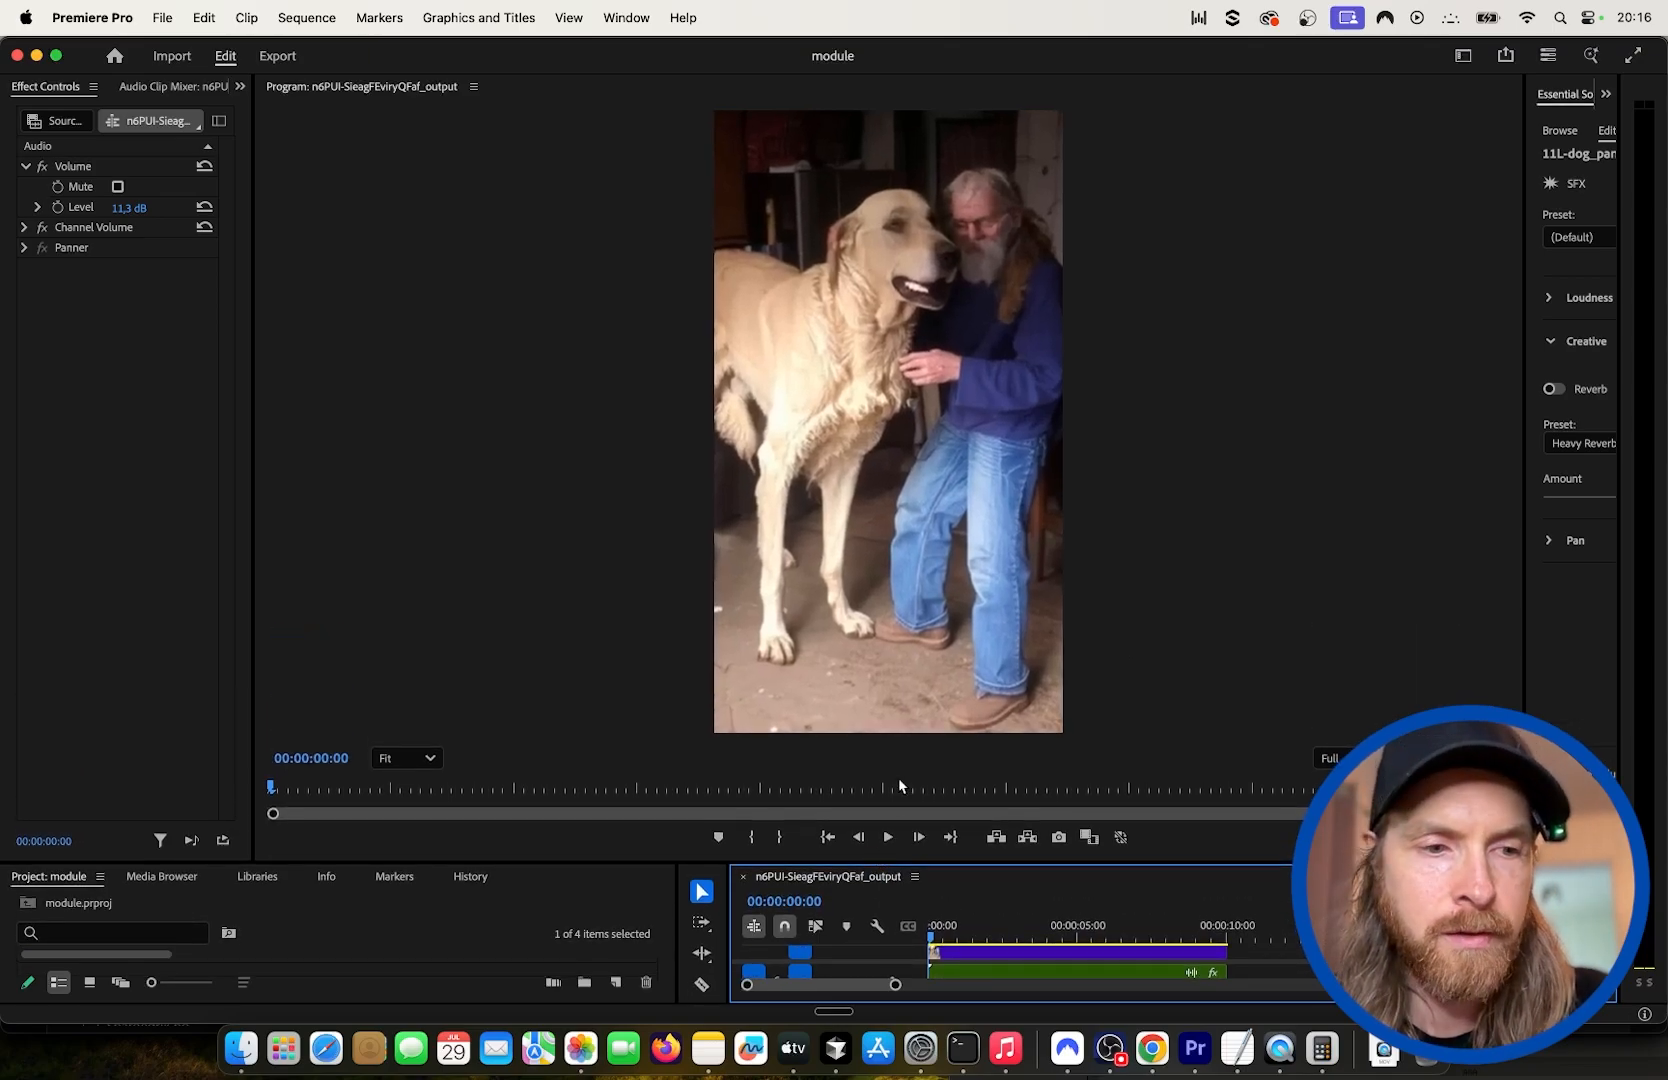
{"action": "left_click", "coordinate": [886, 838]}
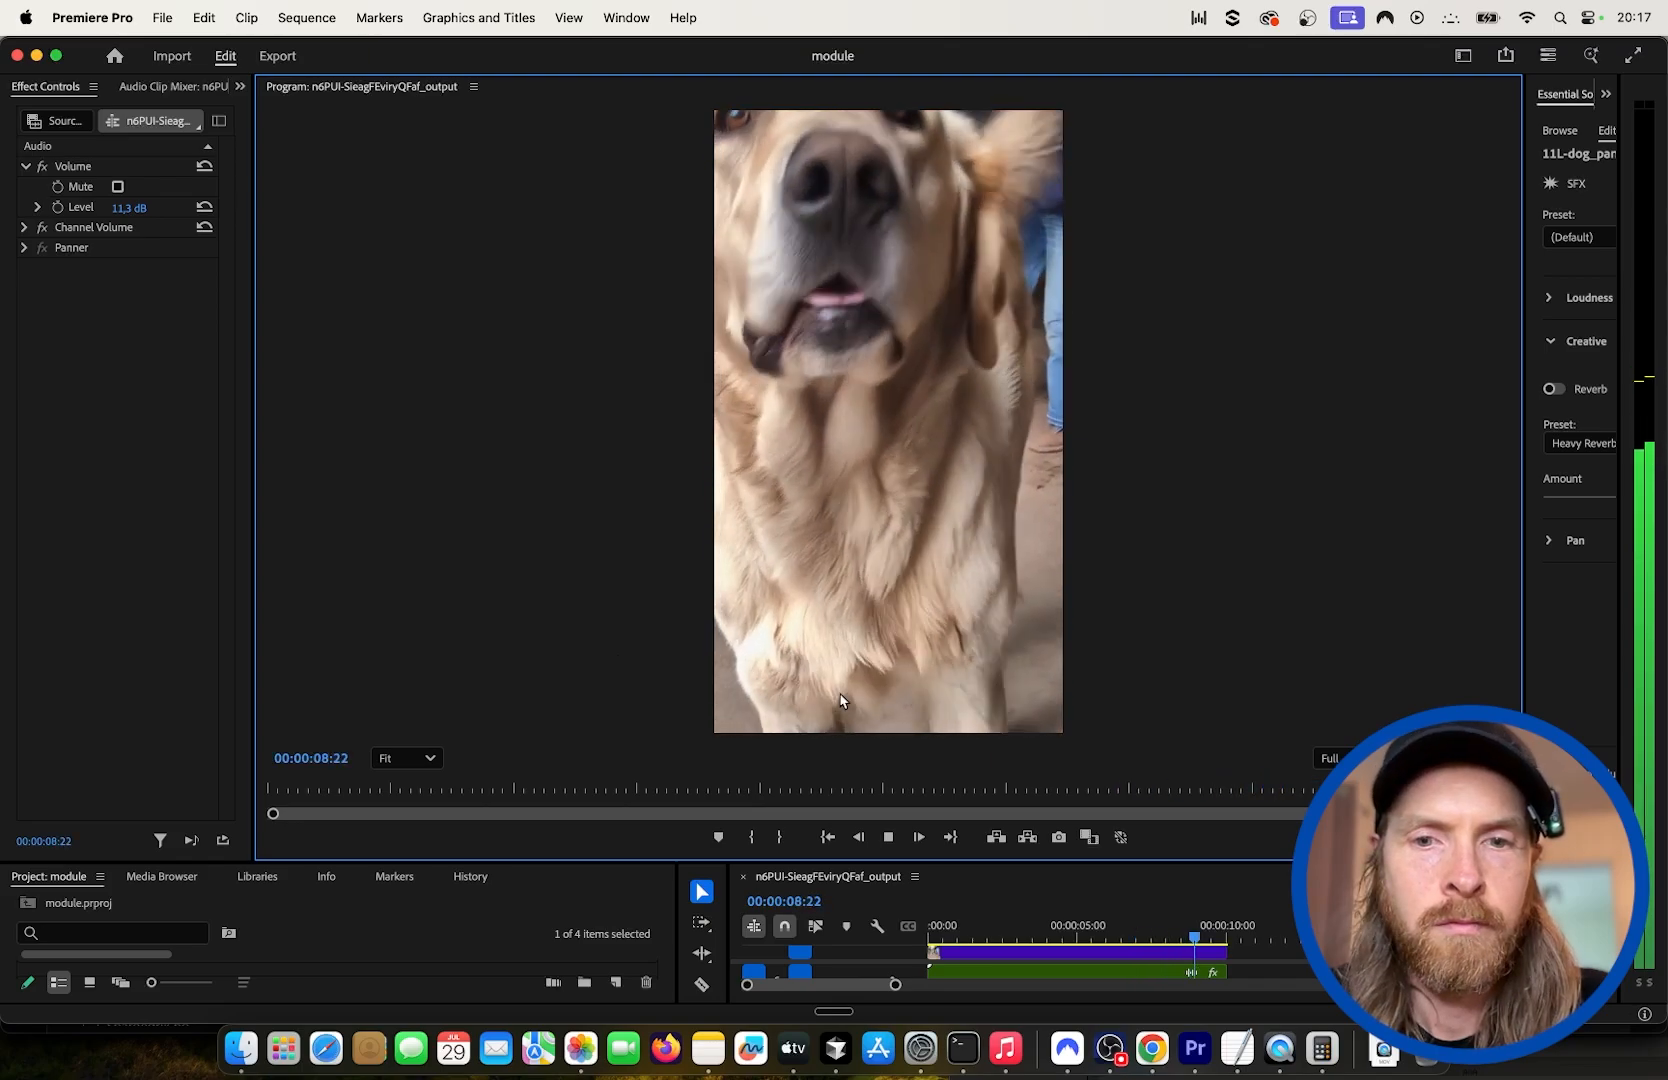
{"action": "left_click", "coordinate": [888, 838]}
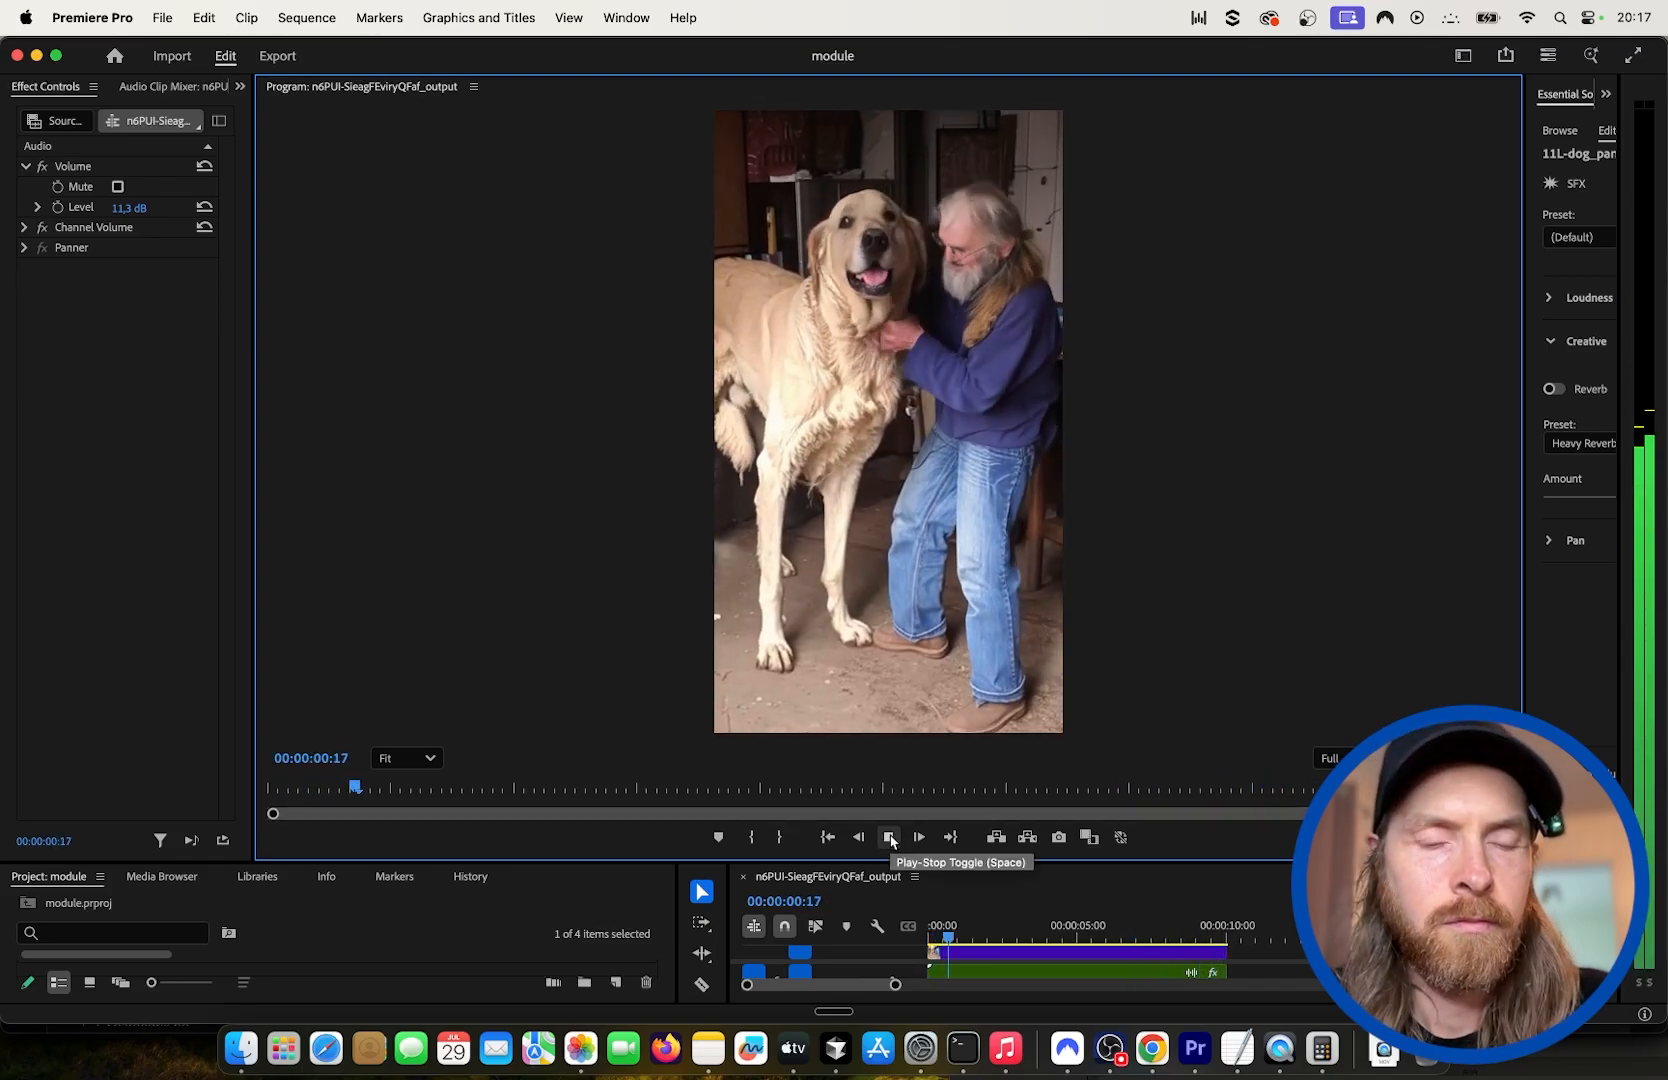
{"action": "left_click", "coordinate": [890, 840]}
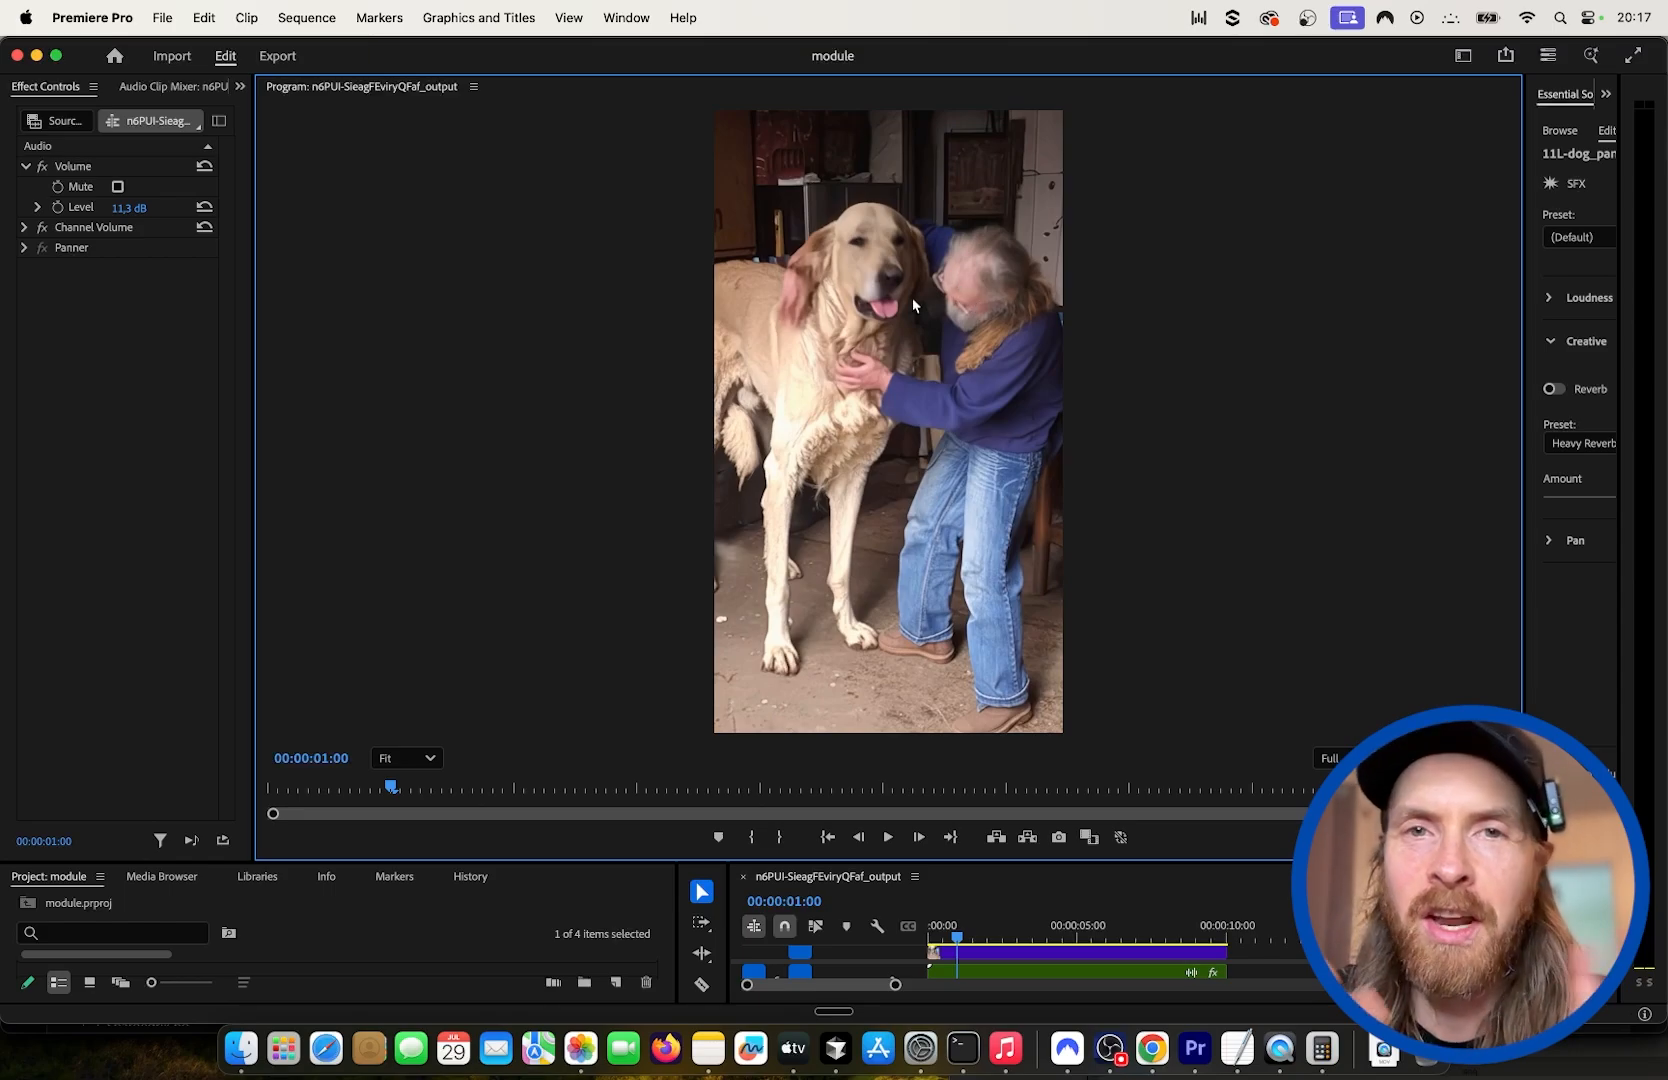
{"action": "mouse_move", "coordinate": [892, 444]}
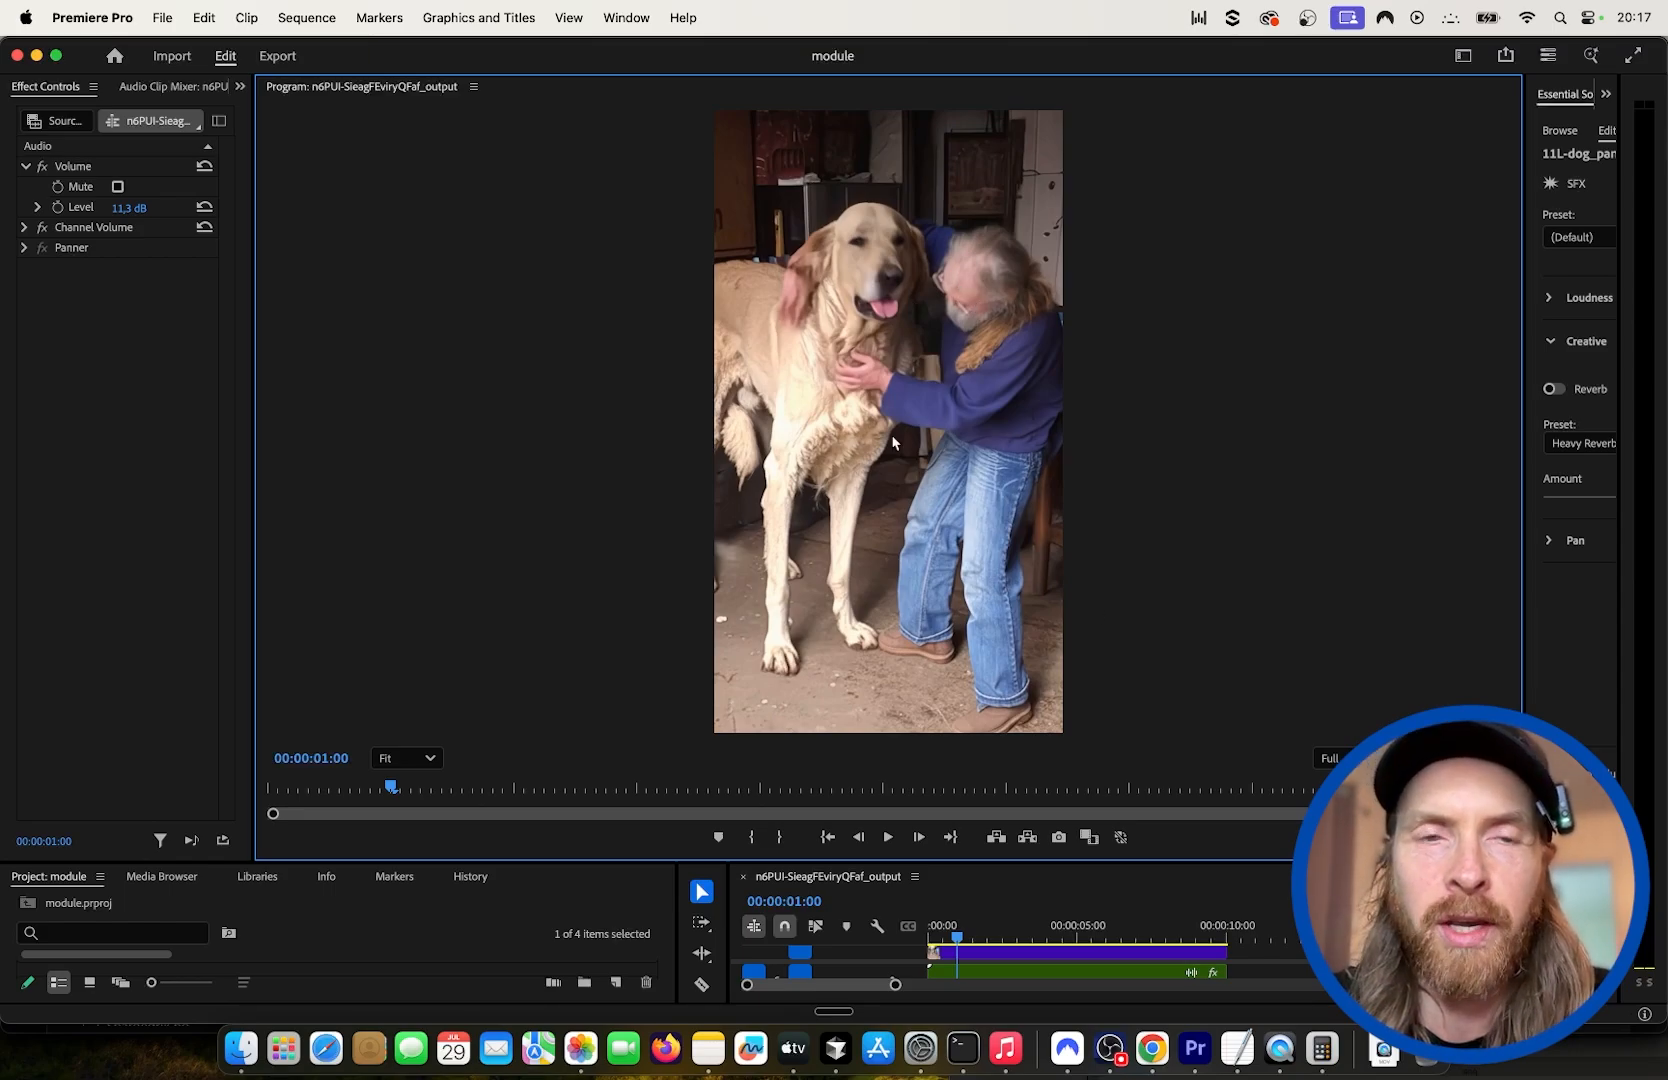
Return to the Reddit quarter-billion-views post and play the original giant-dog video for comparison.
{"action": "left_click", "coordinate": [1150, 1050]}
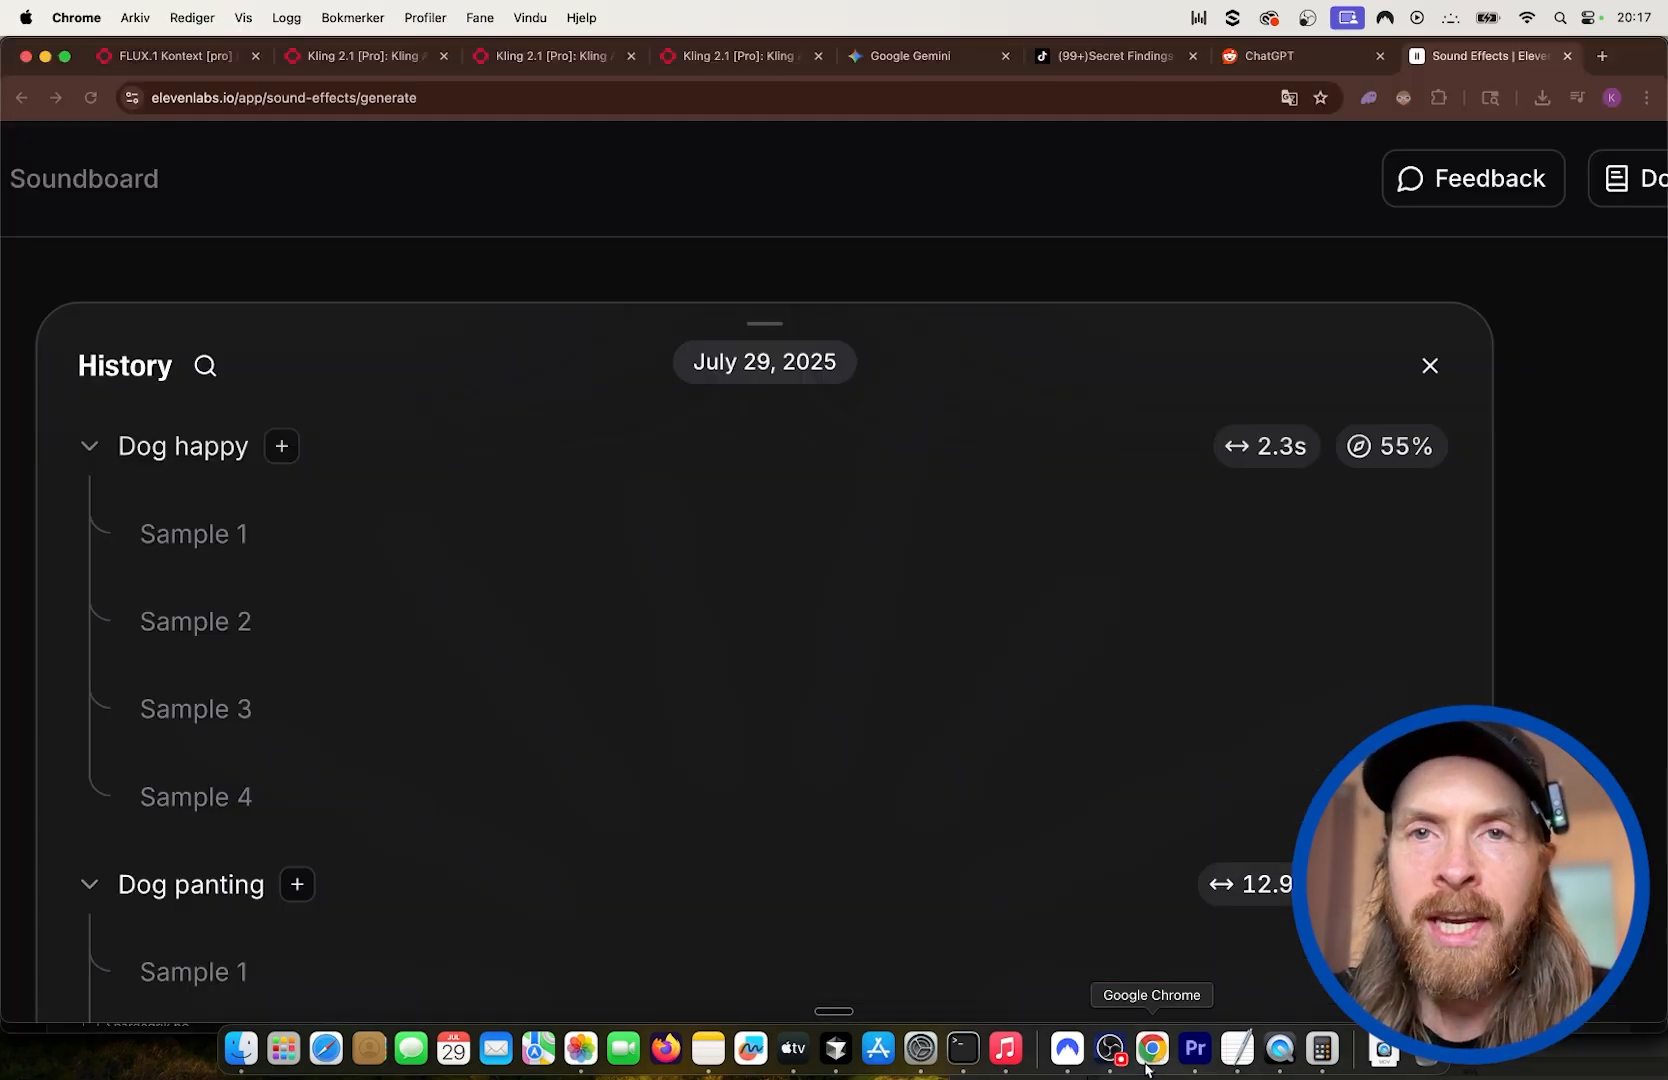
{"action": "left_click", "coordinate": [1274, 56]}
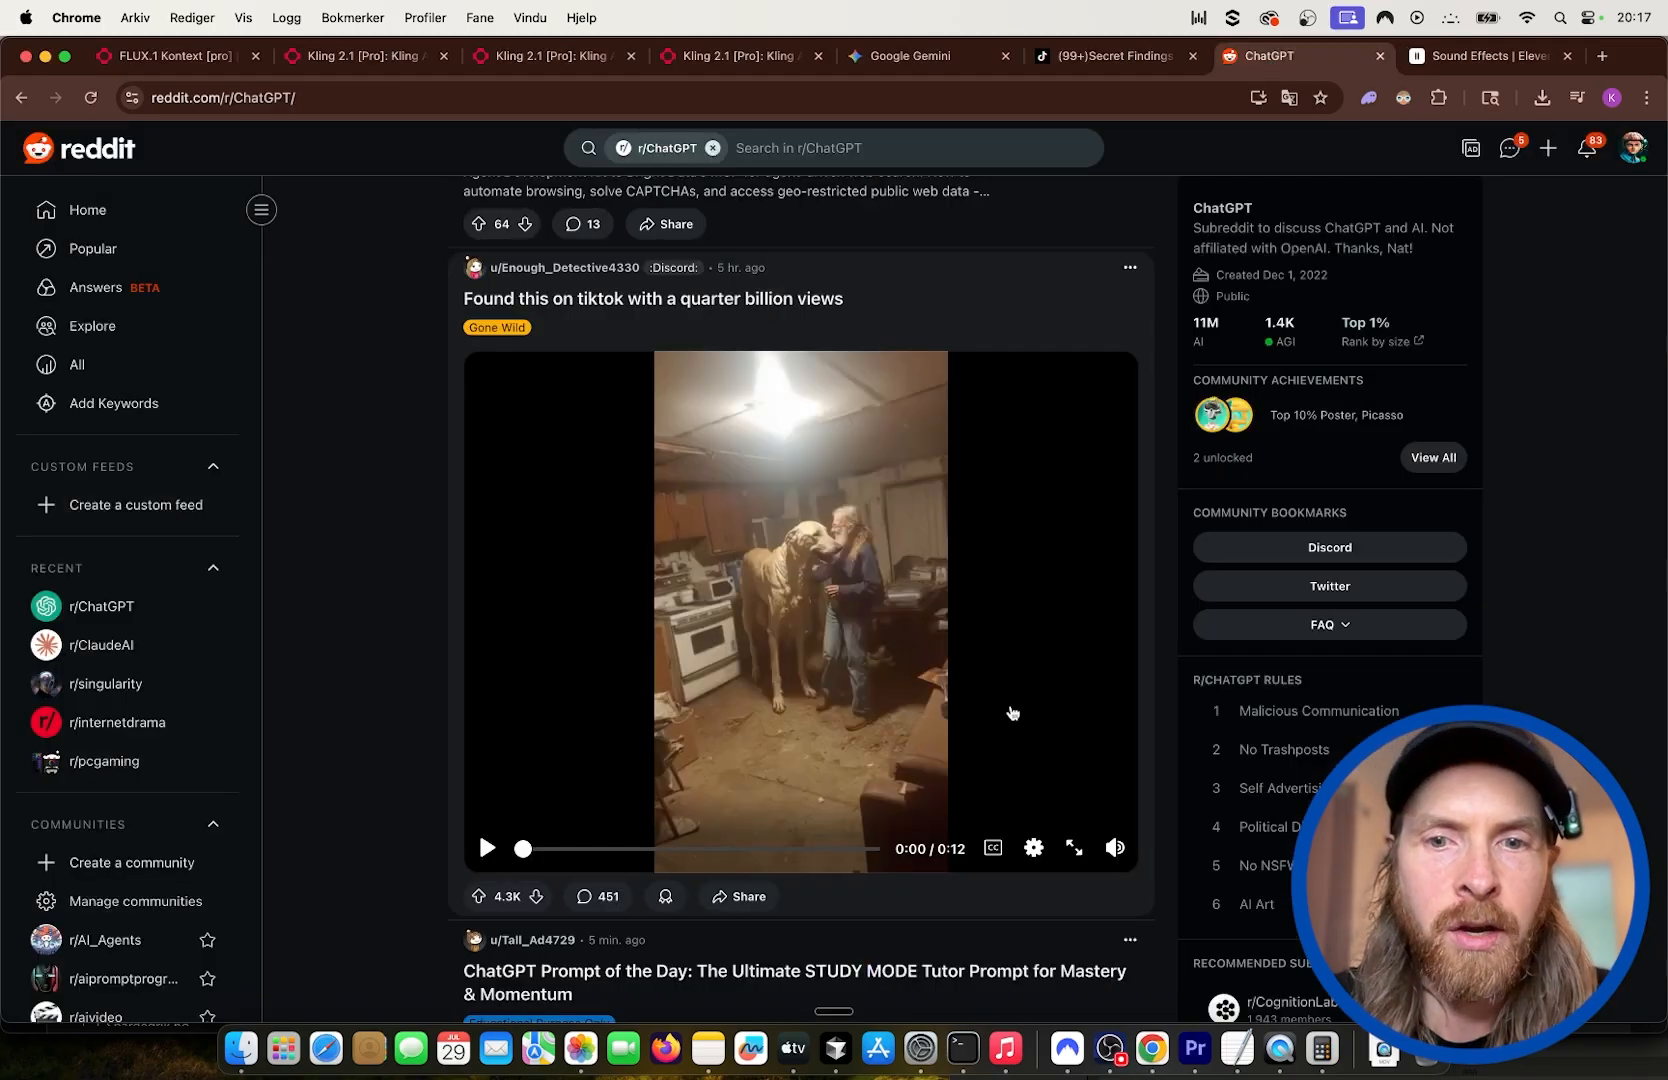
{"action": "left_click", "coordinate": [486, 848]}
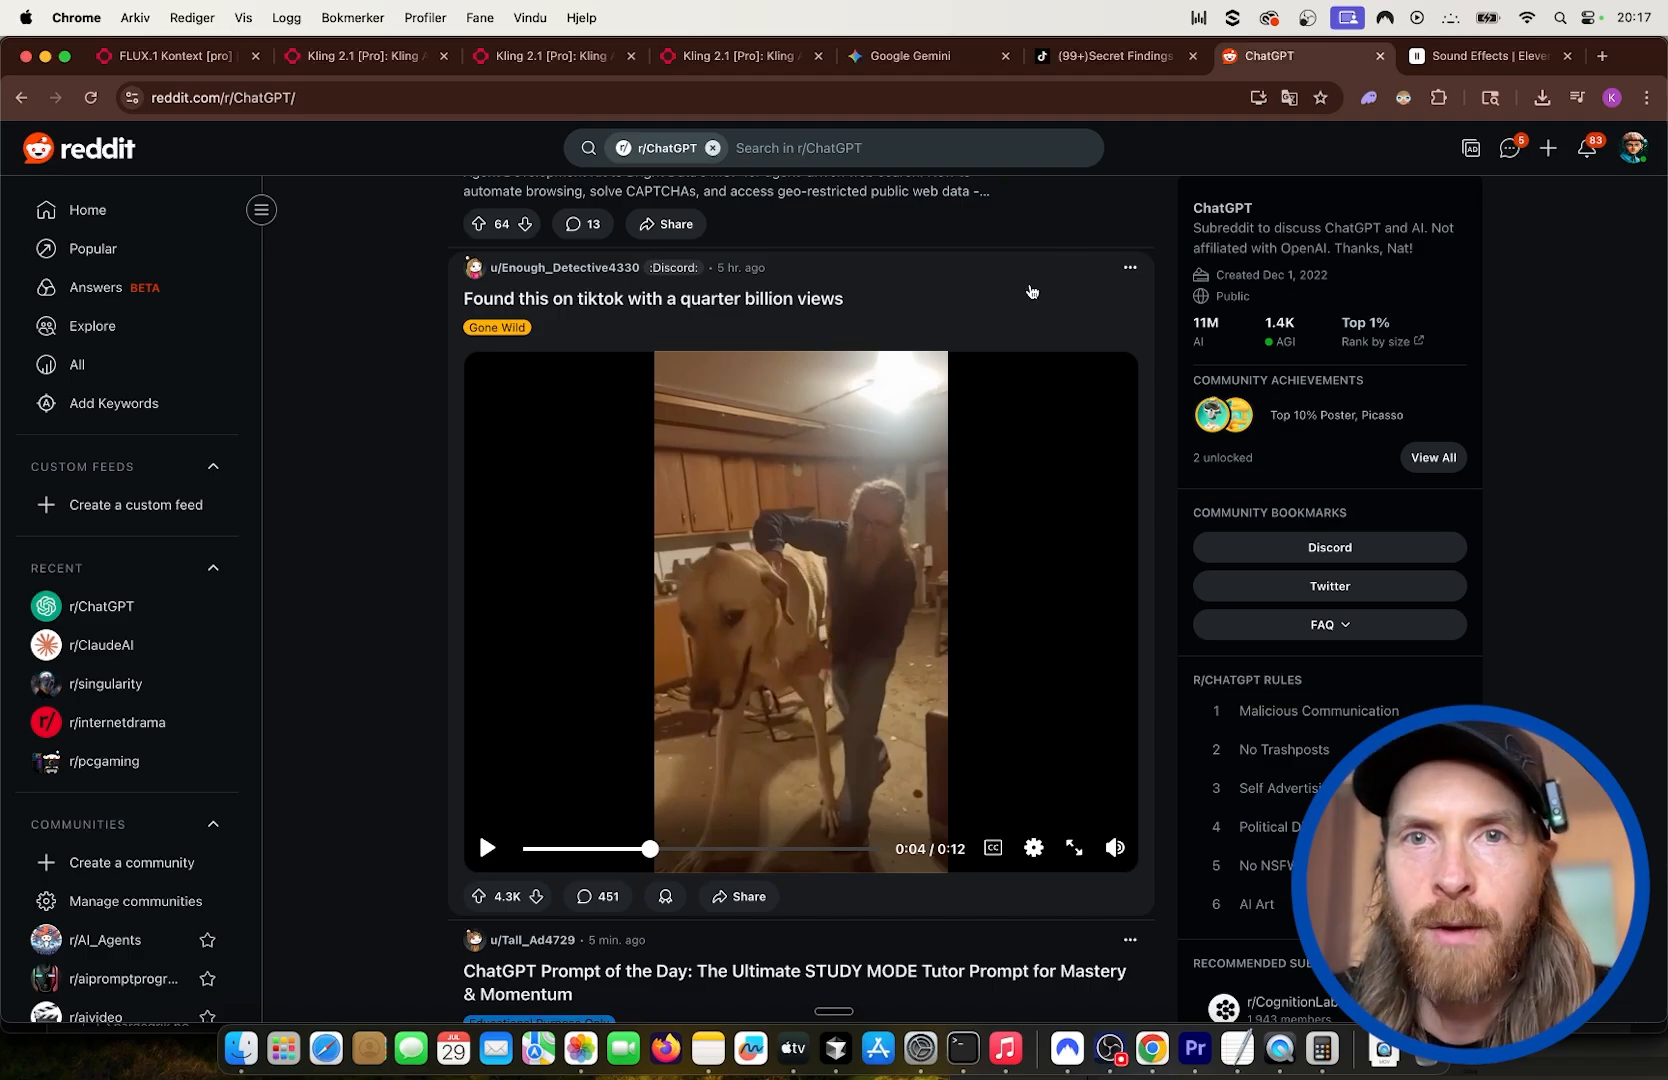
{"action": "mouse_move", "coordinate": [1488, 56]}
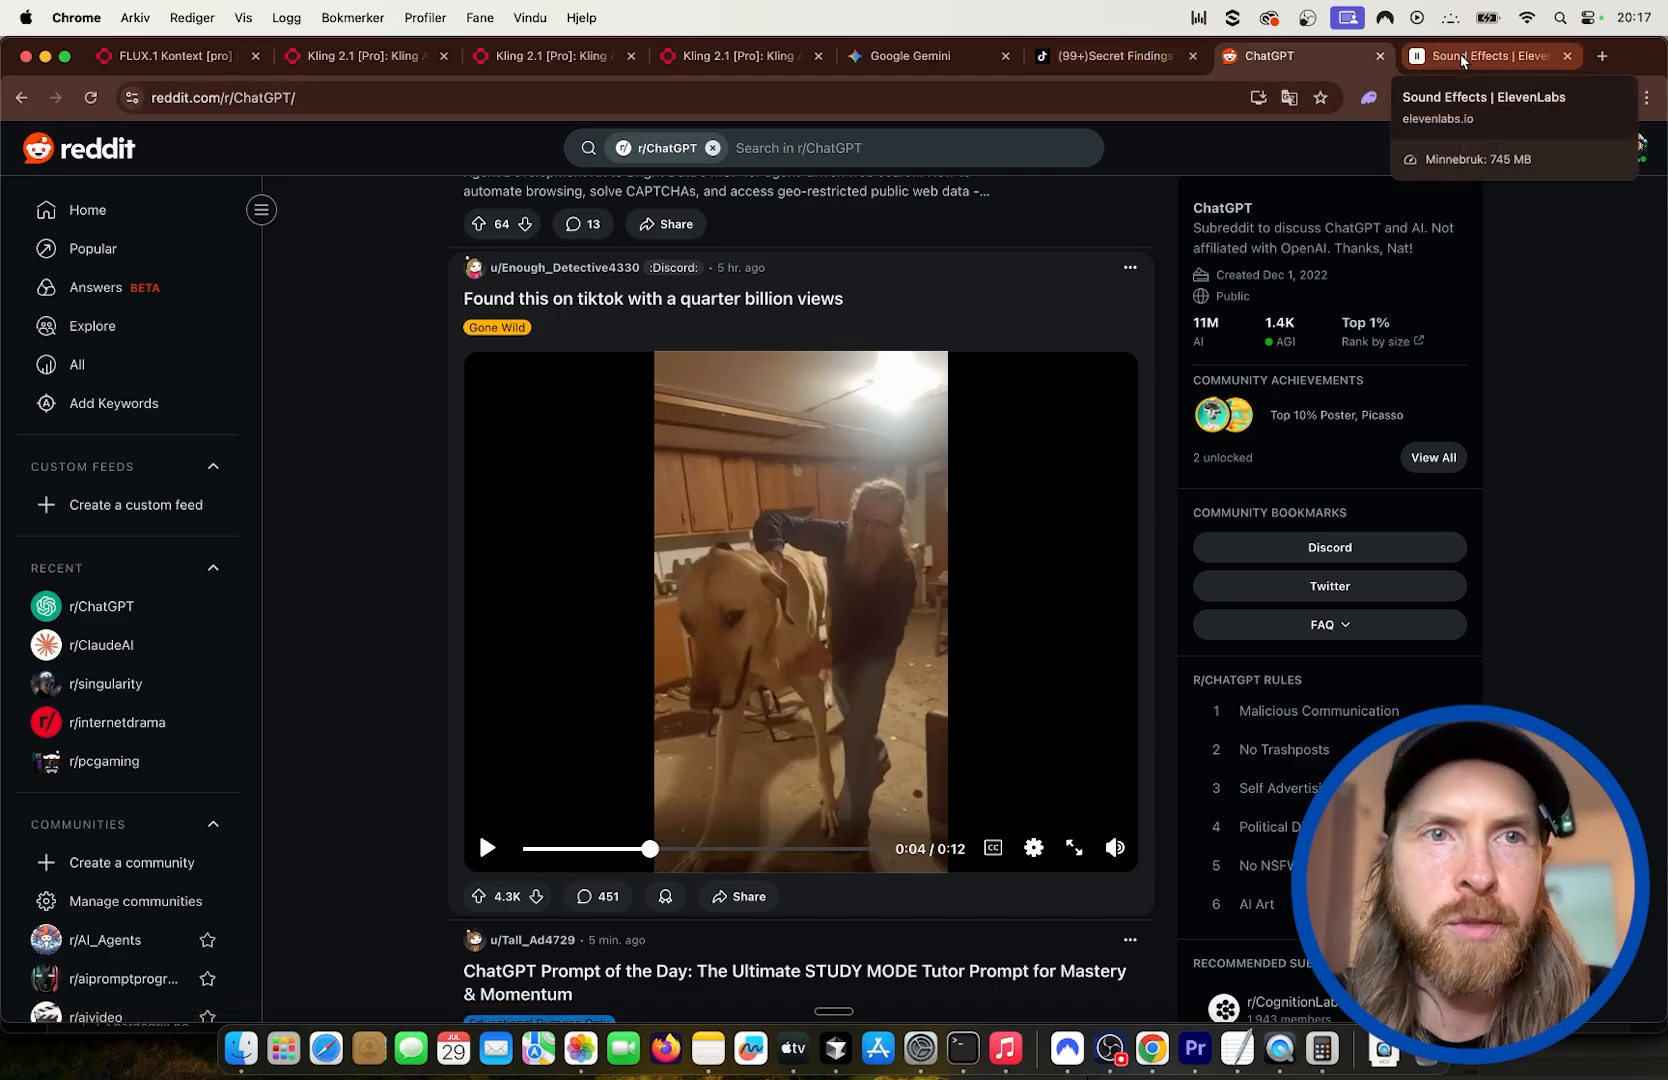
Download 'Dog happy' Sample 4 from the ElevenLabs history and bring it into Premiere.
{"action": "left_click", "coordinate": [1480, 56]}
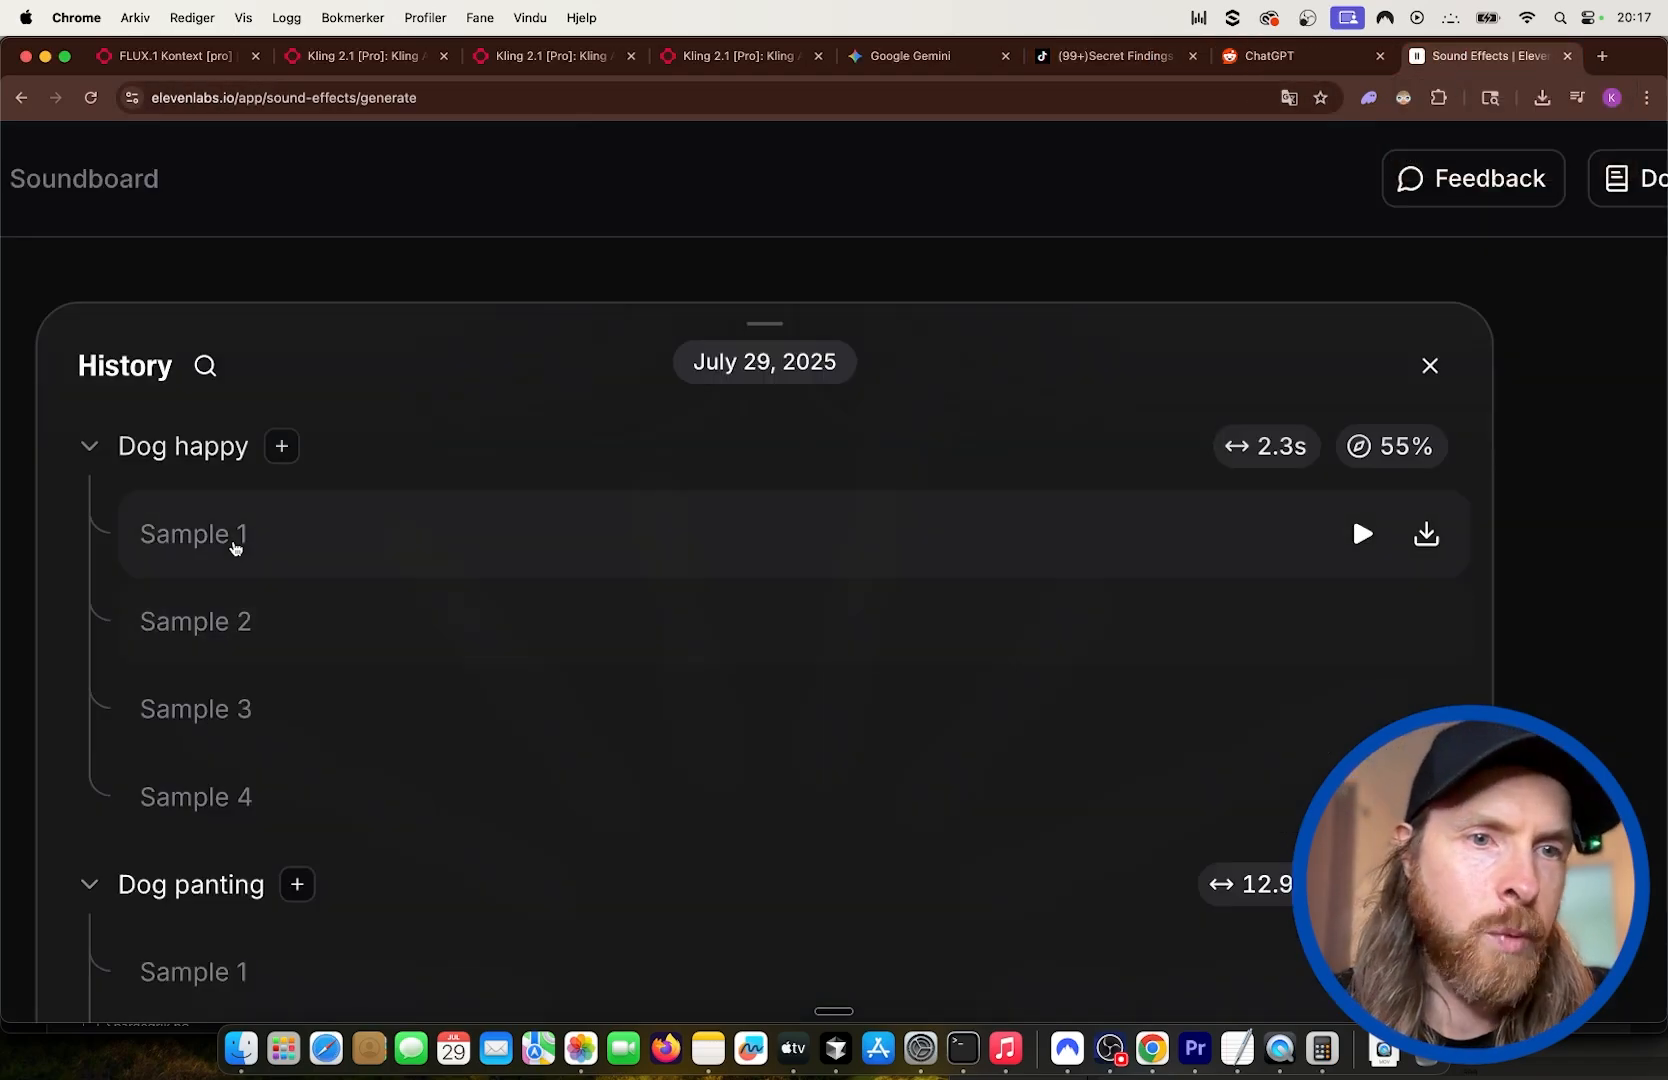
{"action": "mouse_move", "coordinate": [128, 564]}
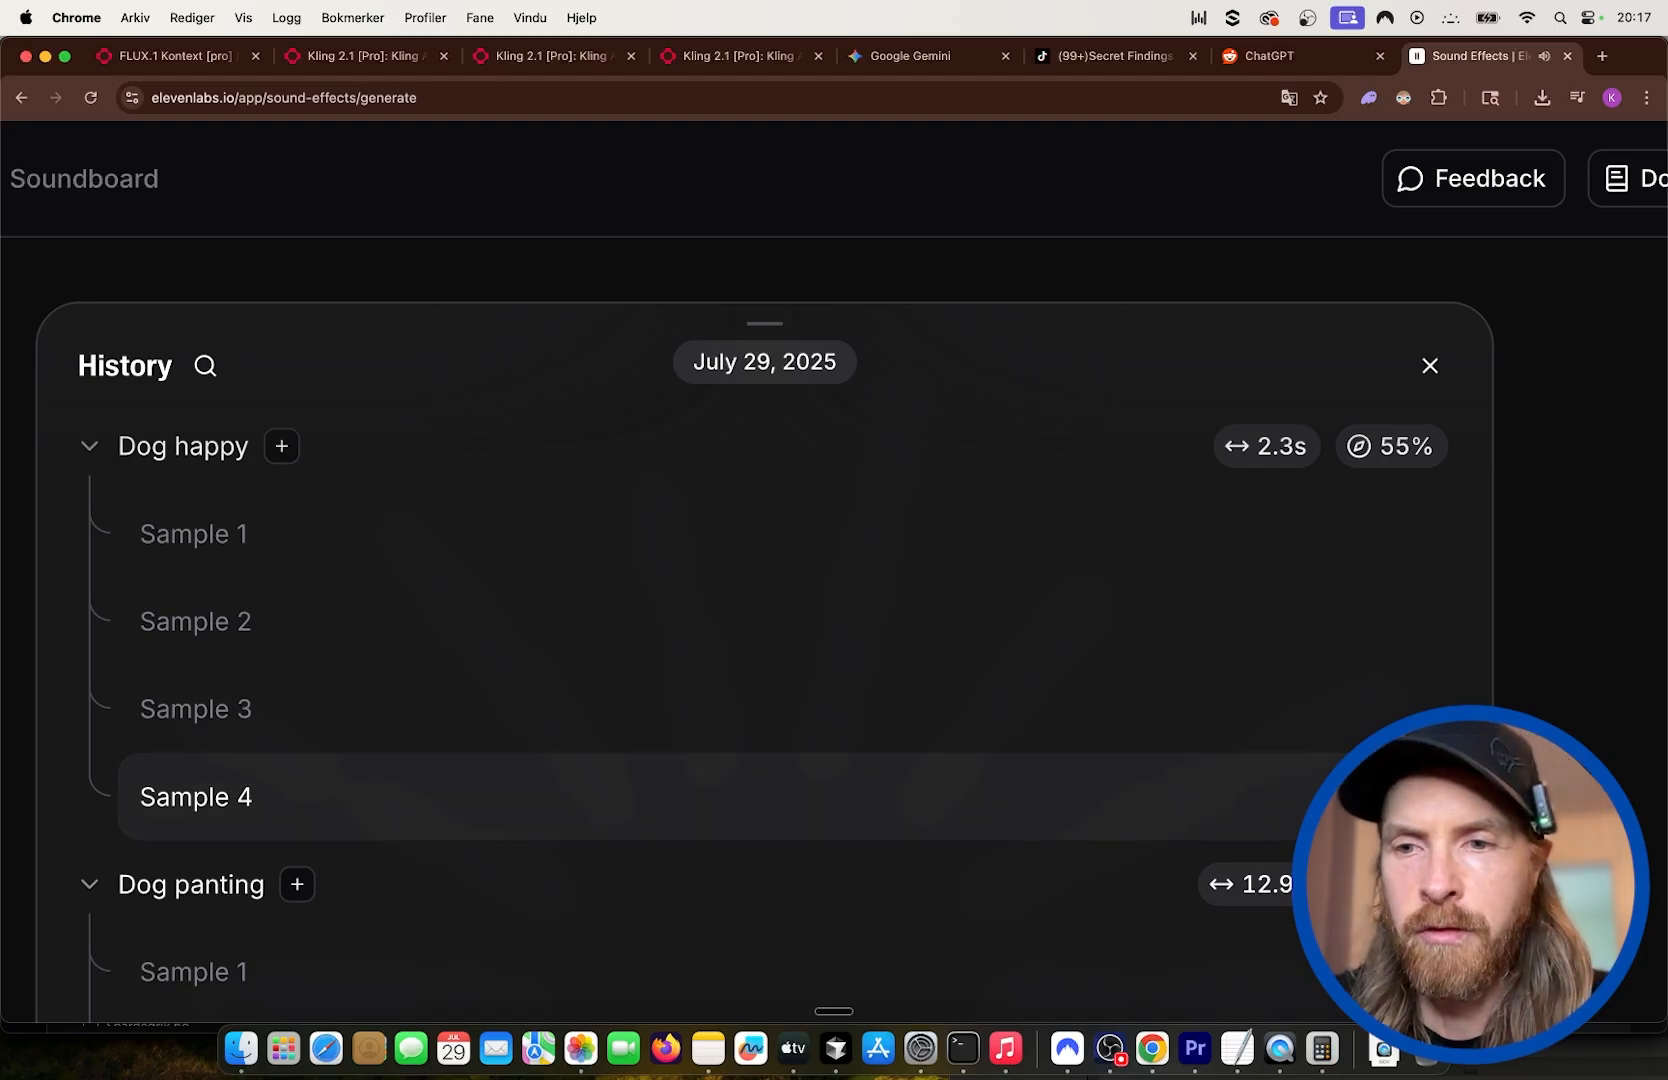
{"action": "left_click", "coordinate": [1196, 1056]}
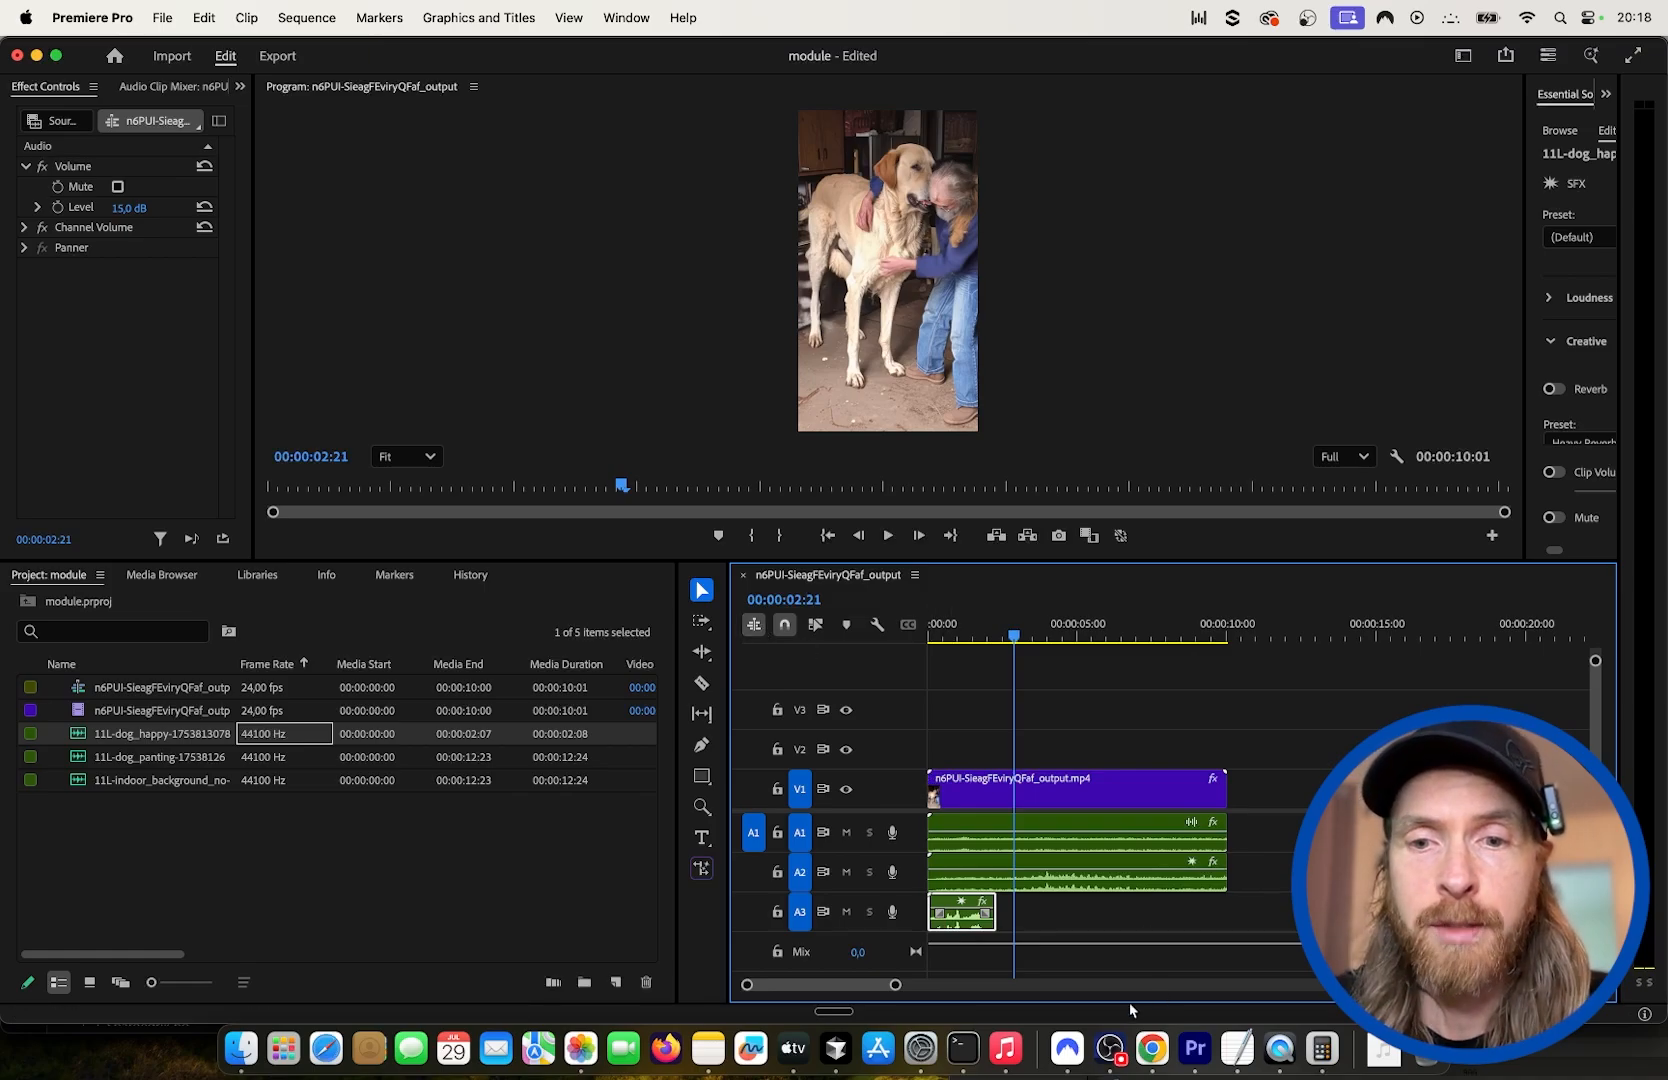
{"action": "left_click", "coordinate": [1150, 1056]}
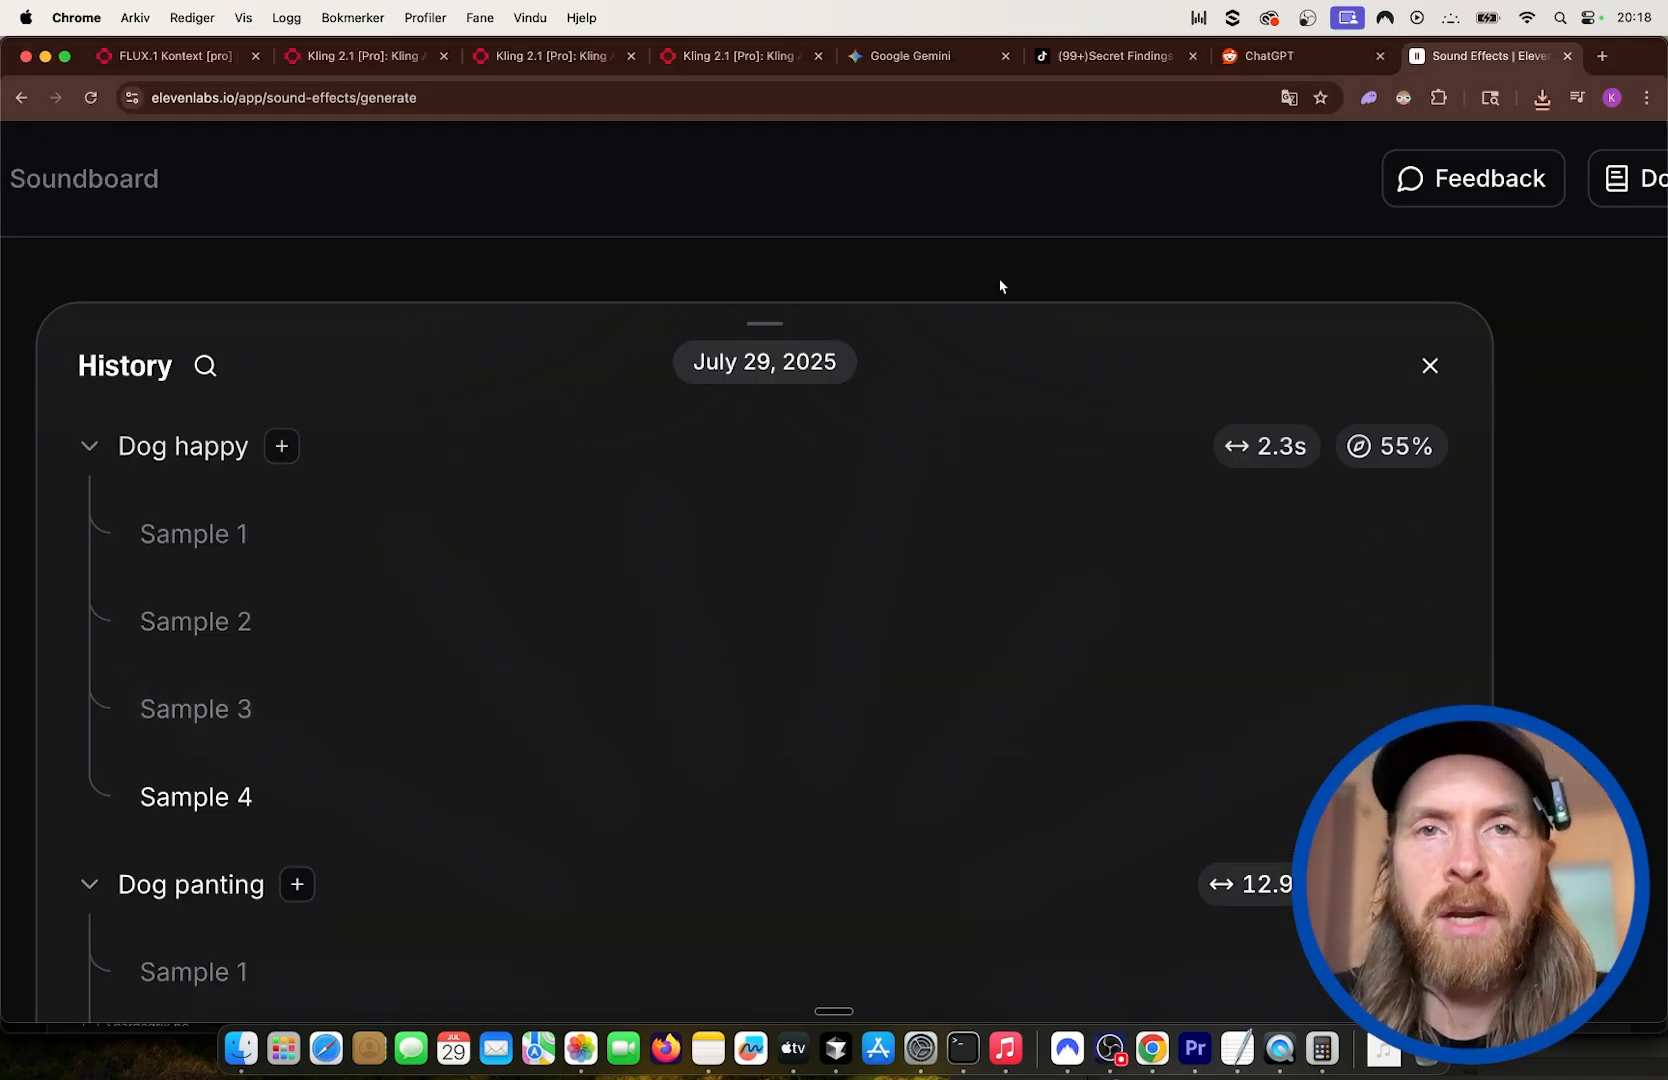
{"action": "mouse_move", "coordinate": [1010, 294]}
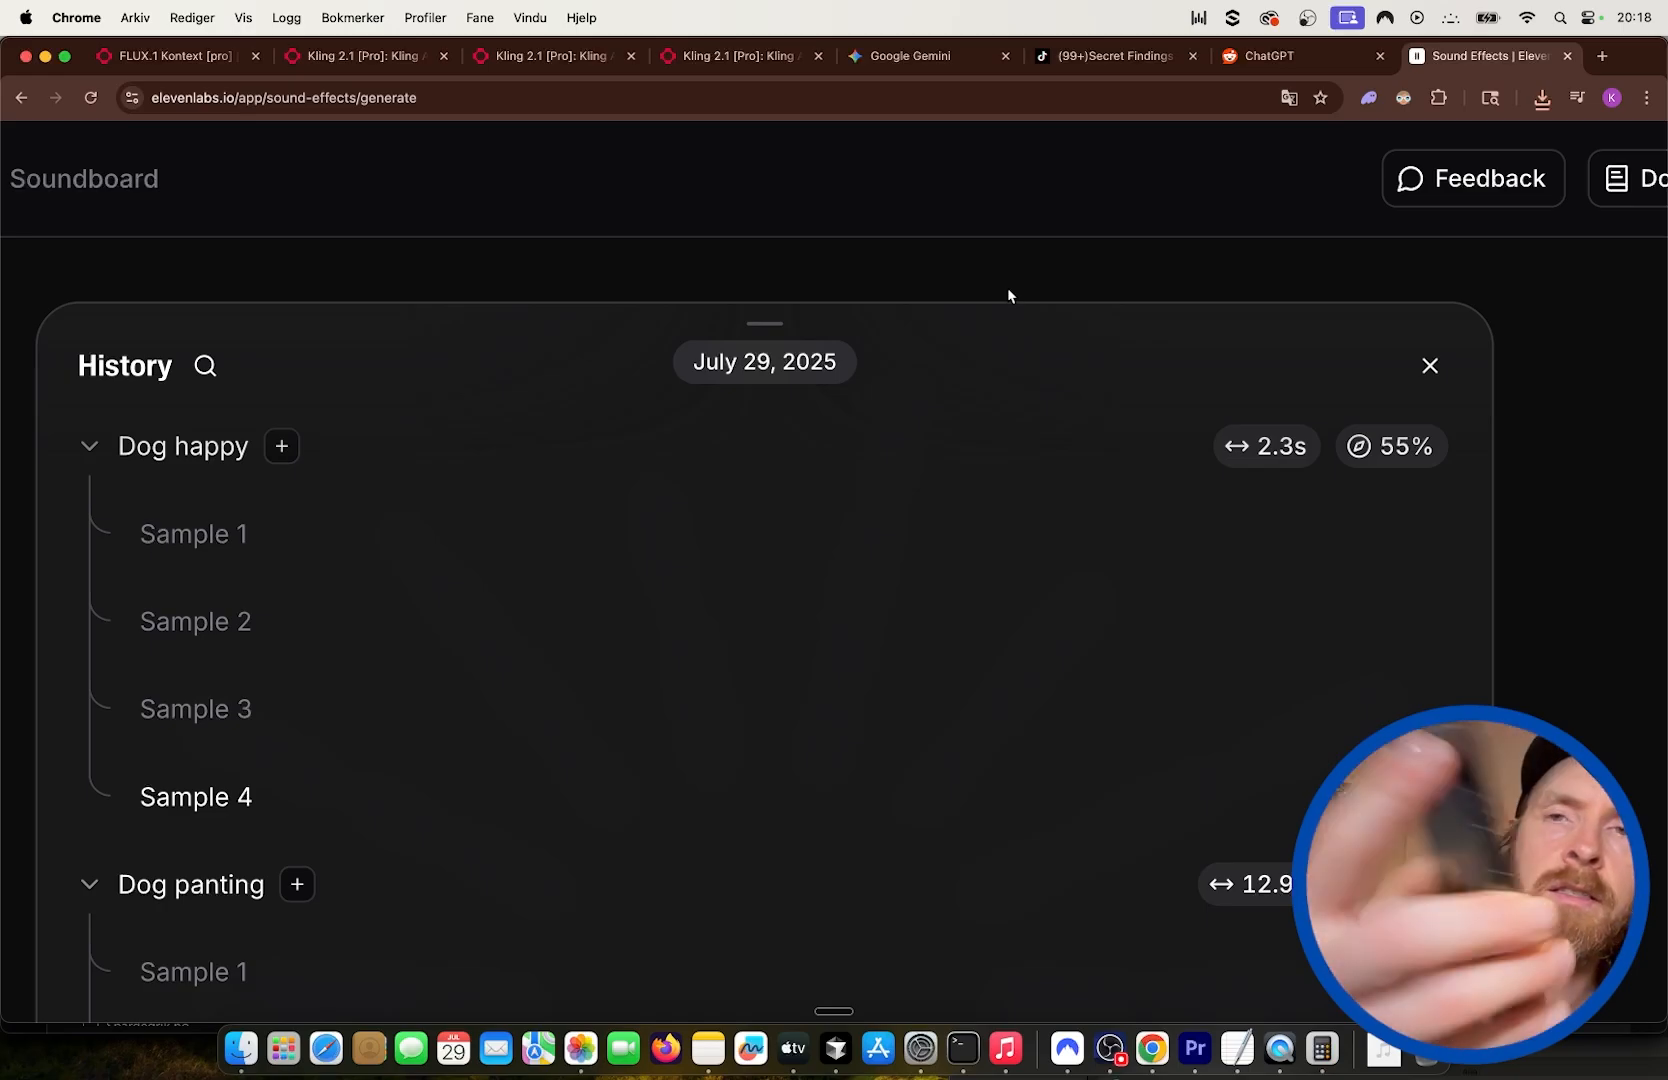
{"action": "mouse_move", "coordinate": [1162, 302]}
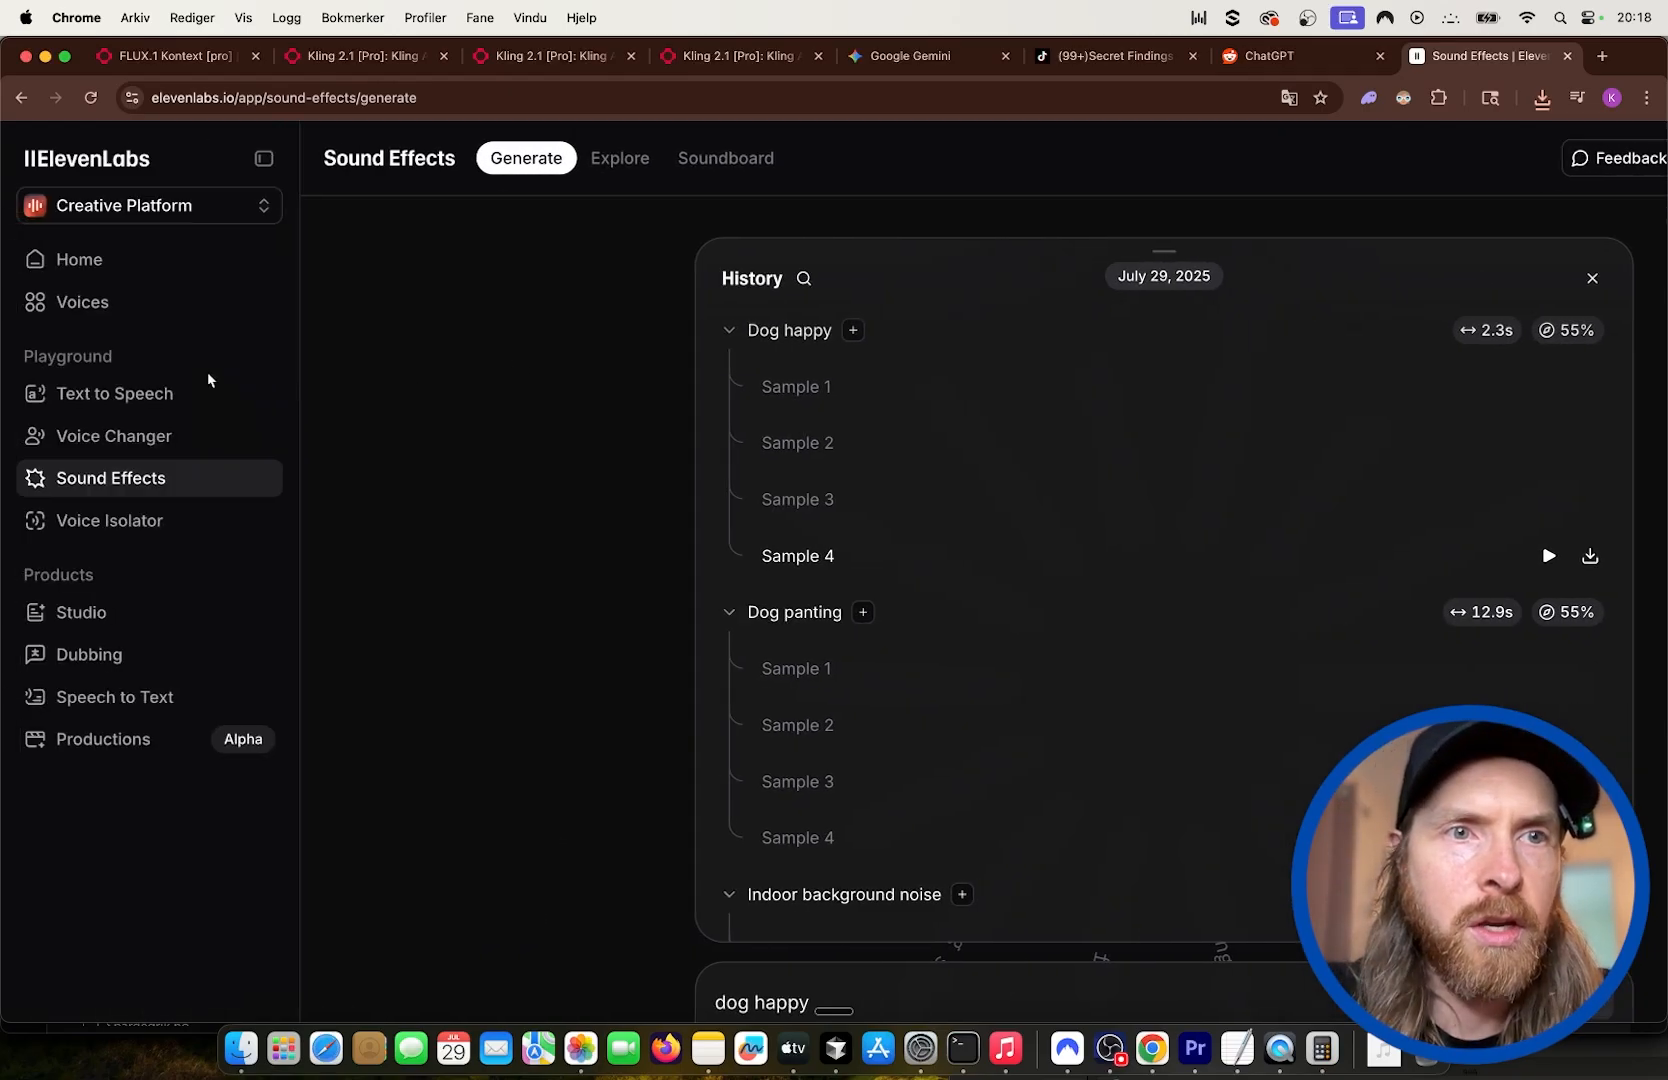
Open the ElevenLabs Text to Speech playground from the sidebar.
{"action": "left_click", "coordinate": [114, 394]}
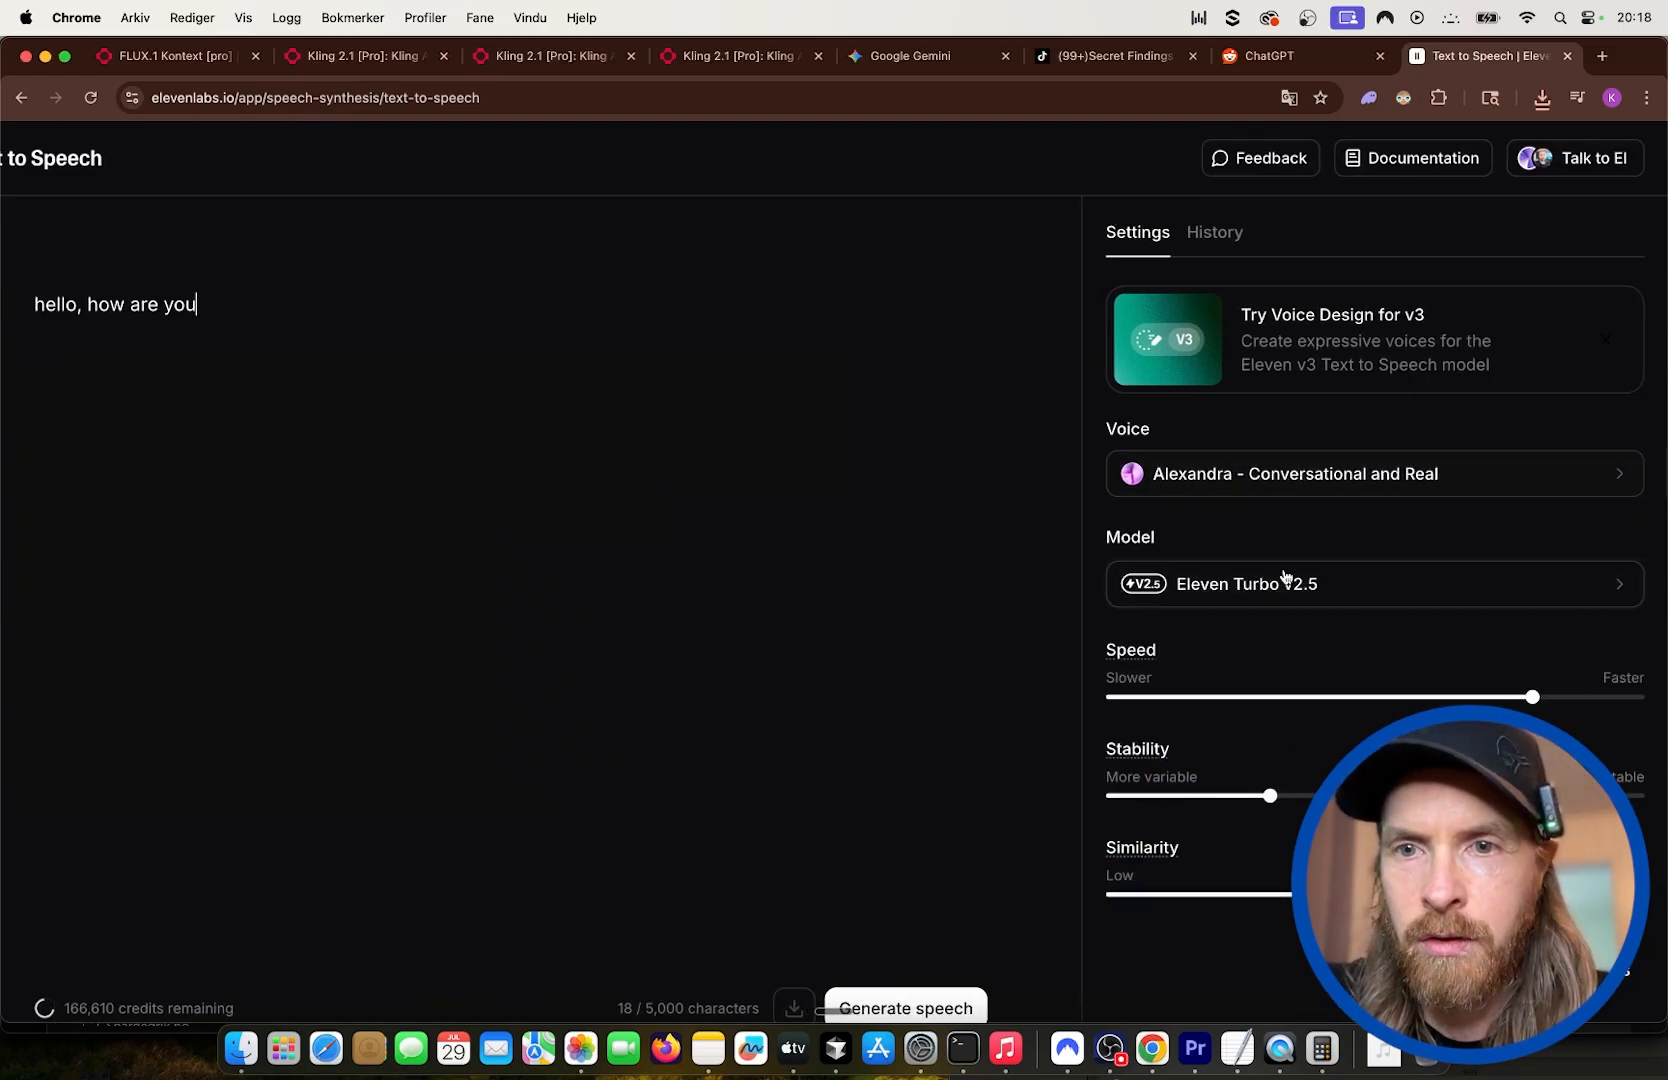
Generate 'oh wow! [laughs]' in the Neil DT voice with Eleven v3 and download Generation 2 as an MP3.
{"action": "left_click", "coordinate": [1366, 592]}
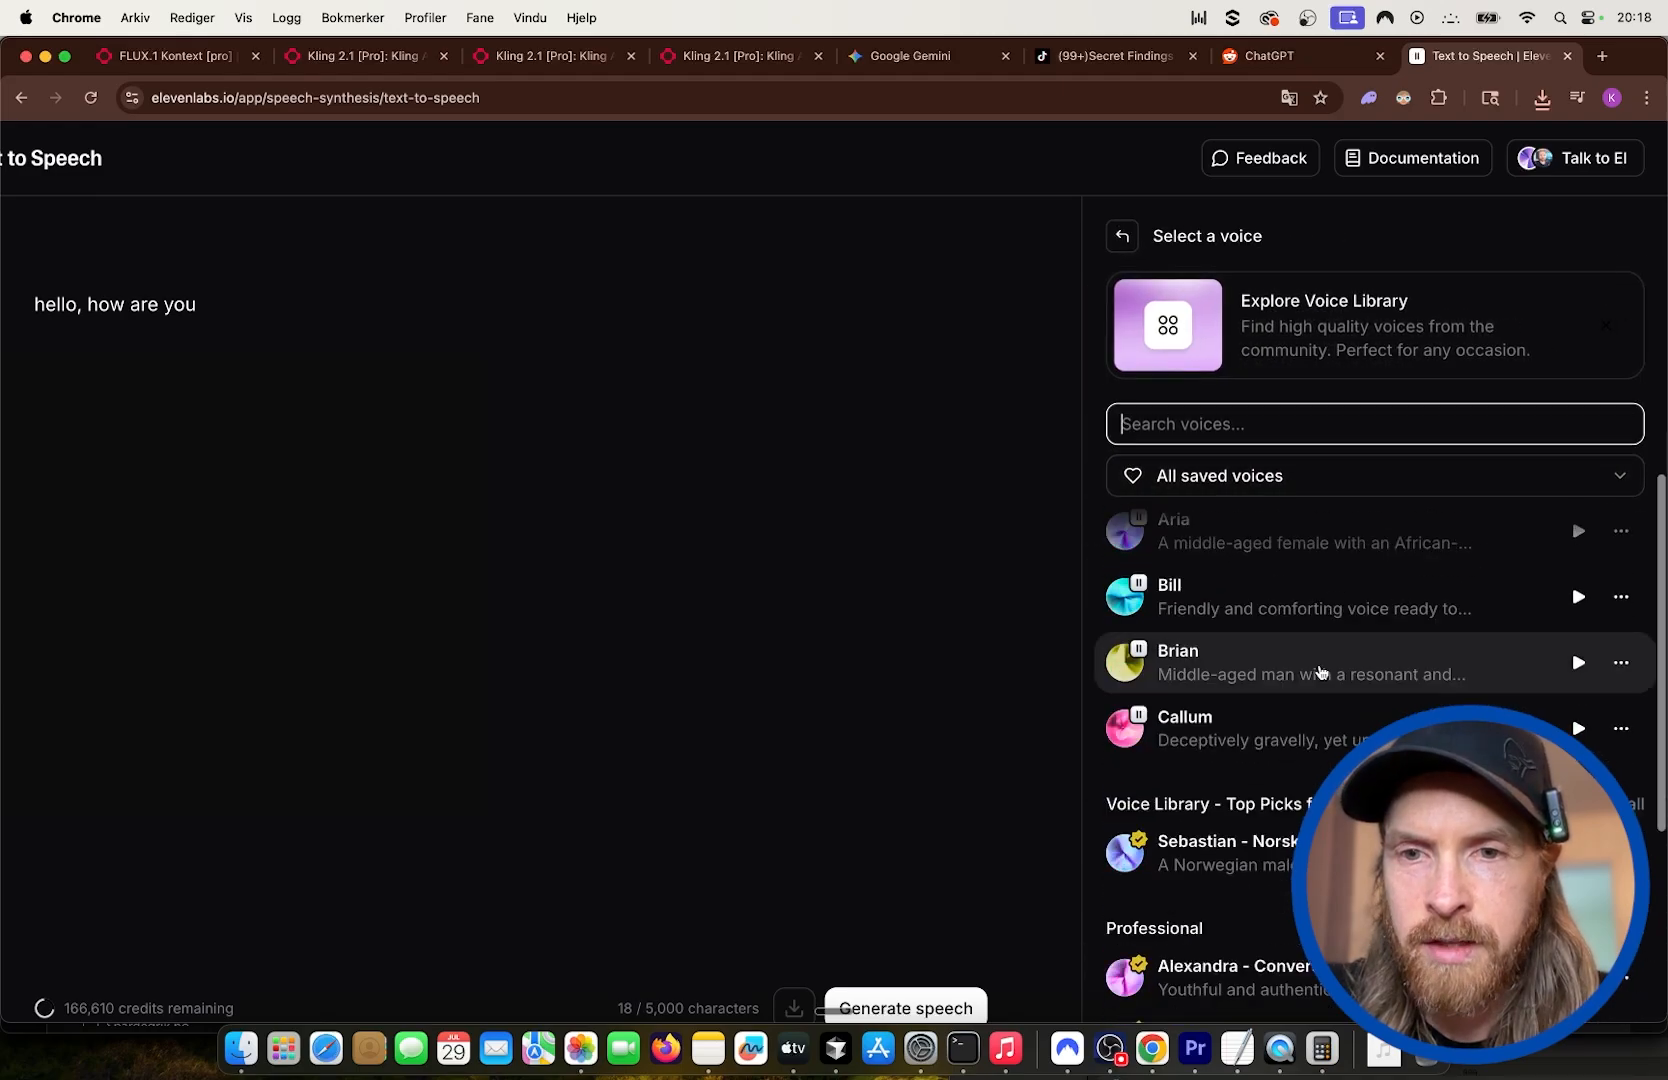
{"action": "scroll", "scroll_direction": "down", "scroll_amount": 3}
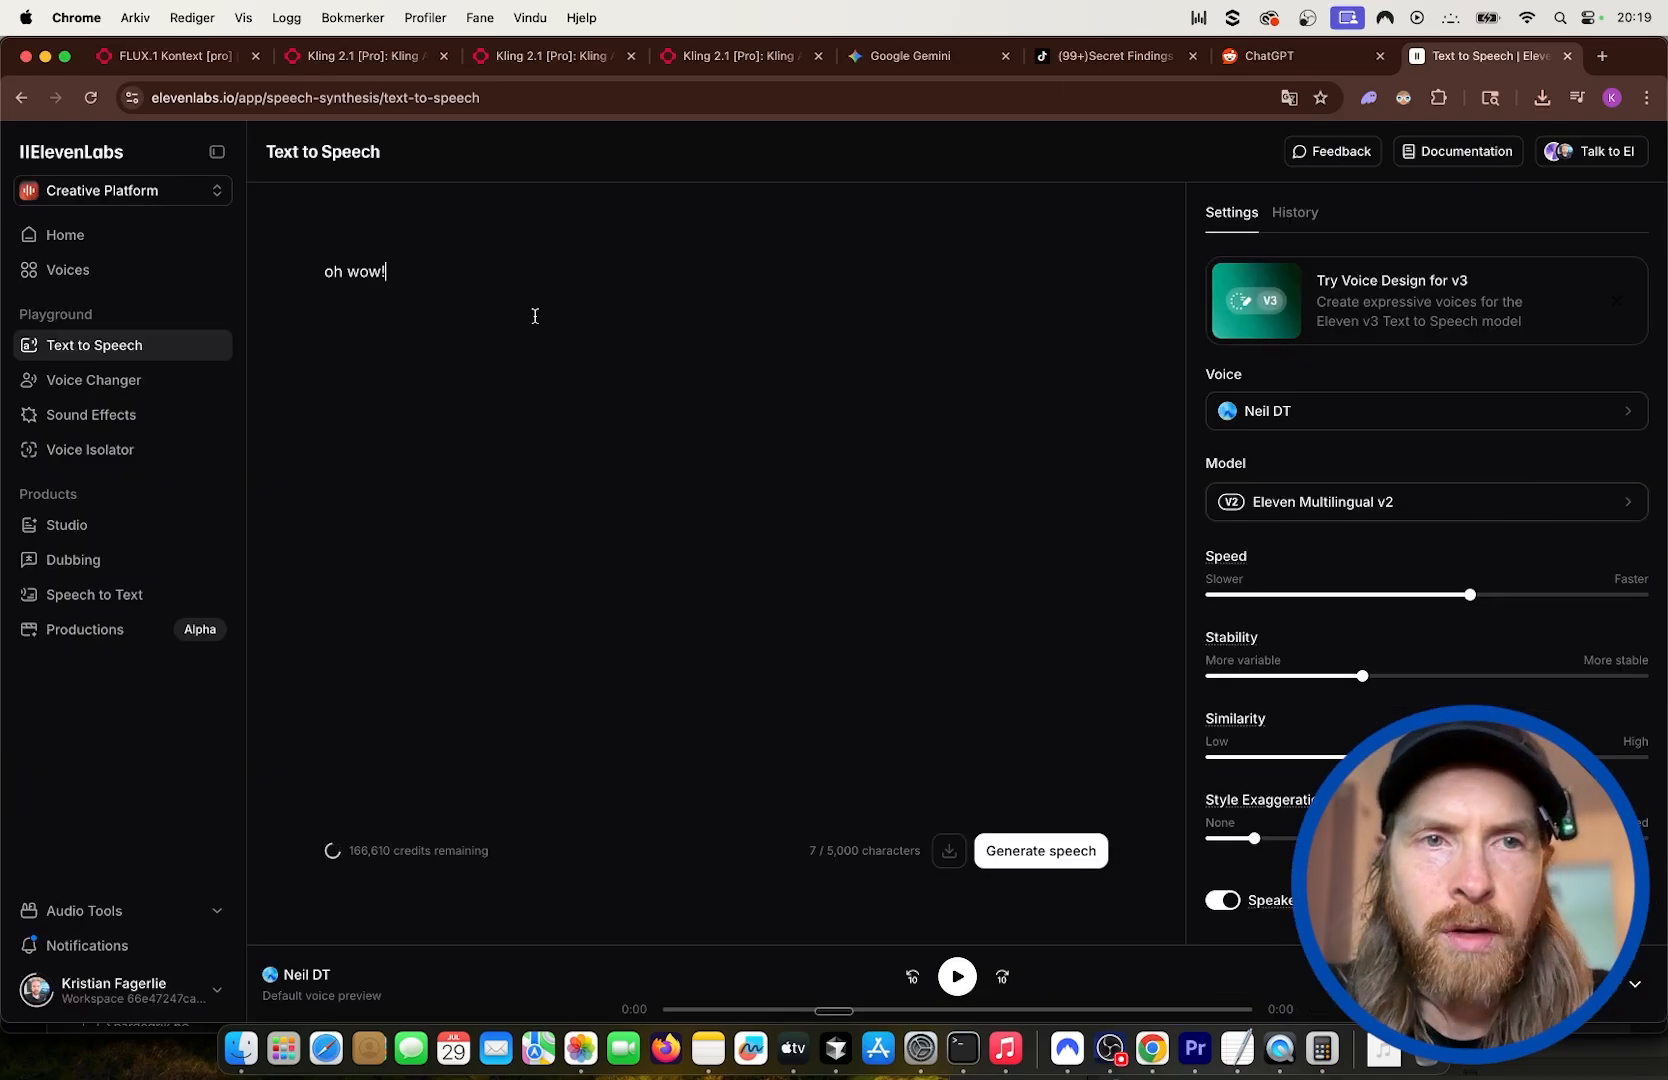
{"action": "mouse_move", "coordinate": [1046, 636]}
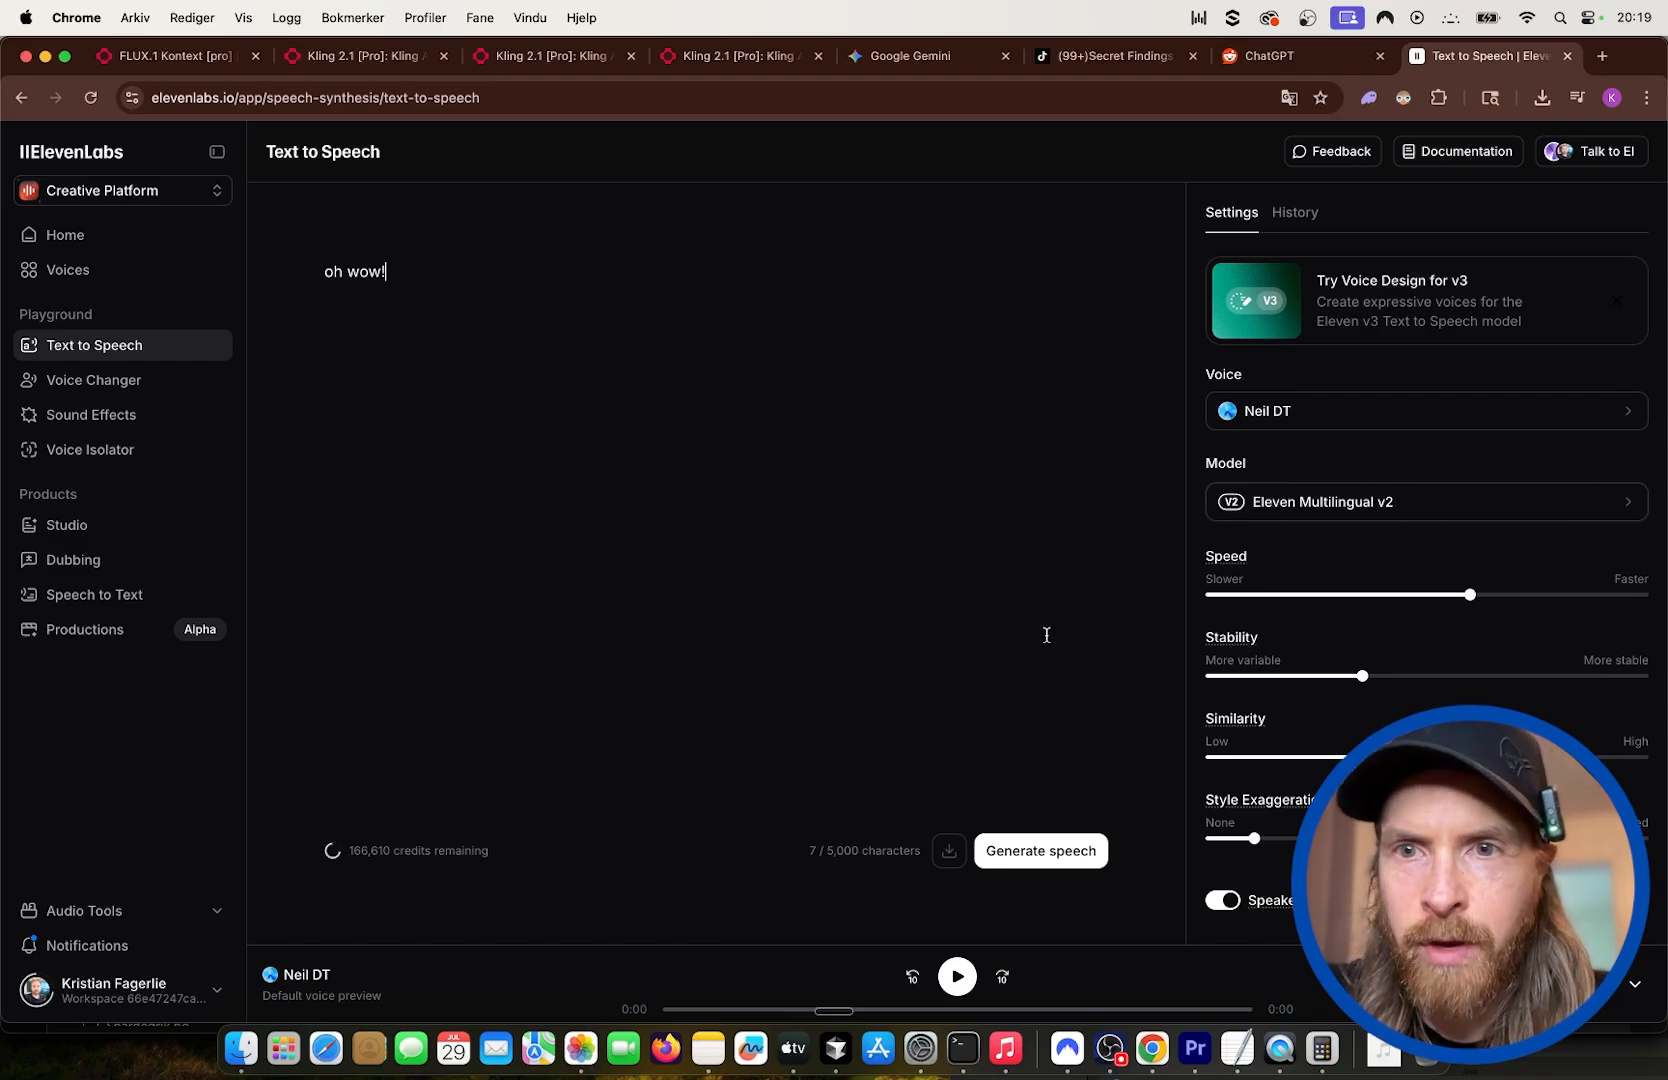
{"action": "left_click", "coordinate": [1424, 502]}
{"action": "type", "text": " [laugs]"}
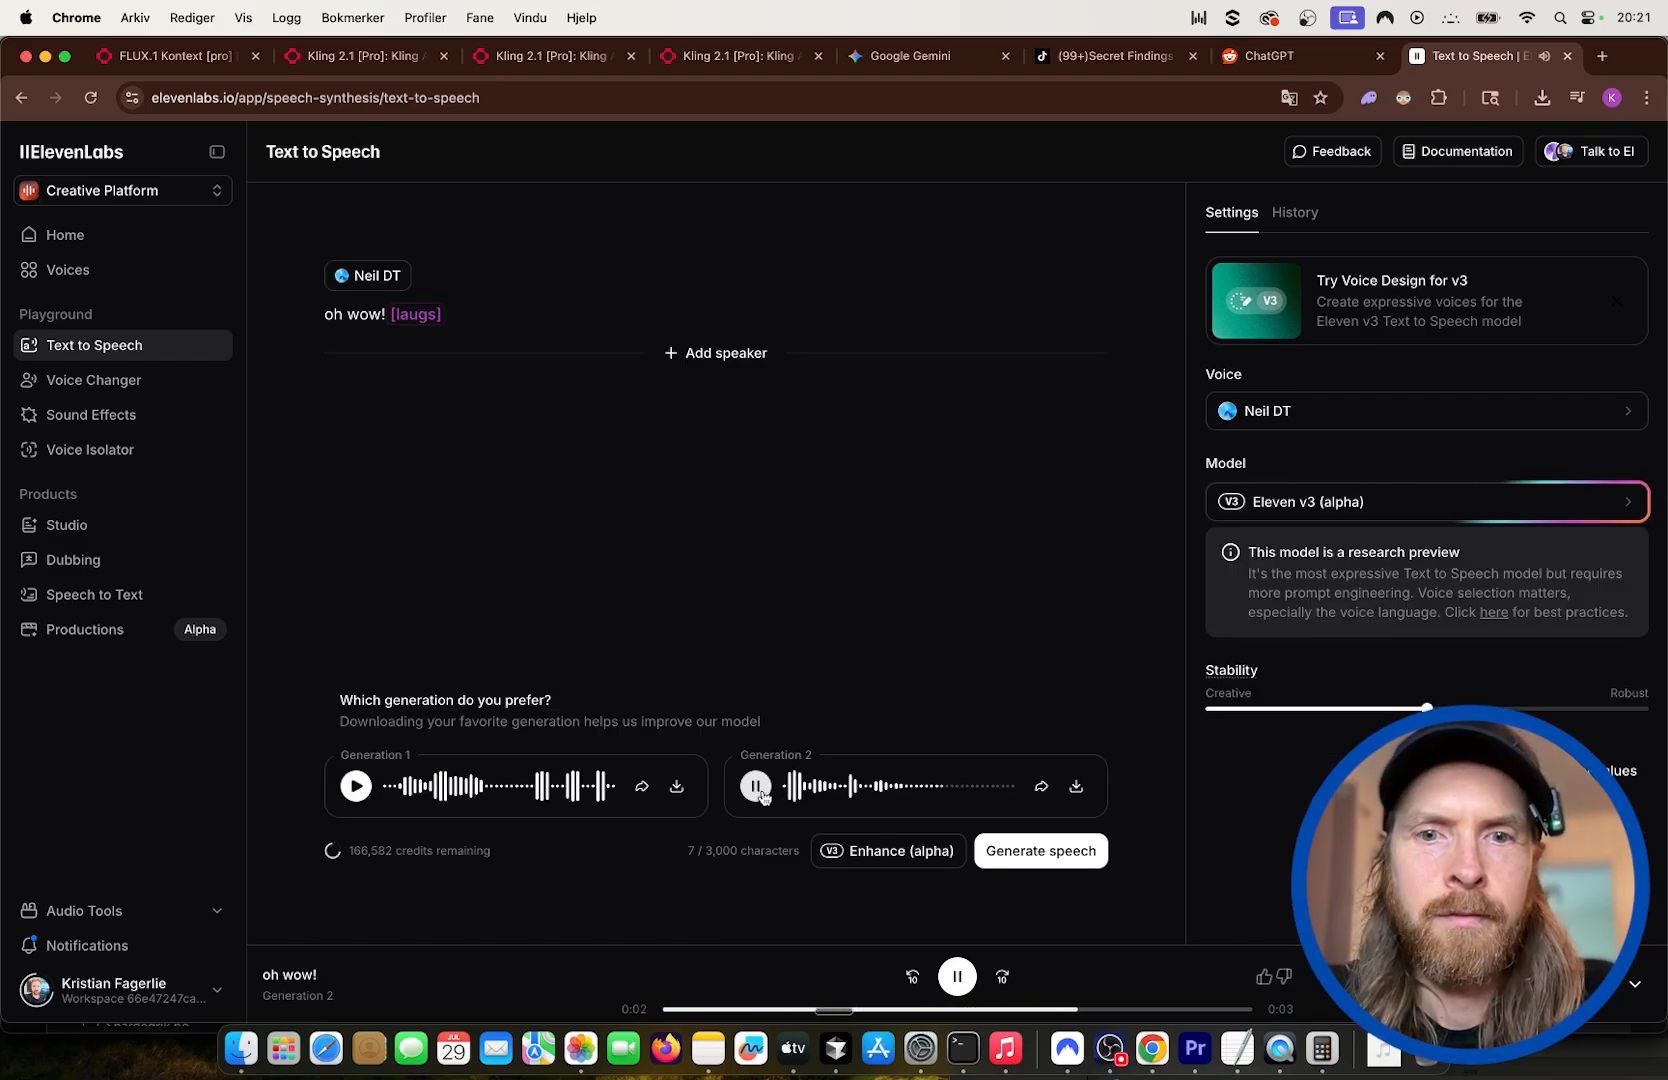
{"action": "left_click", "coordinate": [756, 796]}
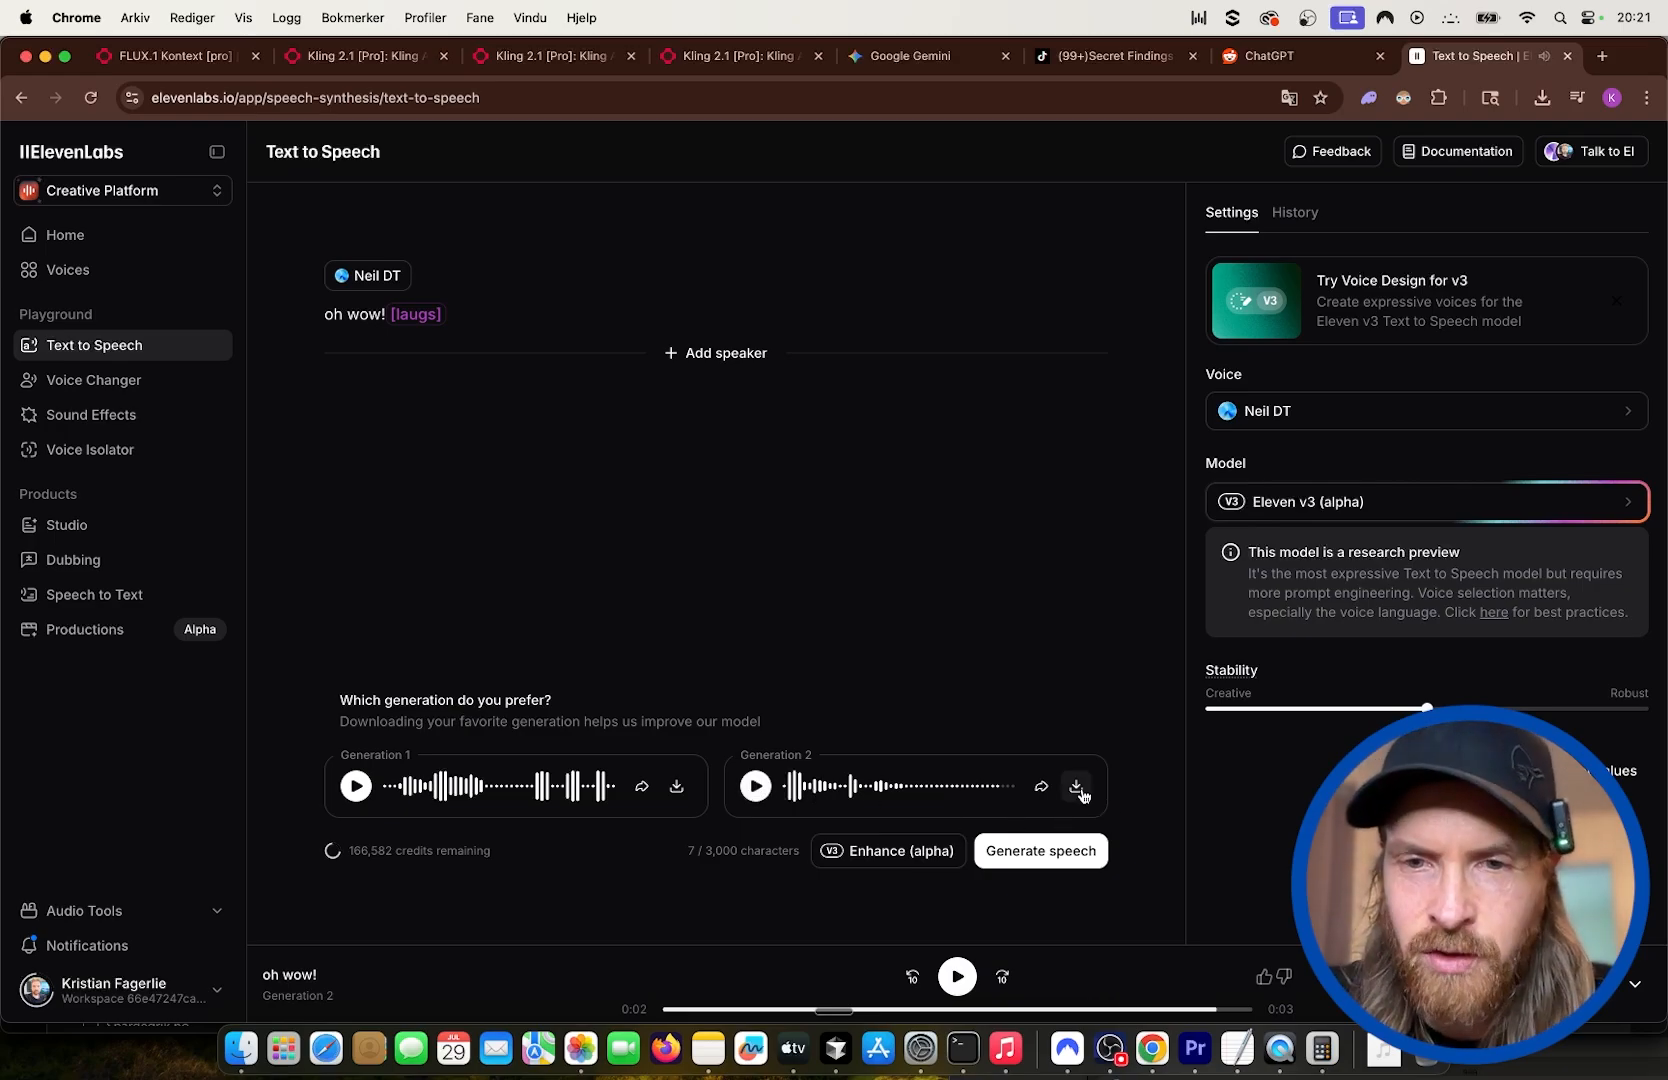
{"action": "left_click", "coordinate": [1078, 792]}
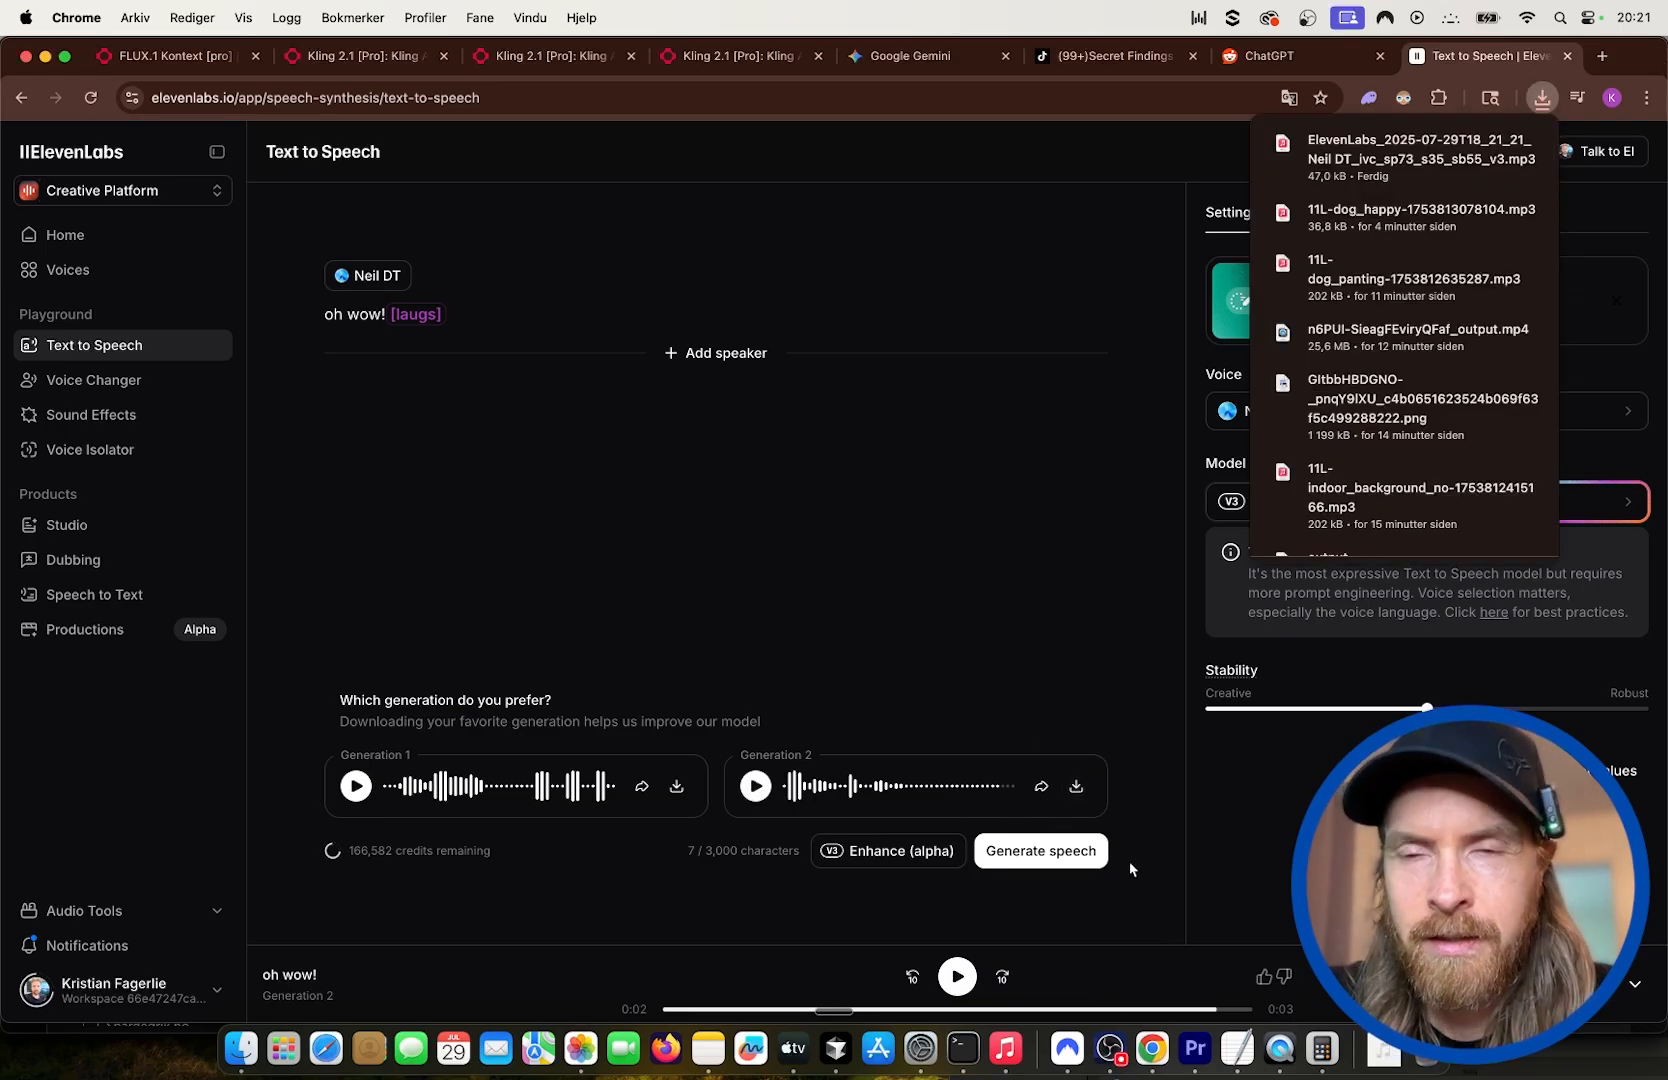
{"action": "mouse_move", "coordinate": [1200, 1062]}
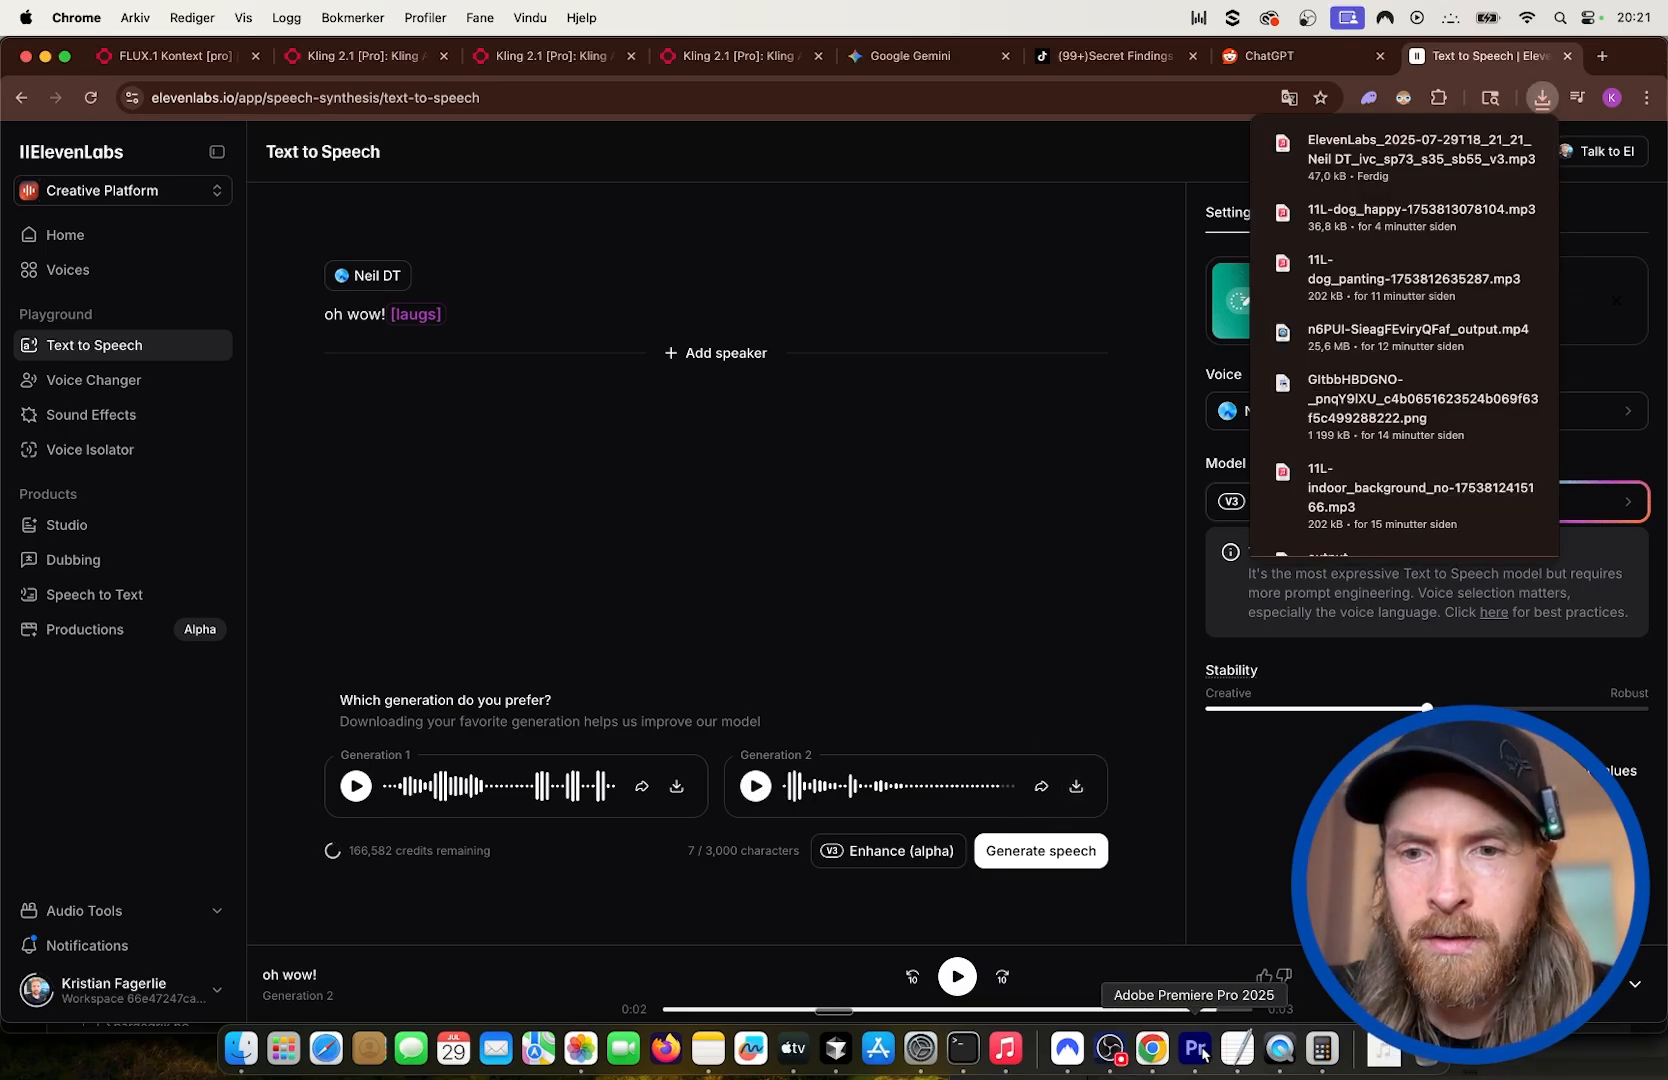
{"action": "left_click", "coordinate": [1196, 1058]}
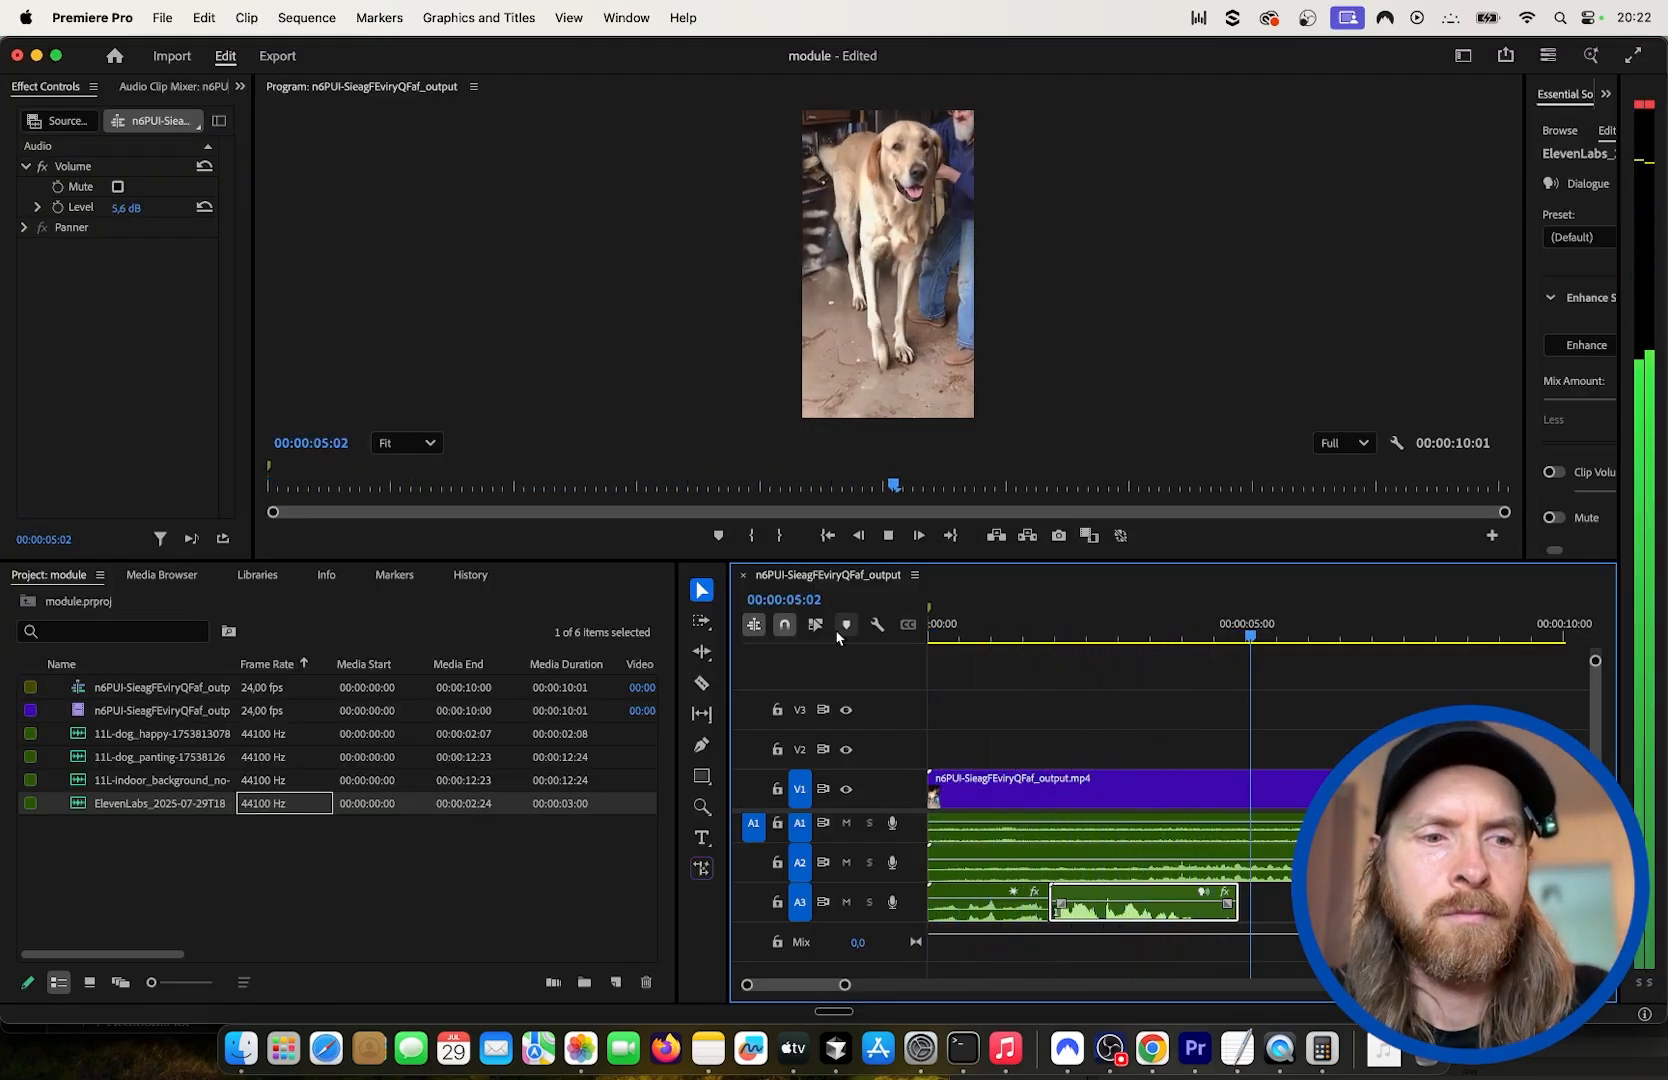
Place the downloaded ElevenLabs voice clip on audio track A3 at 5.6 dB.
{"action": "left_click", "coordinate": [1420, 636]}
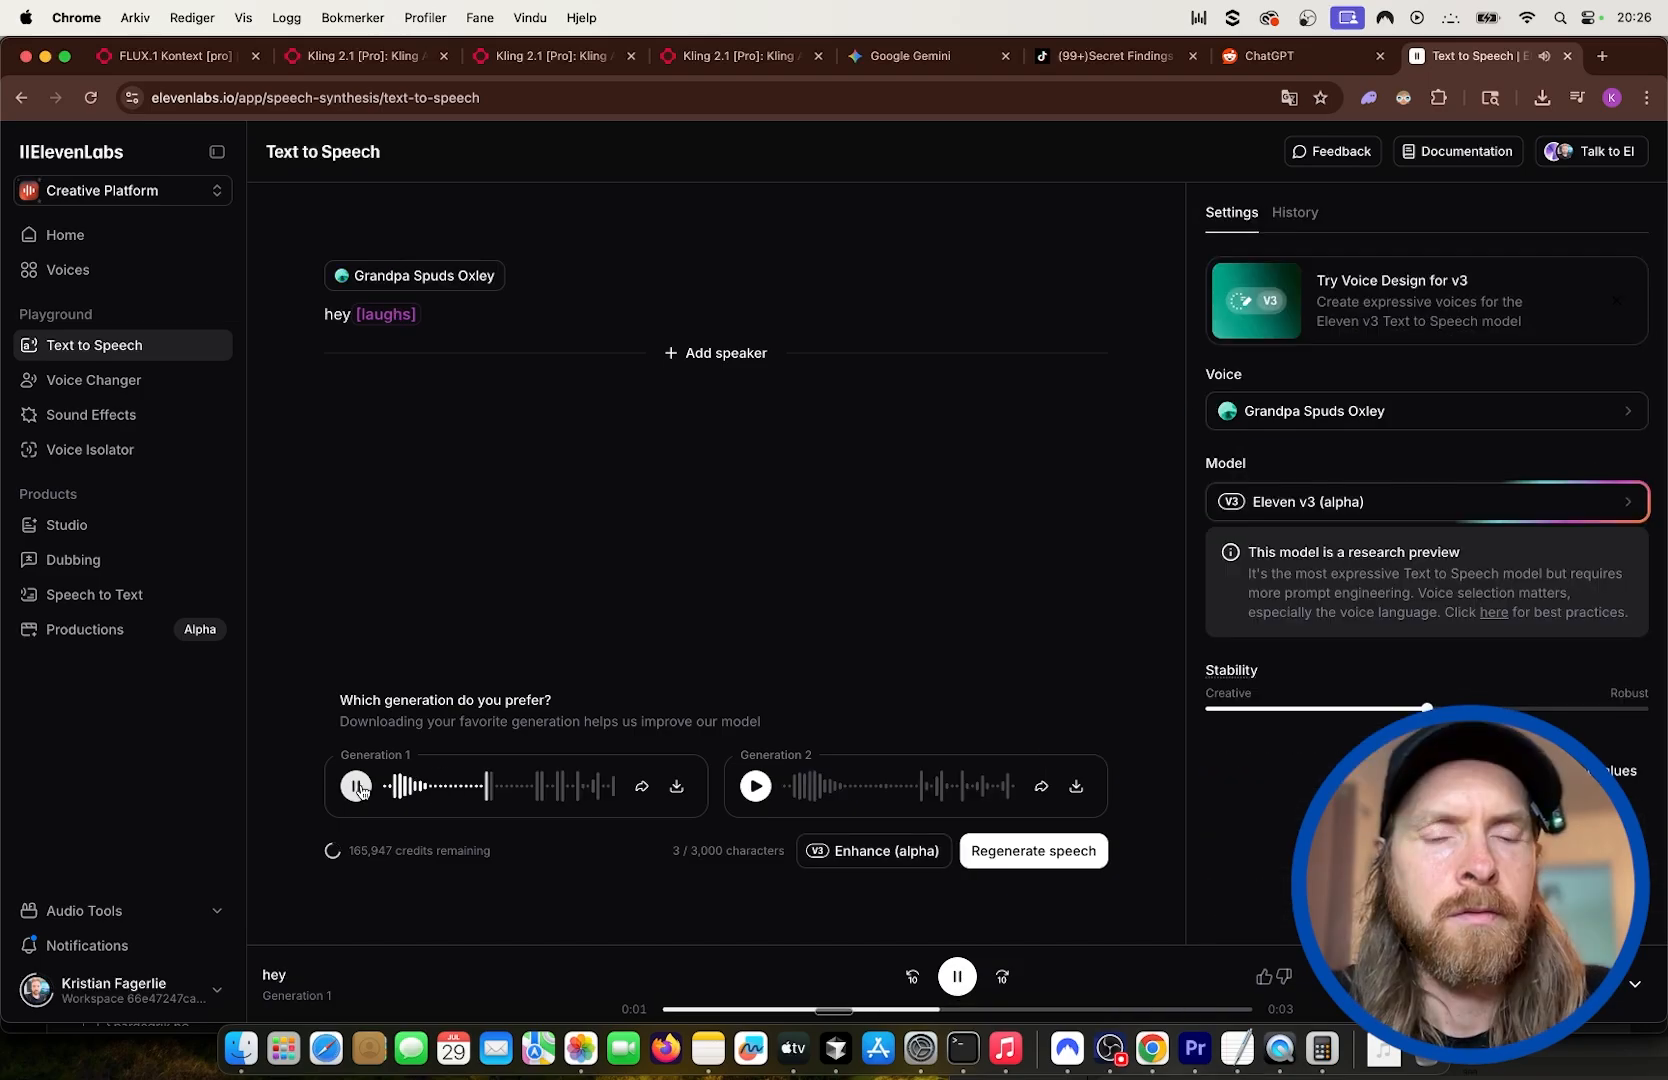
Audition both 'hey [laughs]' generations in the Grandpa Spuds Oxley voice, then return to Premiere.
{"action": "left_click", "coordinate": [356, 800]}
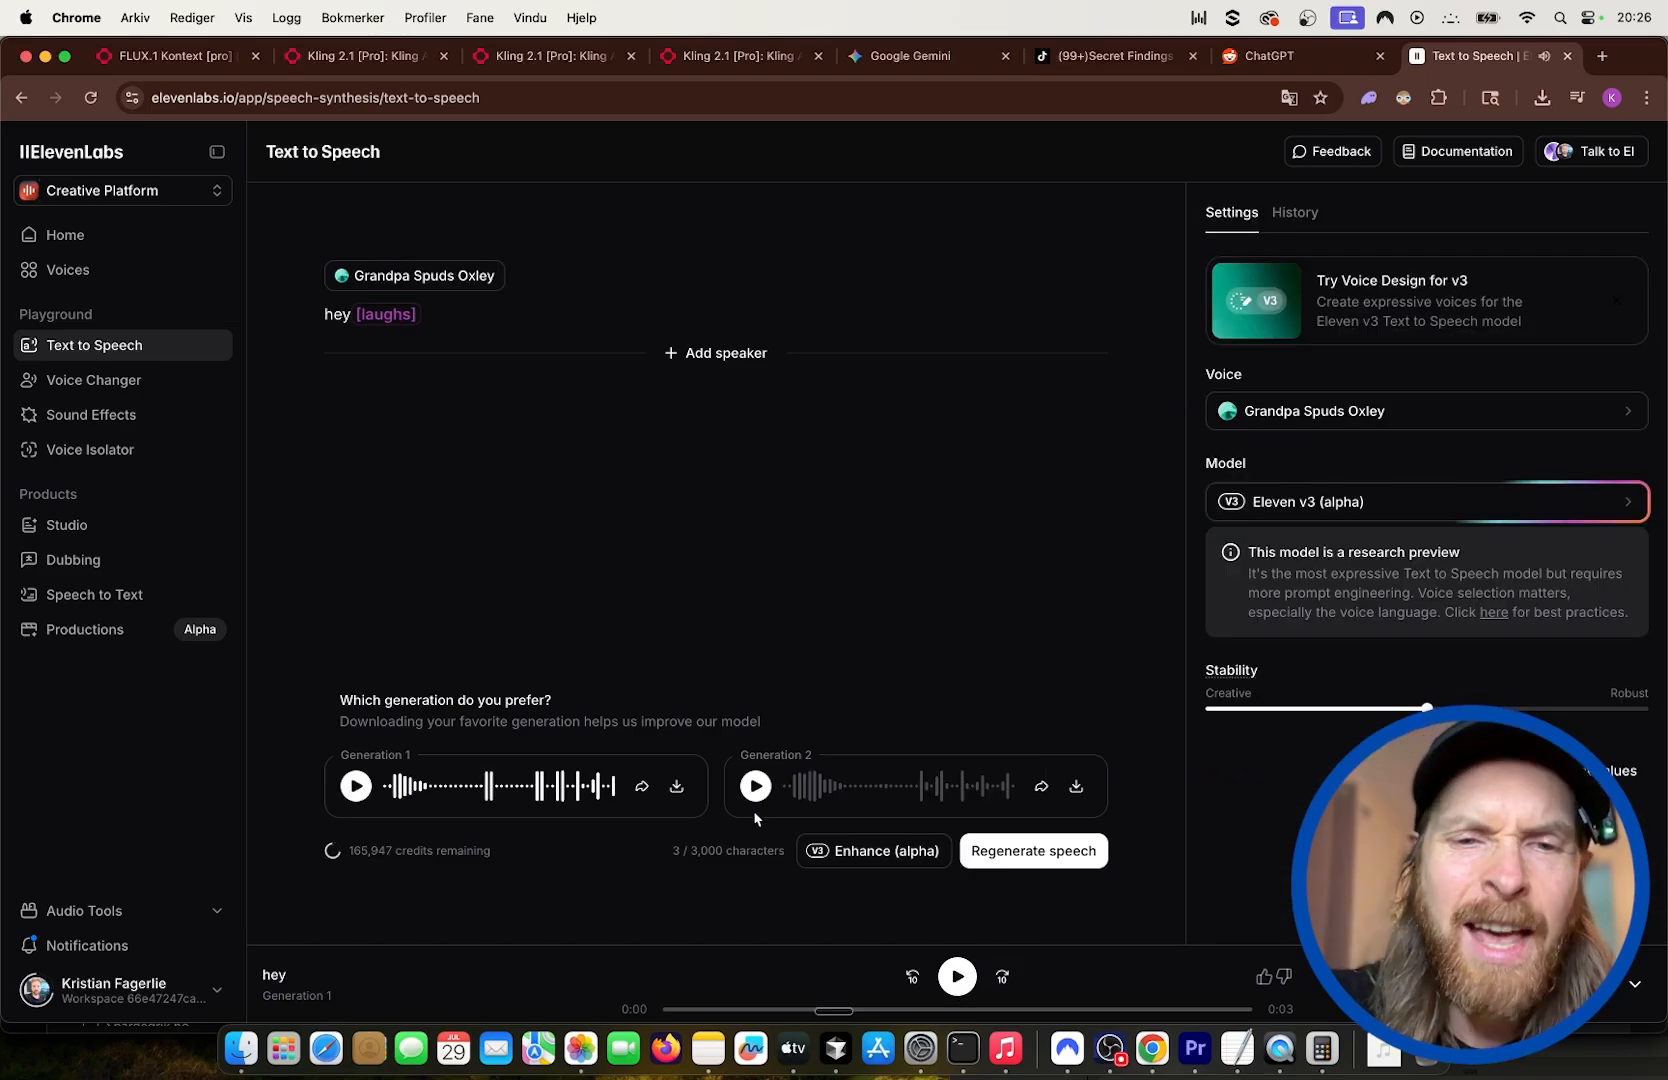
{"action": "left_click", "coordinate": [756, 790]}
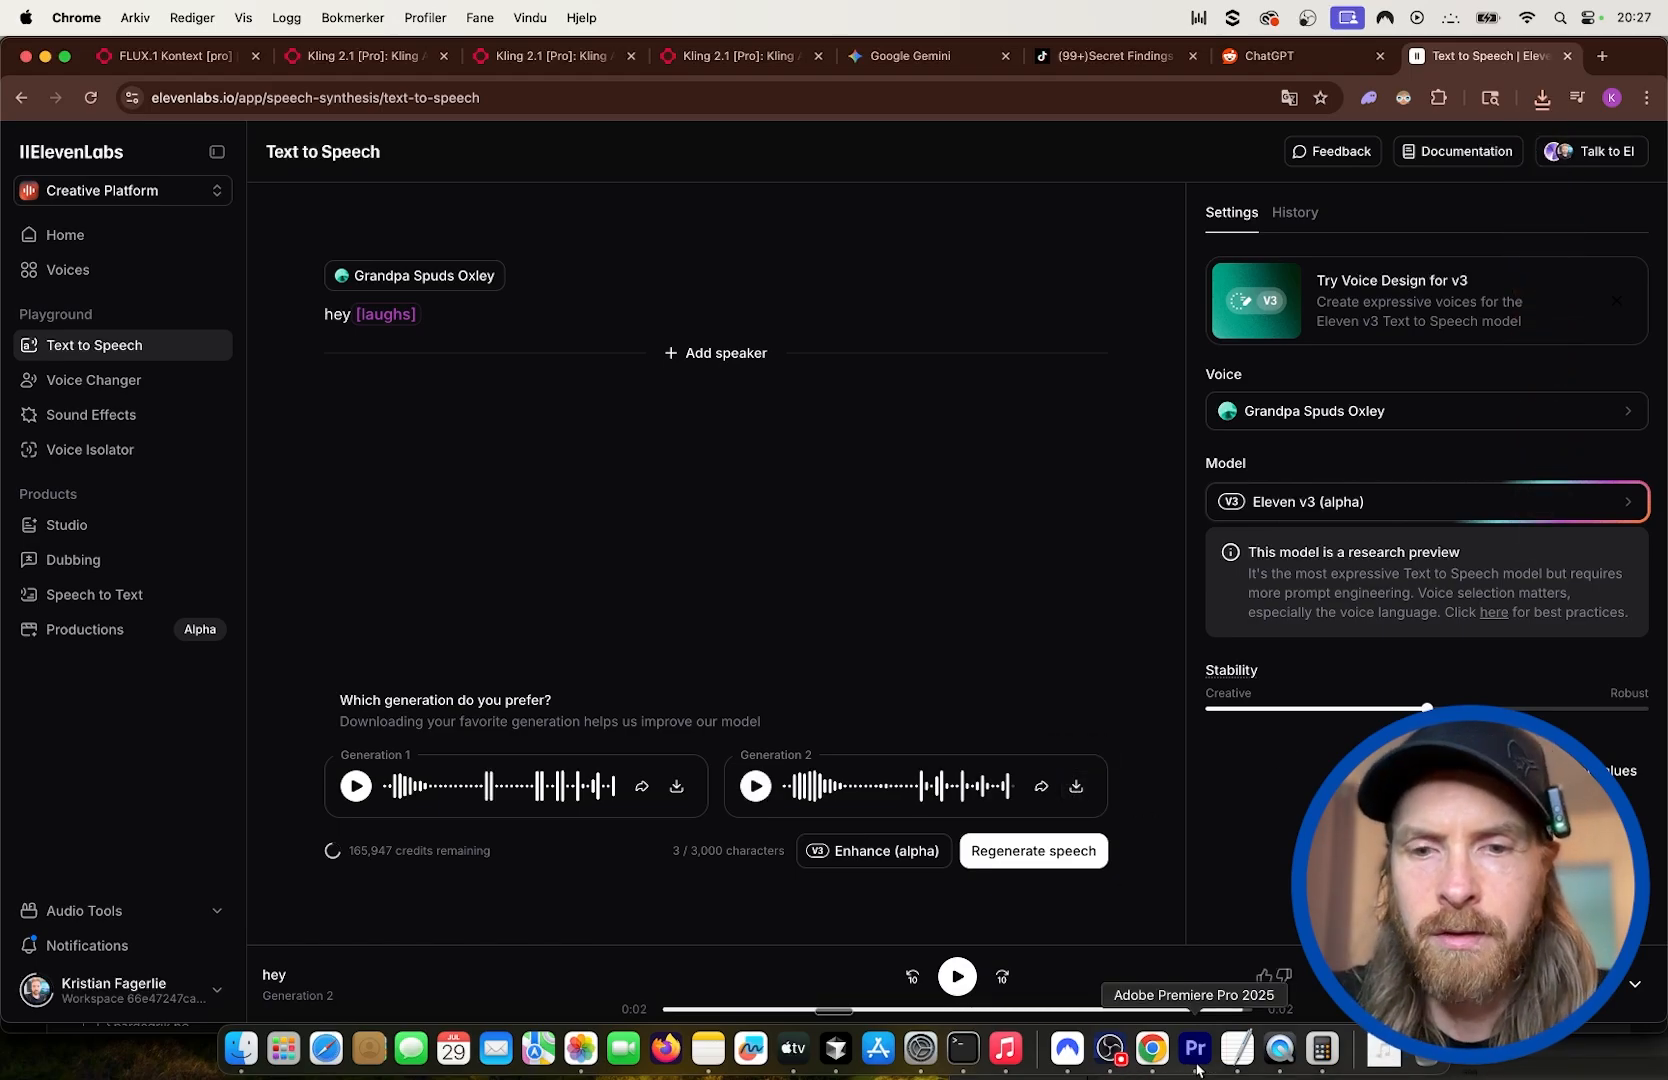
{"action": "left_click", "coordinate": [1194, 1058]}
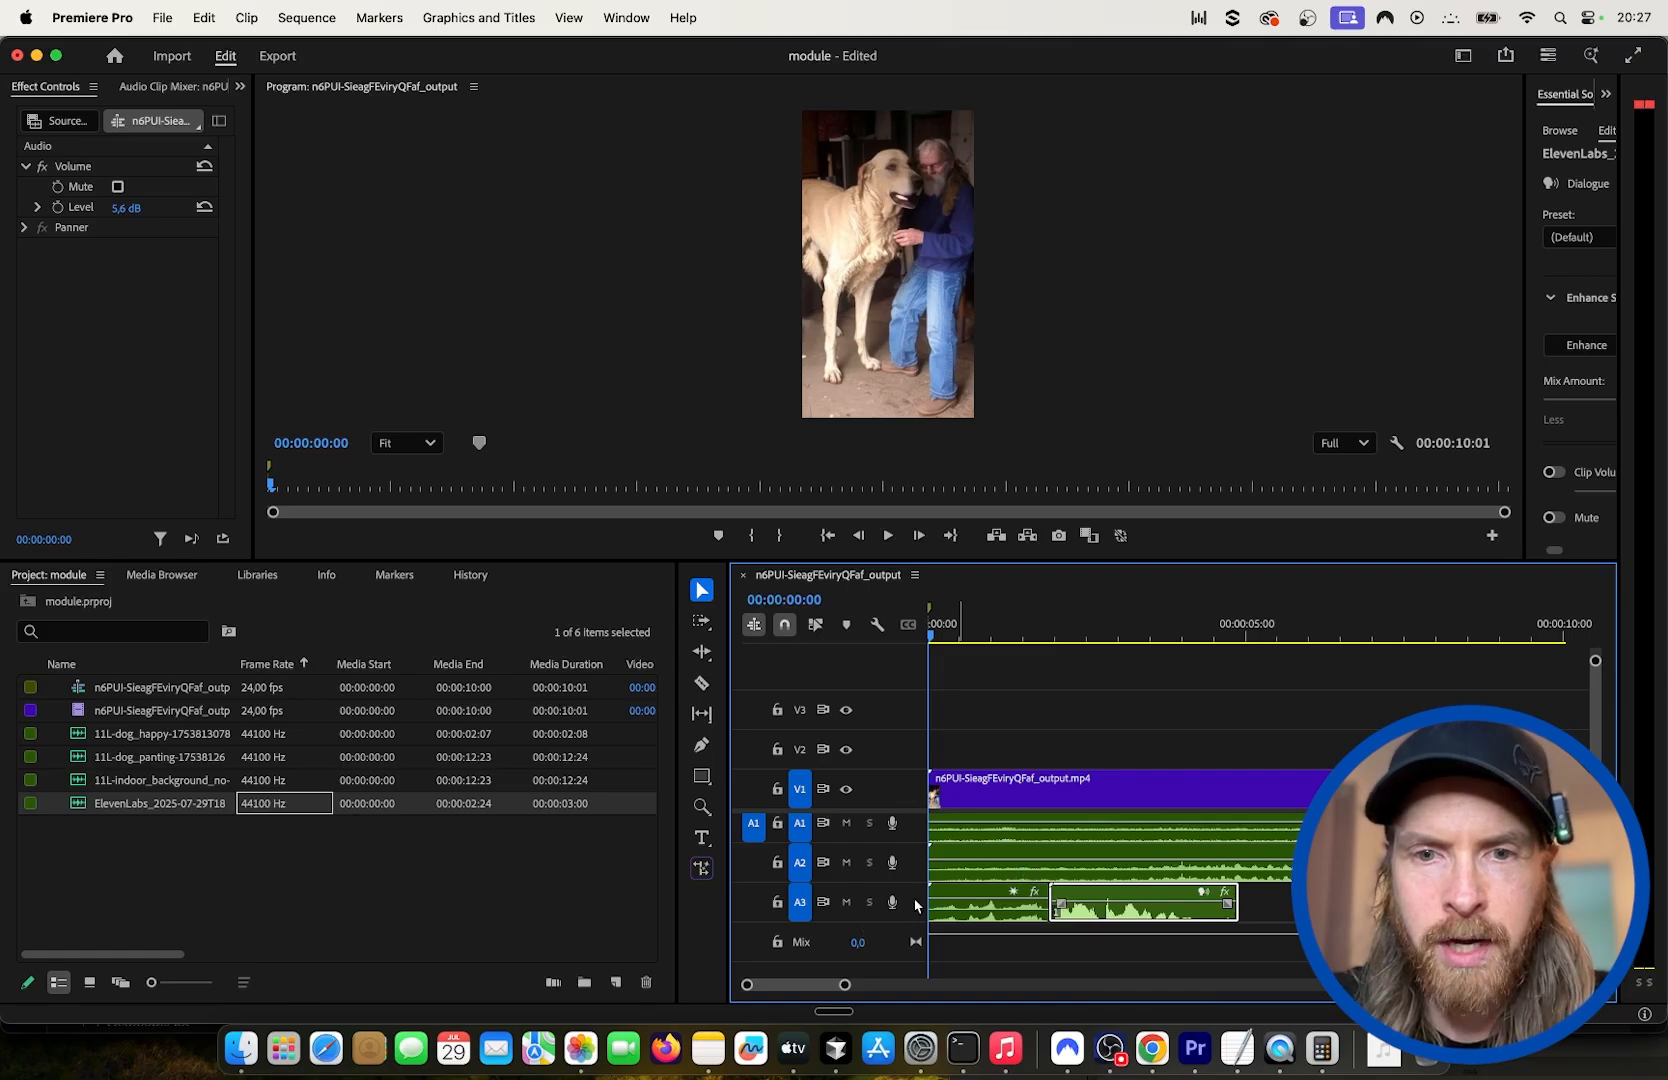
Play the giant-dog sequence with its ElevenLabs sound effect through to its ten-second end.
{"action": "right_click", "coordinate": [912, 910]}
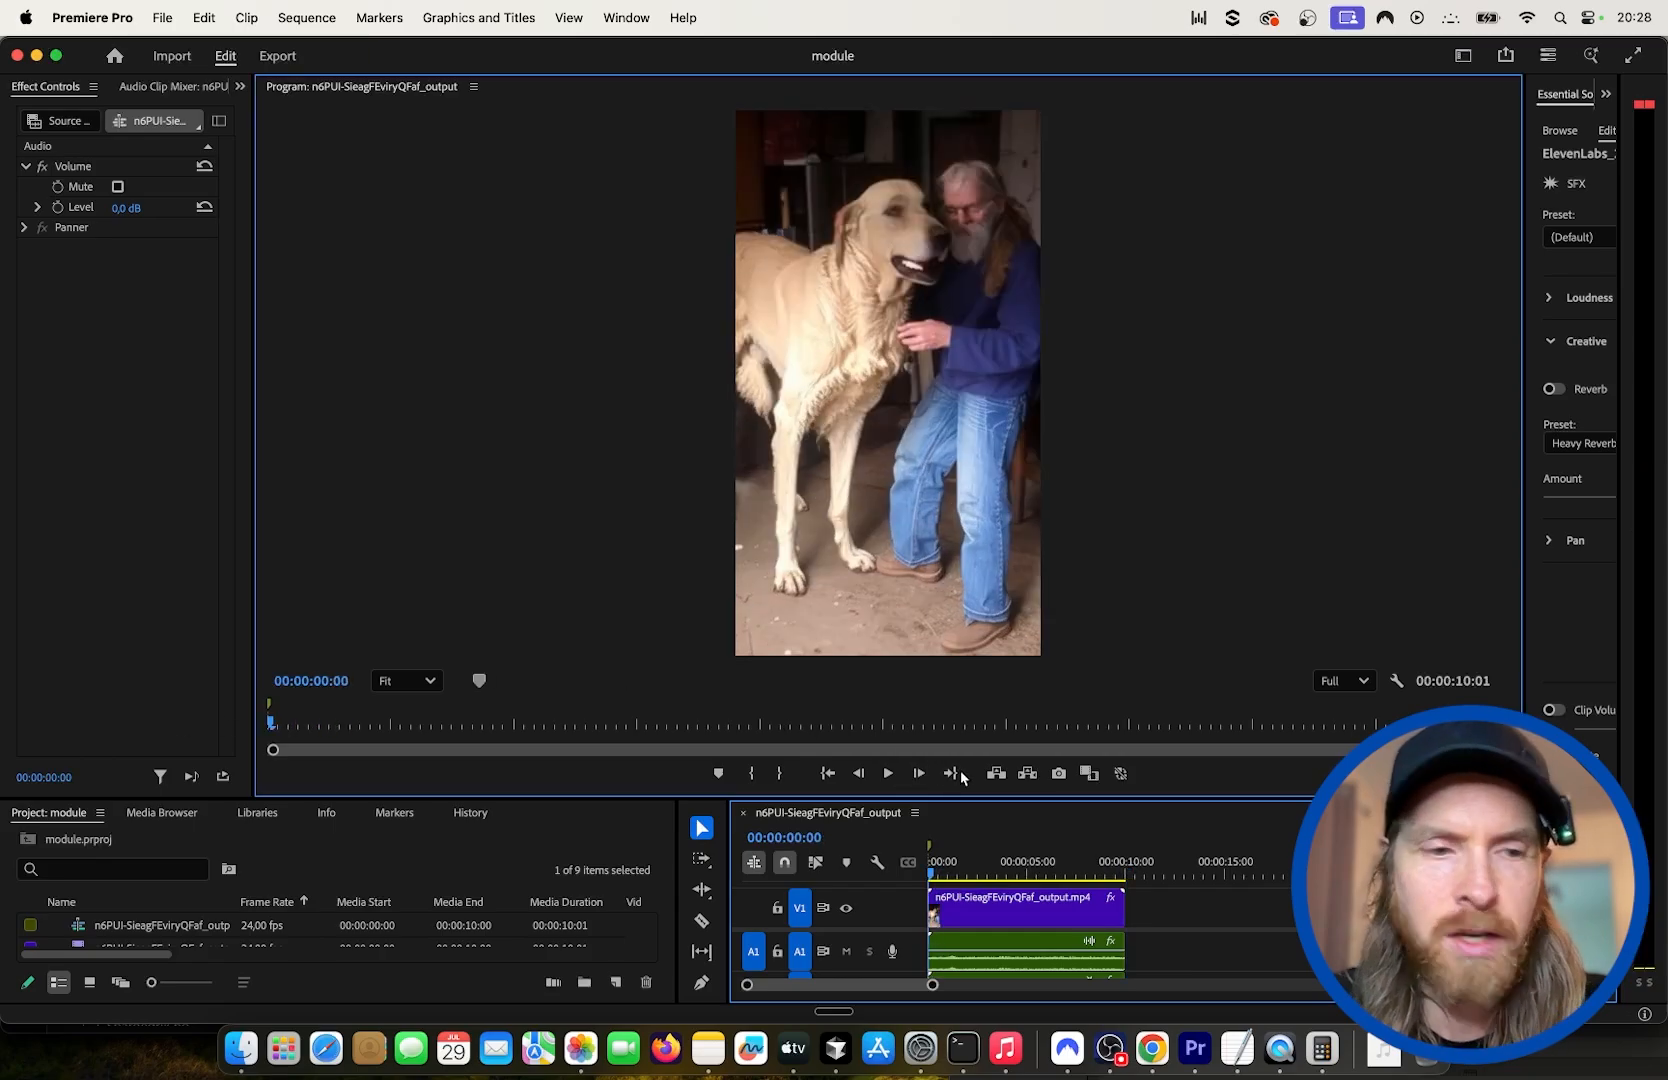
{"action": "left_click", "coordinate": [888, 774]}
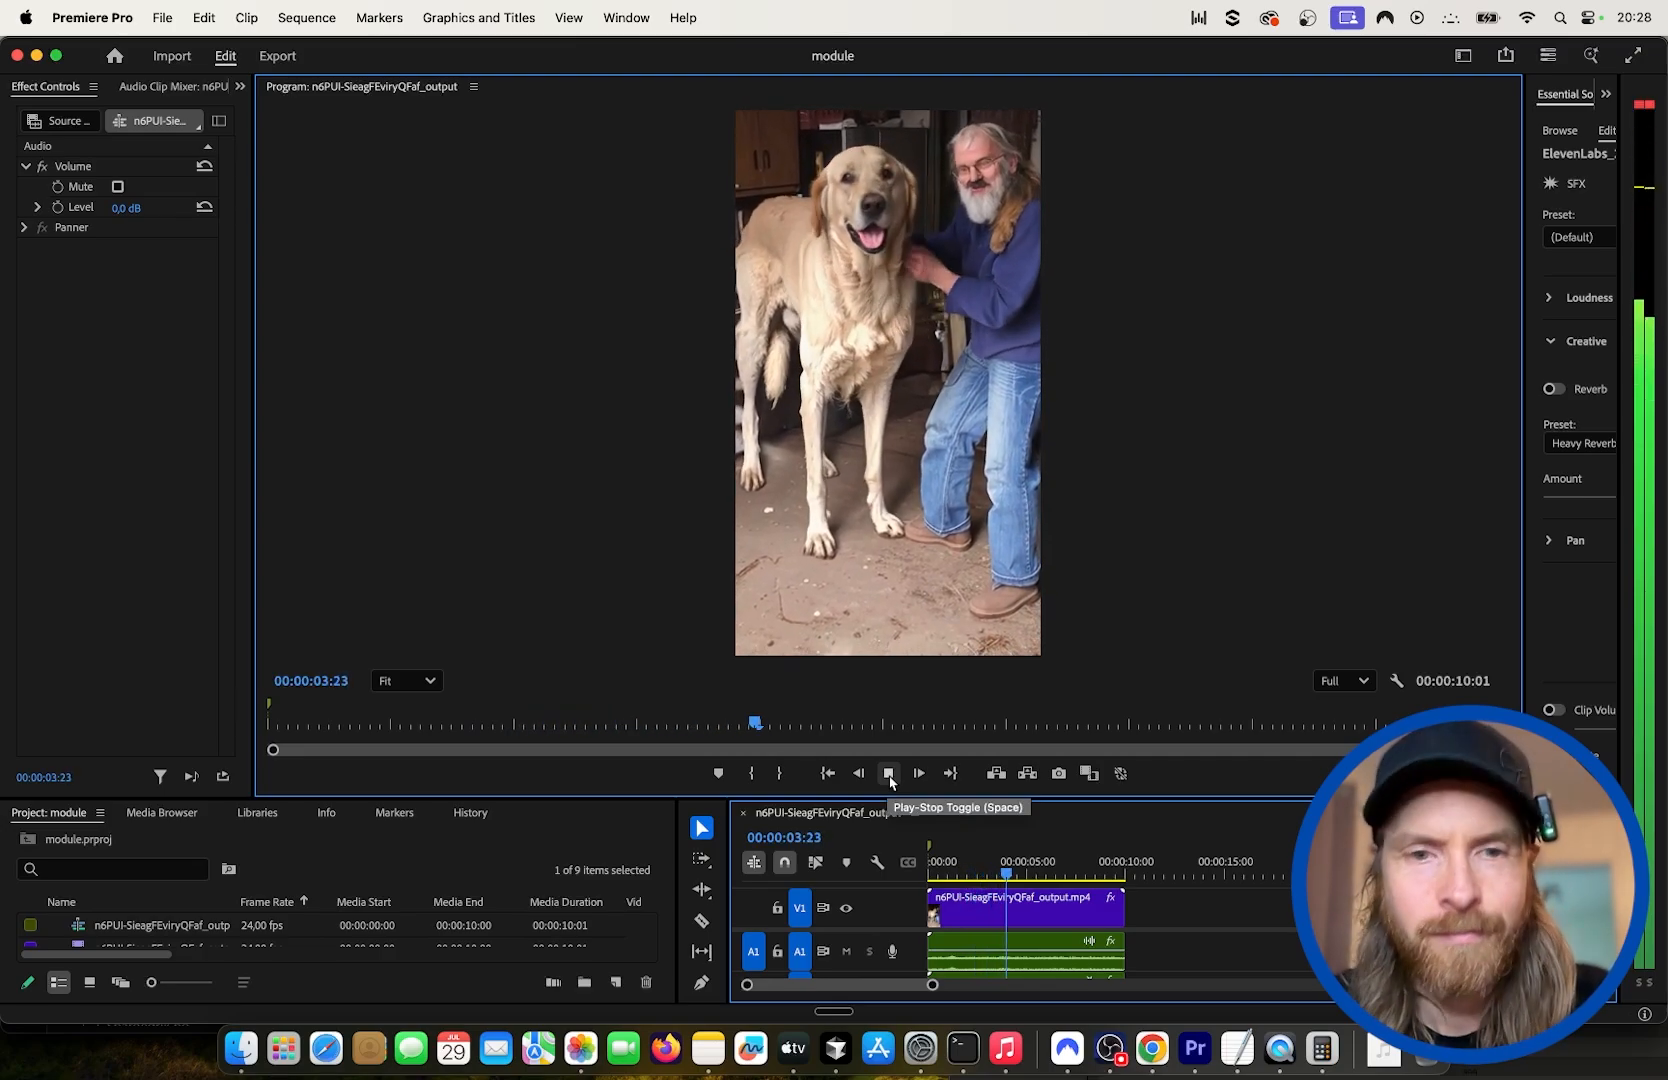
{"action": "left_click", "coordinate": [918, 772]}
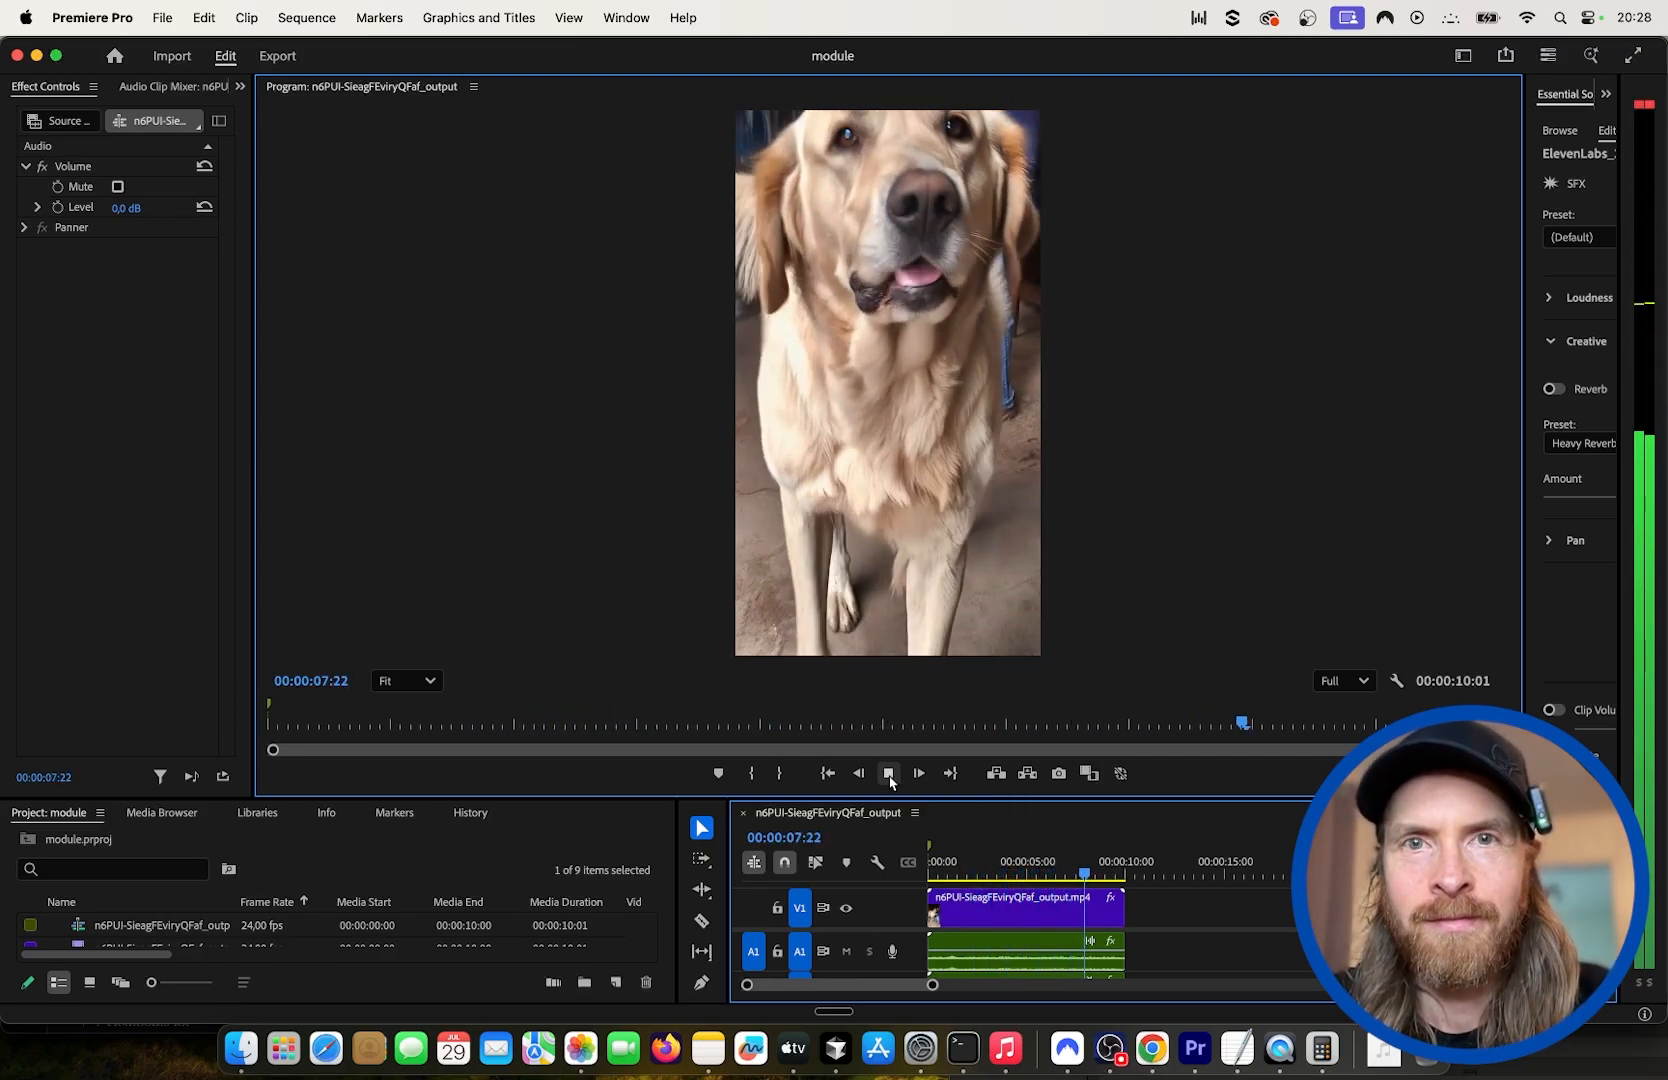
{"action": "left_click", "coordinate": [916, 774]}
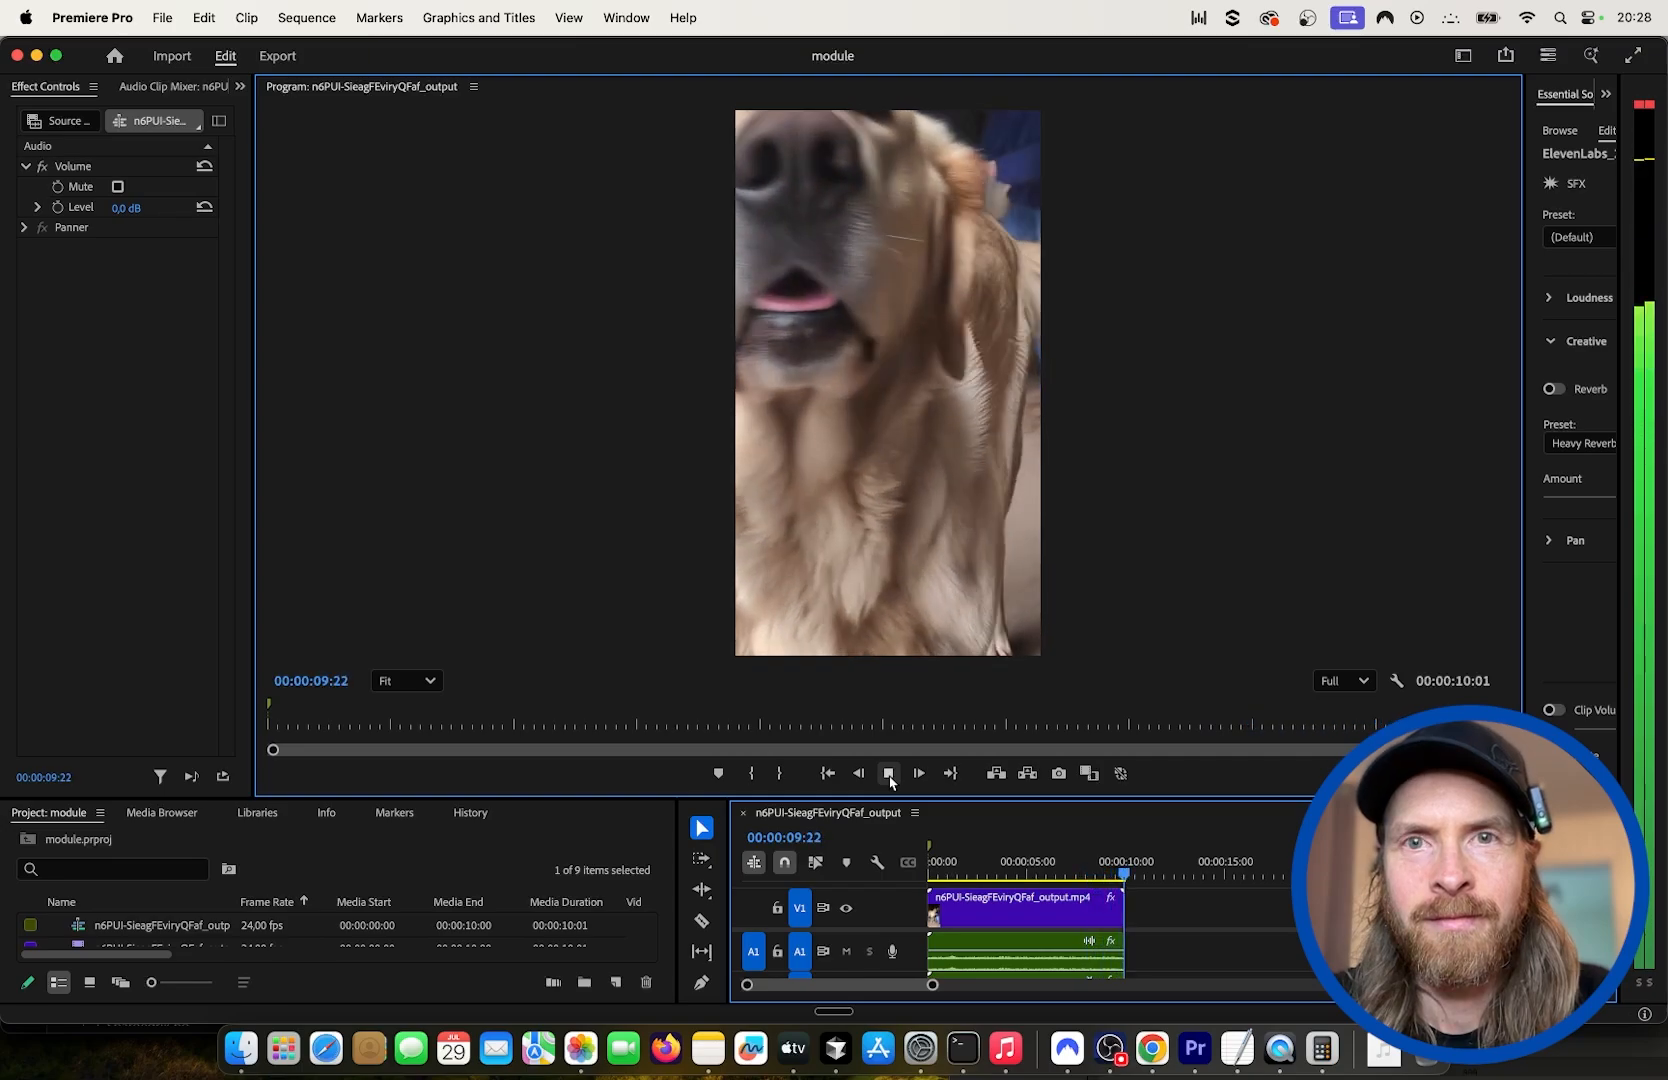
{"action": "left_click", "coordinate": [890, 774]}
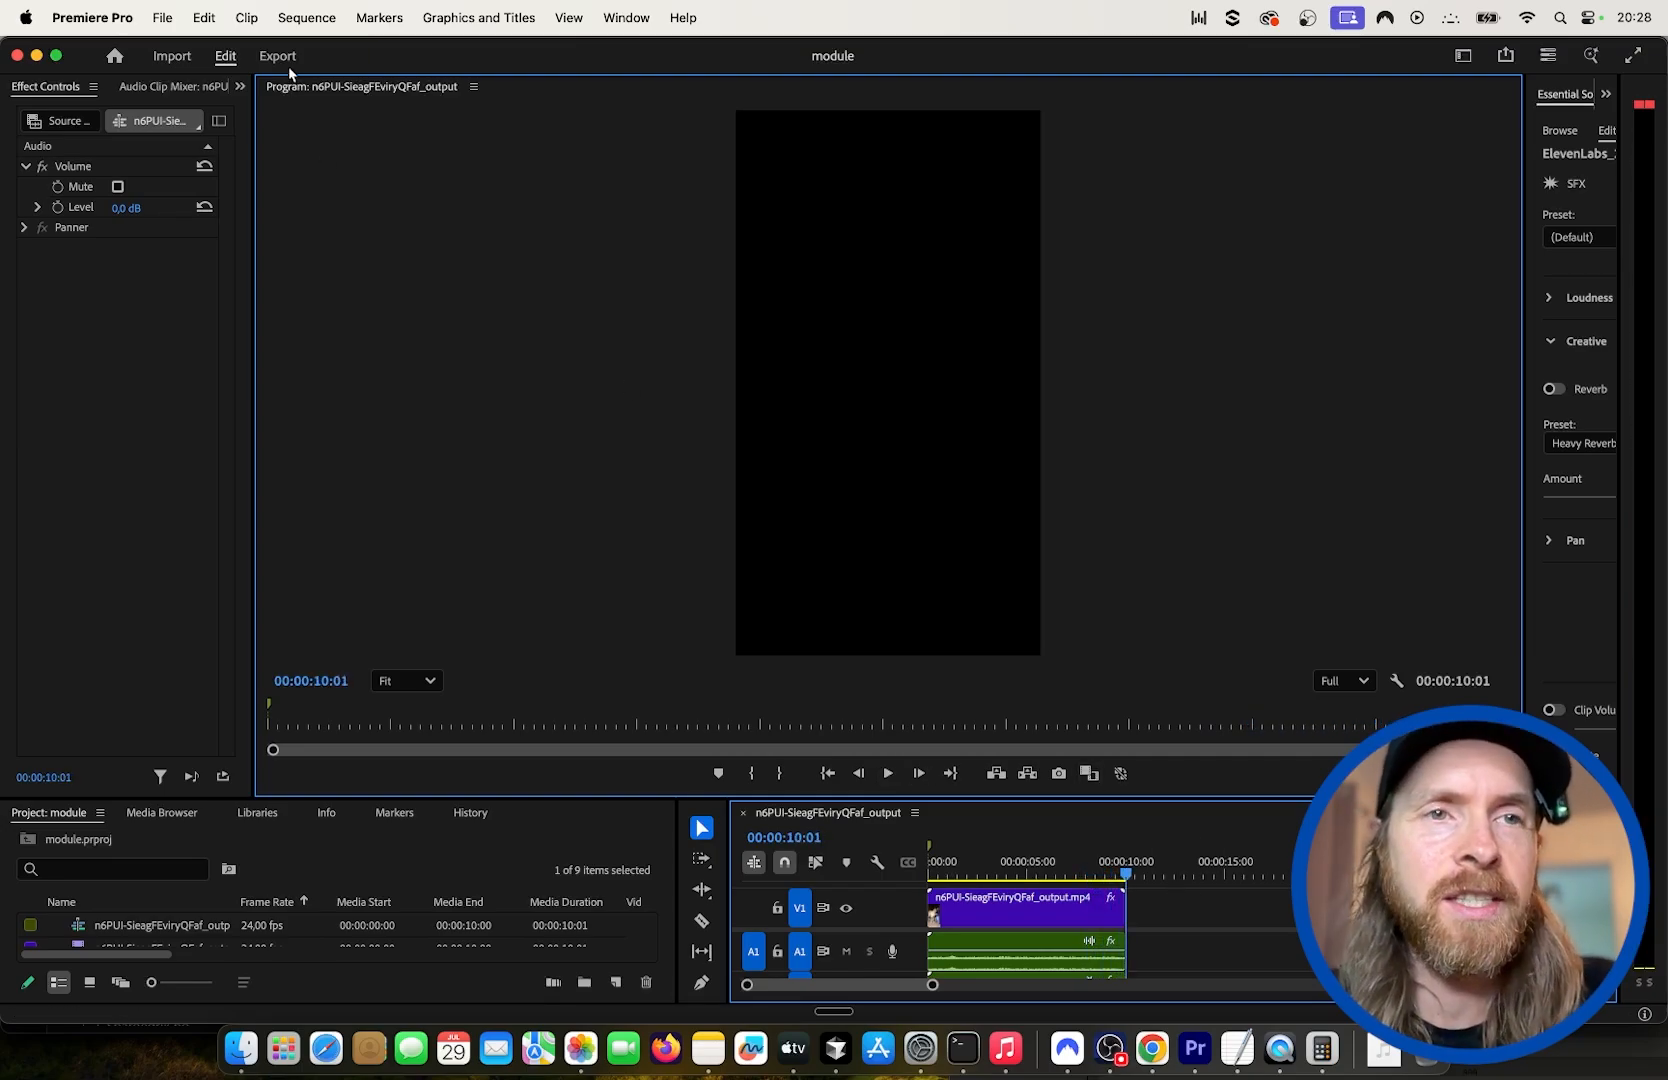
Export the dog video as an H.264 MP4 to the Downloads folder.
{"action": "left_click", "coordinate": [278, 56]}
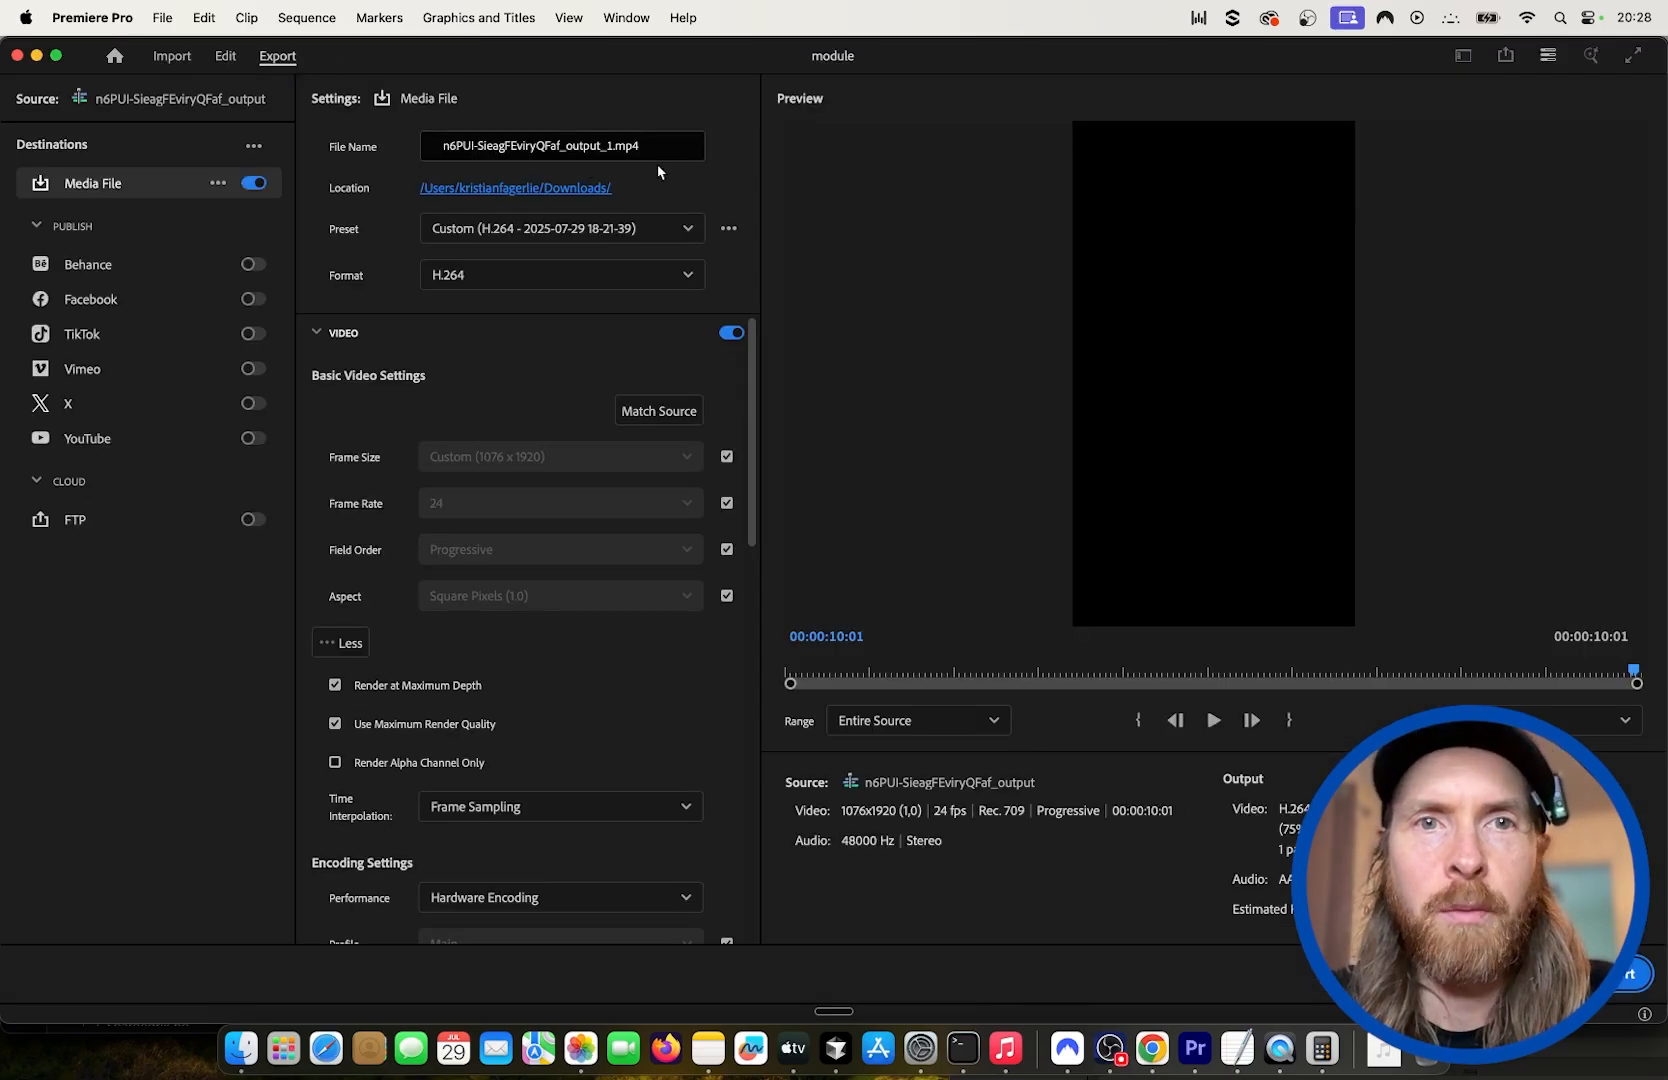
{"action": "left_click", "coordinate": [562, 146]}
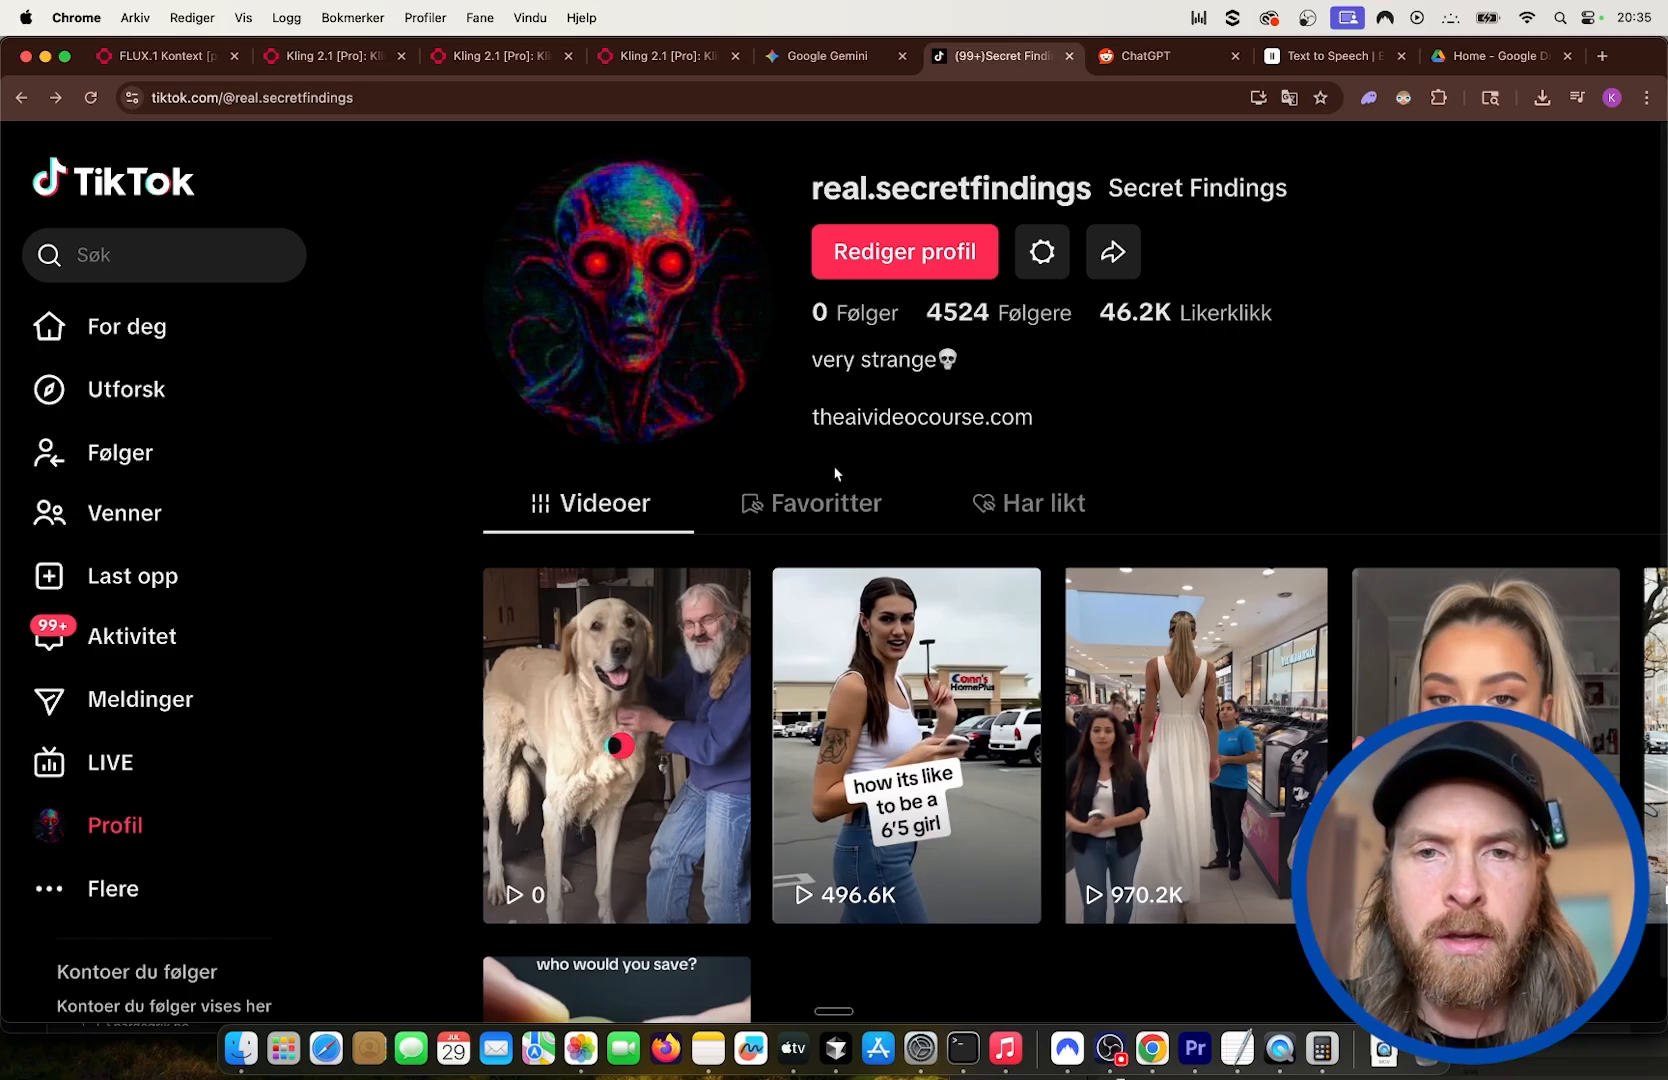
{"action": "mouse_move", "coordinate": [632, 668]}
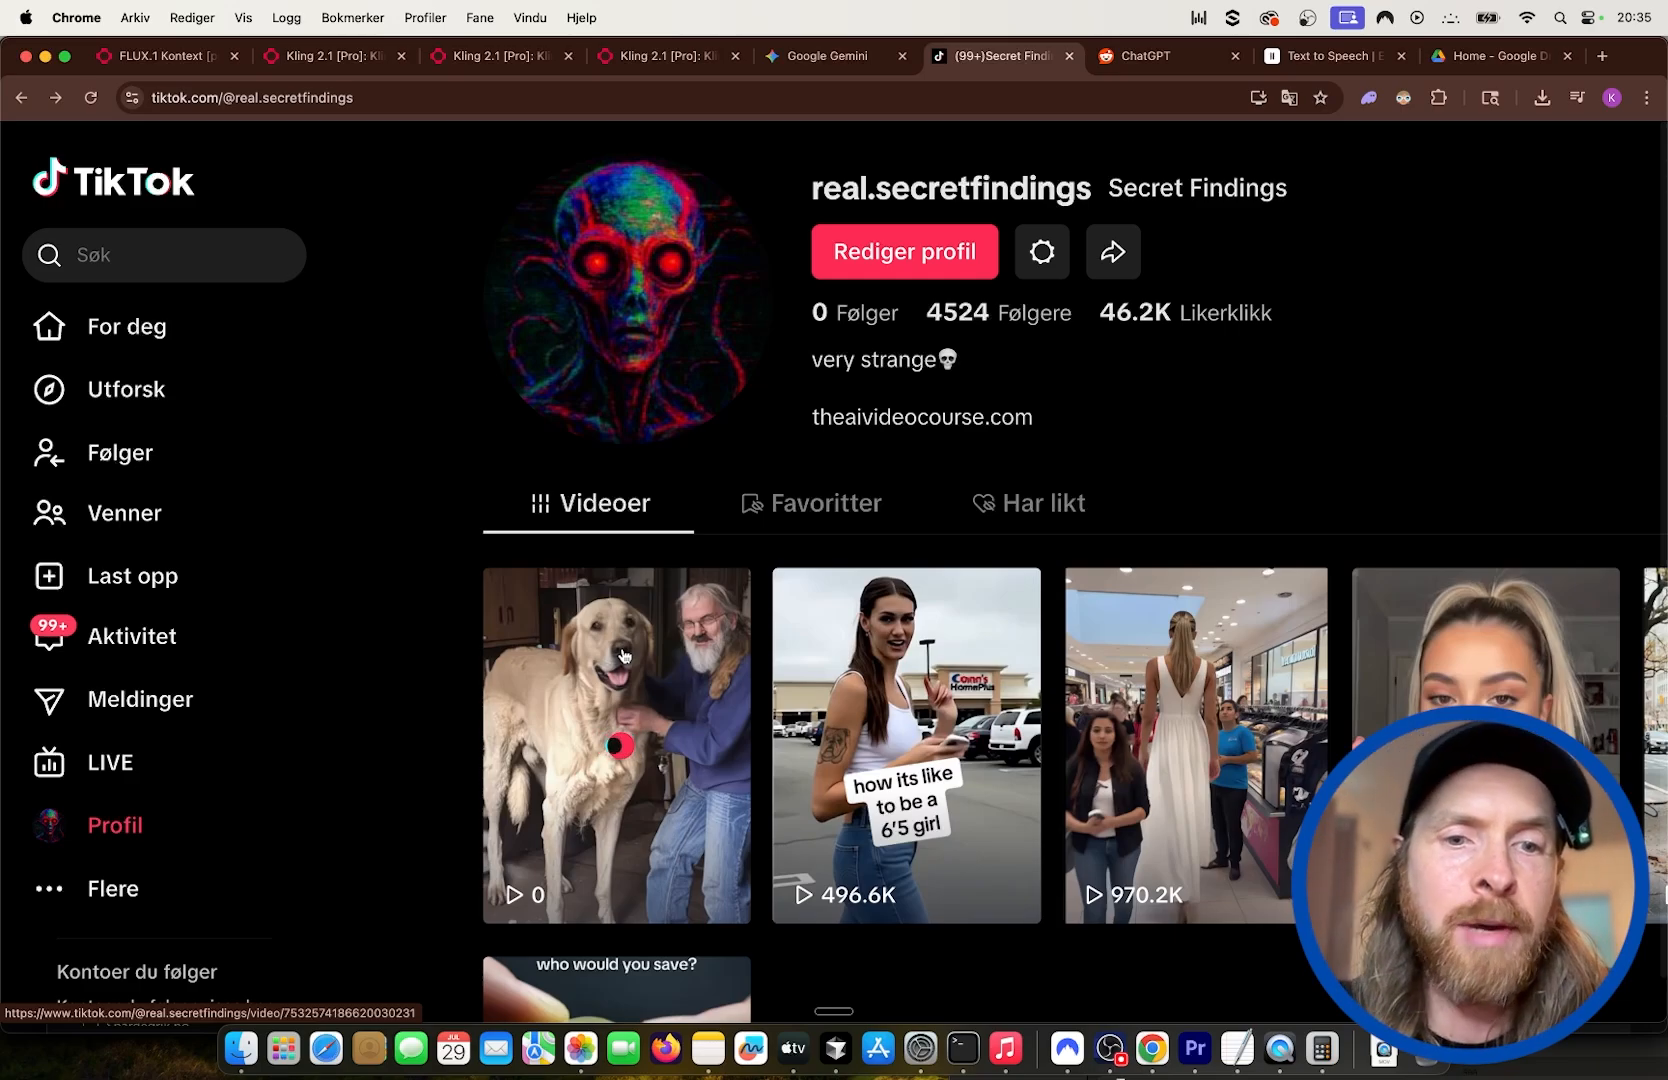
Watch the newly posted dog video from the profile, then go to TikTok Studio via Last opp.
{"action": "left_click", "coordinate": [614, 744]}
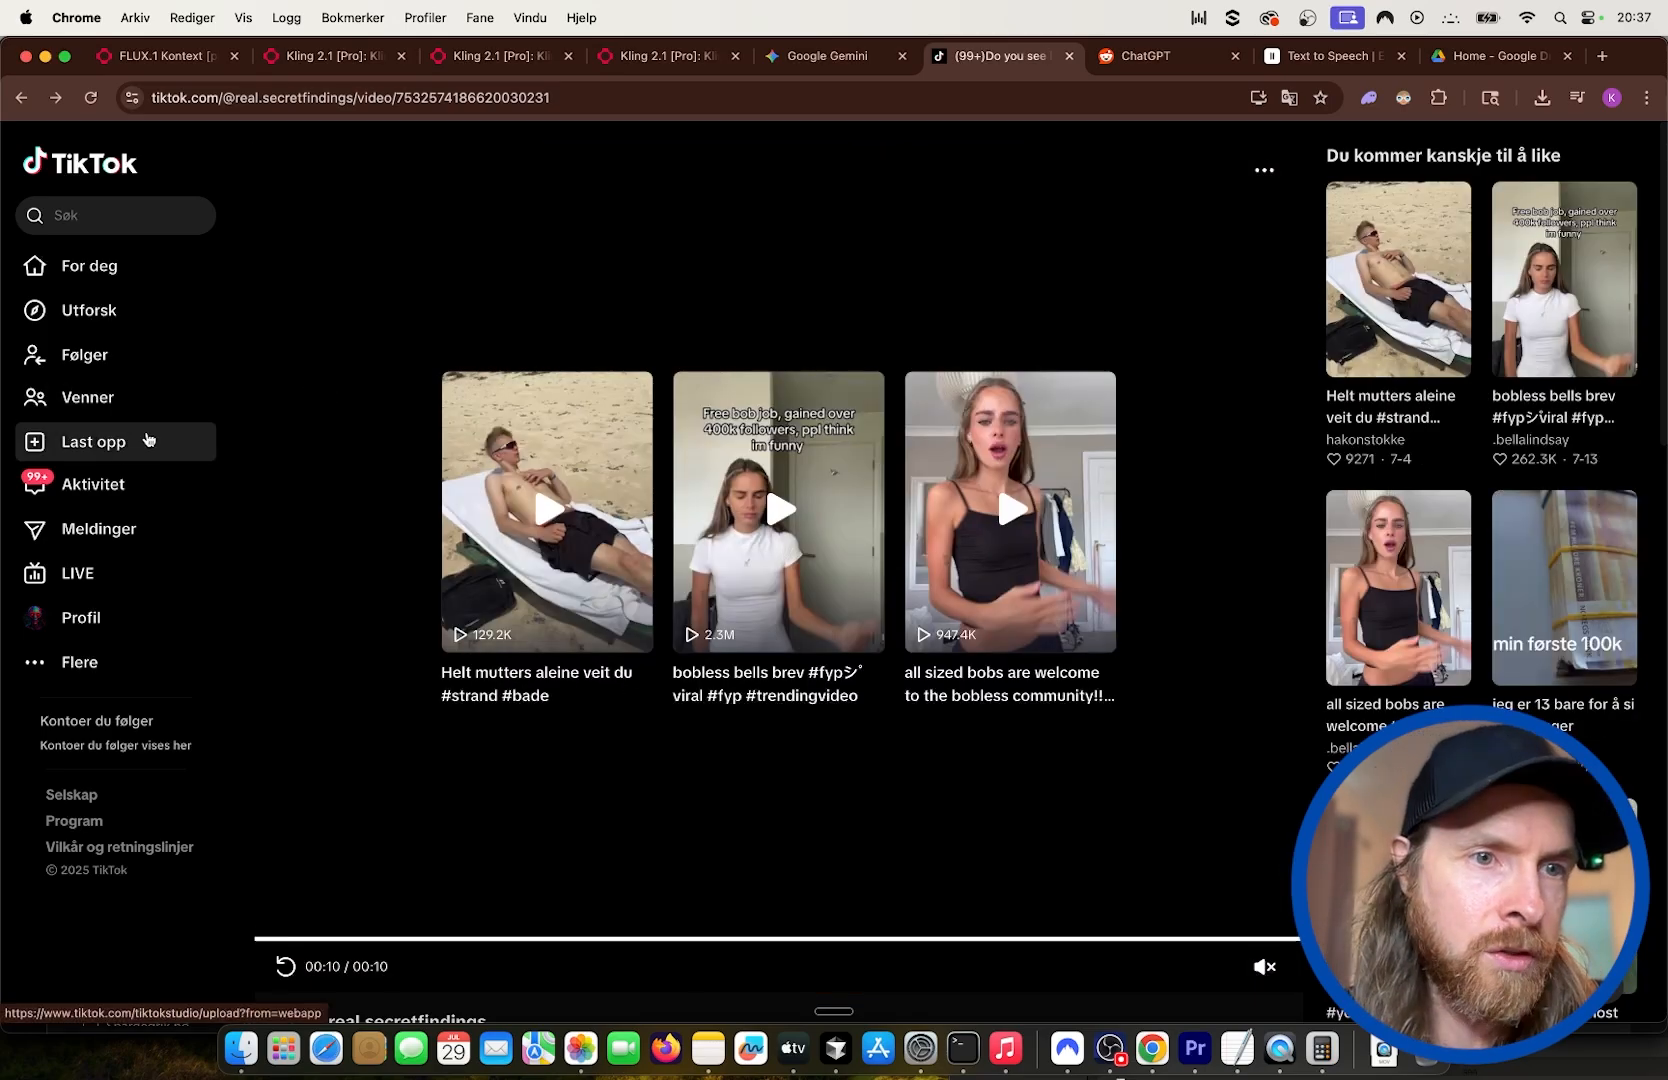
{"action": "left_click", "coordinate": [94, 440]}
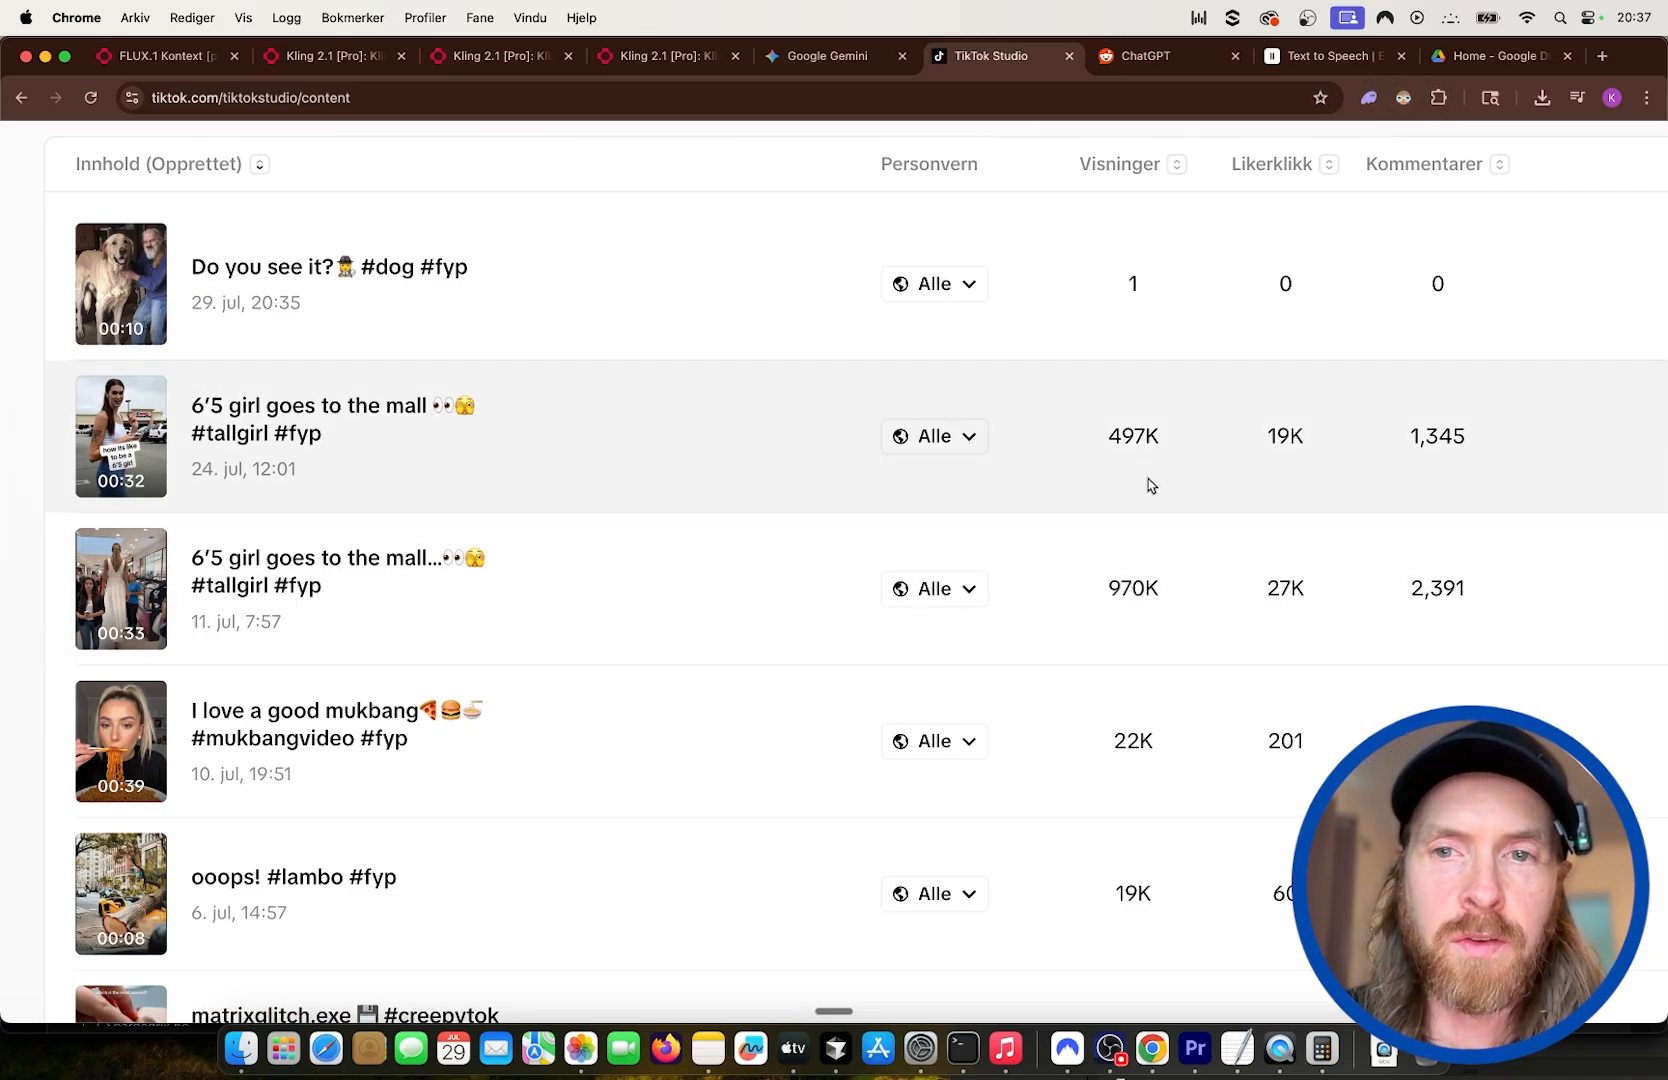
{"action": "mouse_move", "coordinate": [1130, 590]}
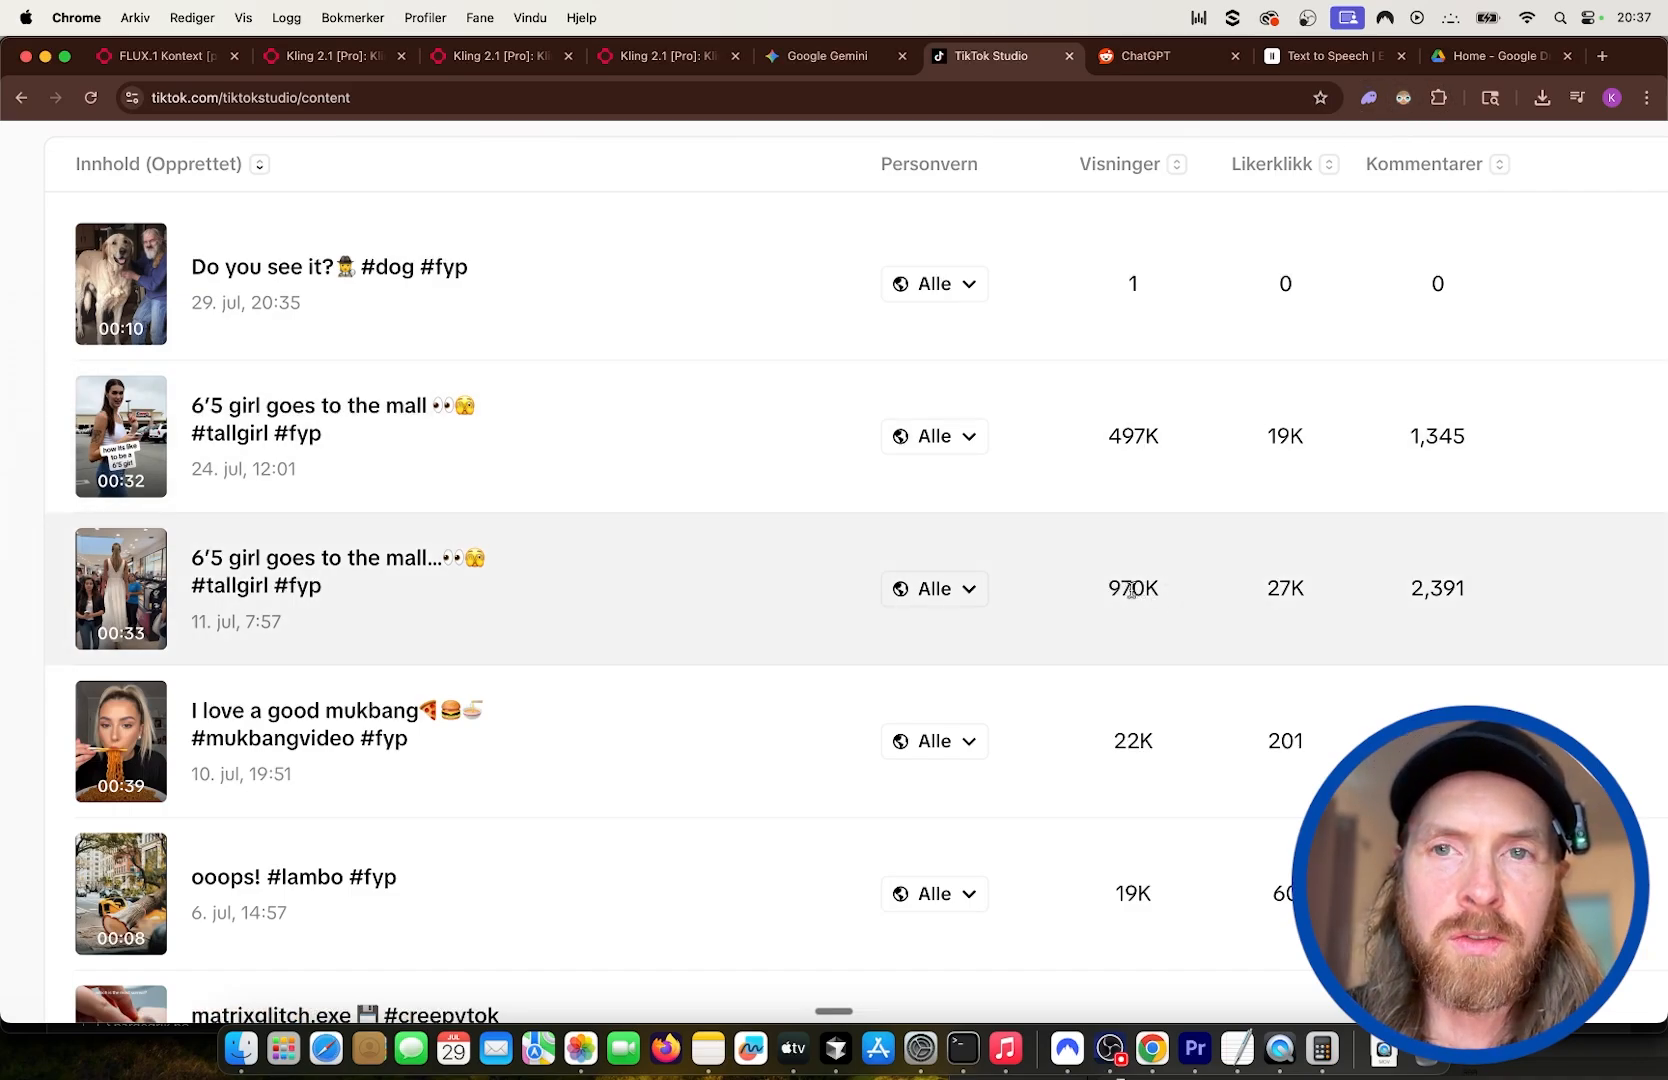
{"action": "mouse_move", "coordinate": [1064, 362]}
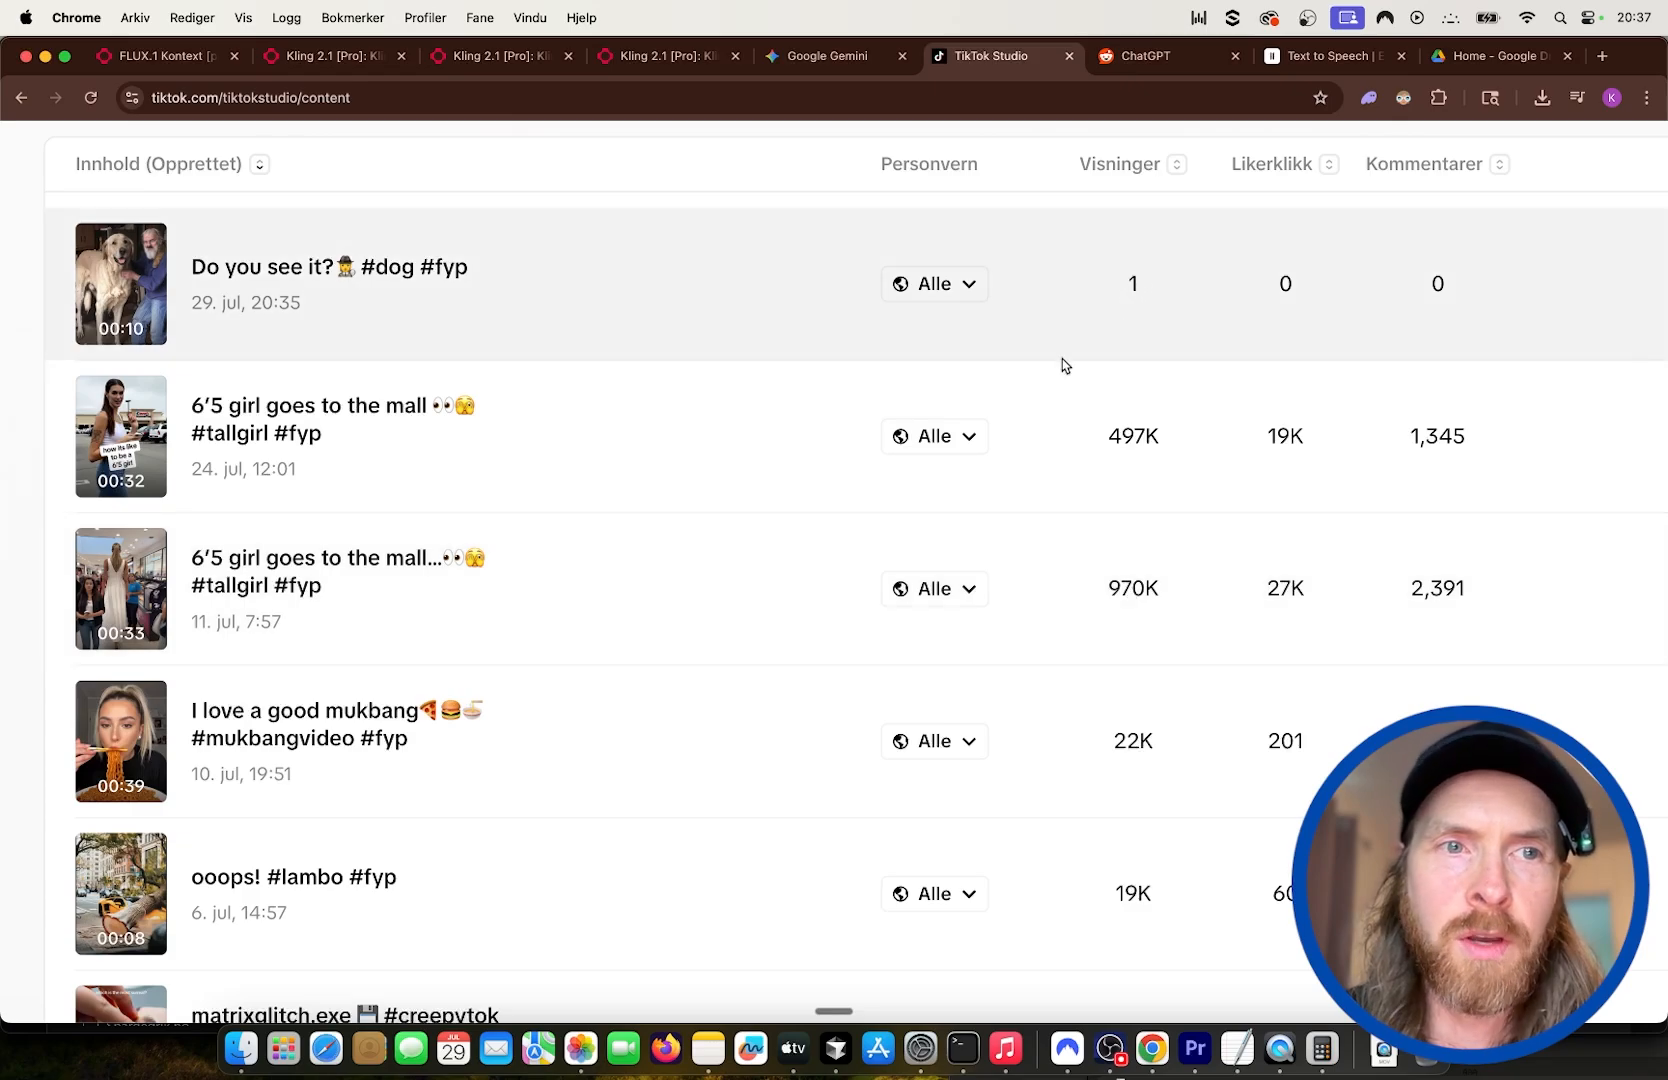
Scroll the Innlegg list comparing the dog post's 1 view with the 497K and 970K mall posts.
{"action": "scroll", "scroll_direction": "down", "scroll_amount": 3}
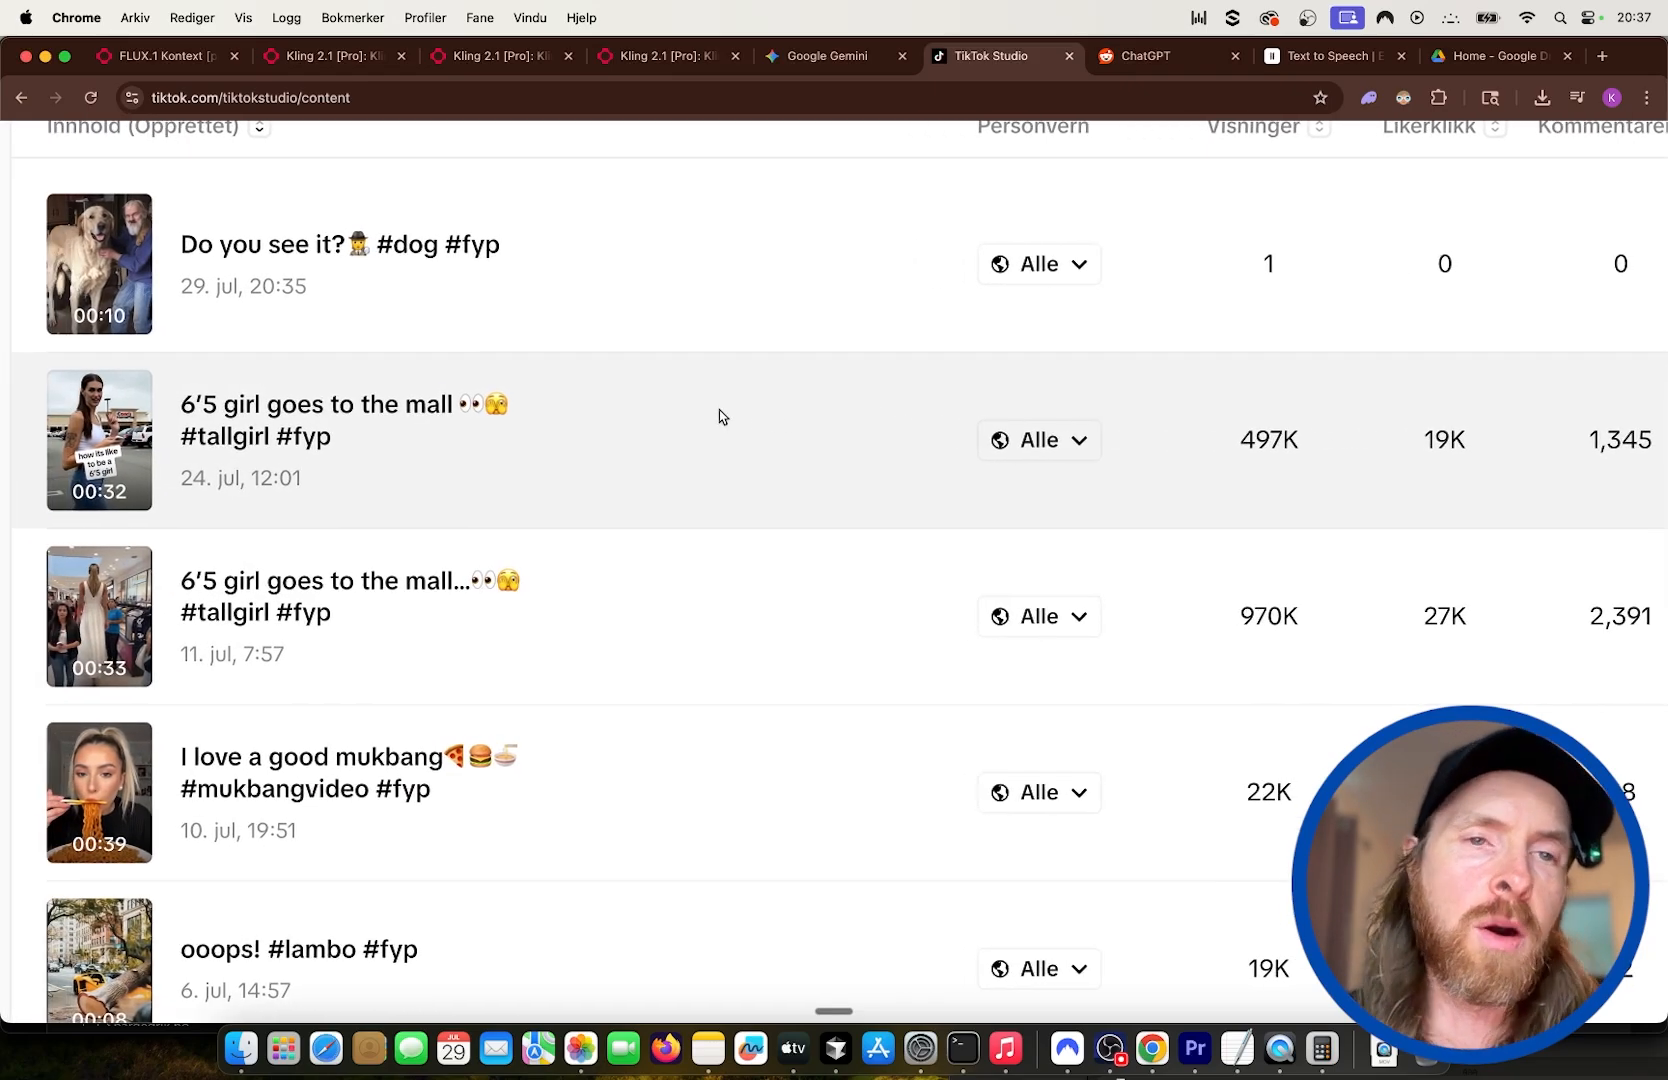
{"action": "mouse_move", "coordinate": [466, 280]}
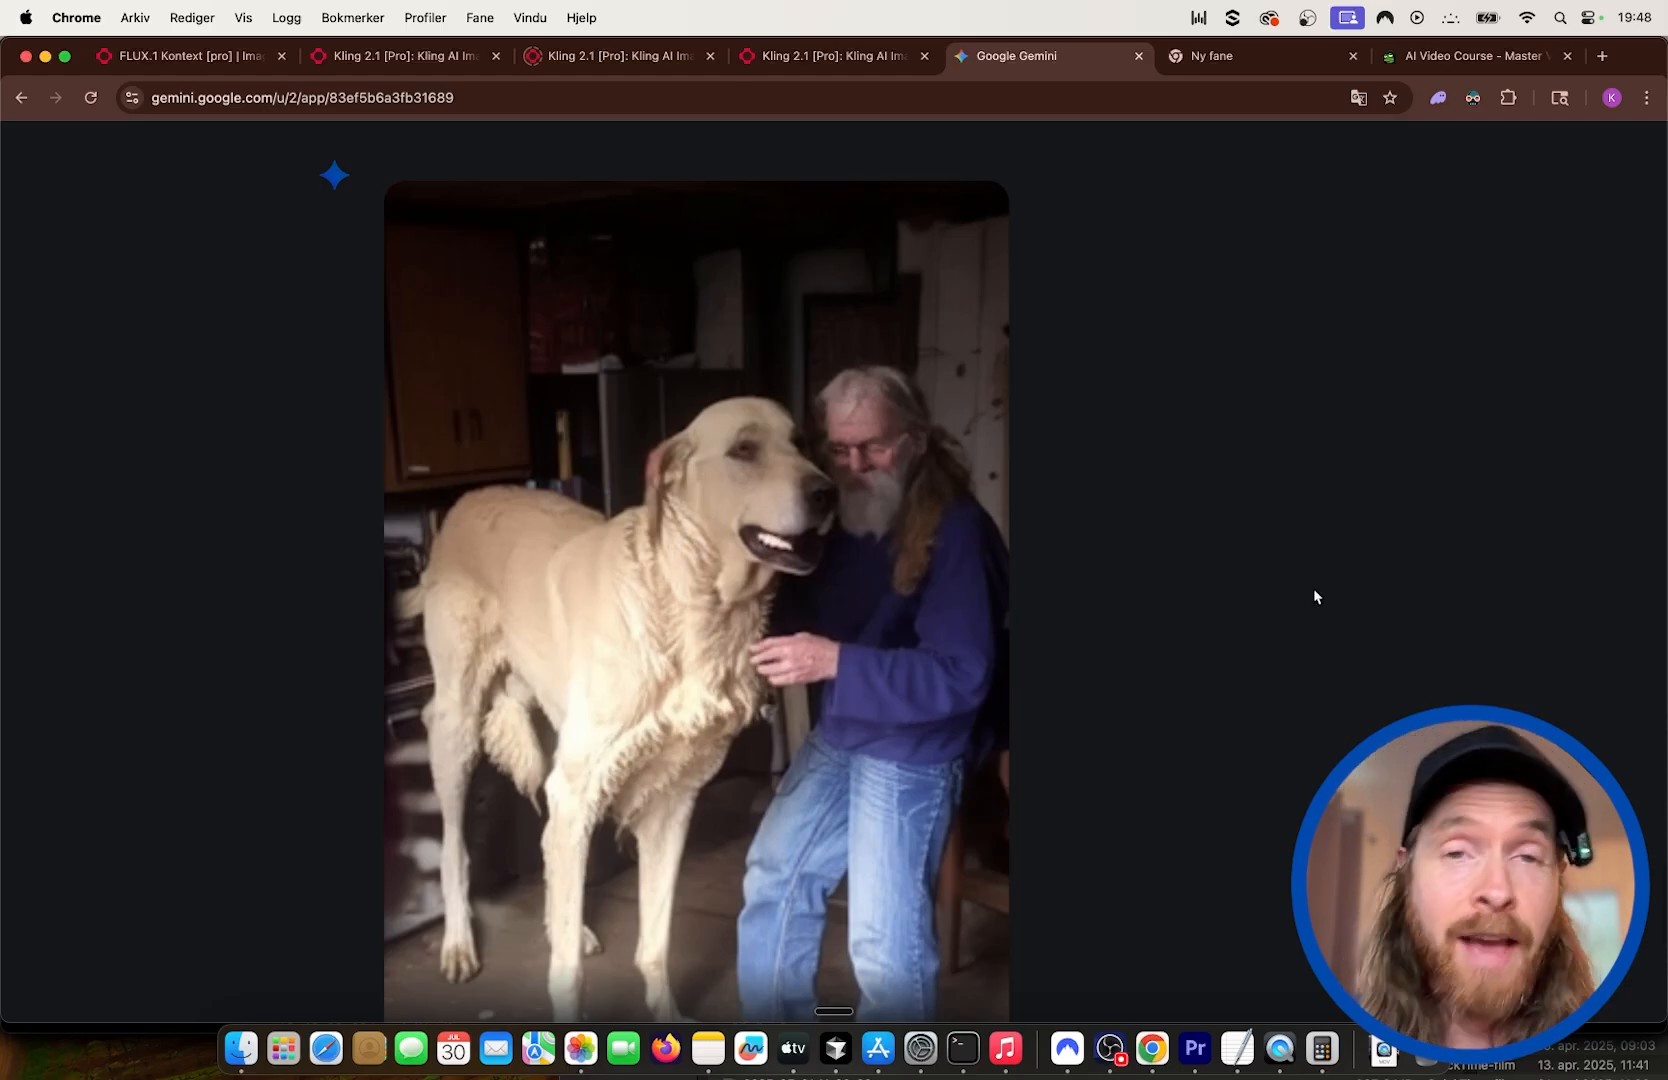
{"action": "mouse_move", "coordinate": [1256, 318]}
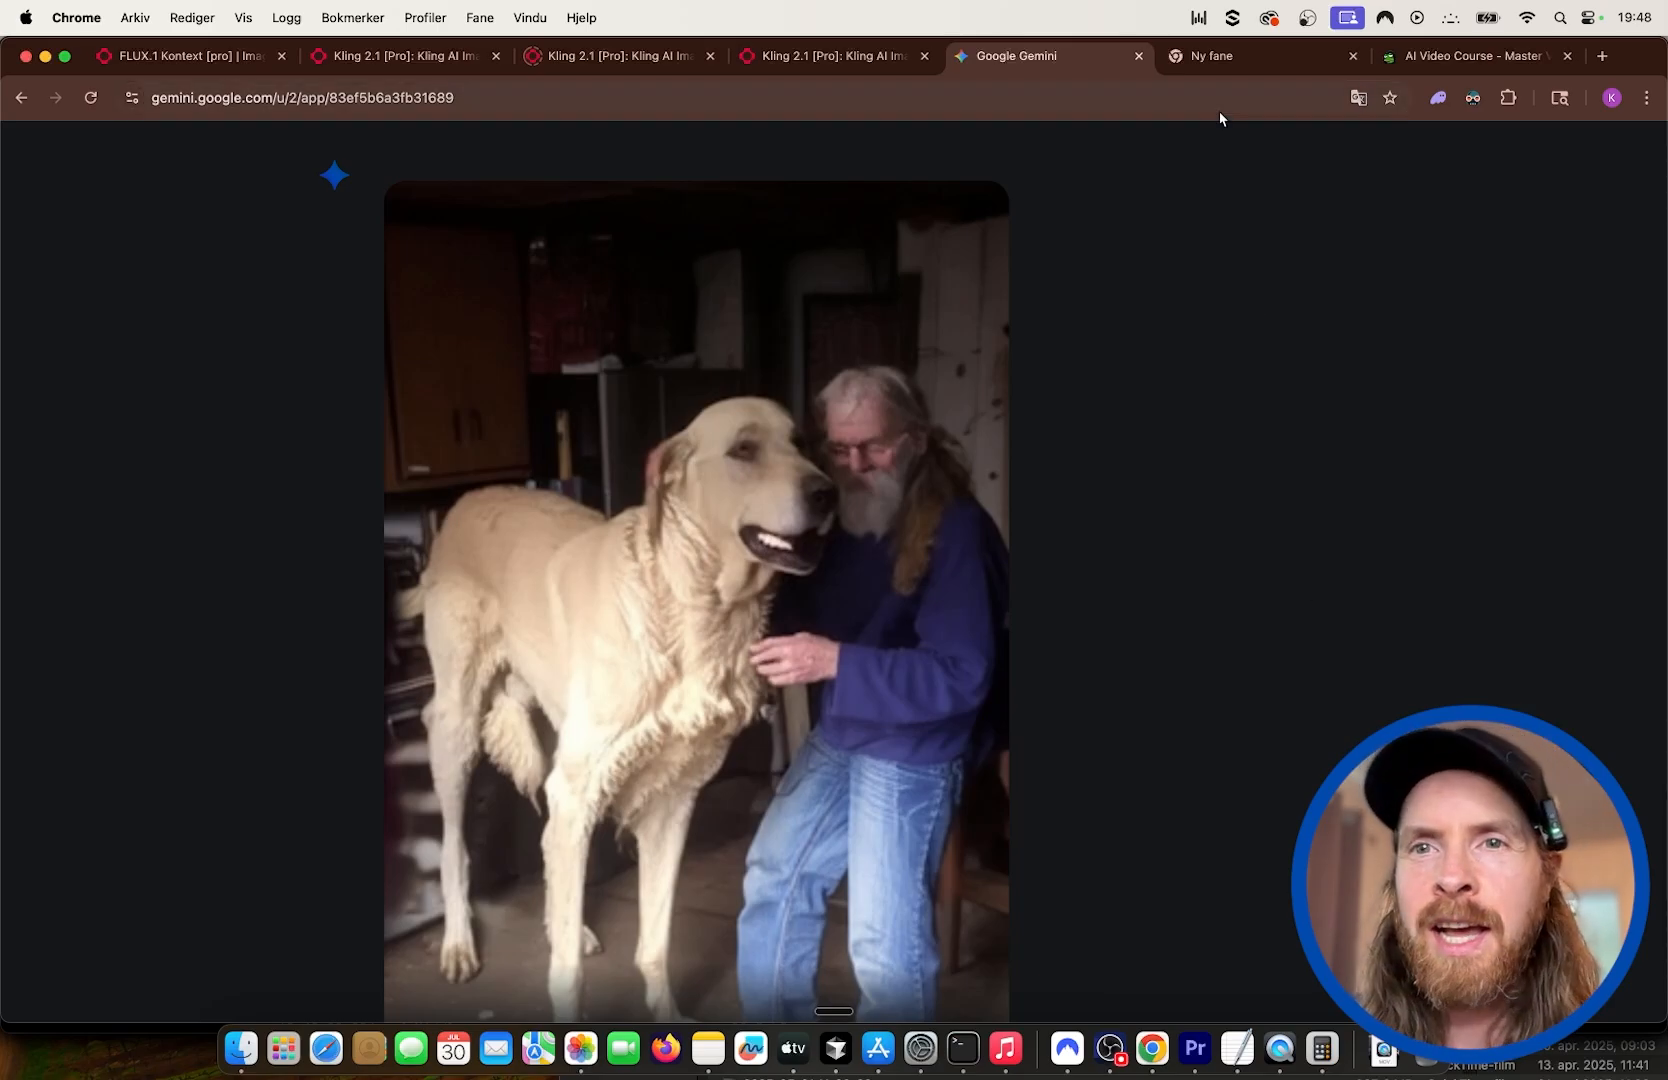
In a new tab, enter 'tiktok' and go to the TikTok Studio upload page suggestion.
{"action": "left_click", "coordinate": [1260, 56]}
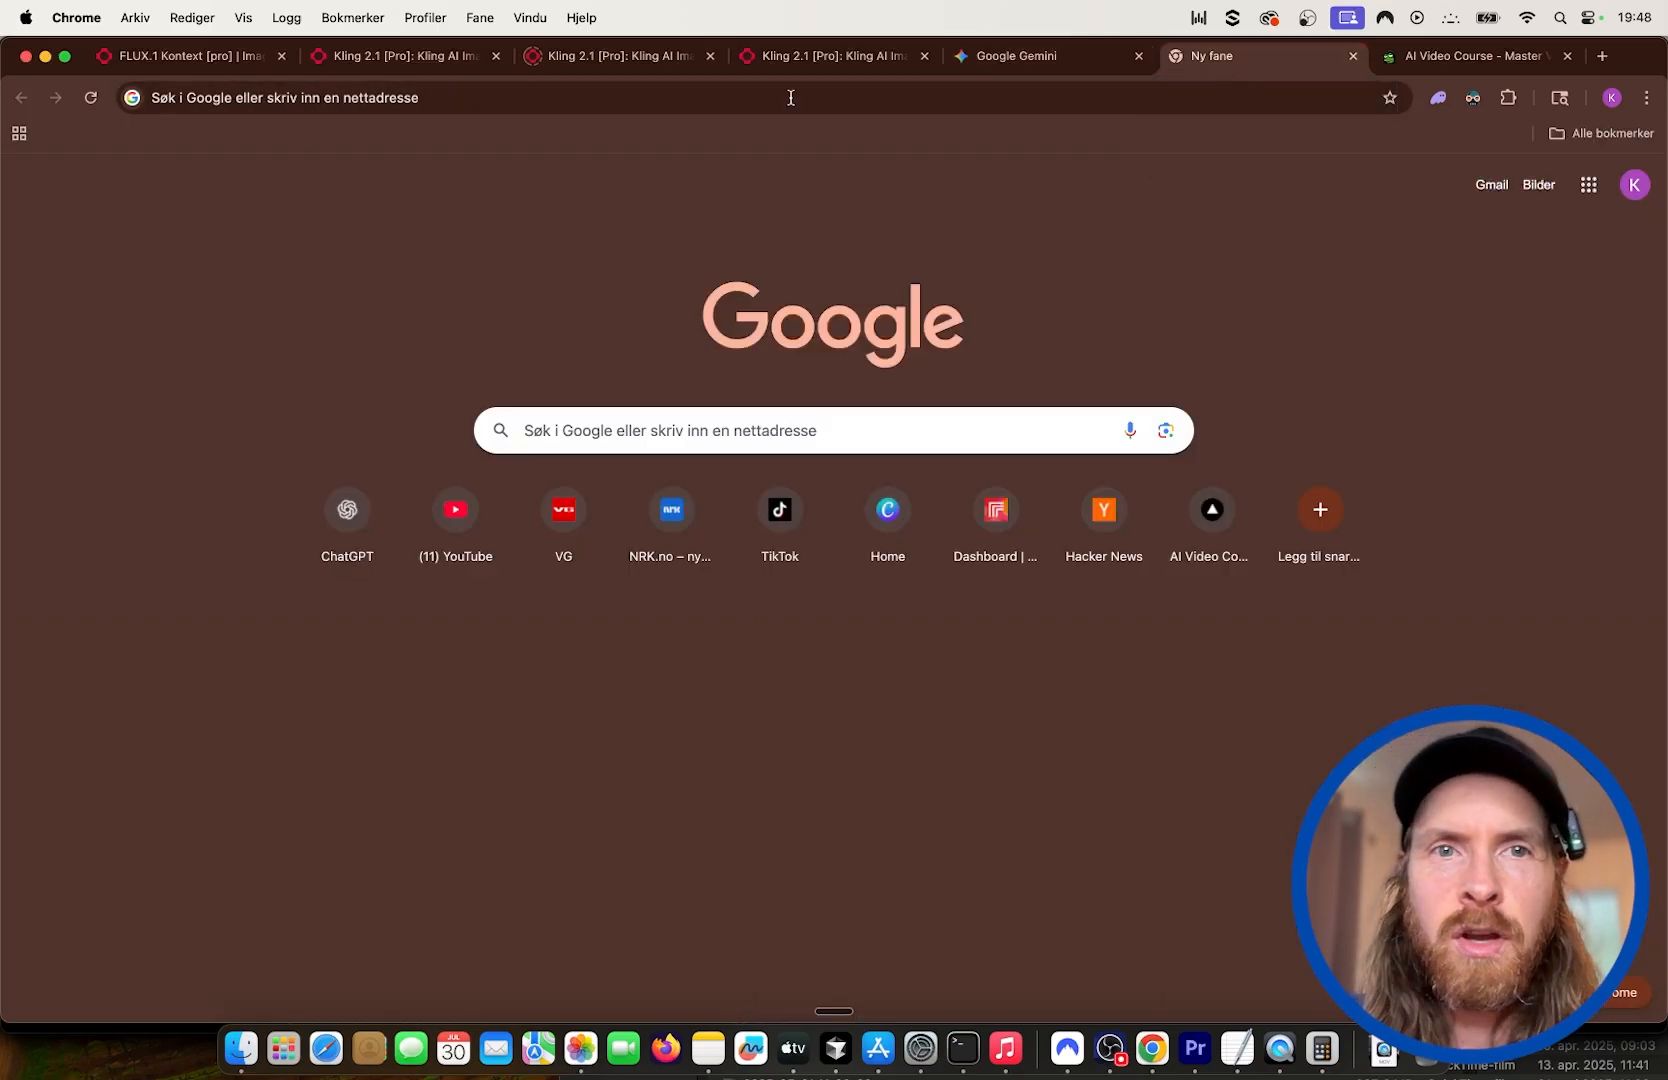
{"action": "type", "text": "tikt"}
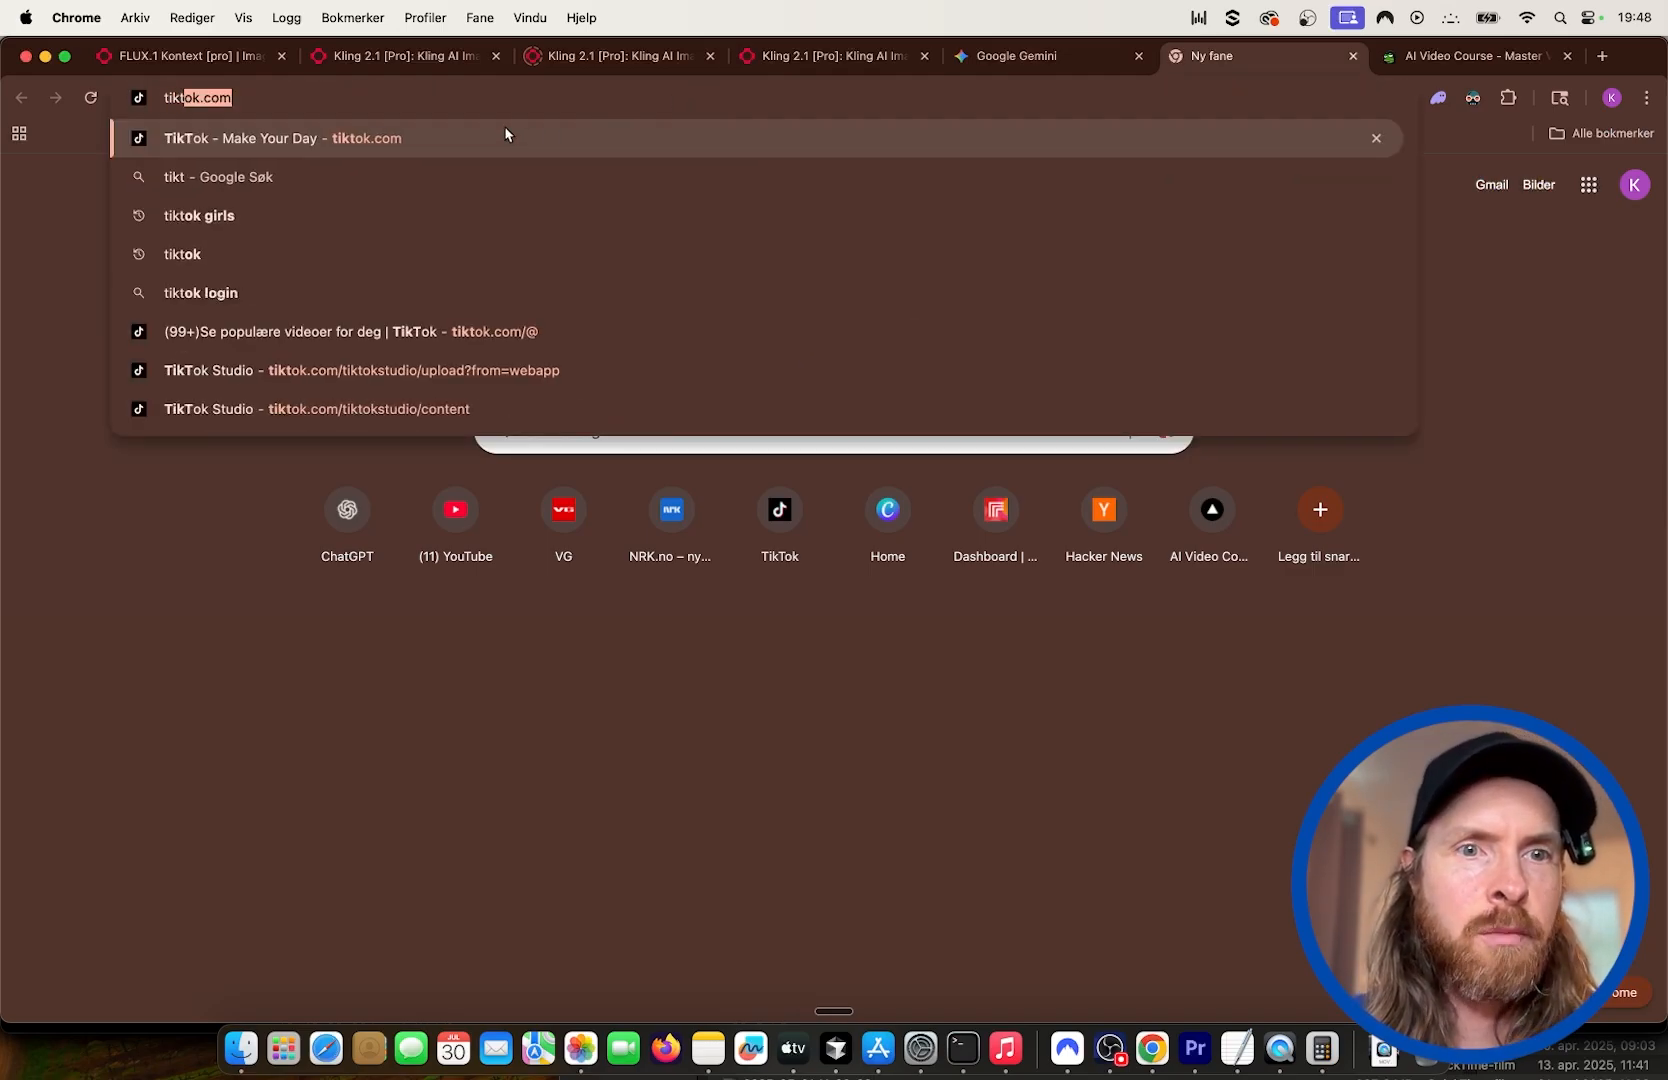
{"action": "mouse_move", "coordinate": [428, 378]}
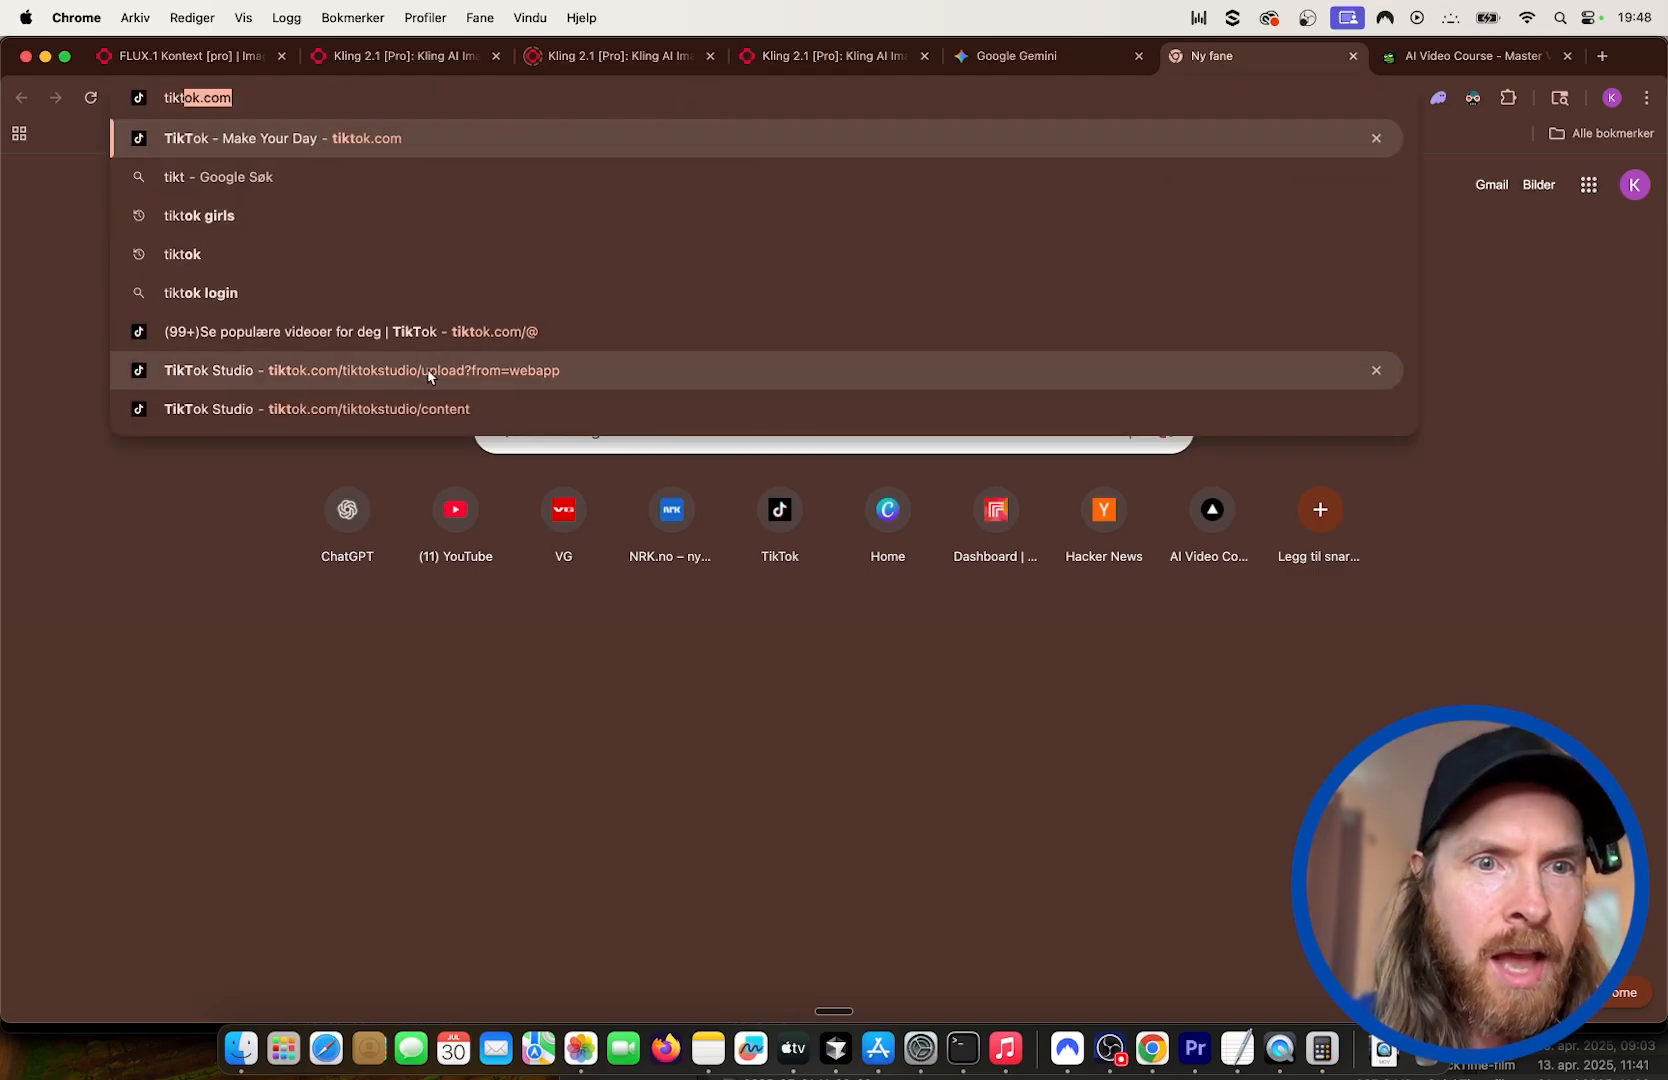
{"action": "mouse_move", "coordinate": [402, 380]}
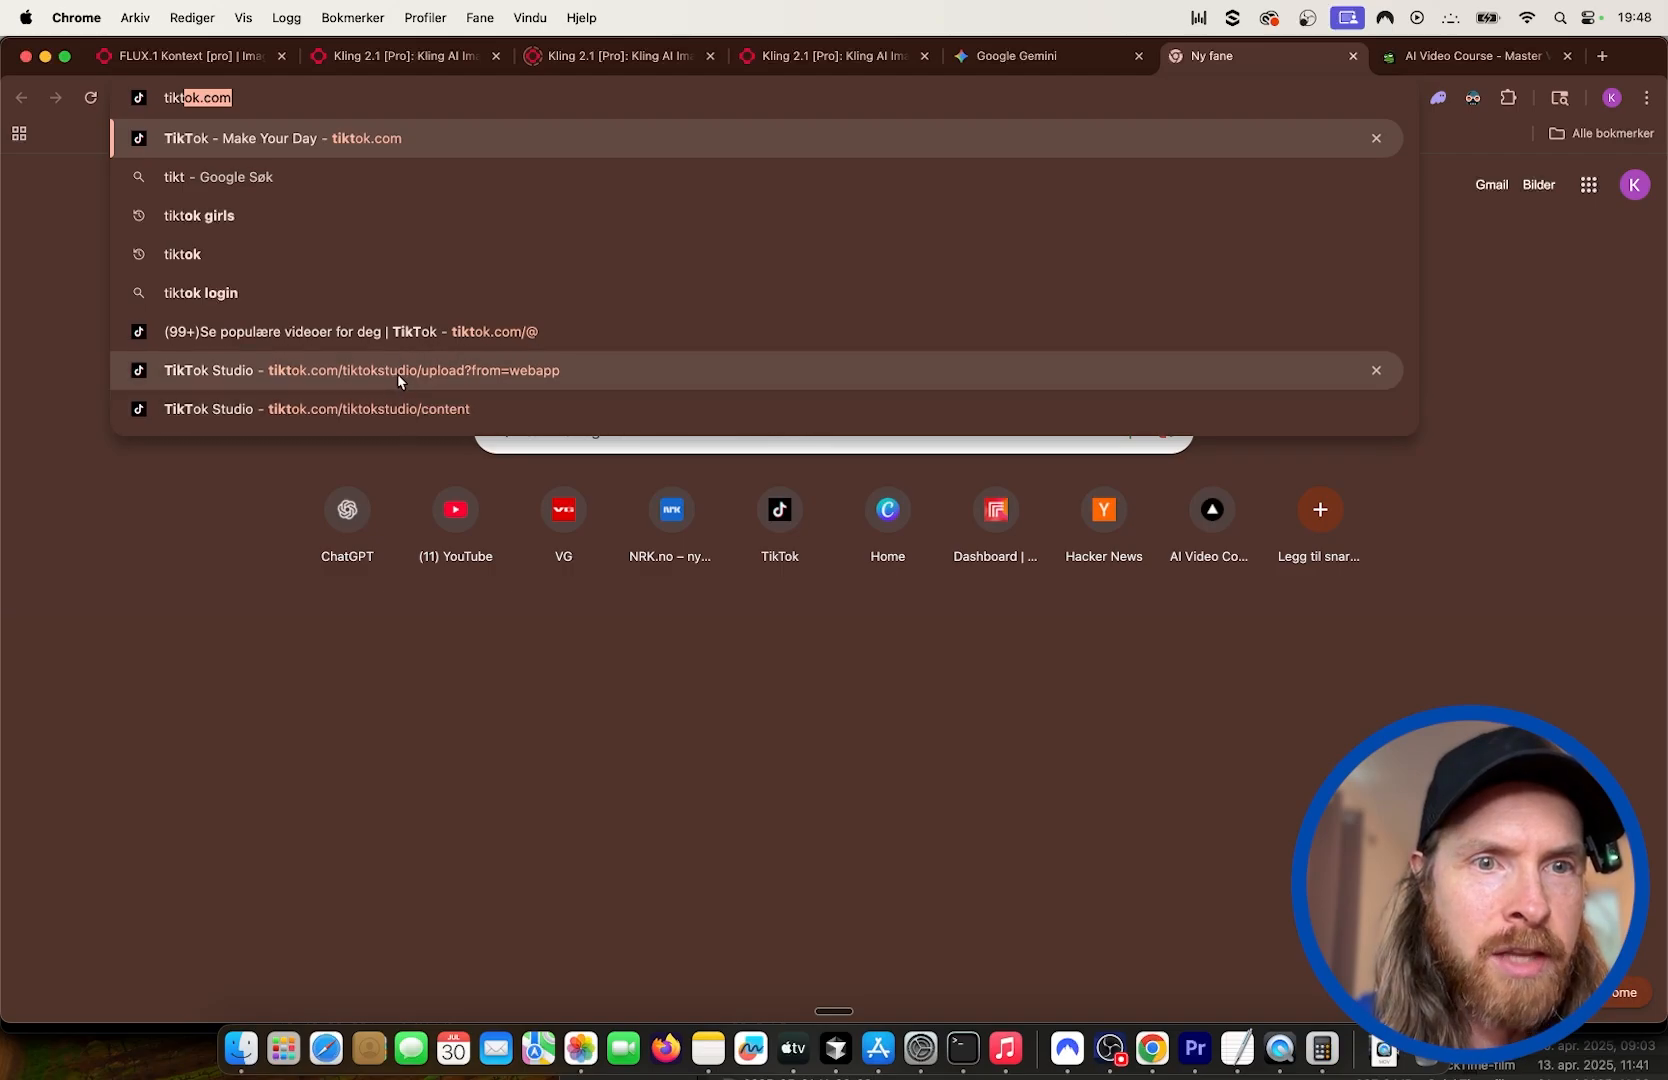
{"action": "left_click", "coordinate": [360, 370]}
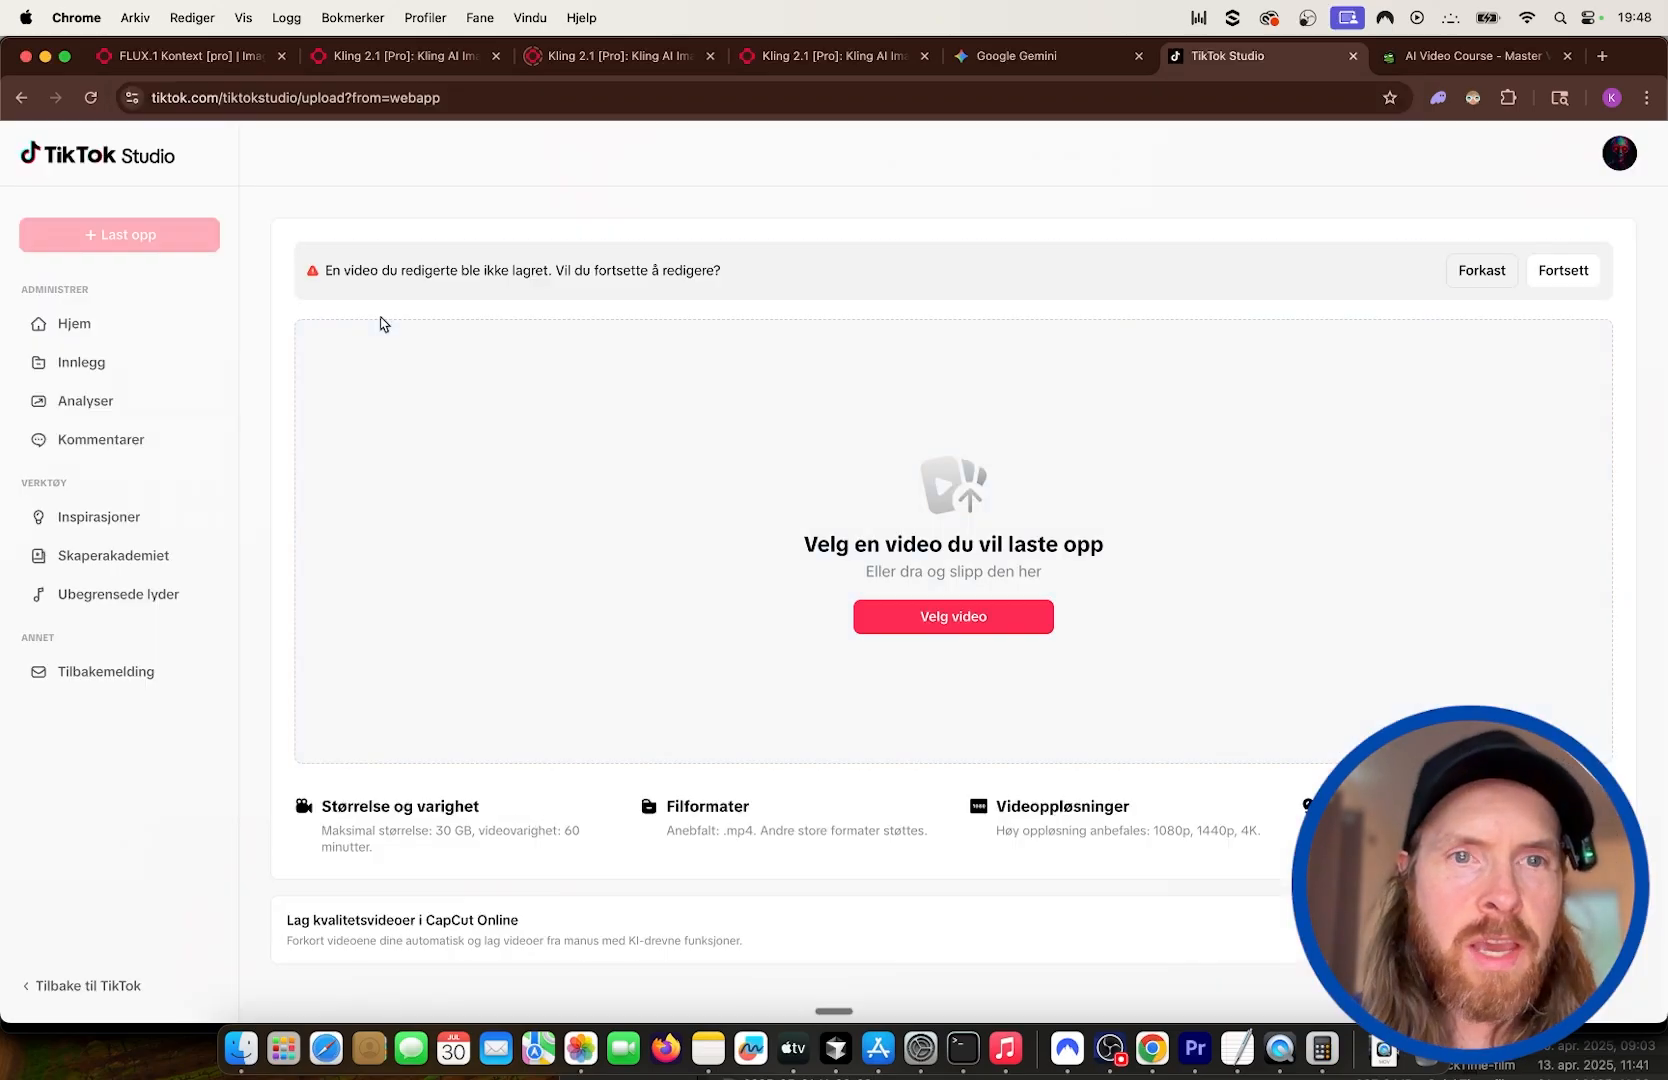
Discard the unsaved draft with Forkast and show the Innlegg posts list.
{"action": "left_click", "coordinate": [1478, 270]}
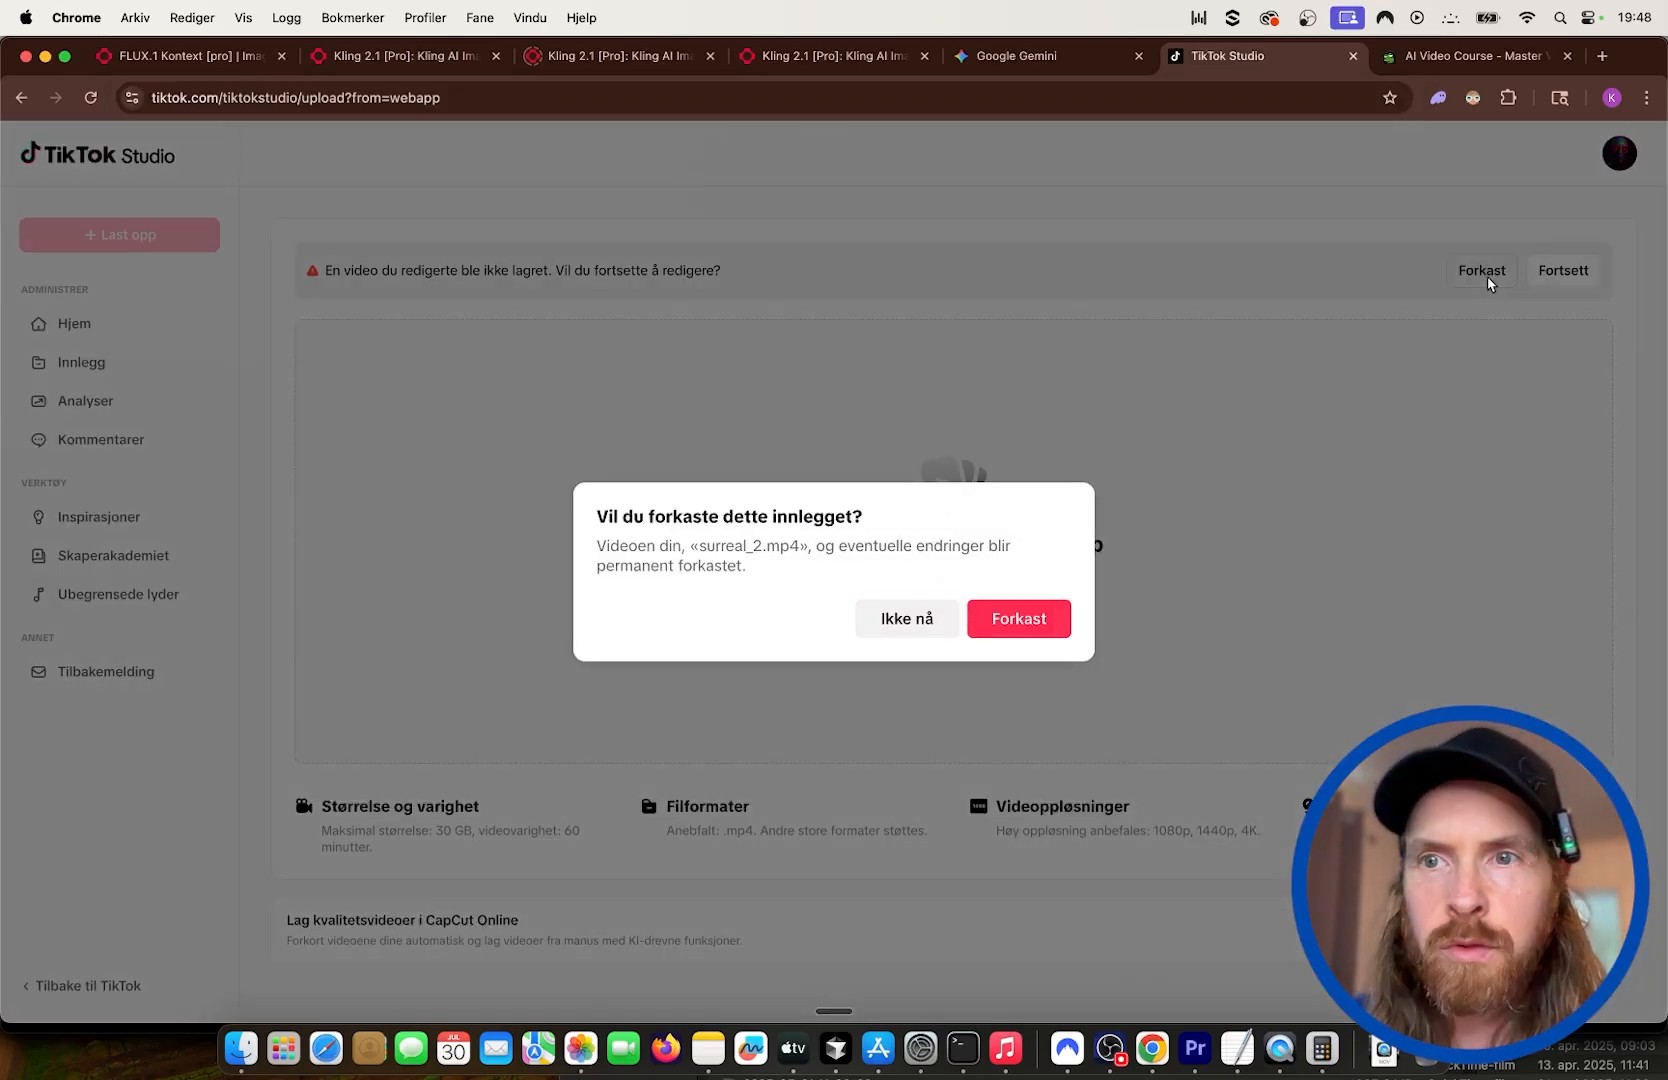
{"action": "left_click", "coordinate": [1016, 618]}
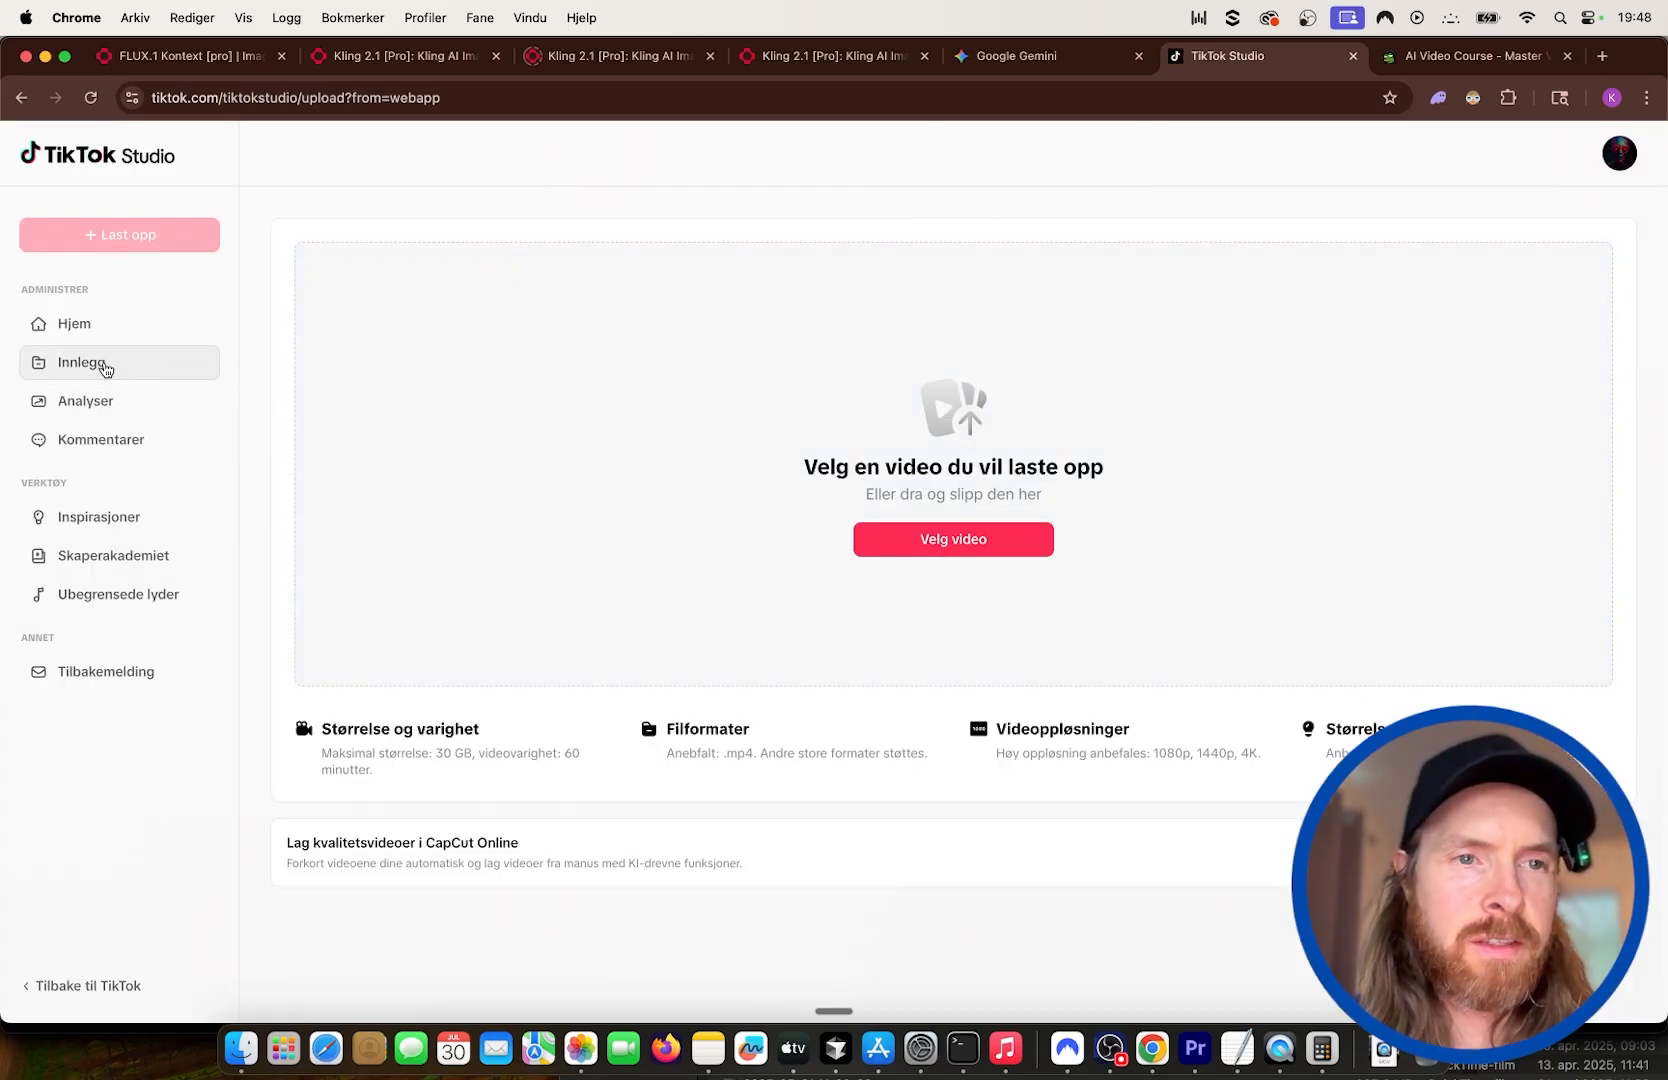
{"action": "left_click", "coordinate": [80, 362]}
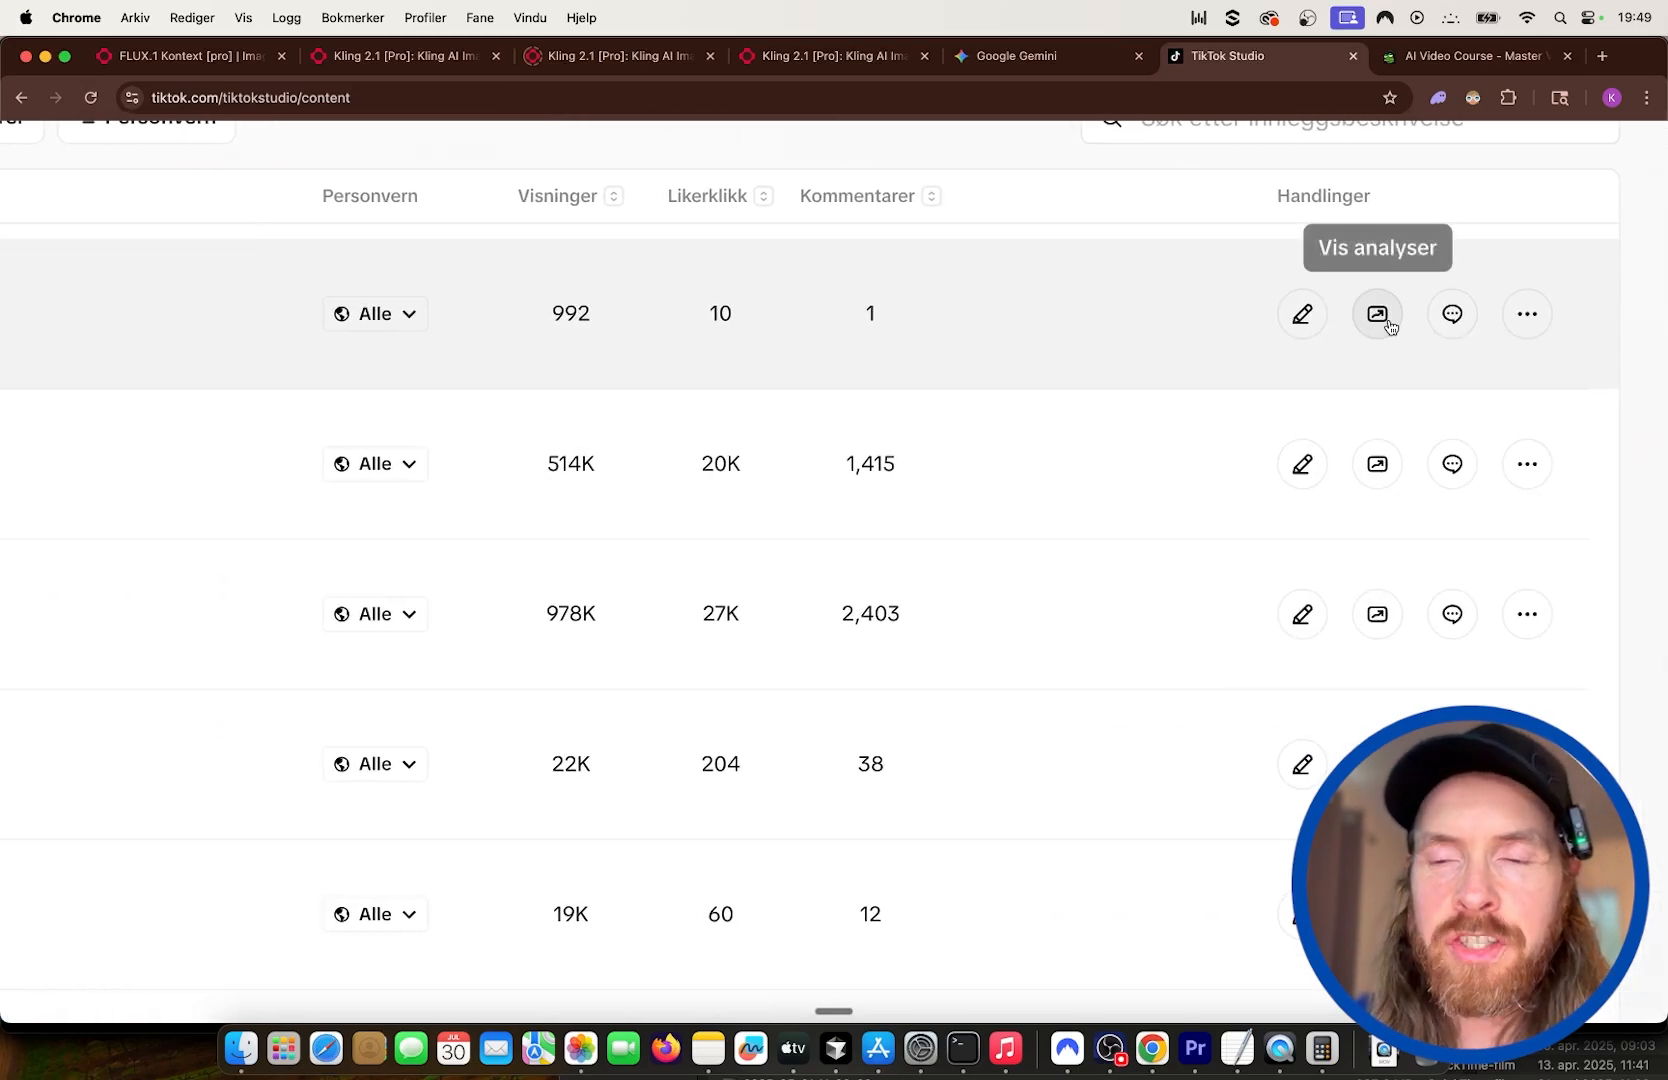
View the dog post's analytics and chart the Så på hele videoen full-watch metric.
{"action": "left_click", "coordinate": [1376, 314]}
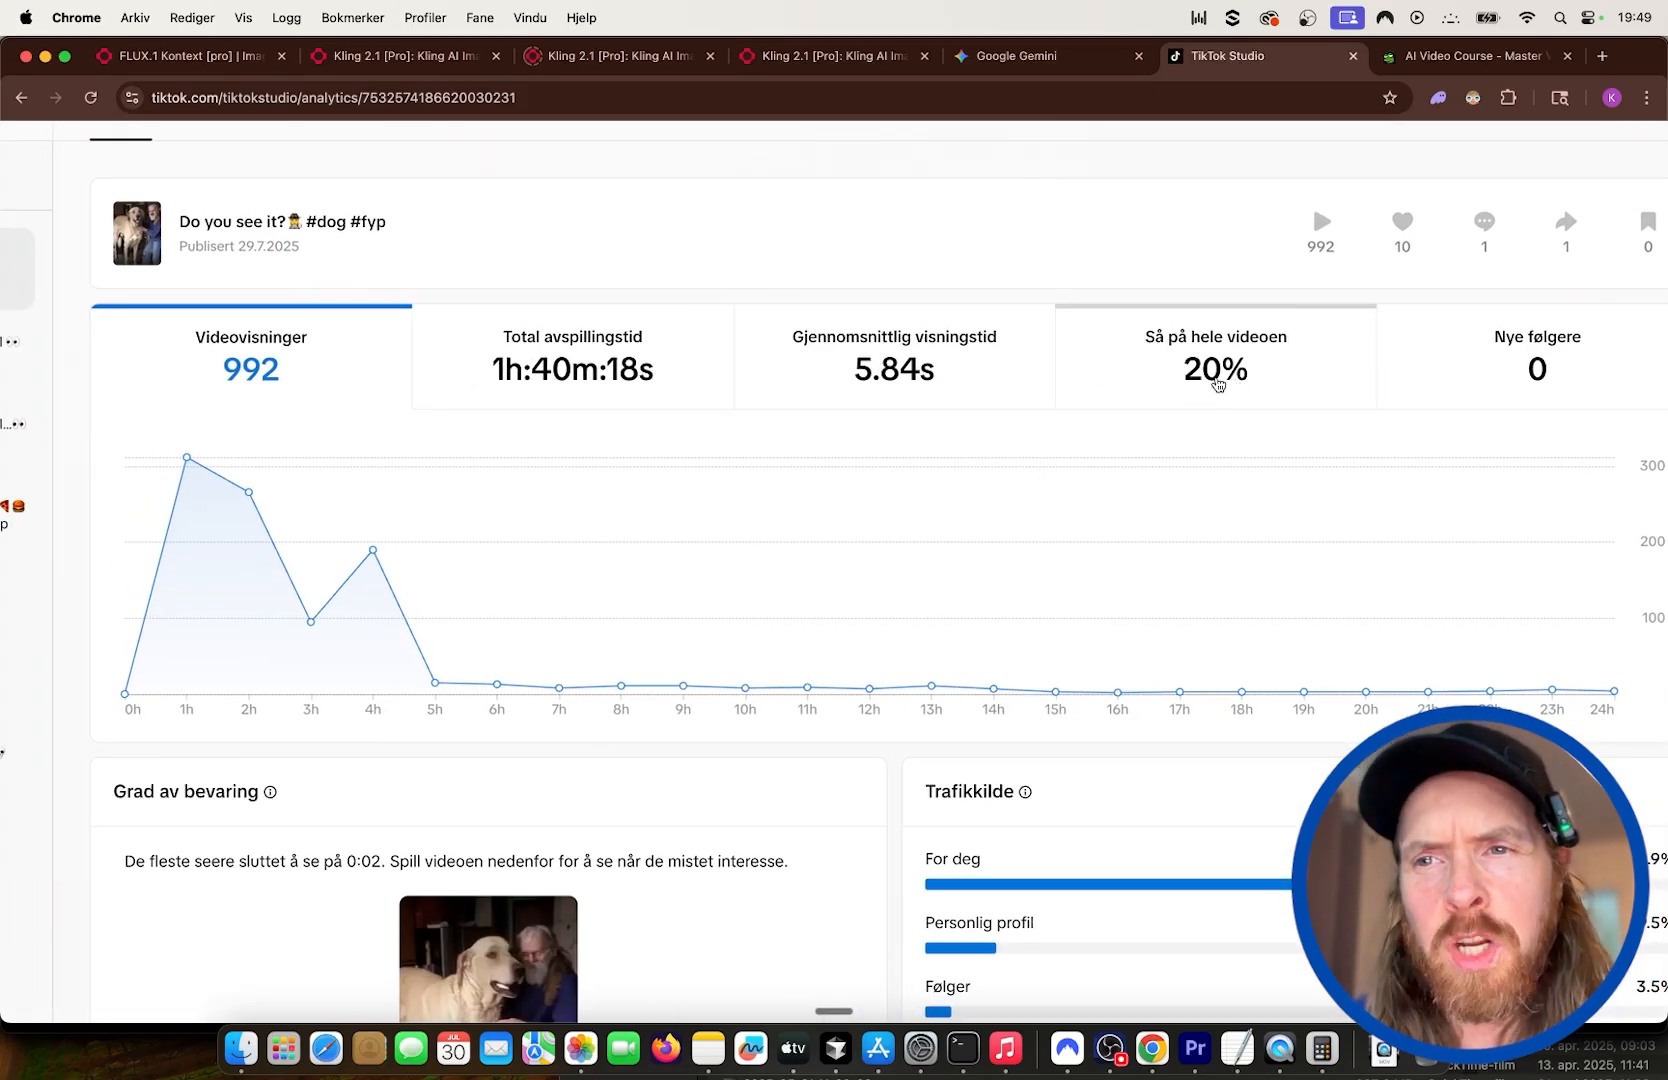
{"action": "left_click", "coordinate": [1214, 356]}
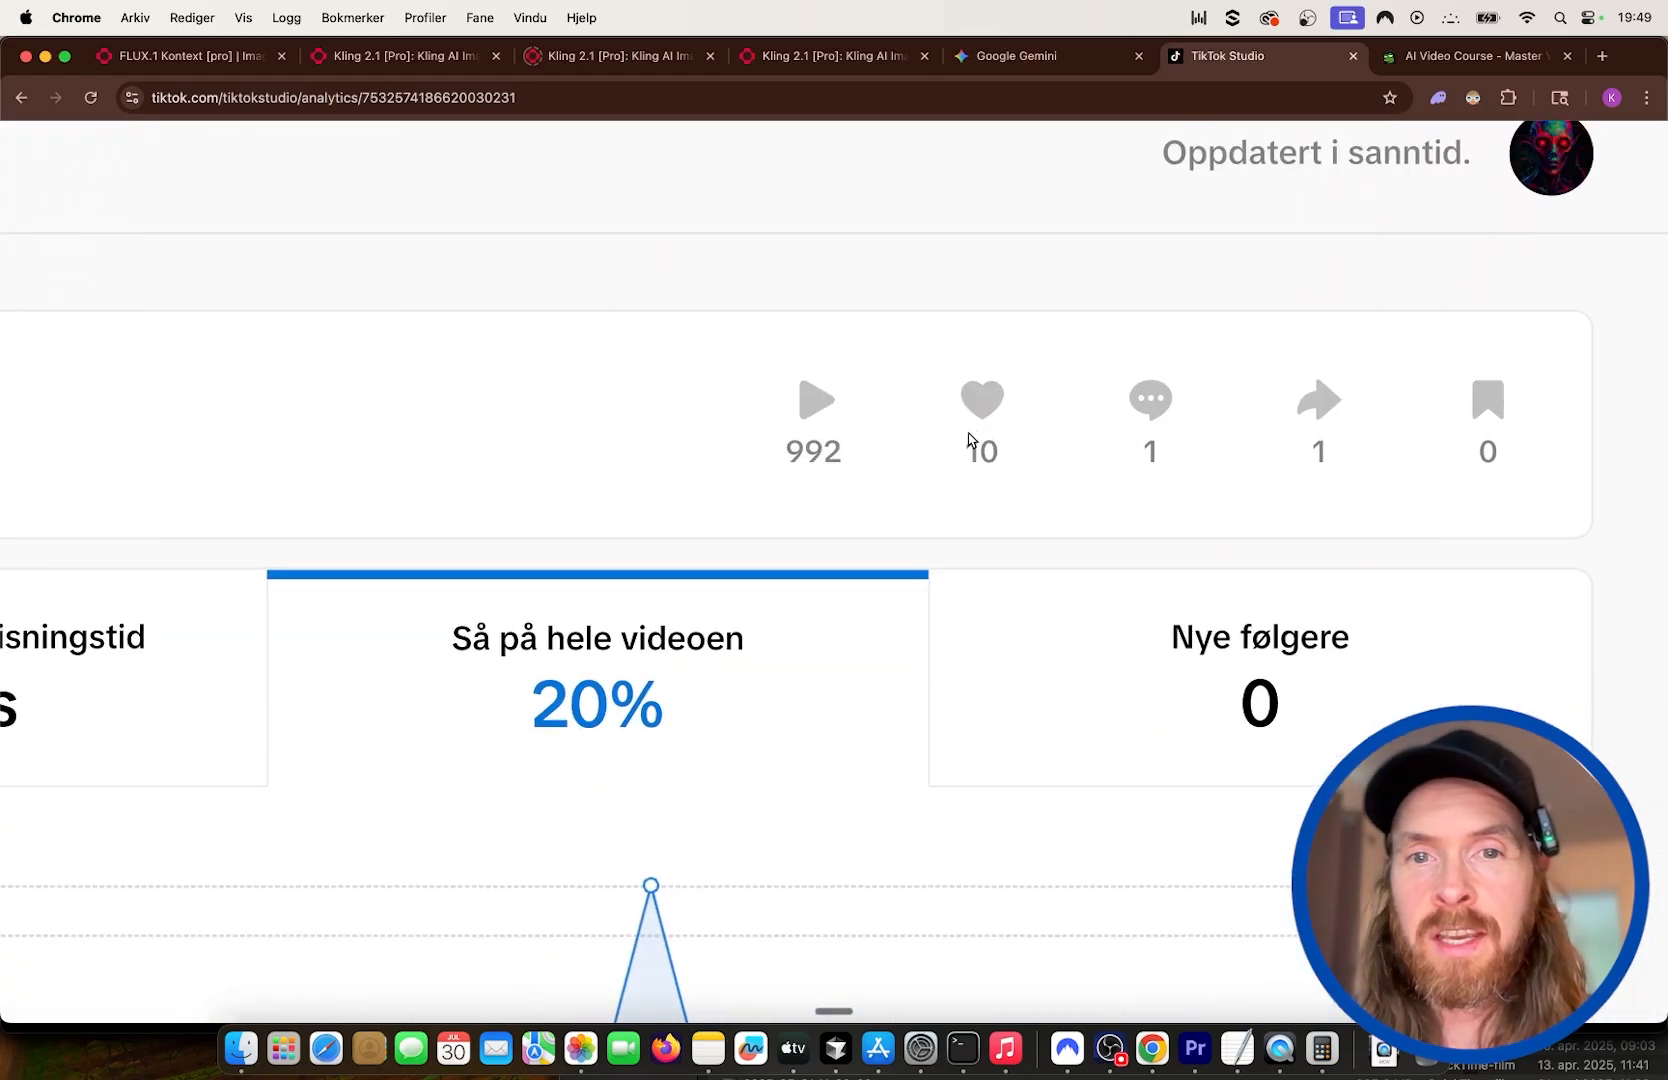
{"action": "mouse_move", "coordinate": [1336, 440]}
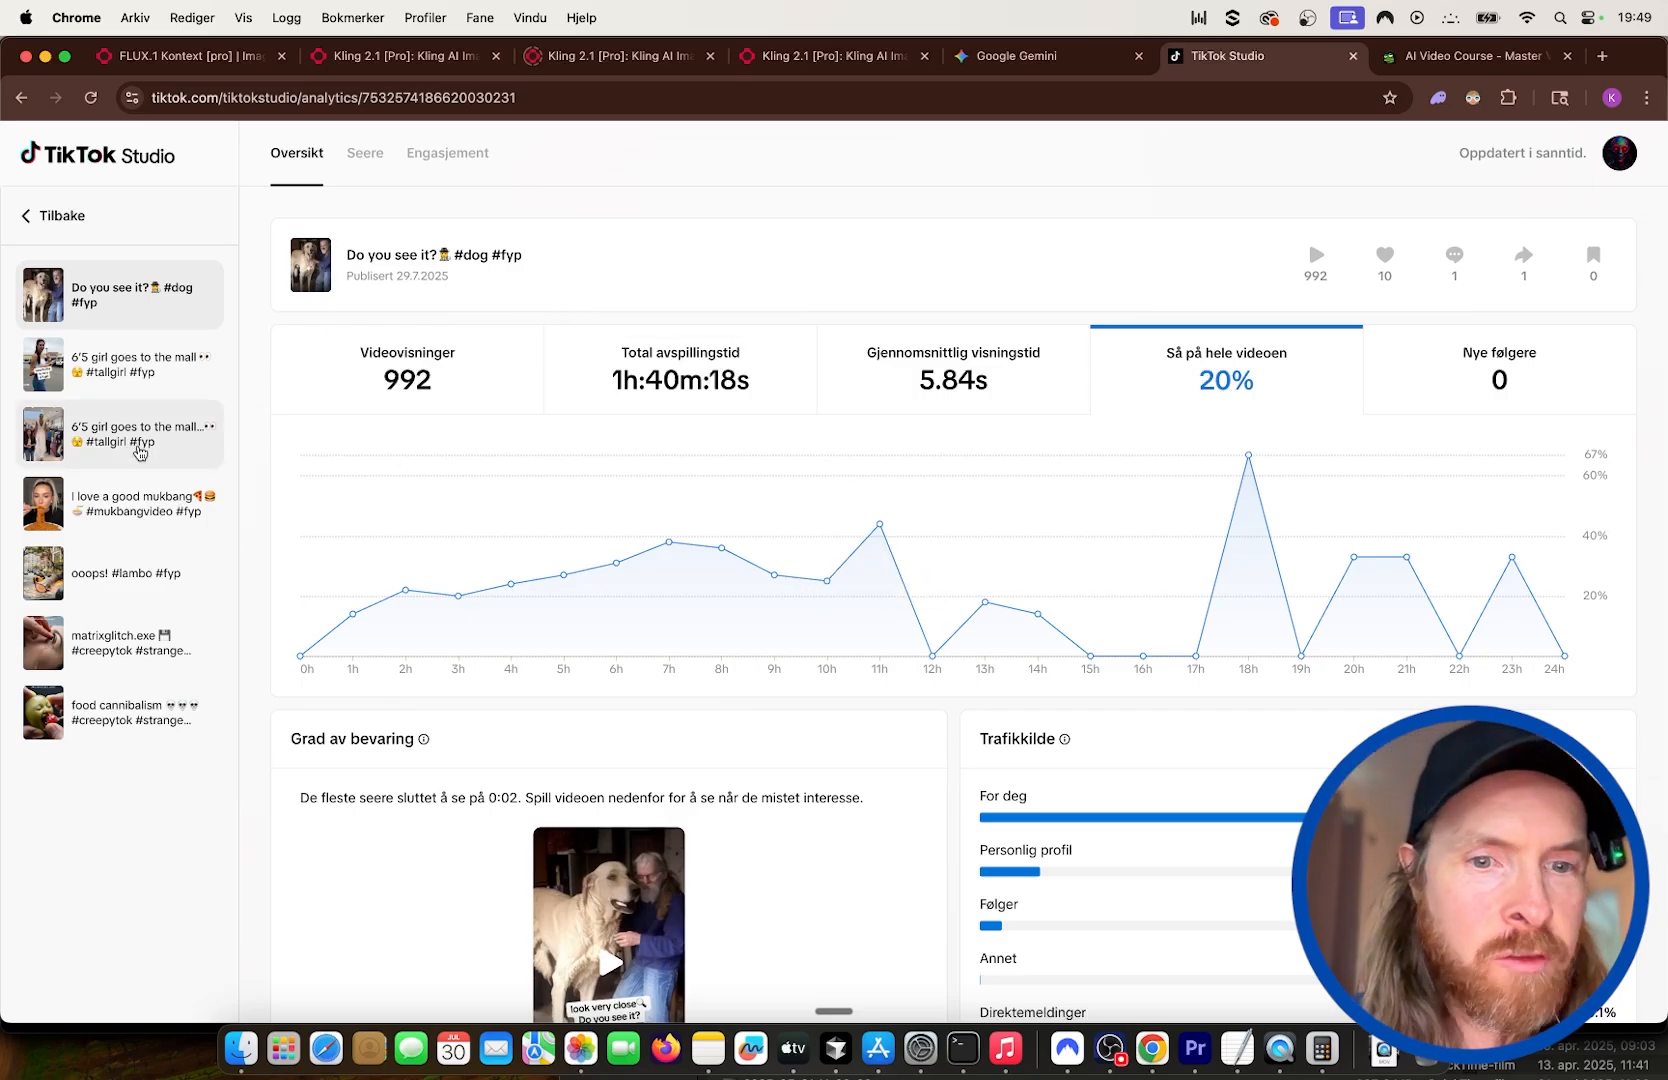
{"action": "left_click", "coordinate": [122, 434]}
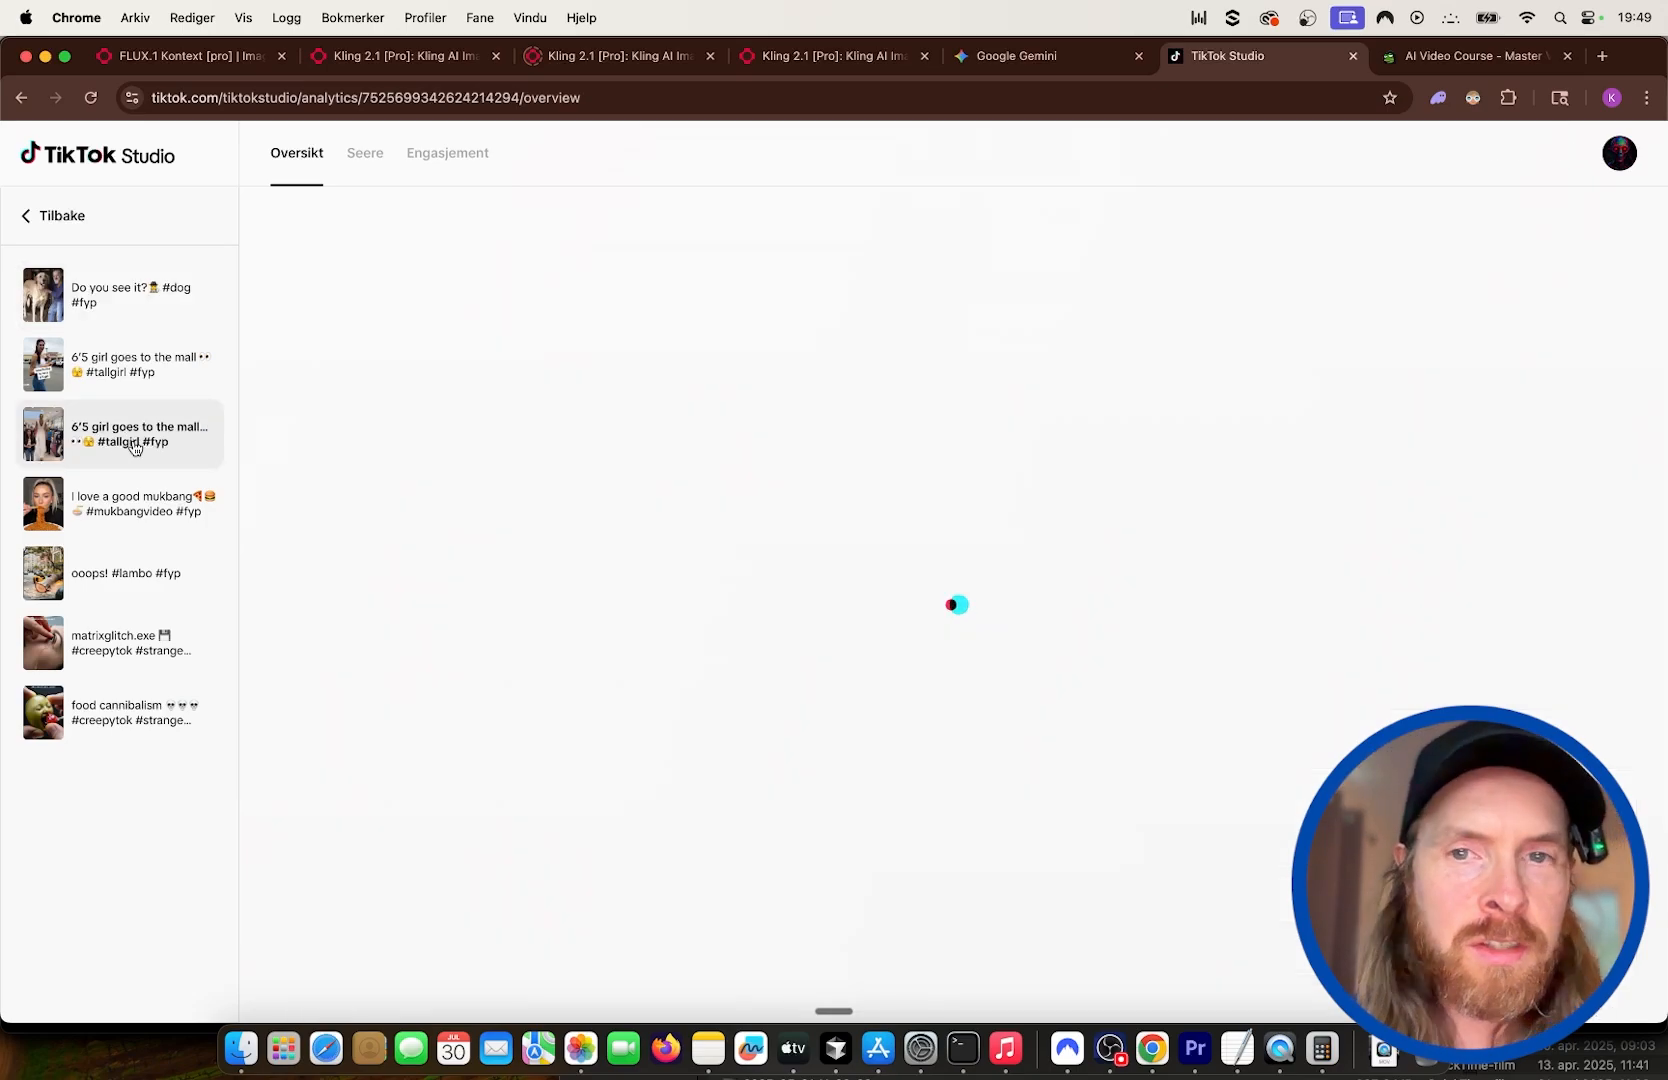
{"action": "left_click", "coordinate": [128, 434]}
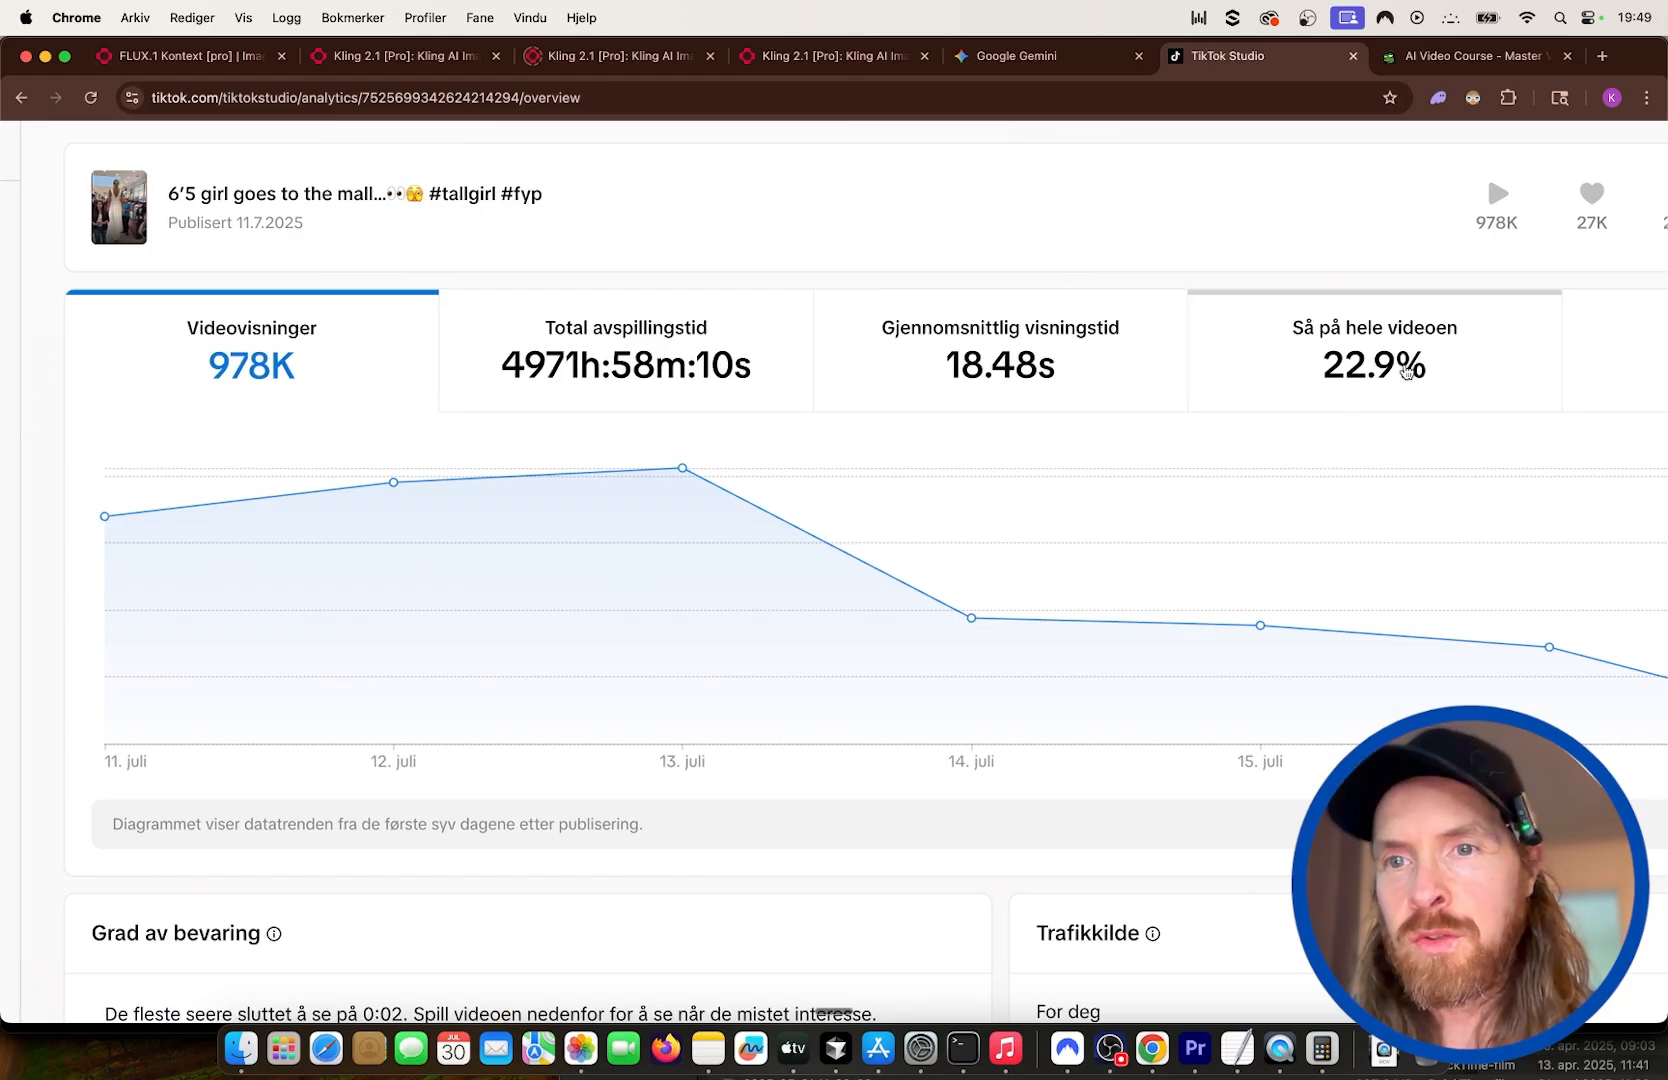
{"action": "left_click", "coordinate": [1372, 352]}
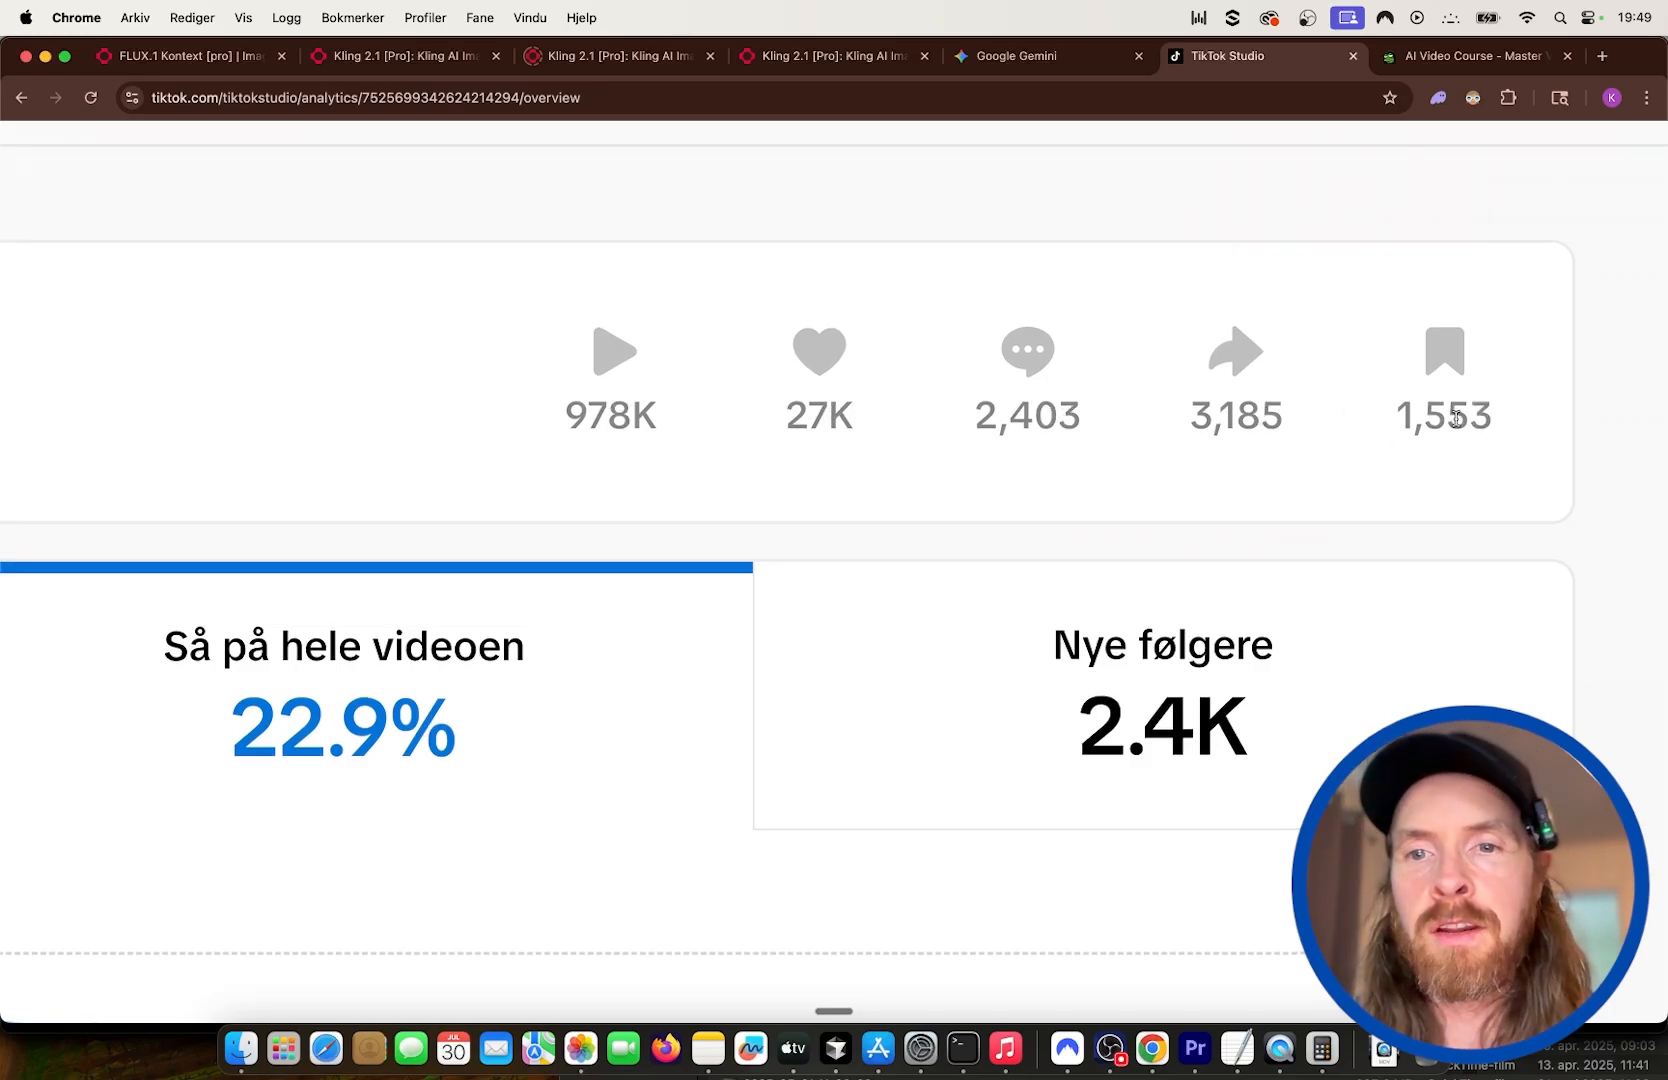
{"action": "left_click_drag", "start_coordinate": [1000, 416], "coordinate": [1490, 416]}
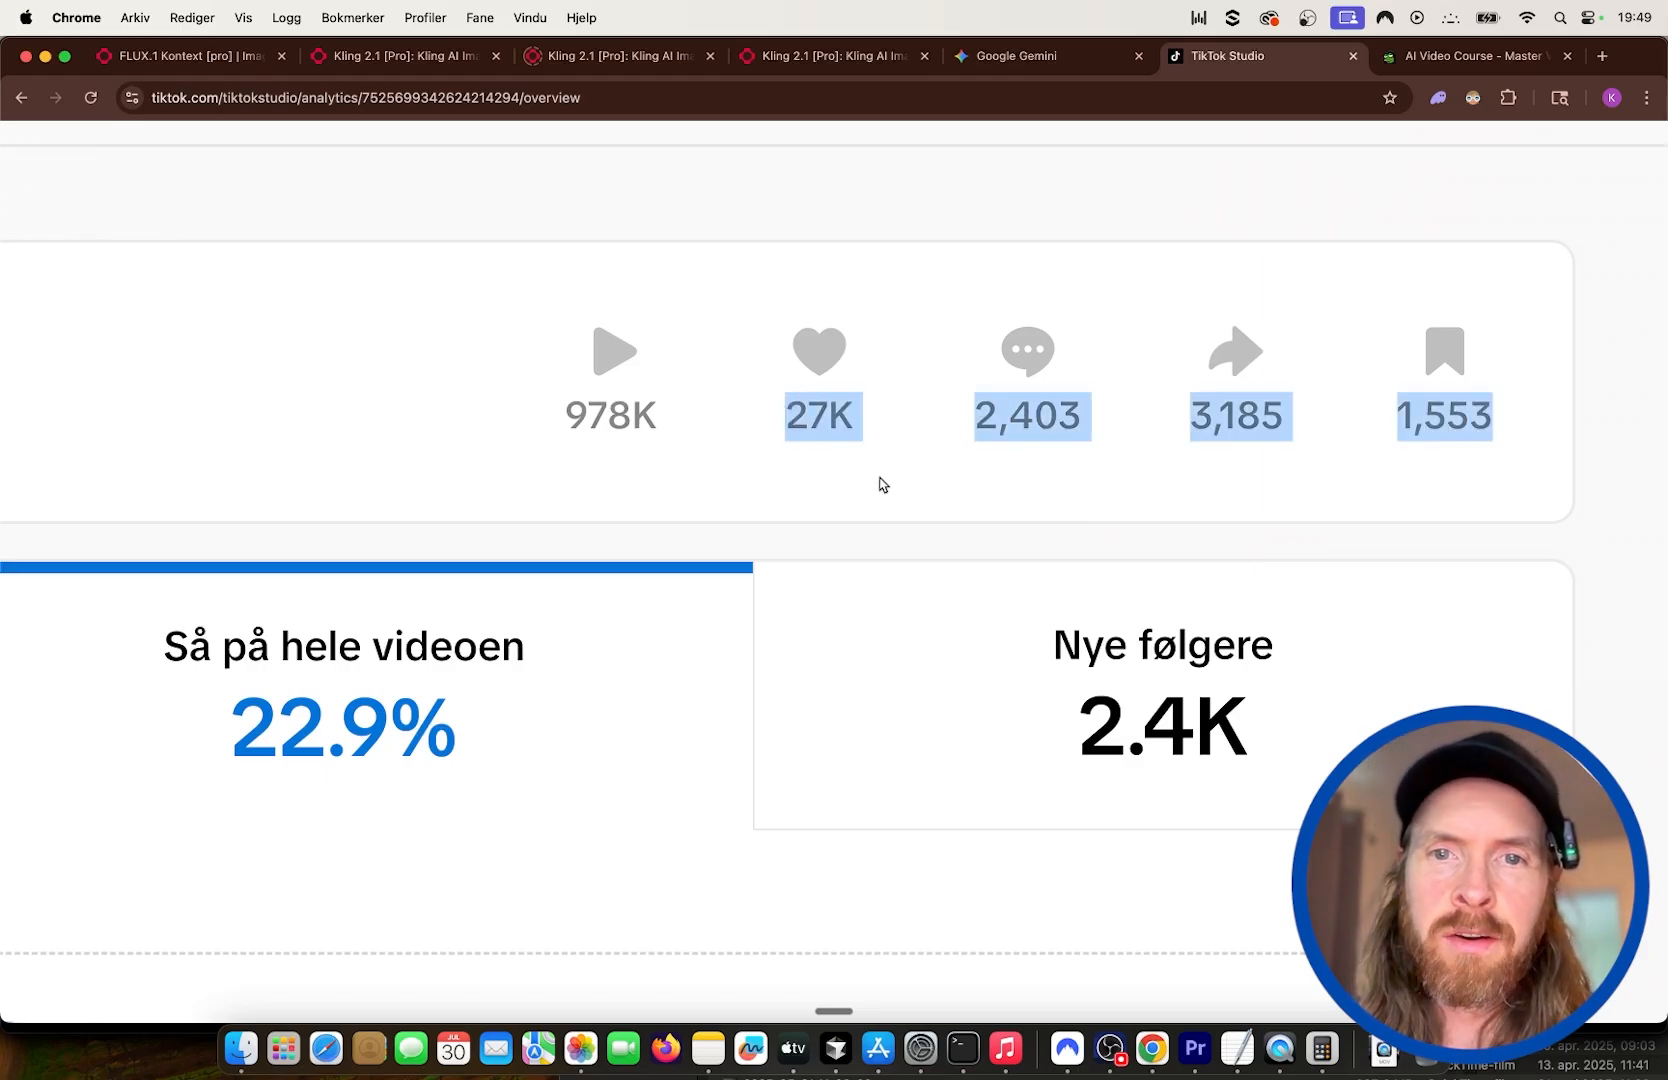
{"action": "scroll", "scroll_direction": "down", "scroll_amount": 3}
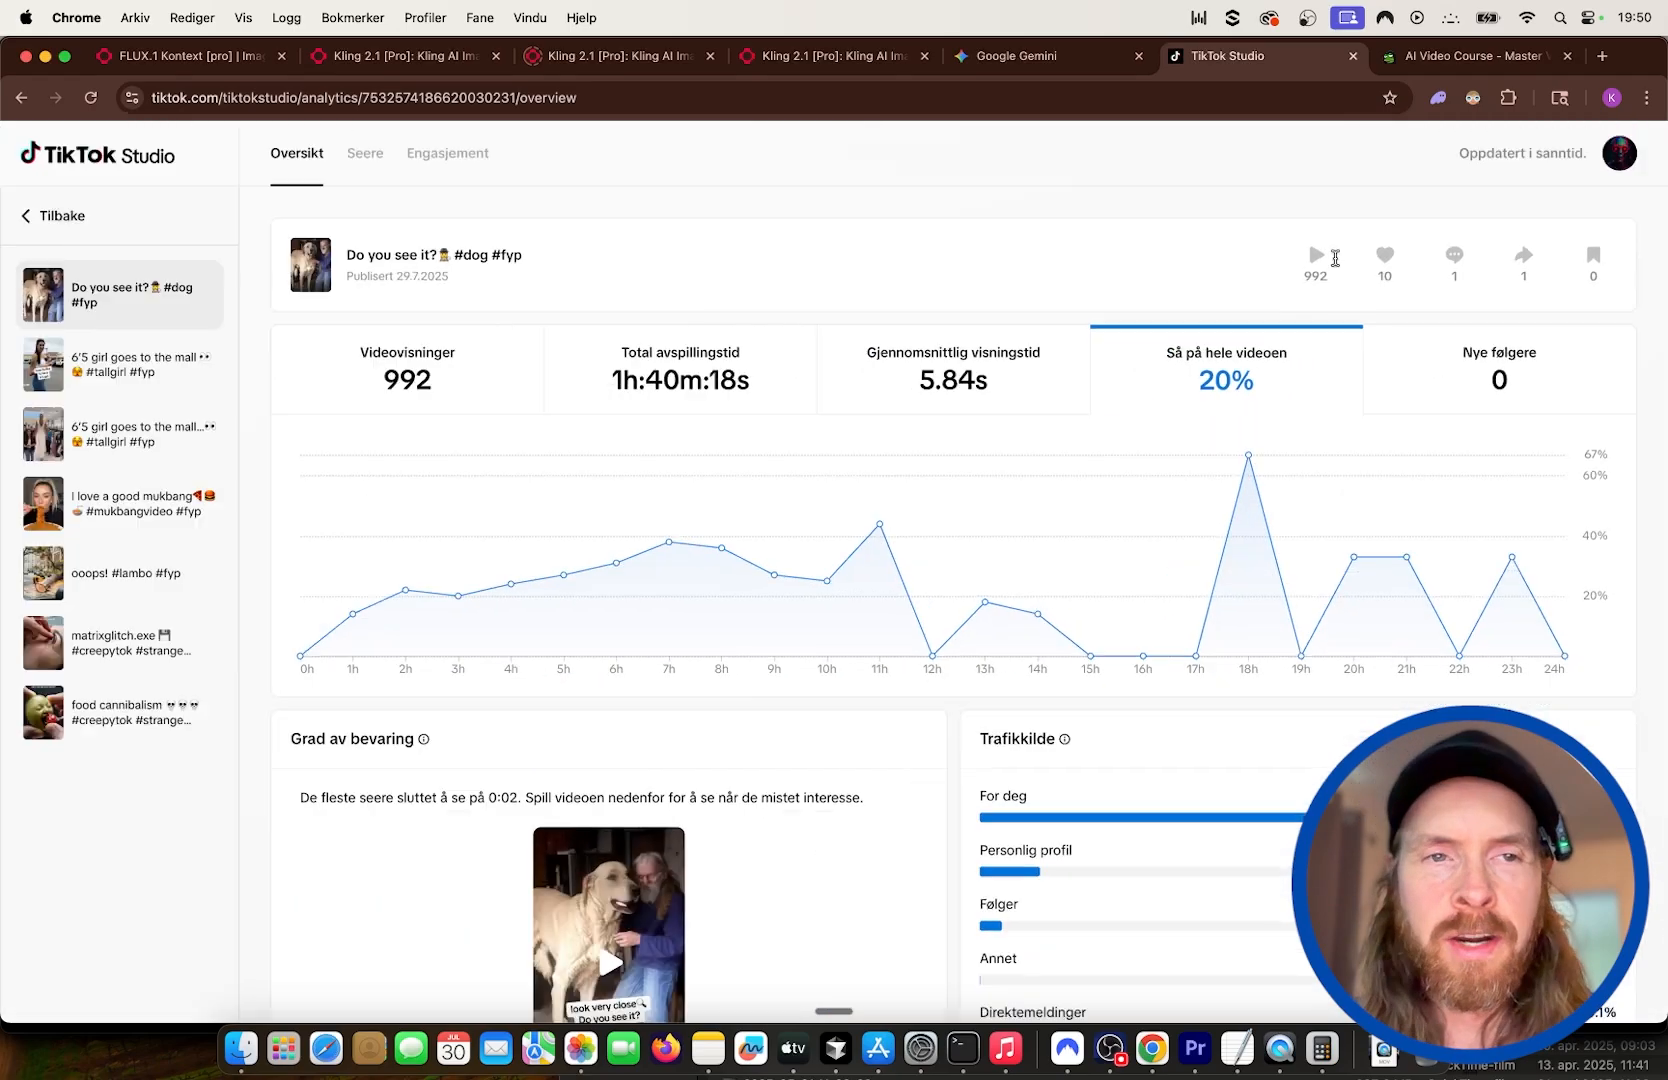
Scroll through the hourly chart, retention graph and traffic sources: 86.9% For deg, 9.5% profile, 3.5% following.
{"action": "scroll", "scroll_direction": "down", "scroll_amount": 3}
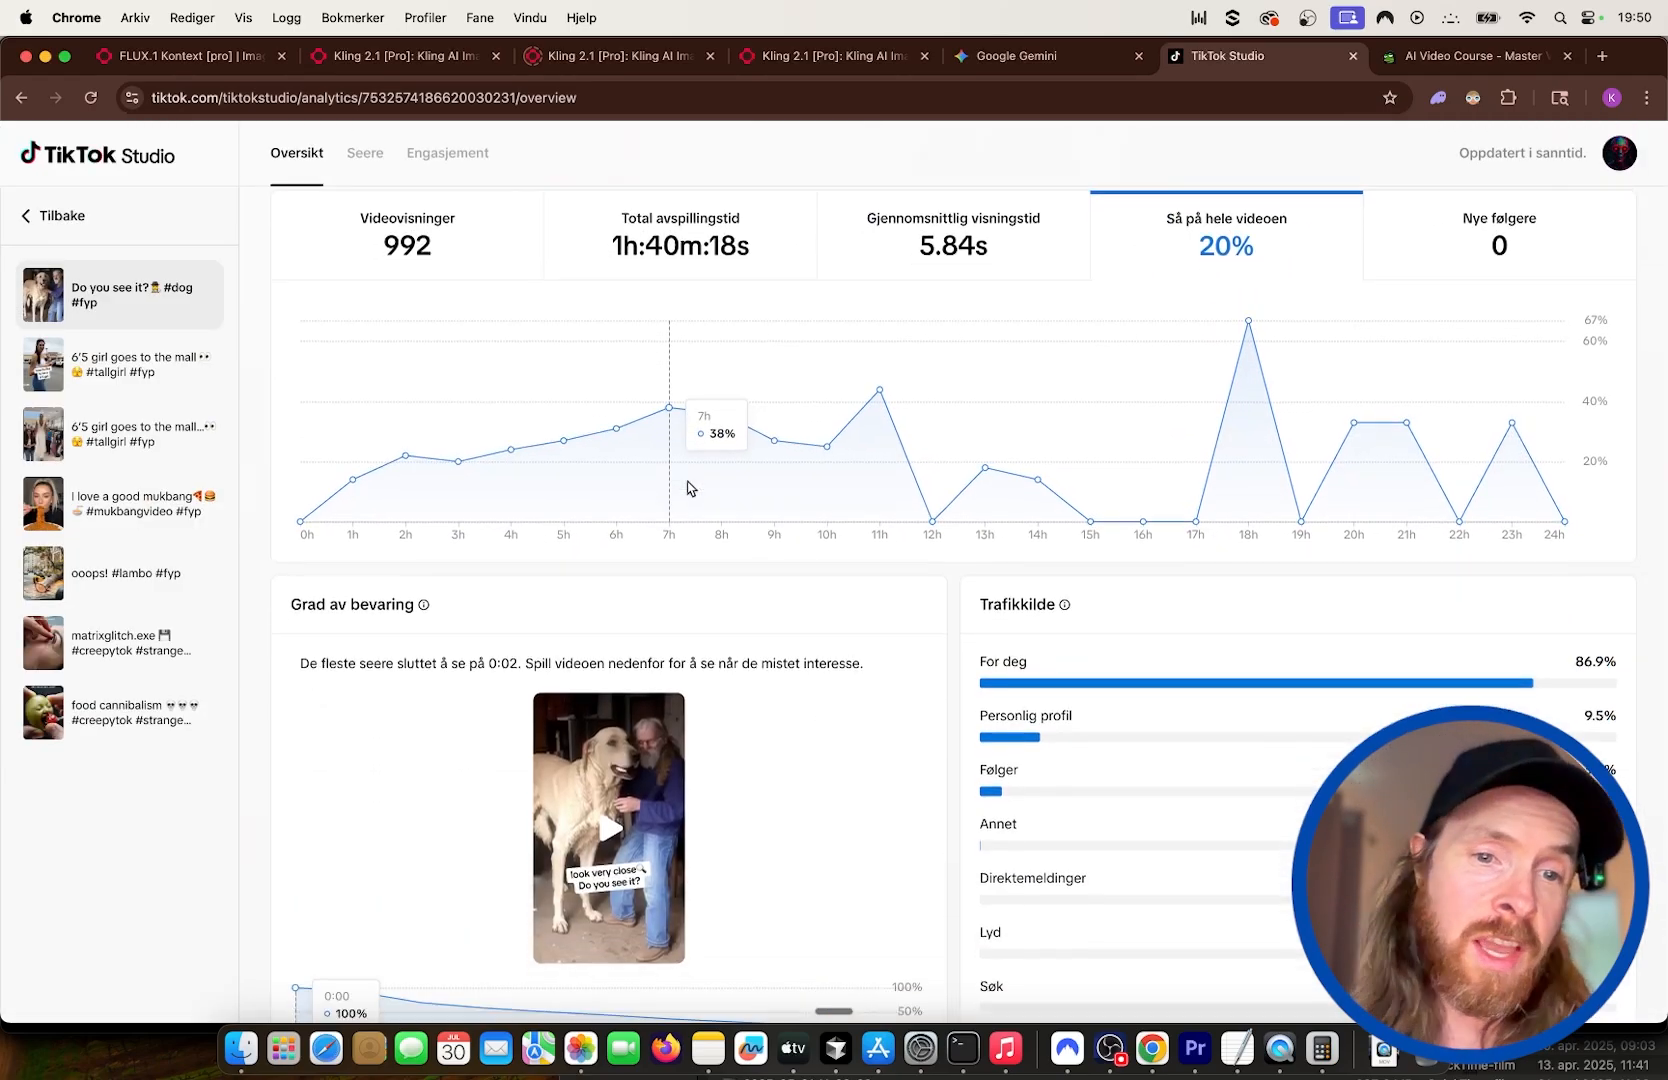
{"action": "scroll", "scroll_direction": "down", "scroll_amount": 3}
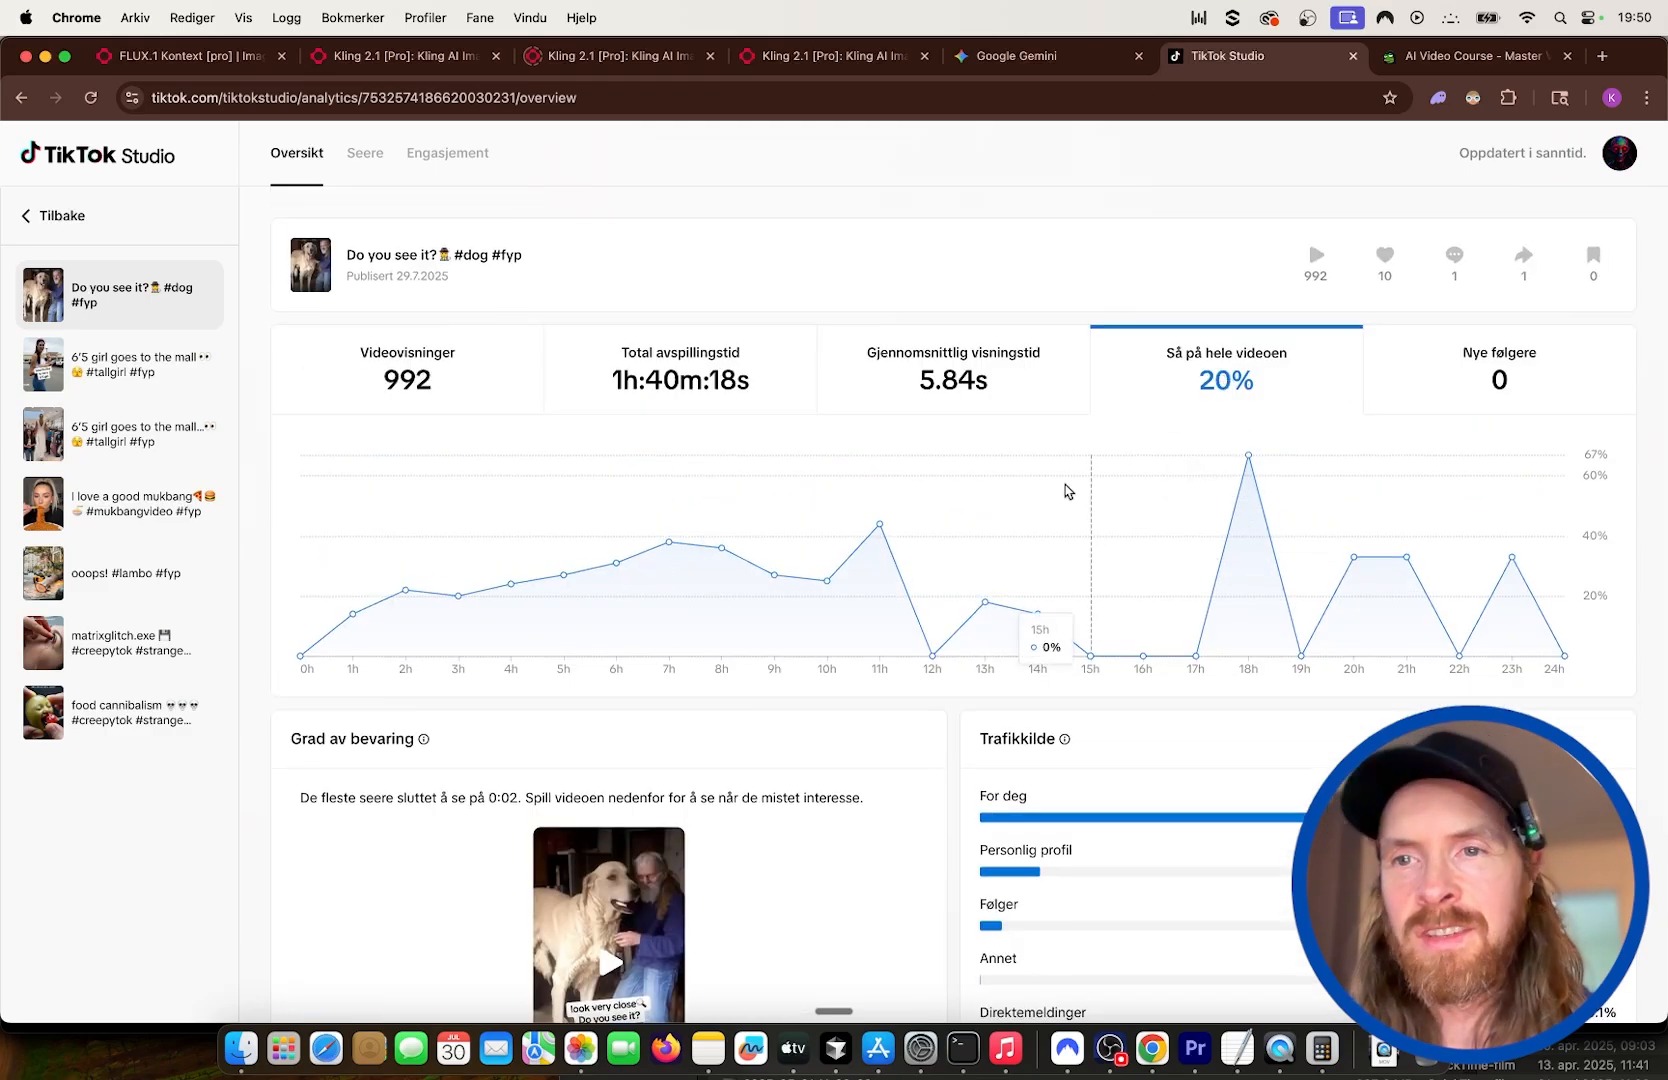
{"action": "scroll", "scroll_direction": "down", "scroll_amount": 3}
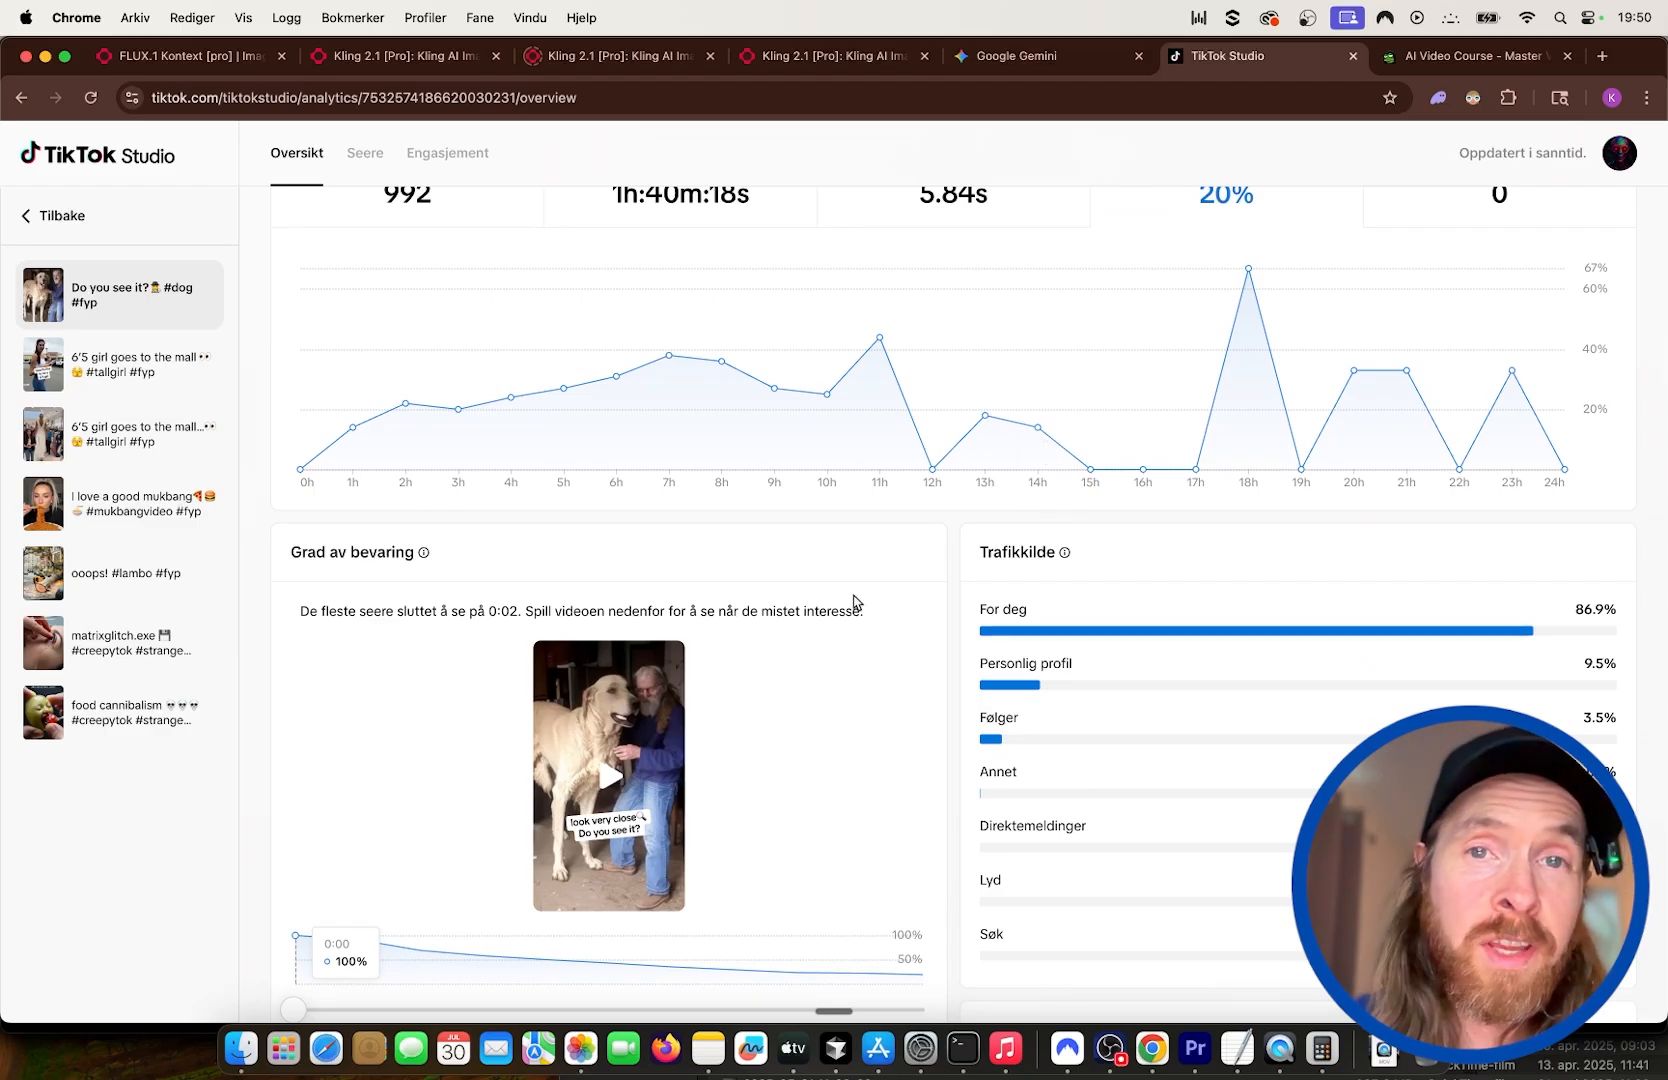
{"action": "scroll", "scroll_direction": "down", "scroll_amount": 3}
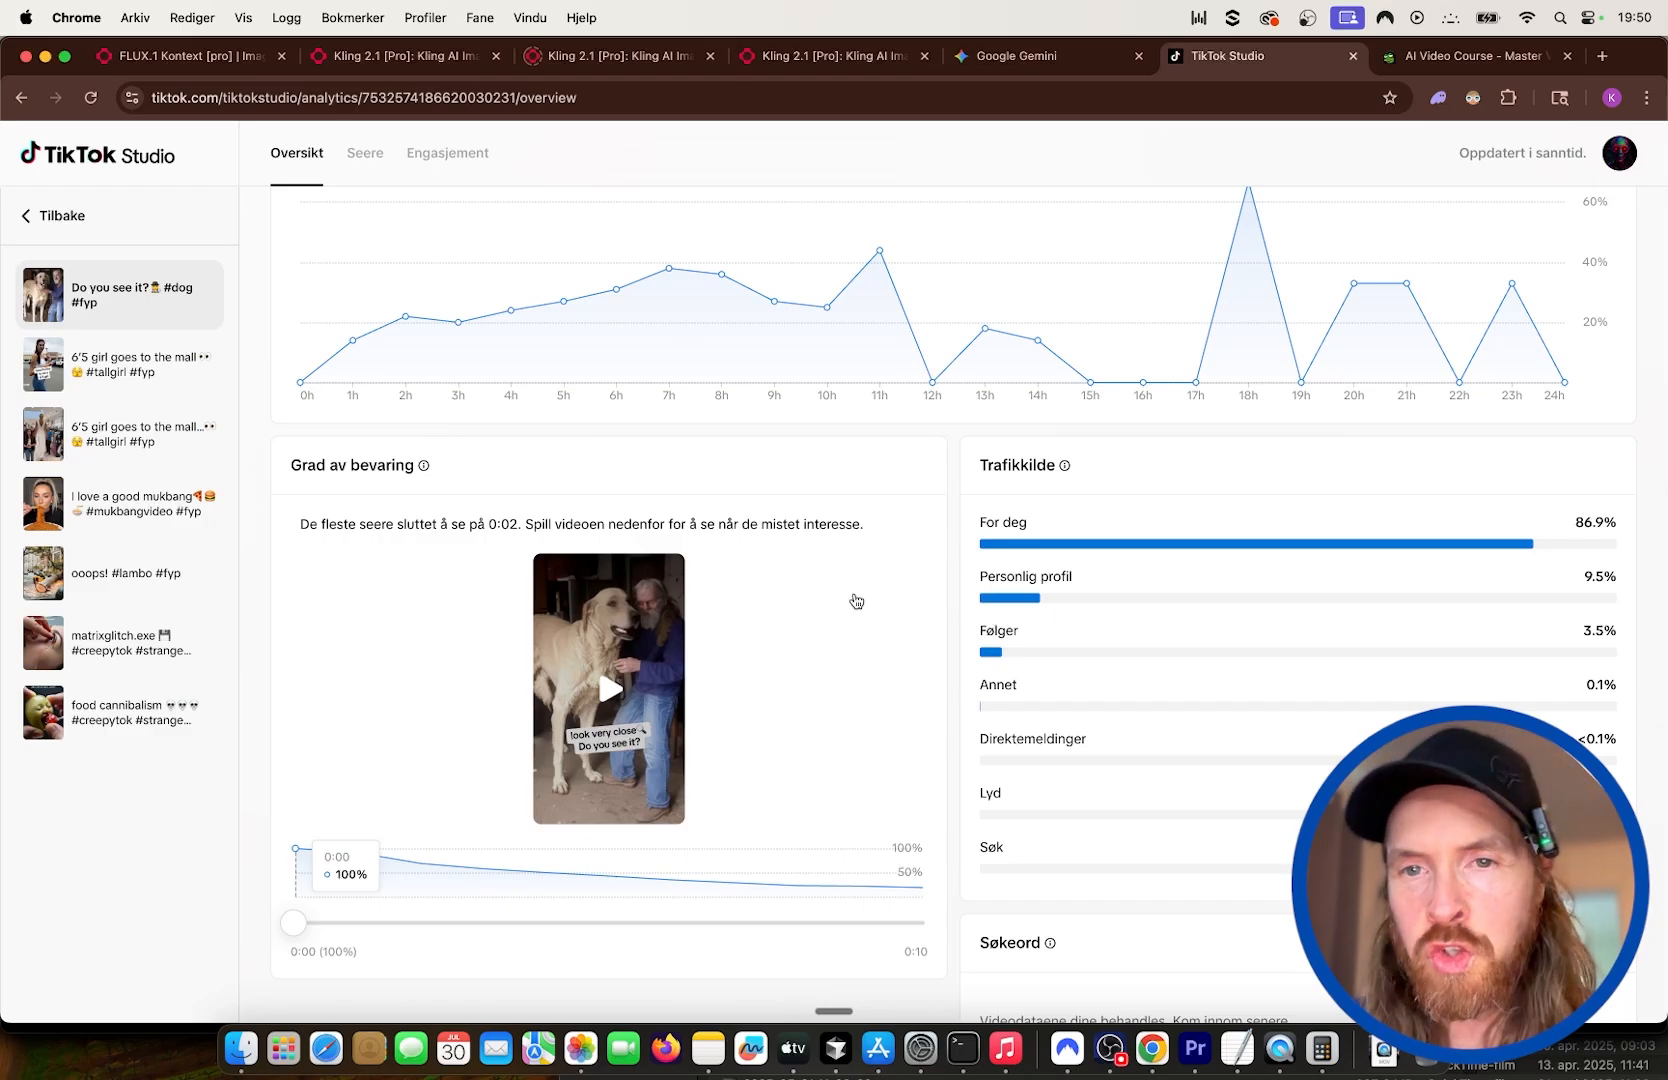
{"action": "mouse_move", "coordinate": [730, 700]}
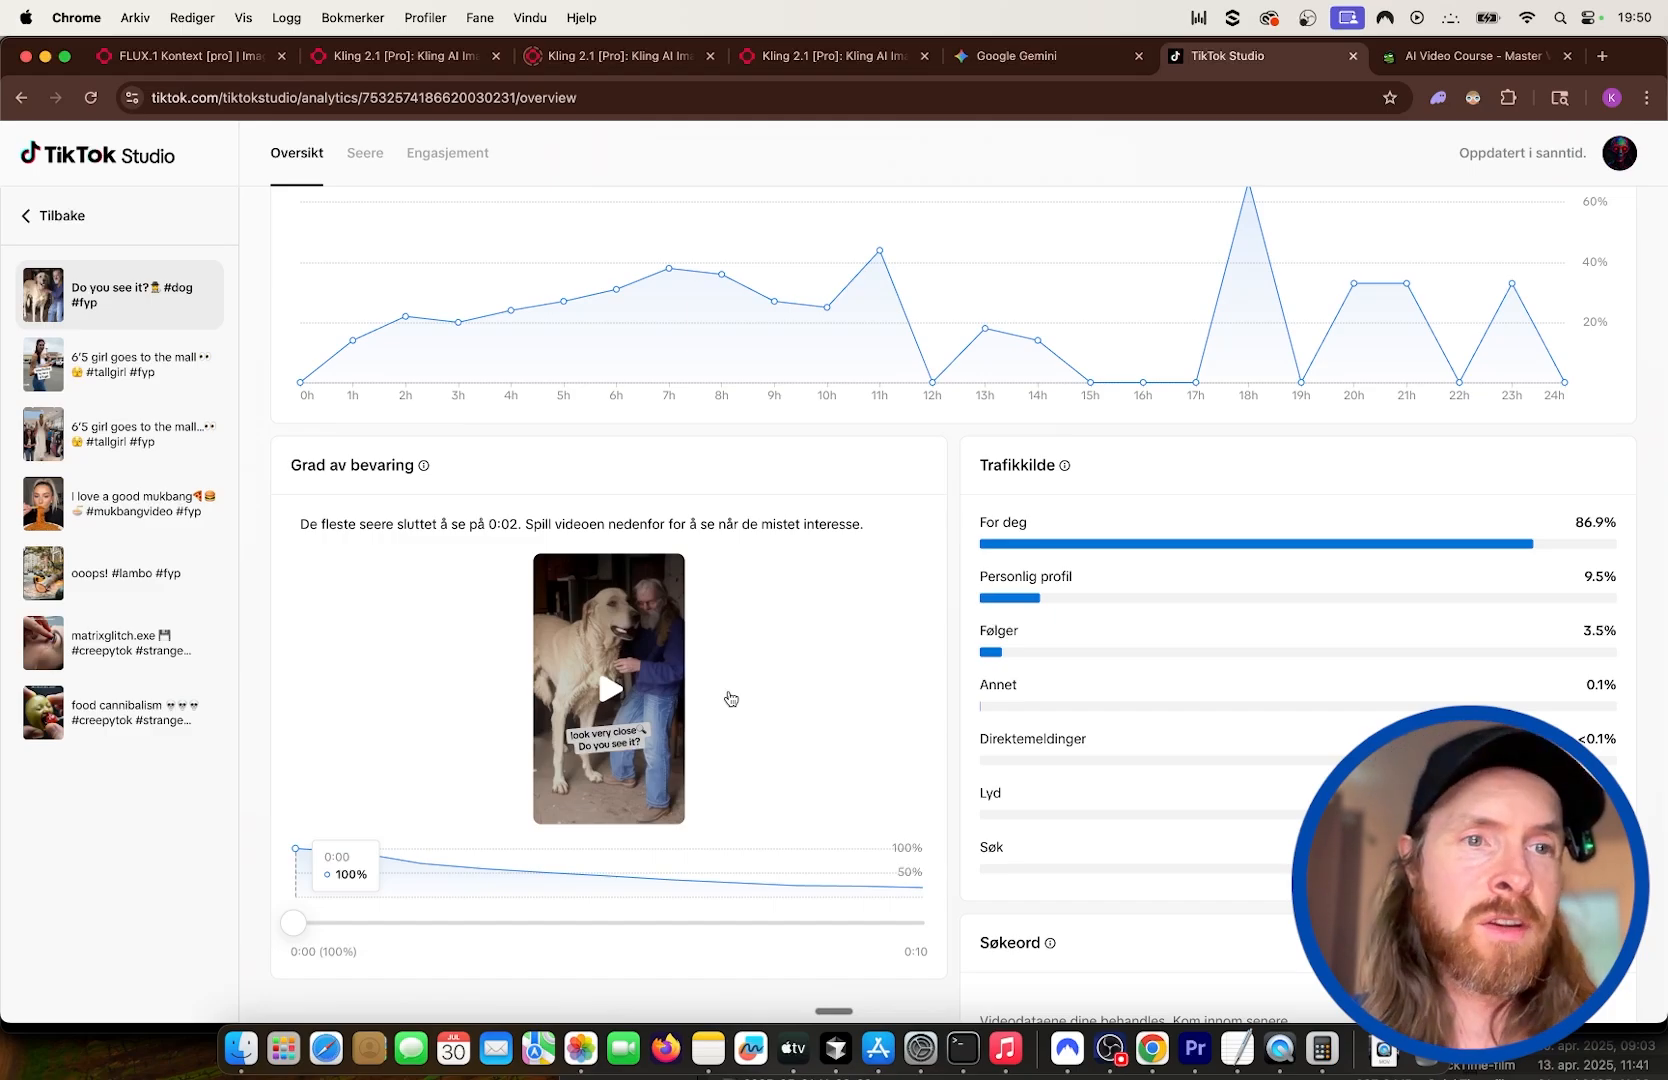
{"action": "mouse_move", "coordinate": [754, 664]}
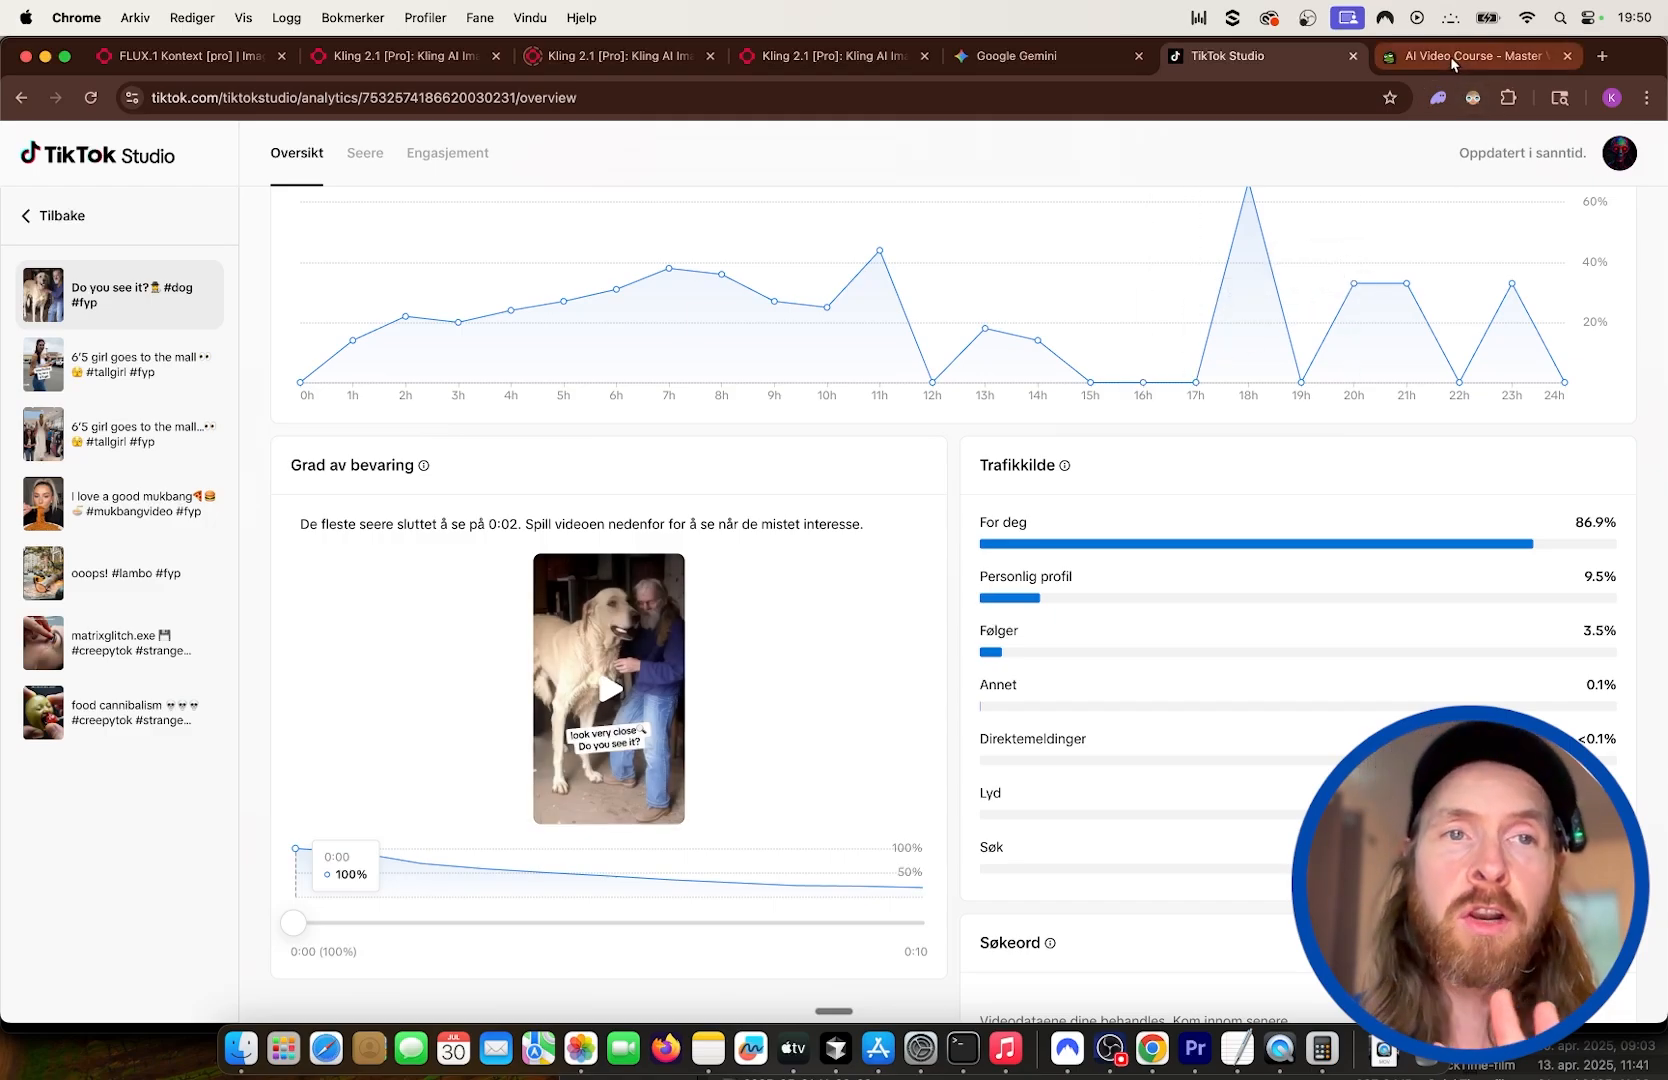
{"action": "mouse_move", "coordinate": [1474, 56]}
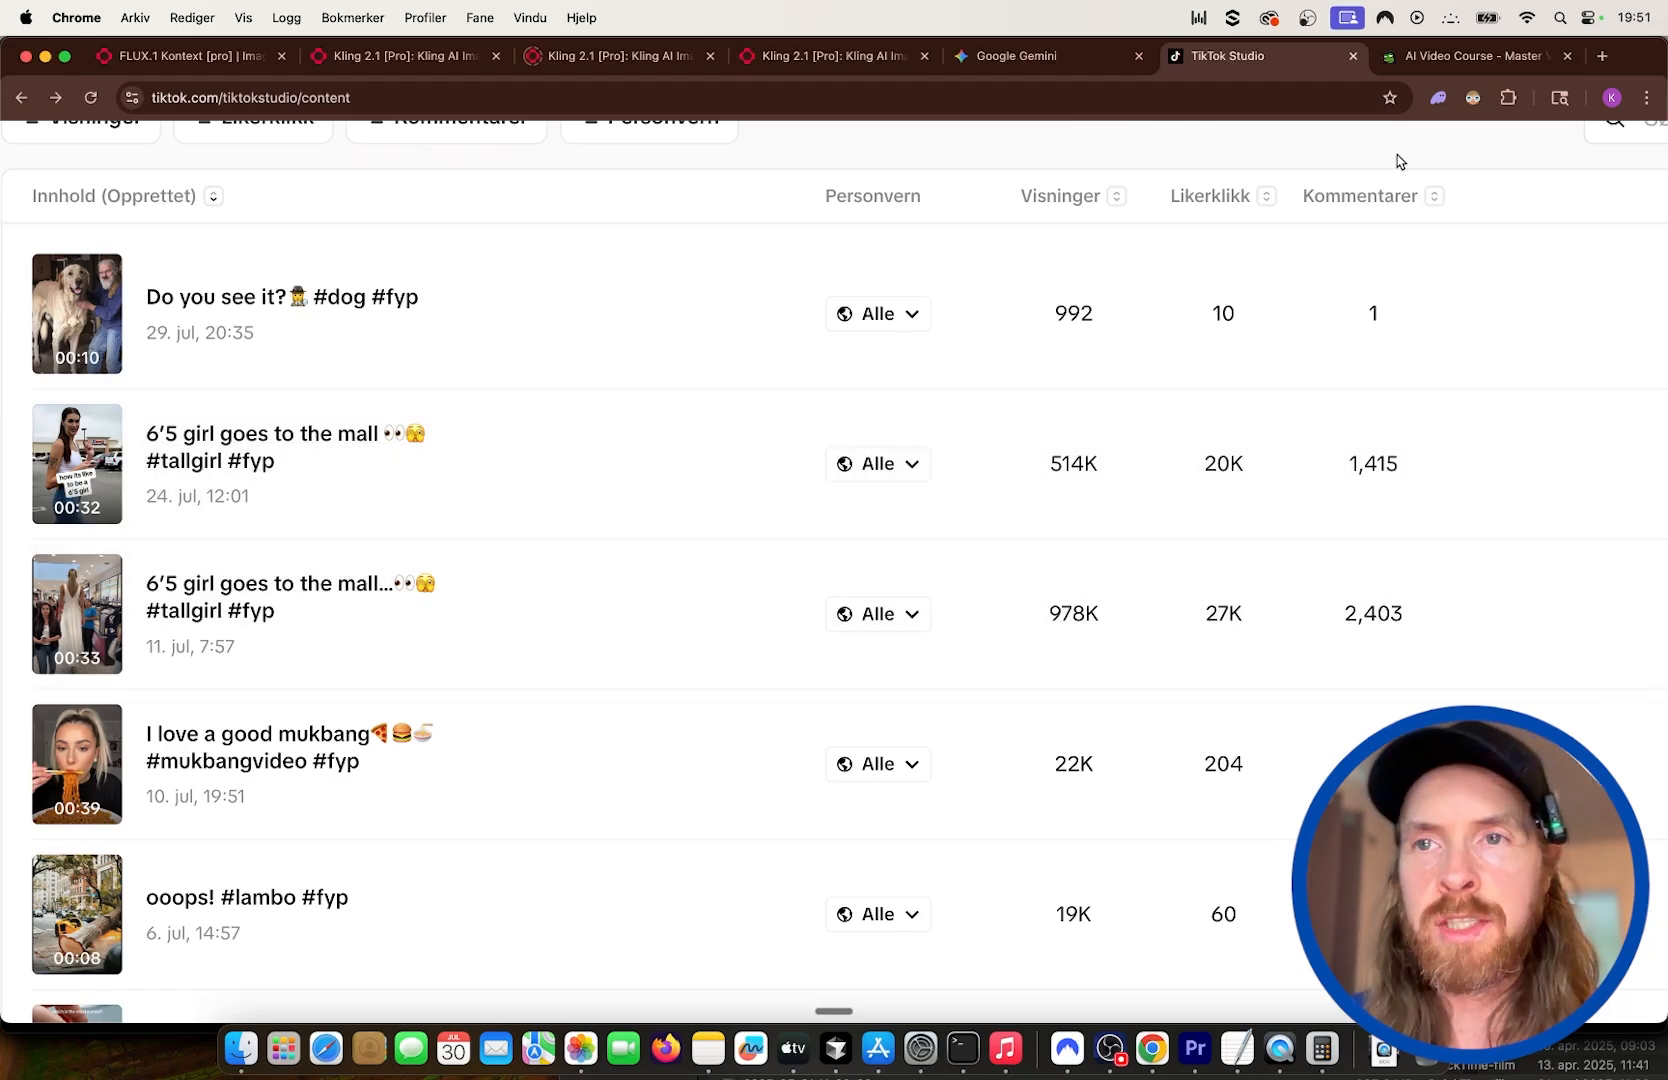
{"action": "mouse_move", "coordinate": [1476, 56]}
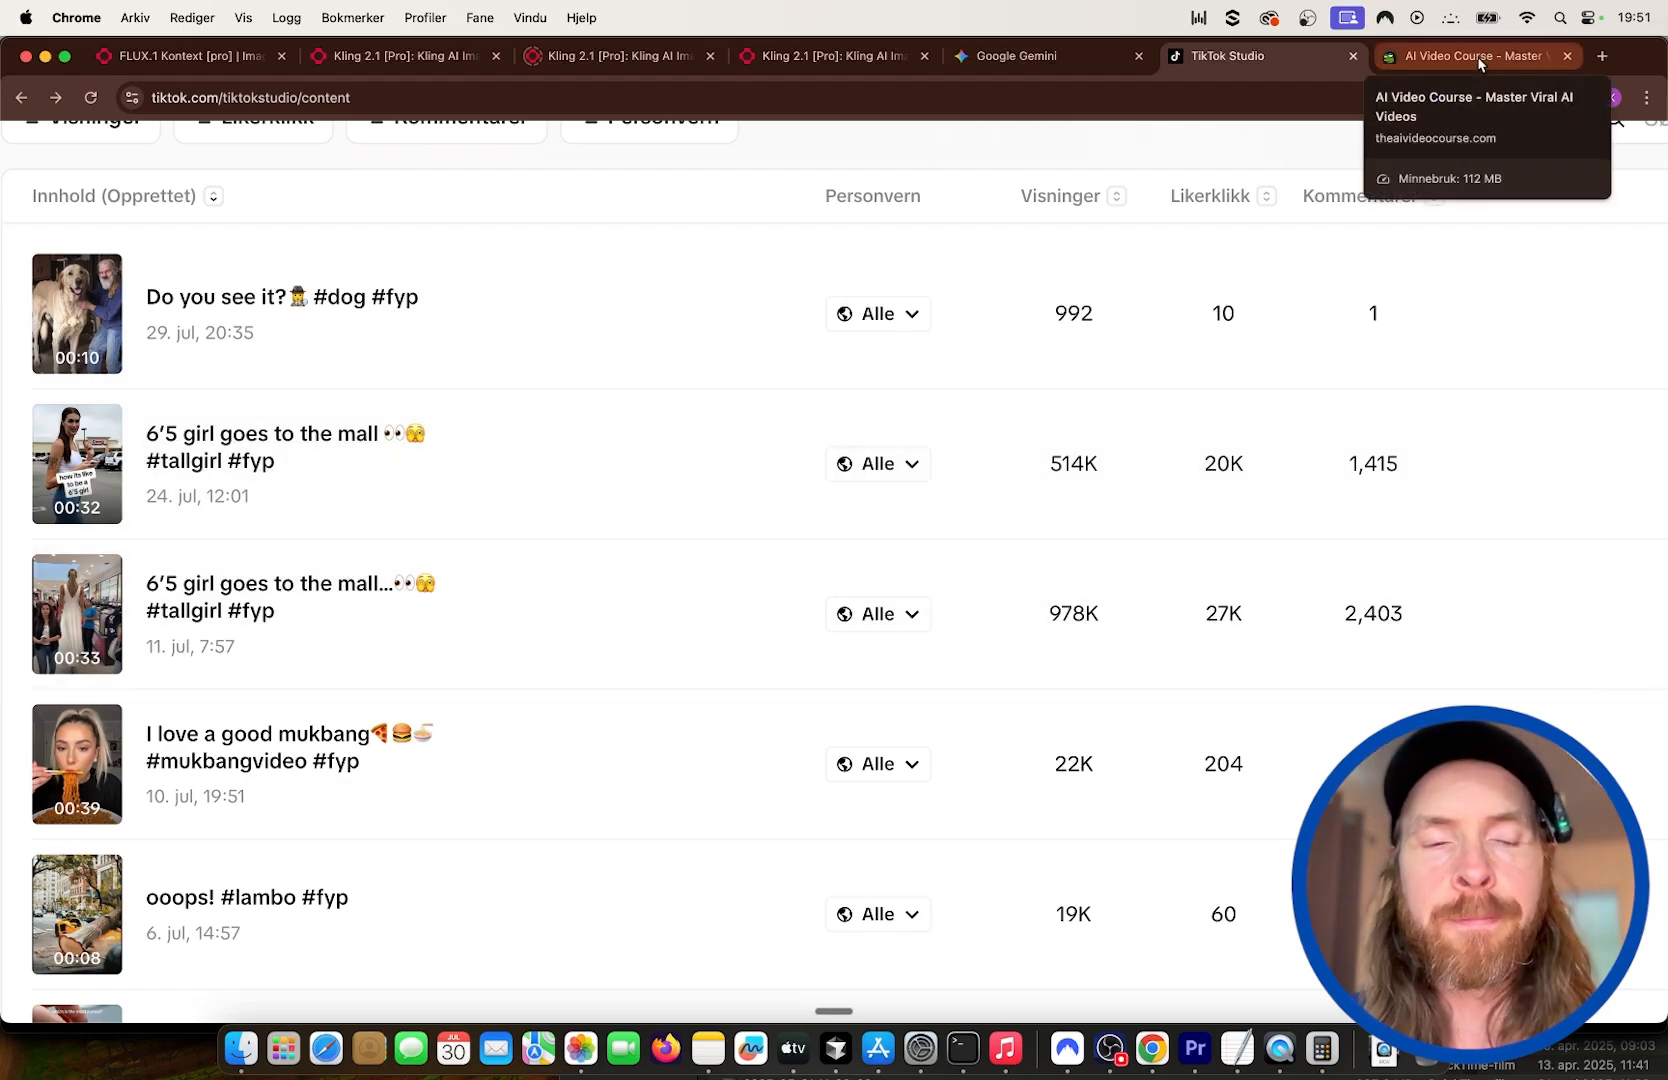
Switch from TikTok Studio's posts list to the AI Video Course site tab.
{"action": "left_click", "coordinate": [1468, 56]}
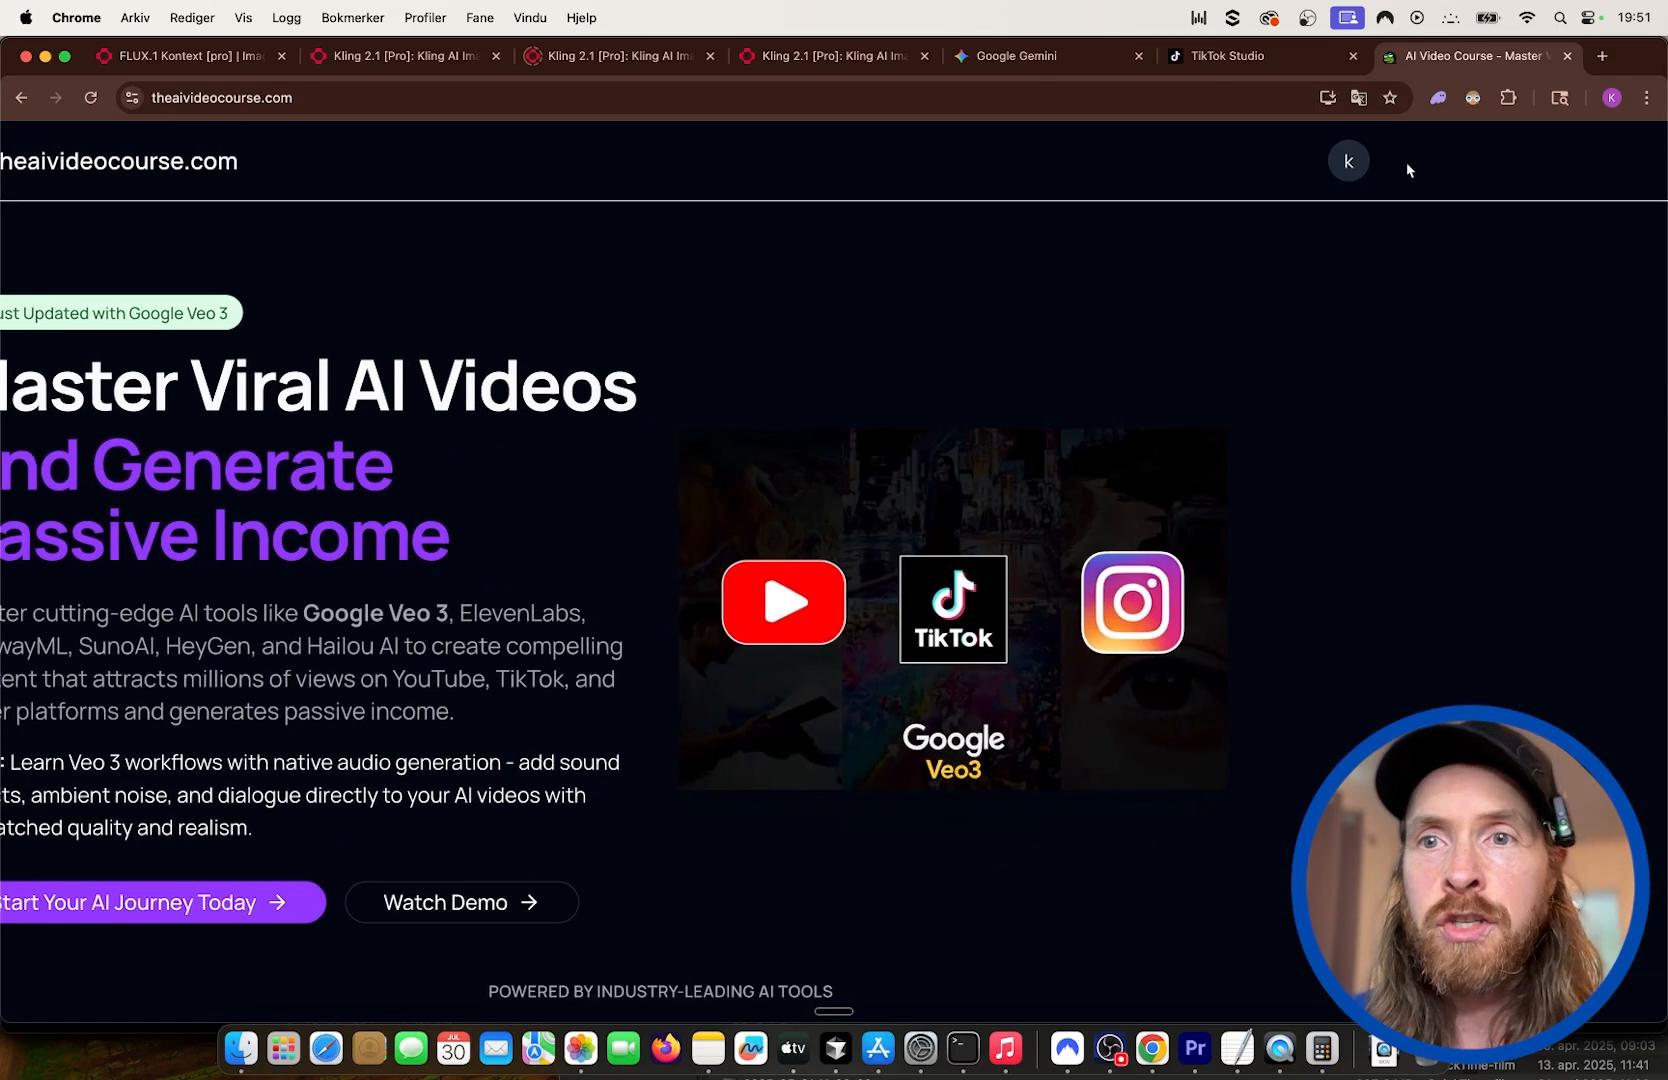
{"action": "left_click", "coordinate": [1348, 160]}
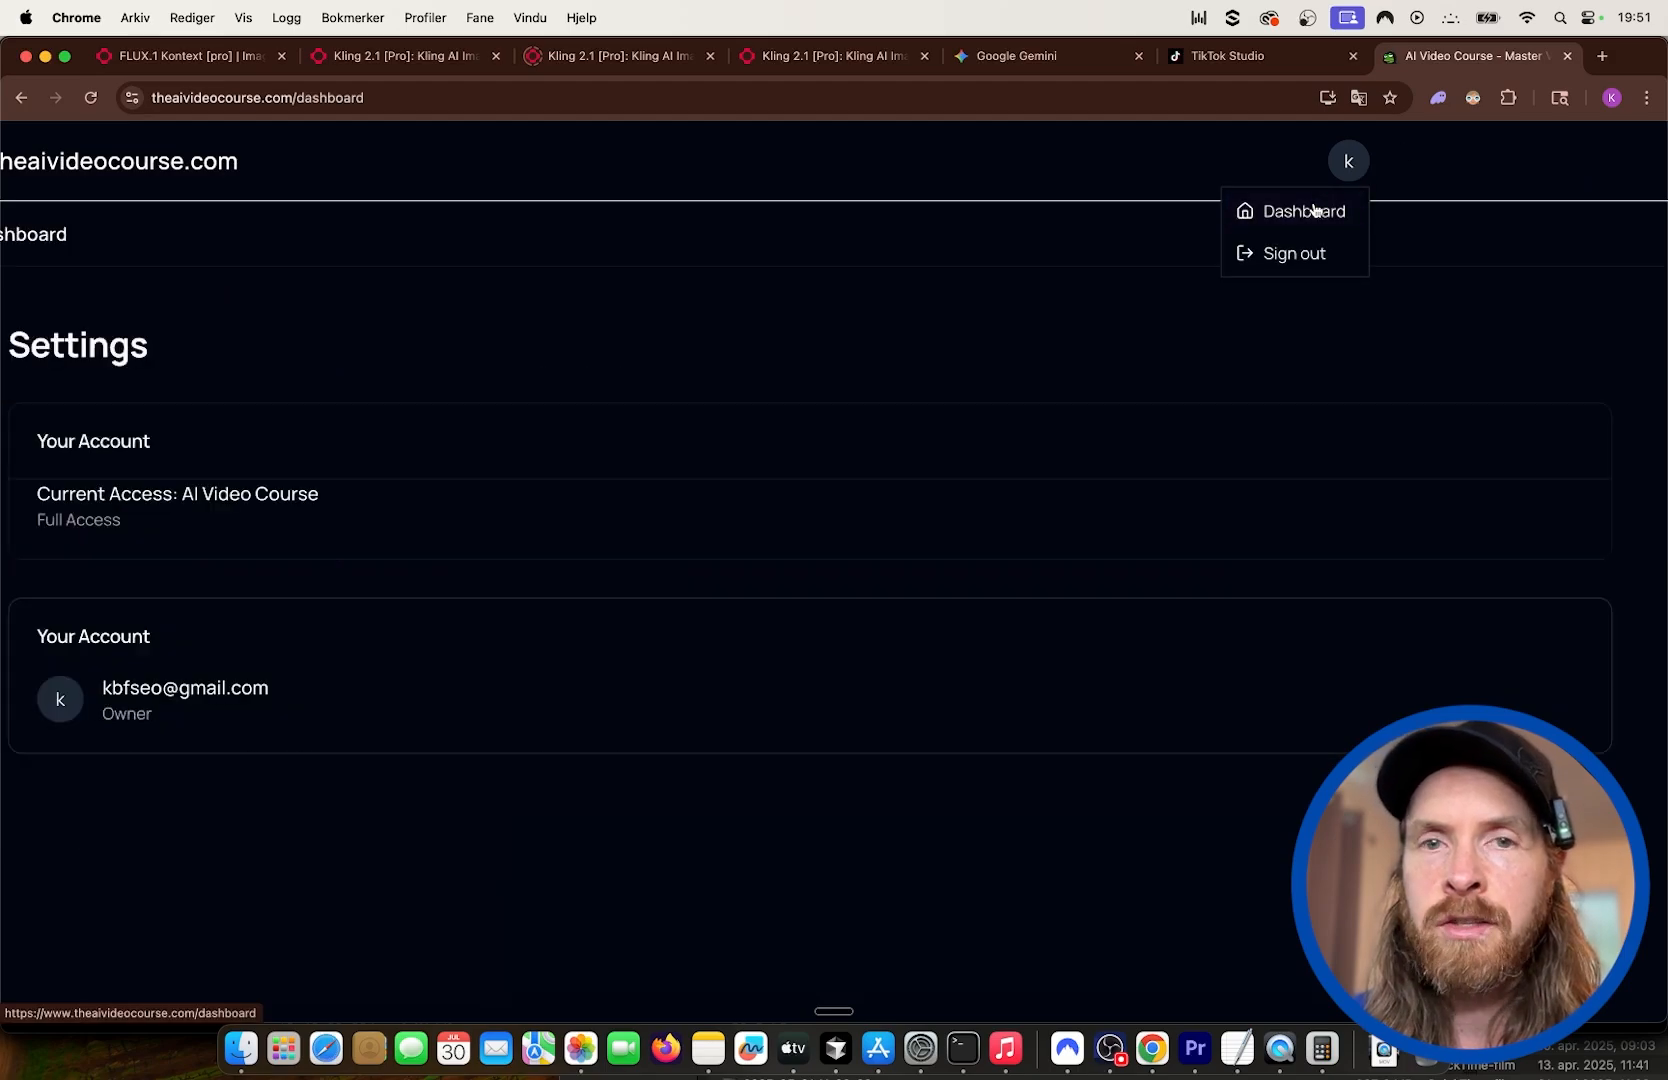
{"action": "left_click", "coordinate": [1294, 212]}
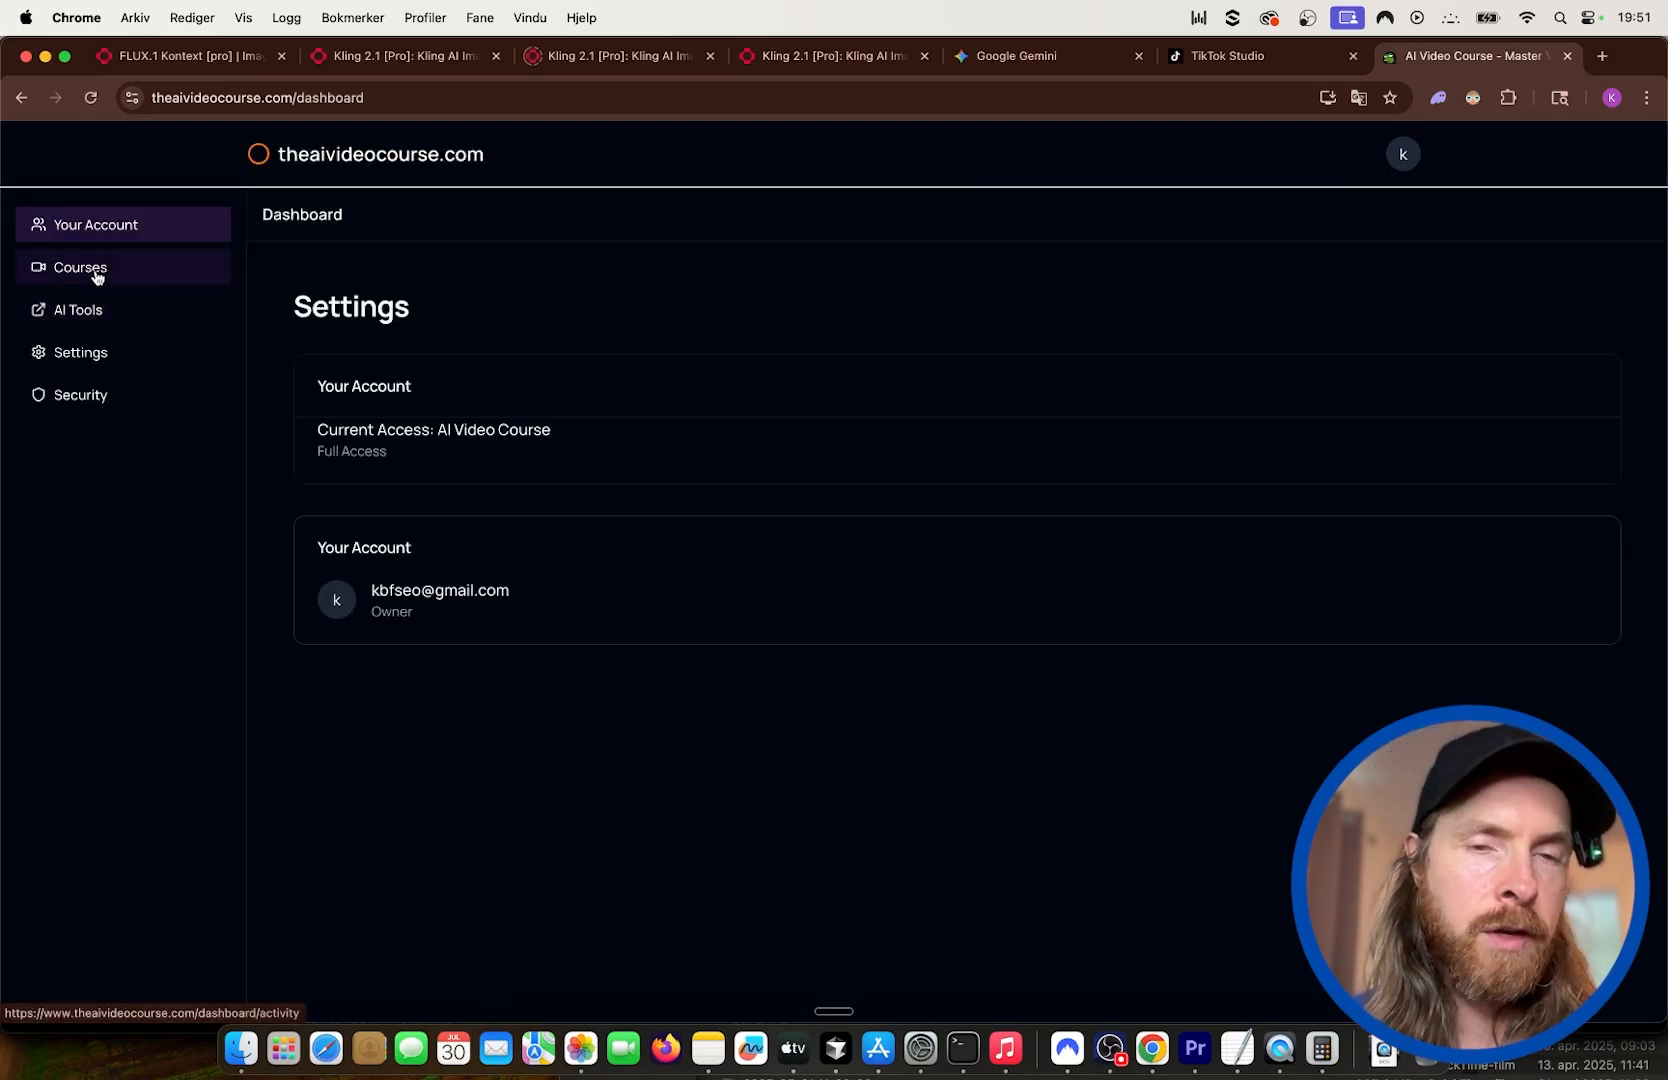
{"action": "left_click", "coordinate": [80, 270]}
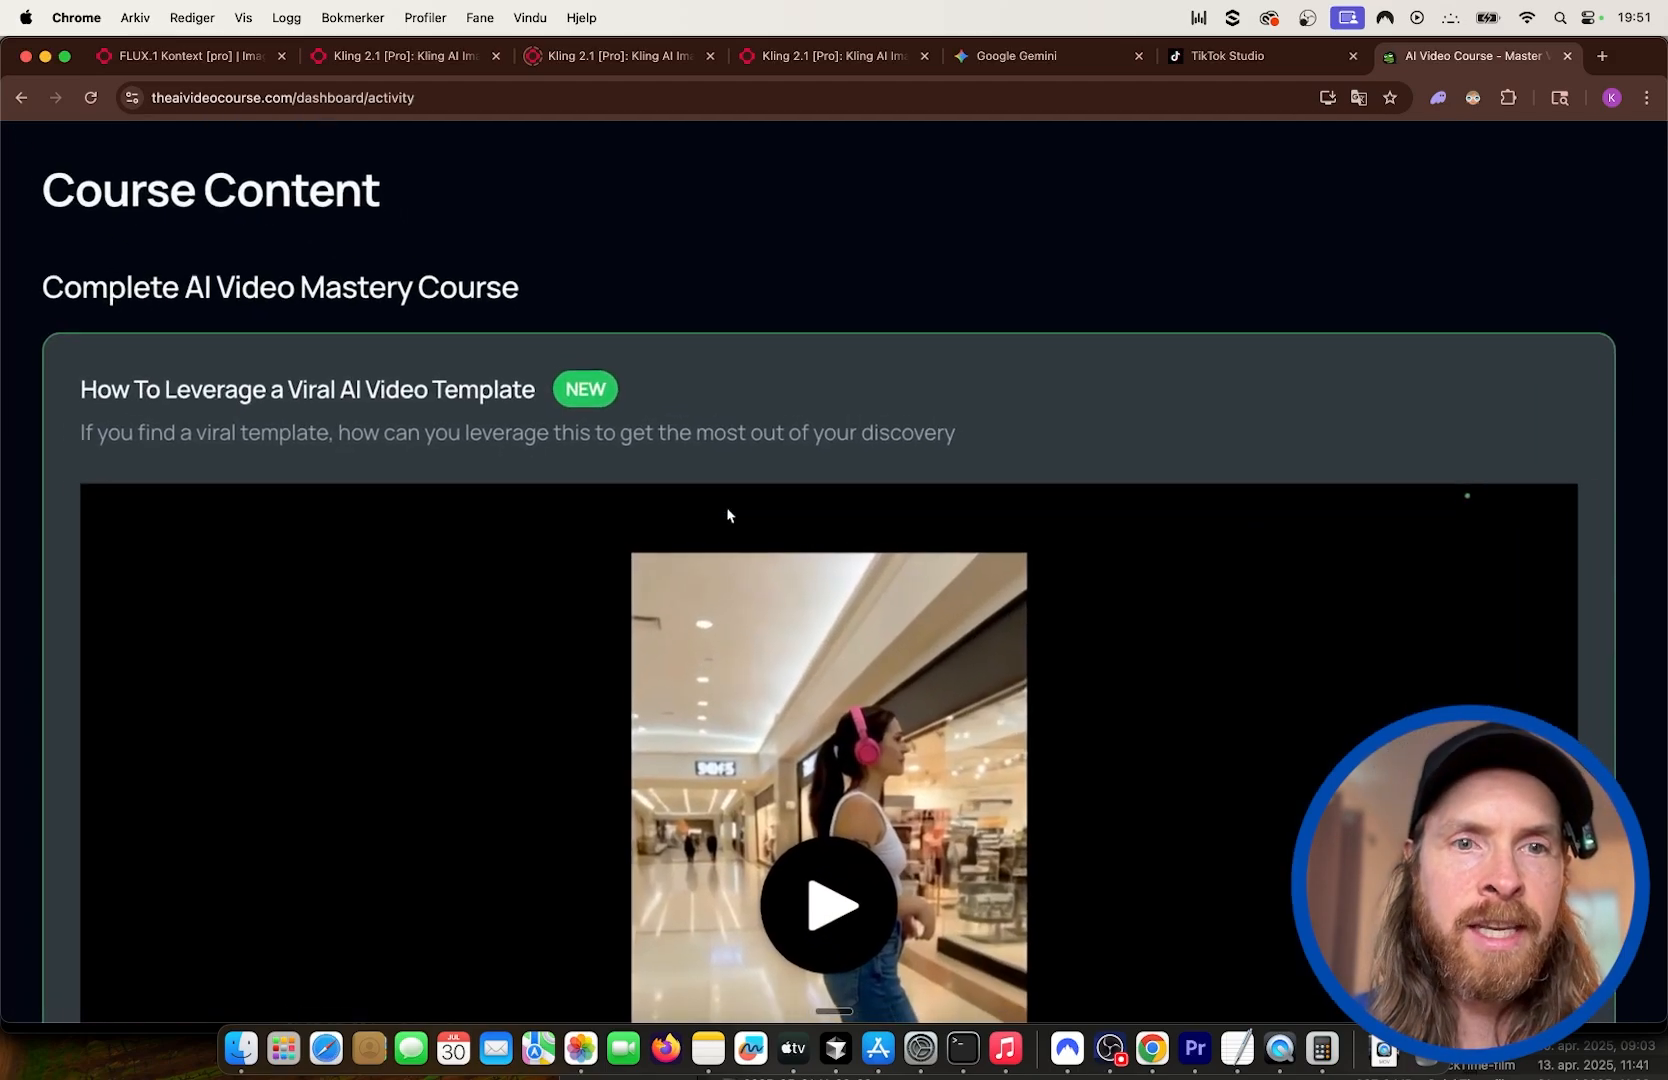
{"action": "scroll", "scroll_direction": "down", "scroll_amount": 3}
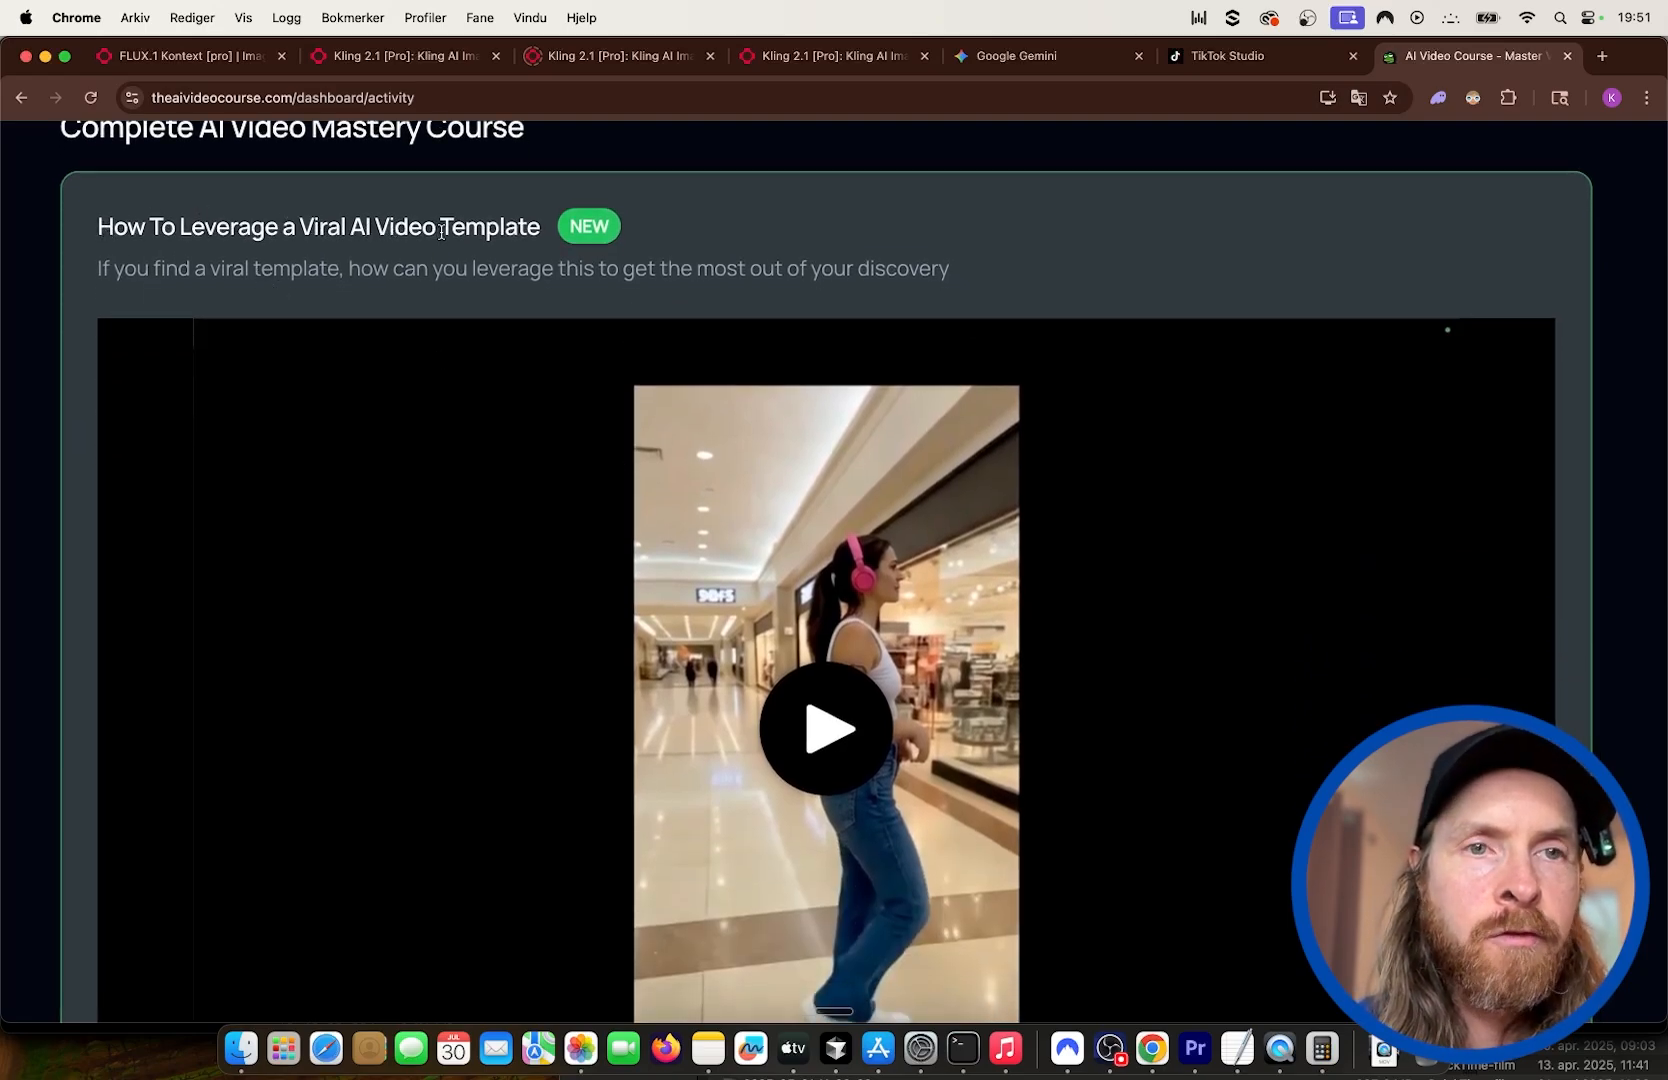
{"action": "mouse_move", "coordinate": [640, 304]}
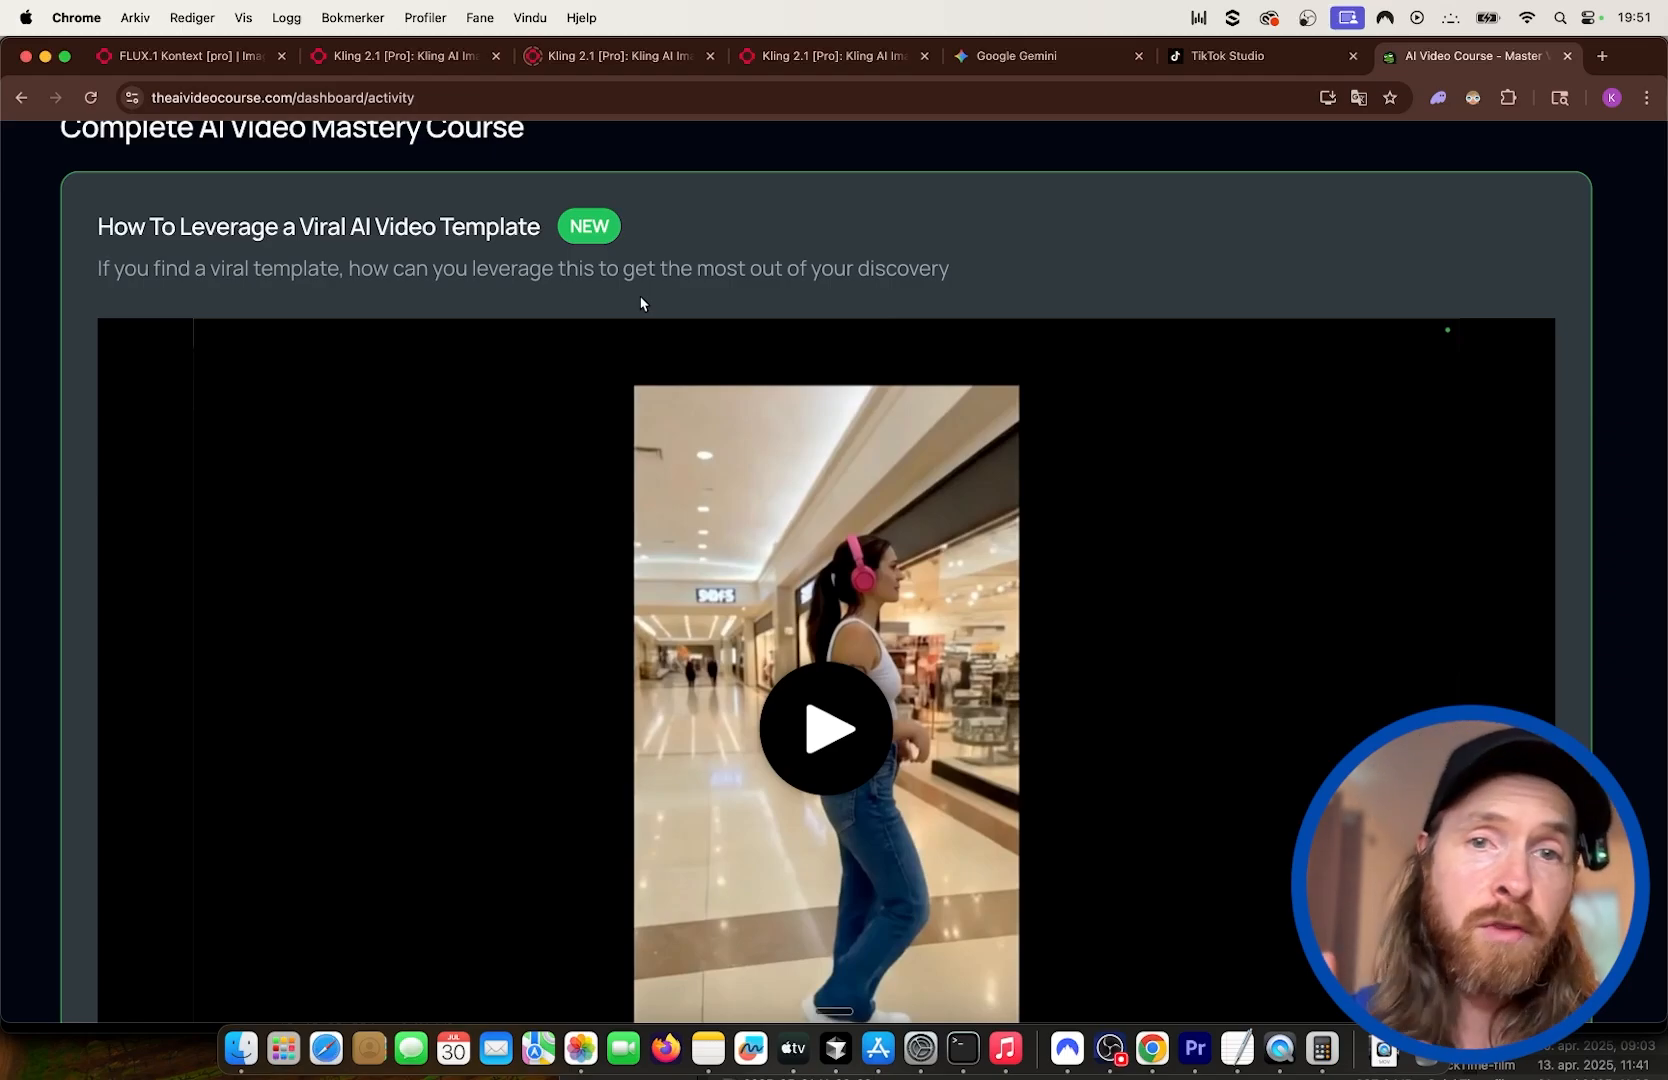
{"action": "scroll", "scroll_direction": "down", "scroll_amount": 3}
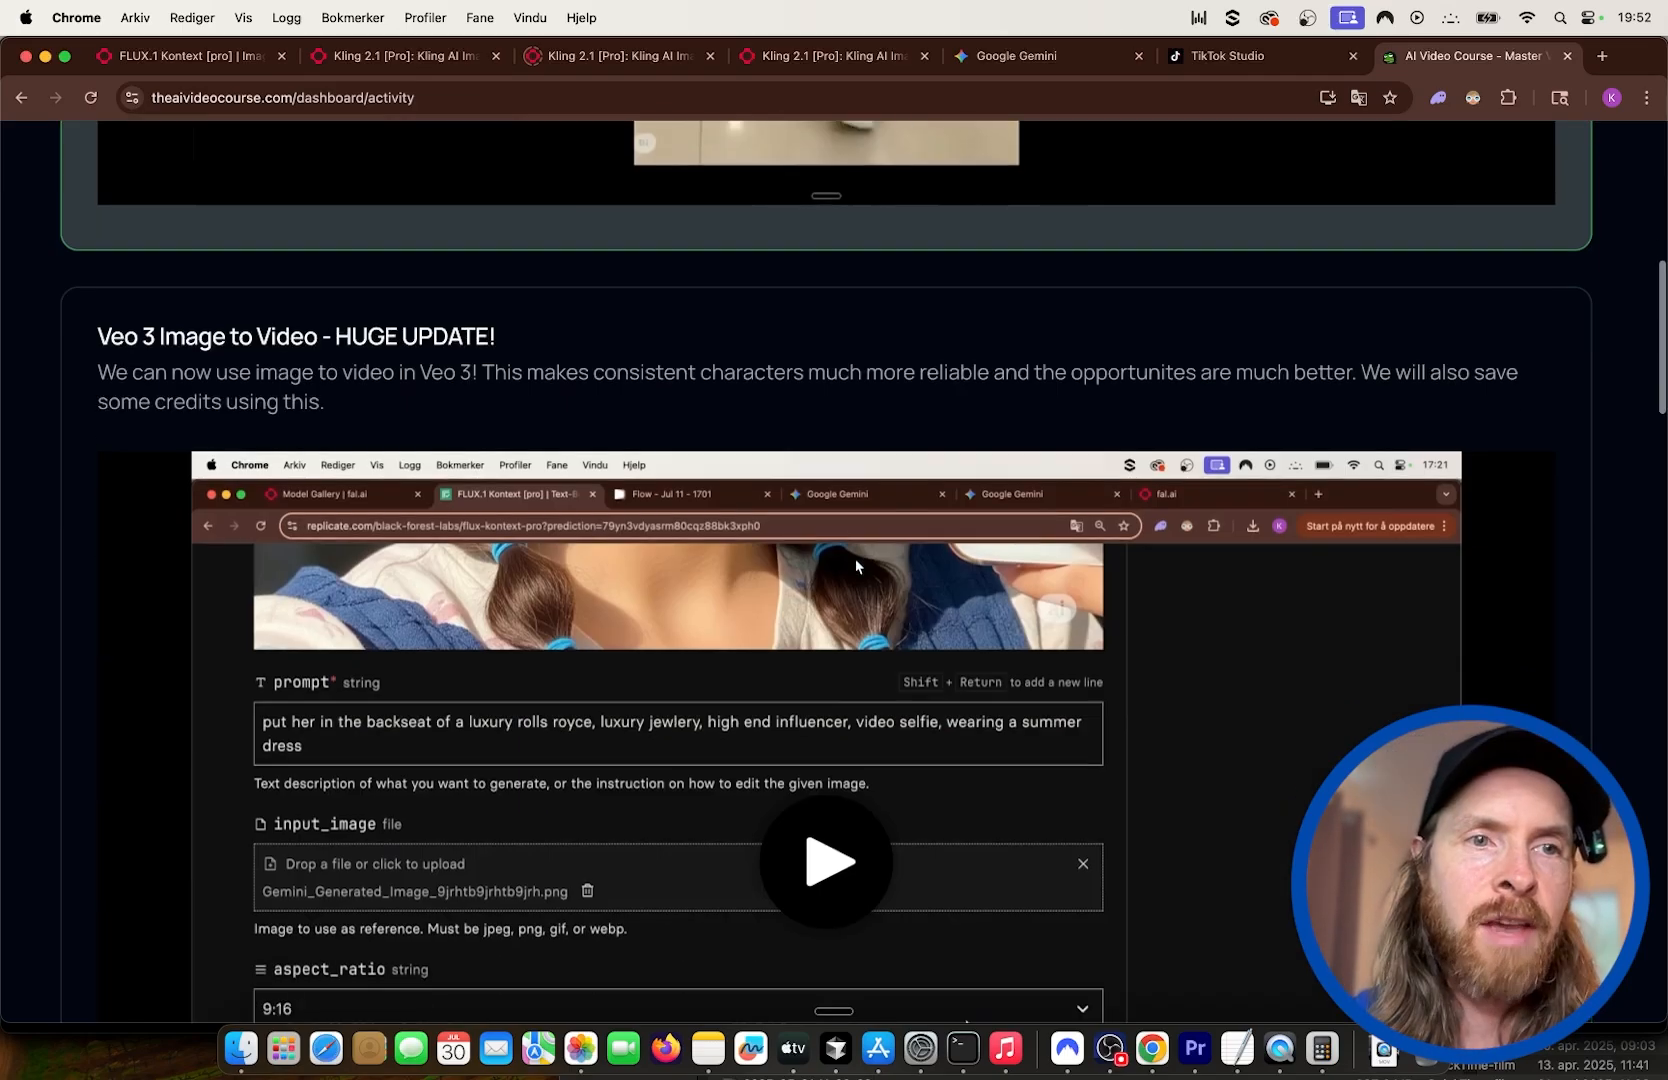
{"action": "scroll", "scroll_direction": "down", "scroll_amount": 3}
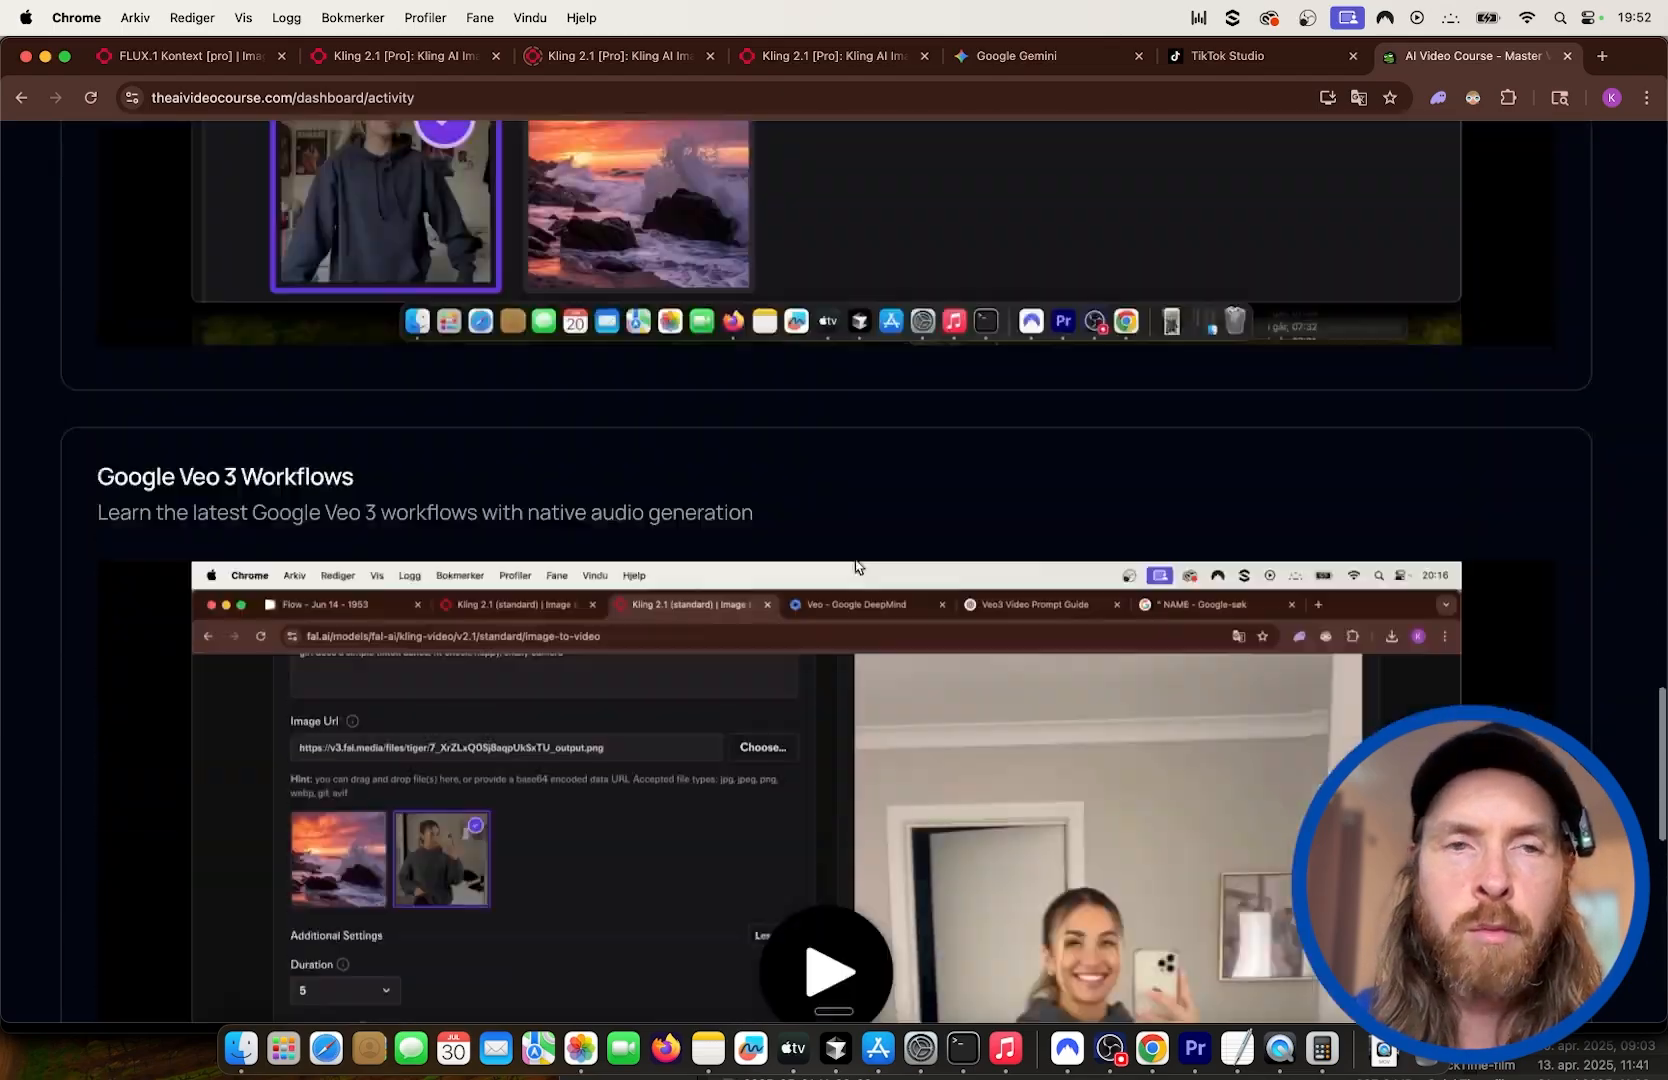
{"action": "scroll", "scroll_direction": "up", "scroll_amount": 3}
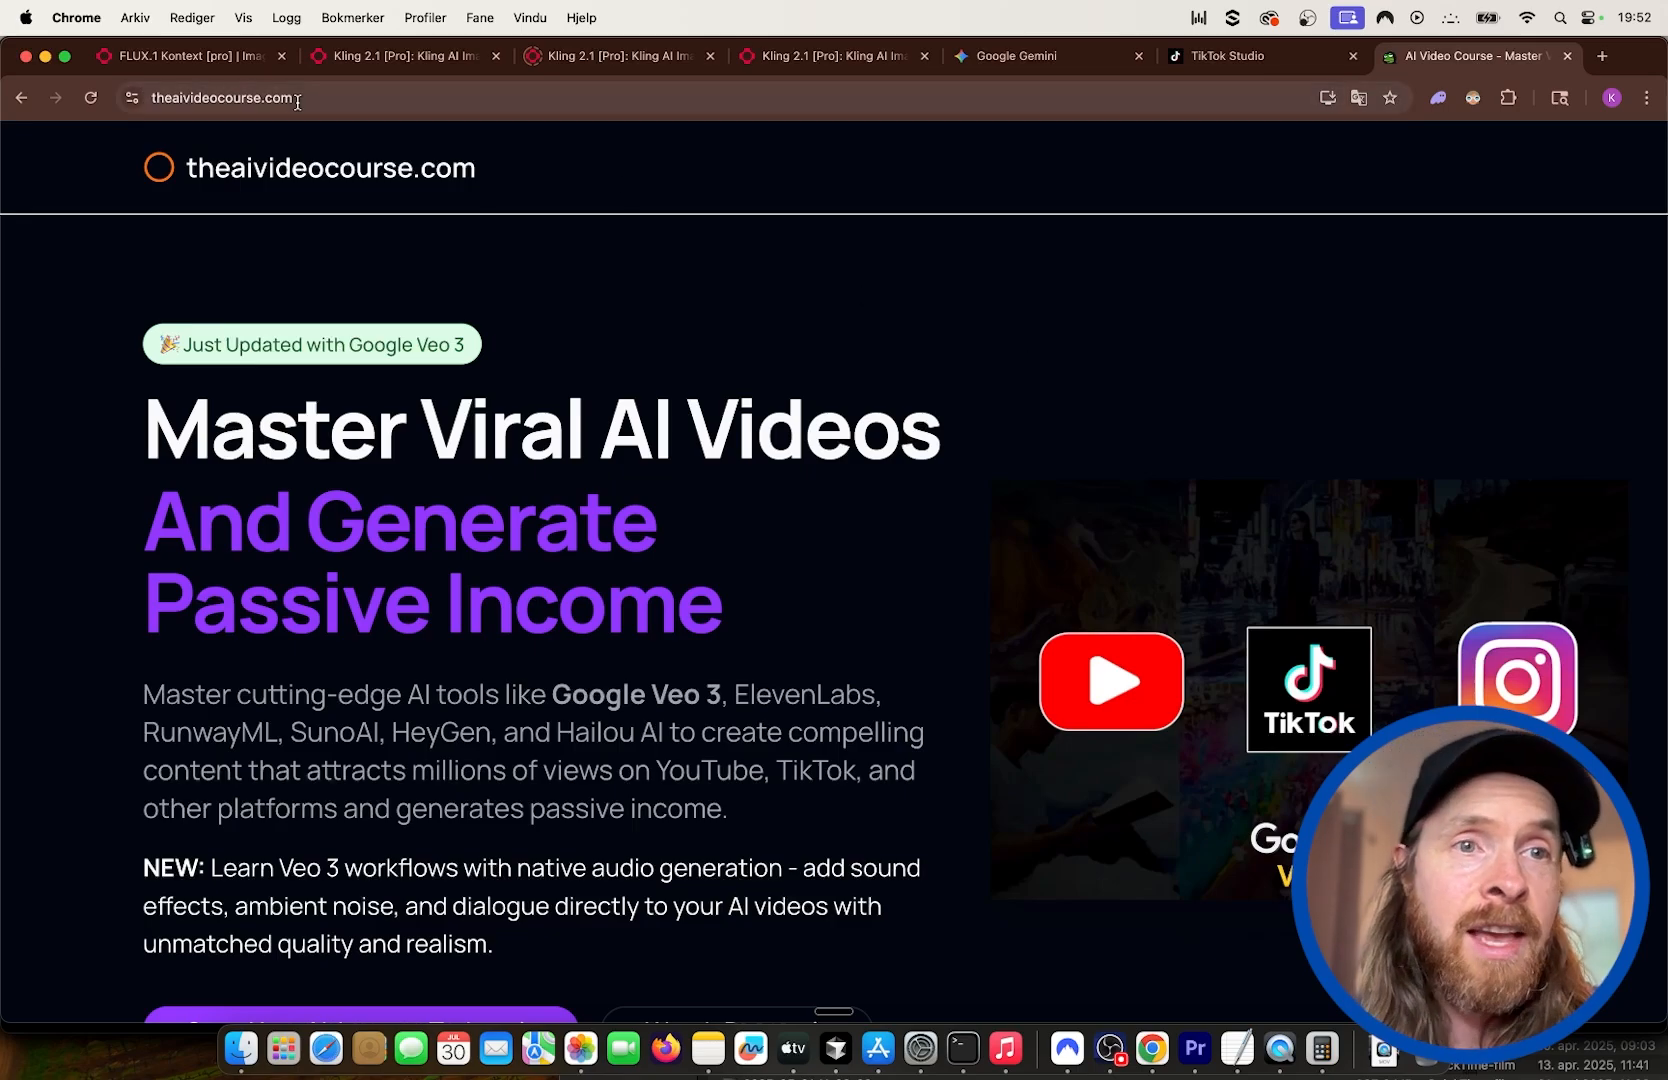
Revisit Gemini's generated giant-dog image, then return to the TikTok Studio tab.
{"action": "left_click", "coordinate": [1048, 56]}
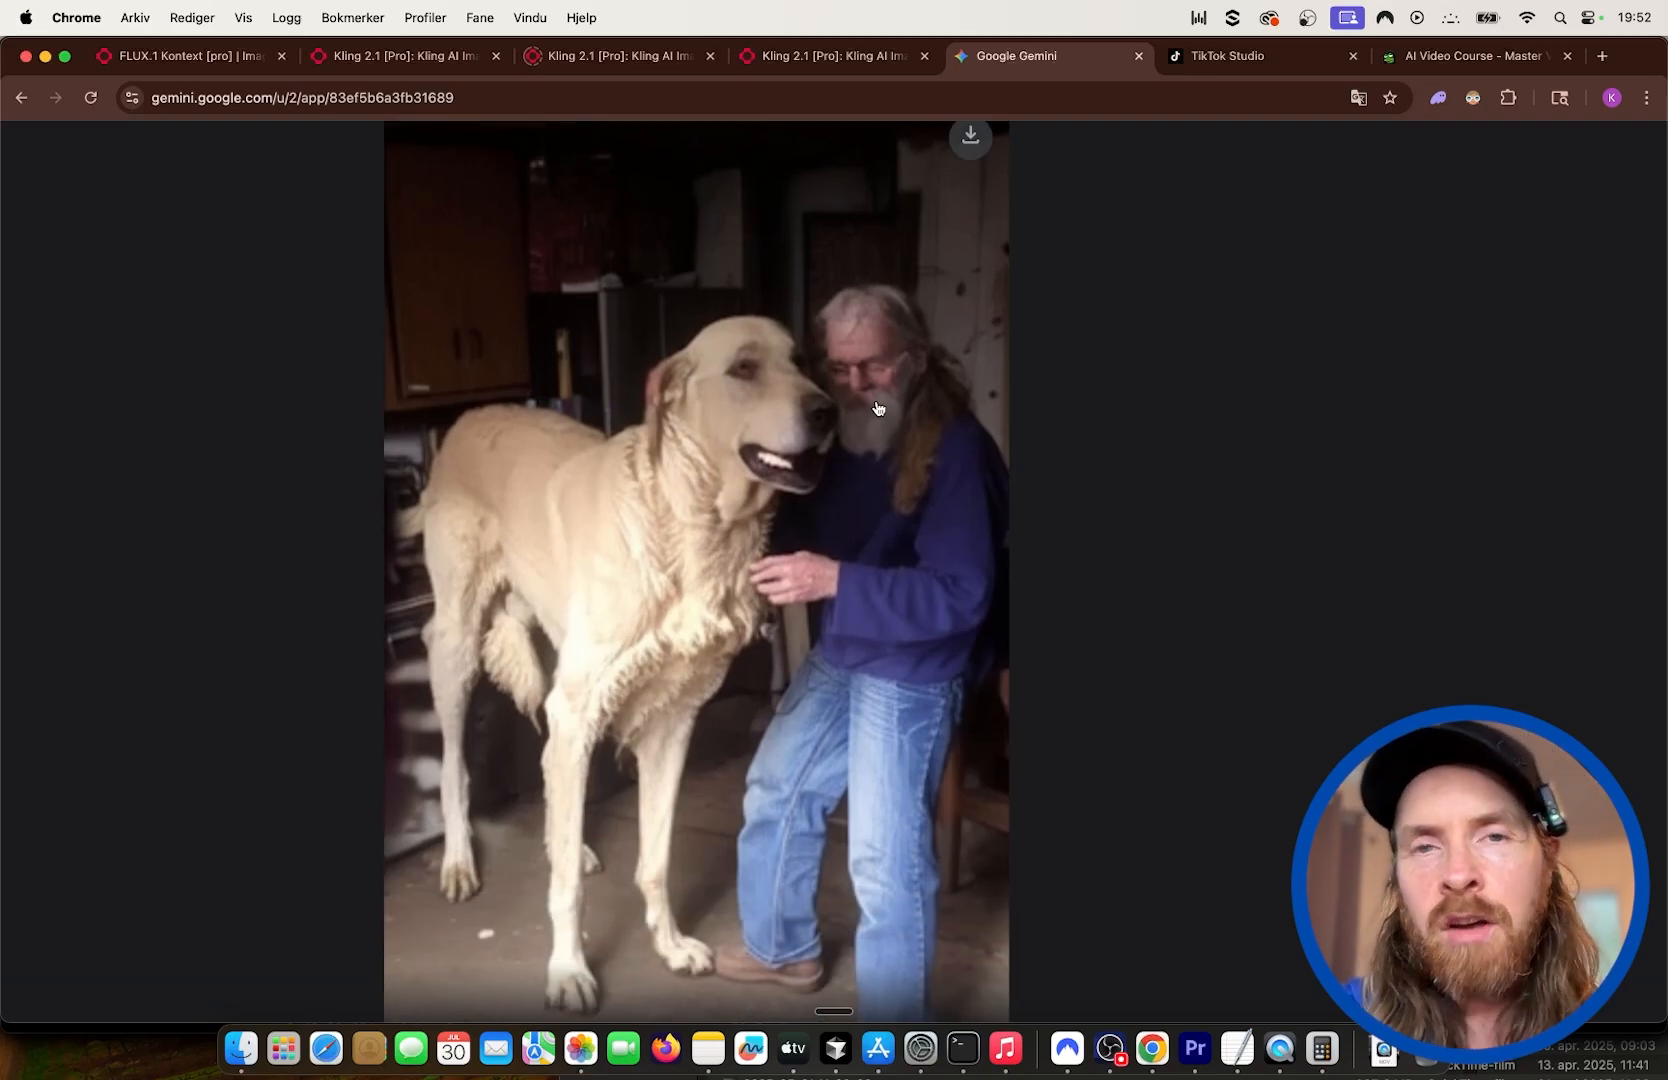
{"action": "left_click", "coordinate": [1260, 56]}
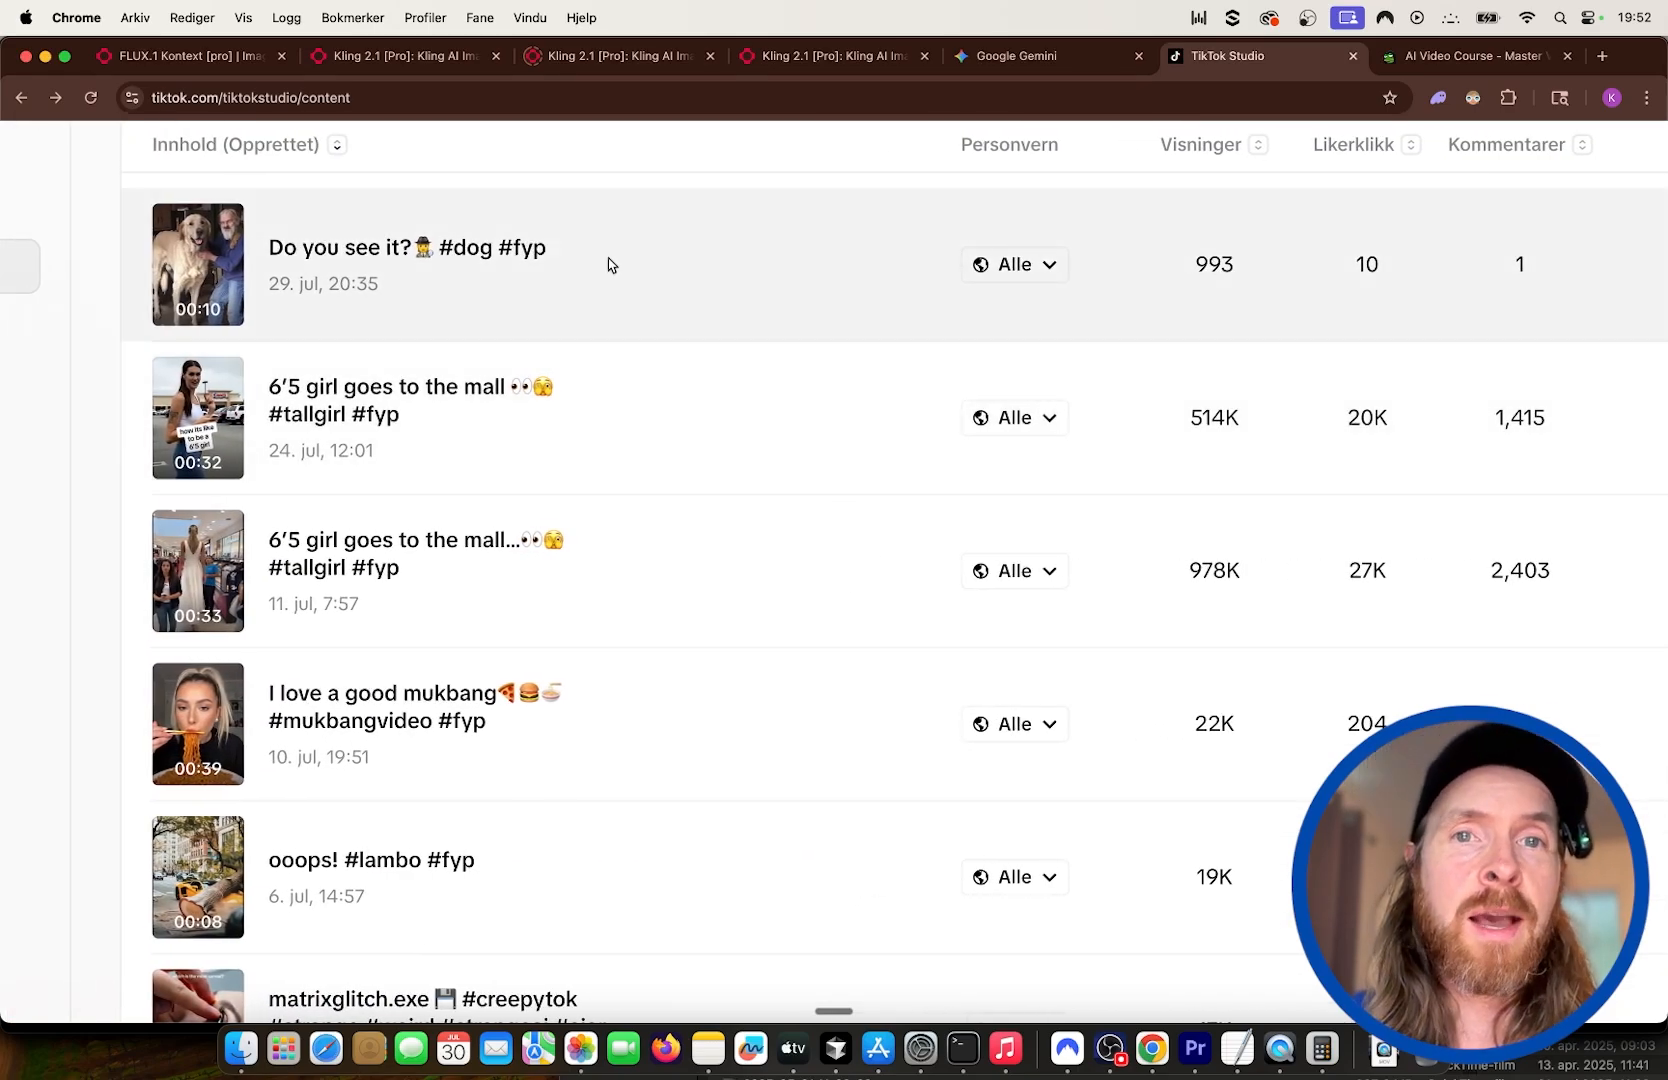
Compare the FLUX.1 Kontext [pro] edited flour-bag image with added donut against the original photo.
{"action": "left_click", "coordinate": [186, 56]}
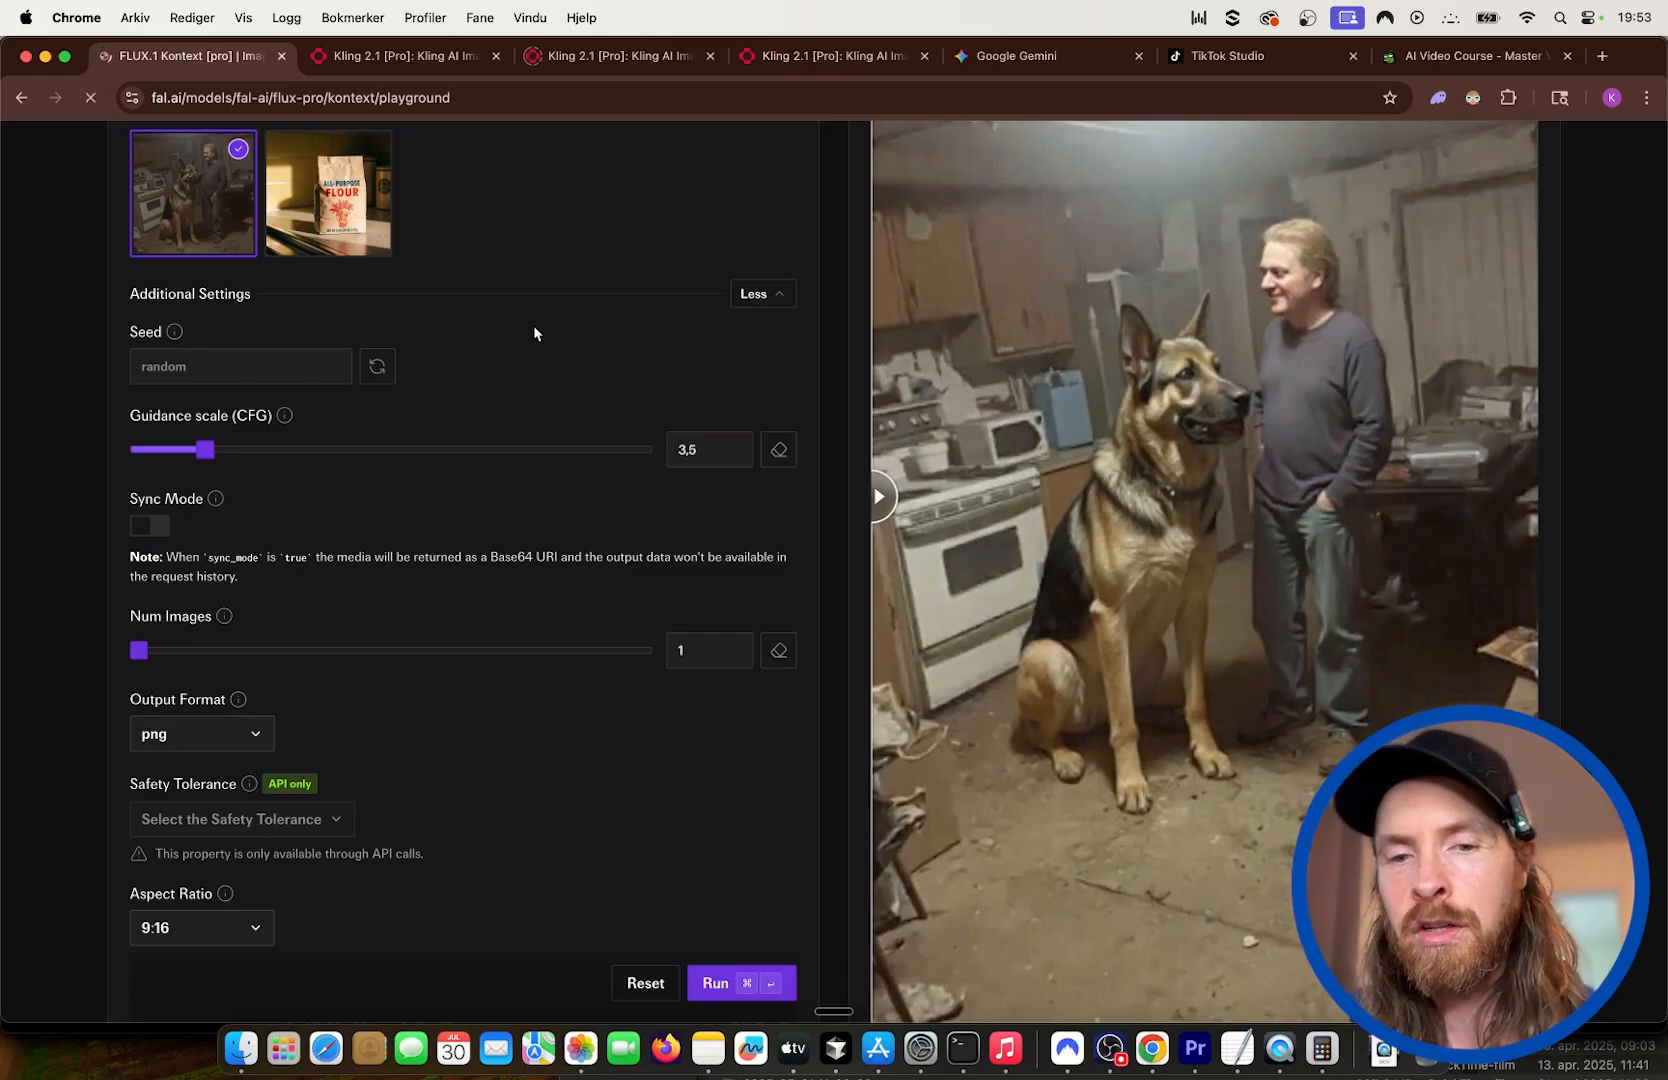
{"action": "left_click", "coordinate": [758, 294]}
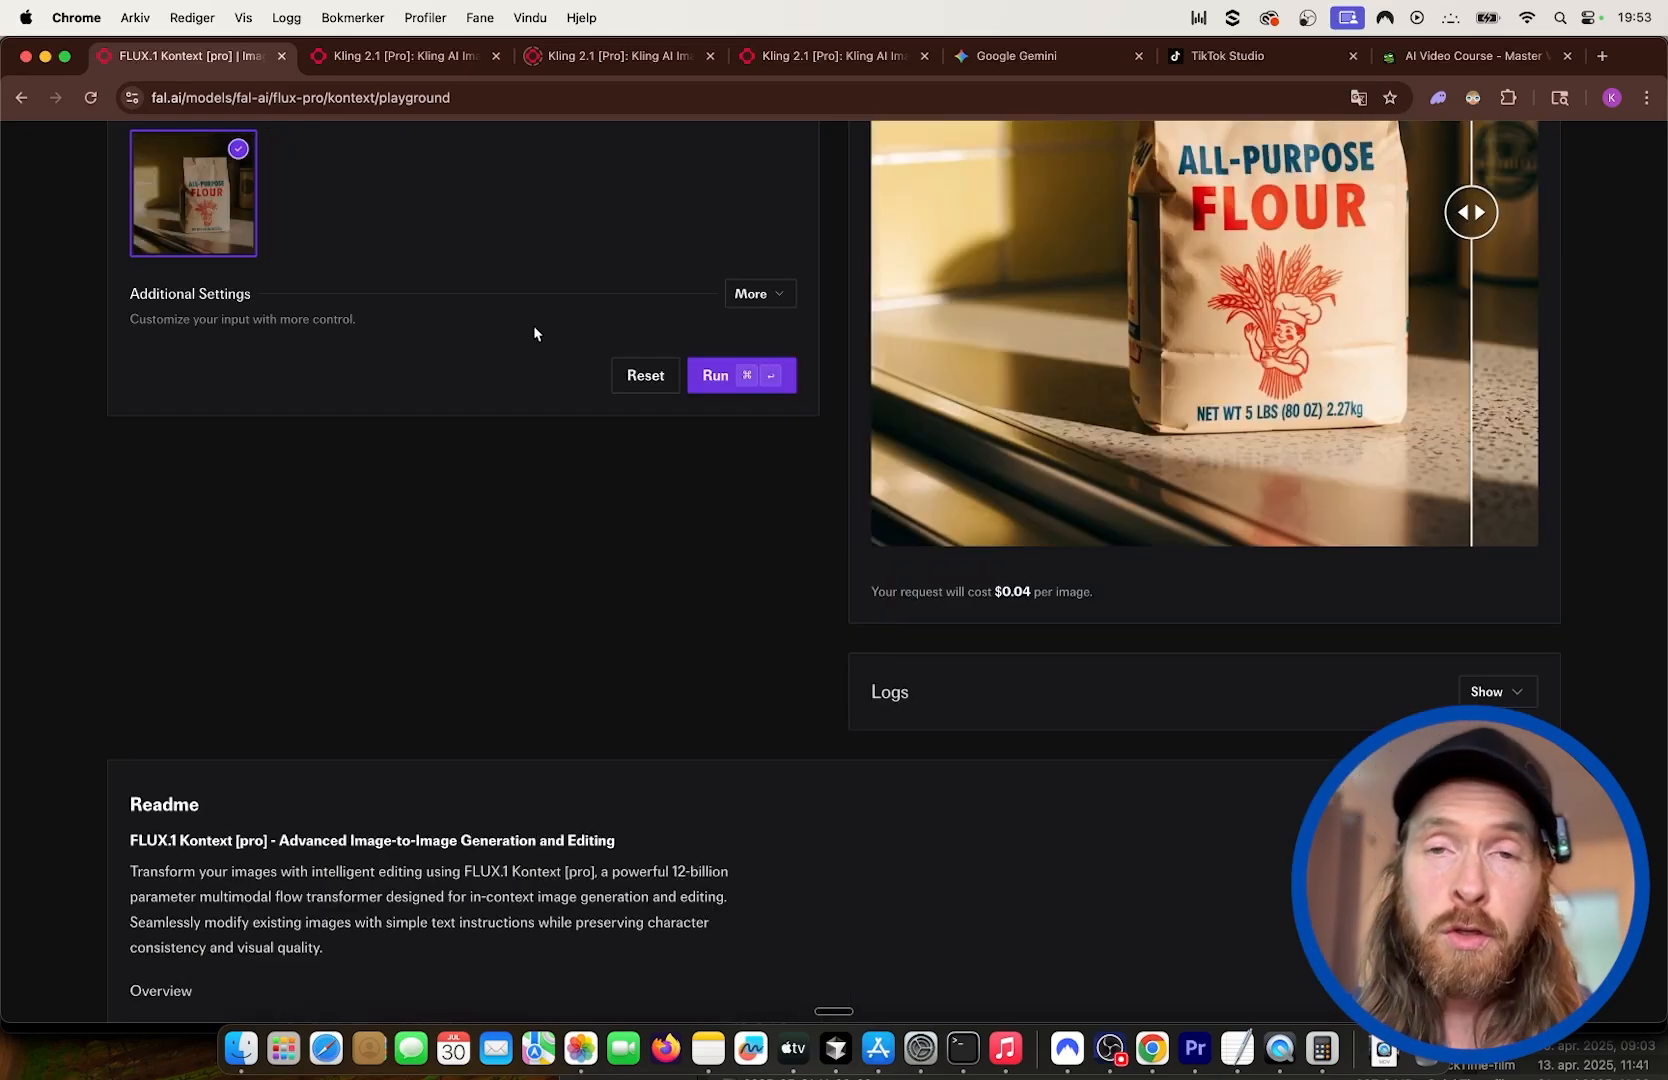
{"action": "left_click_drag", "start_coordinate": [1472, 212], "coordinate": [936, 212]}
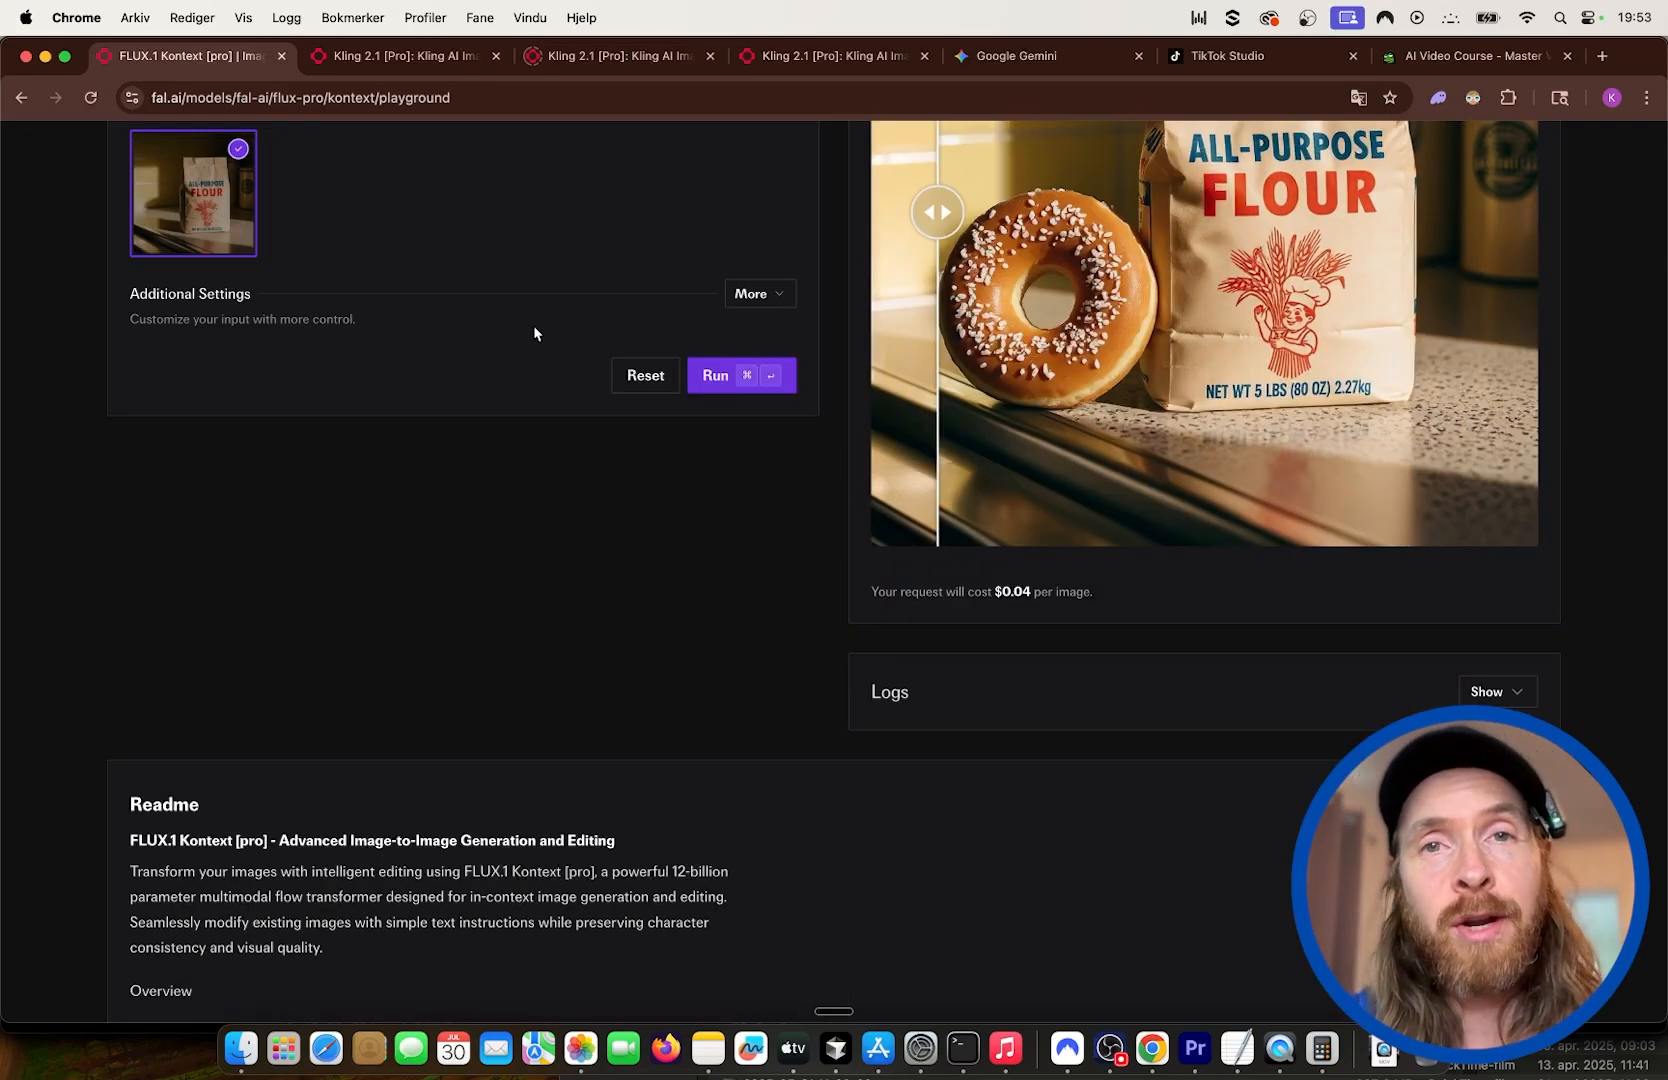